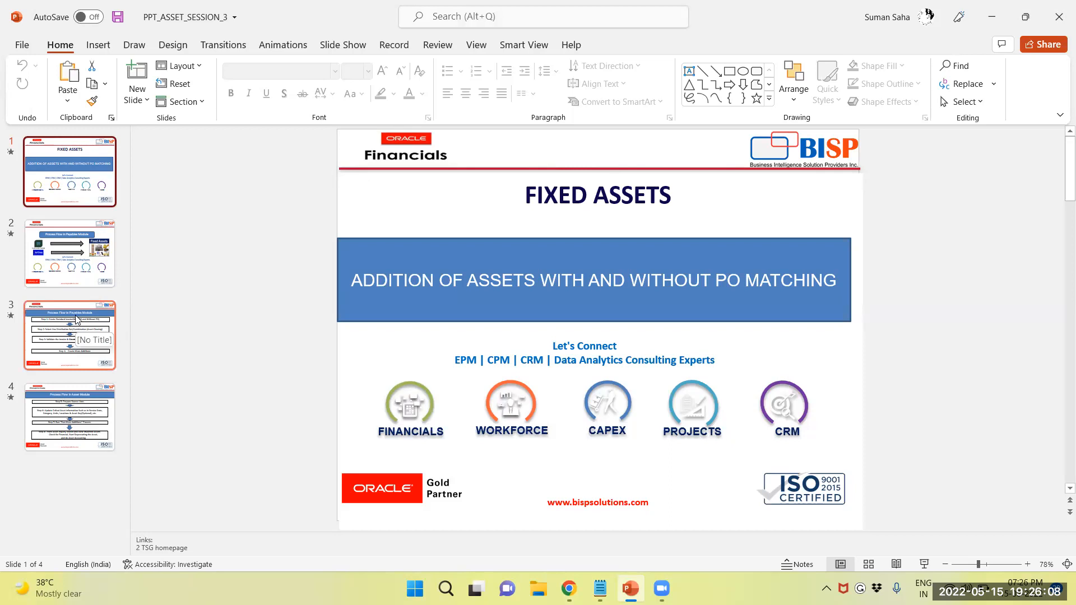
Step: Show slide 3, the four-step Payables process flow for mass additions
{"action": "left_click", "coordinate": [69, 335]}
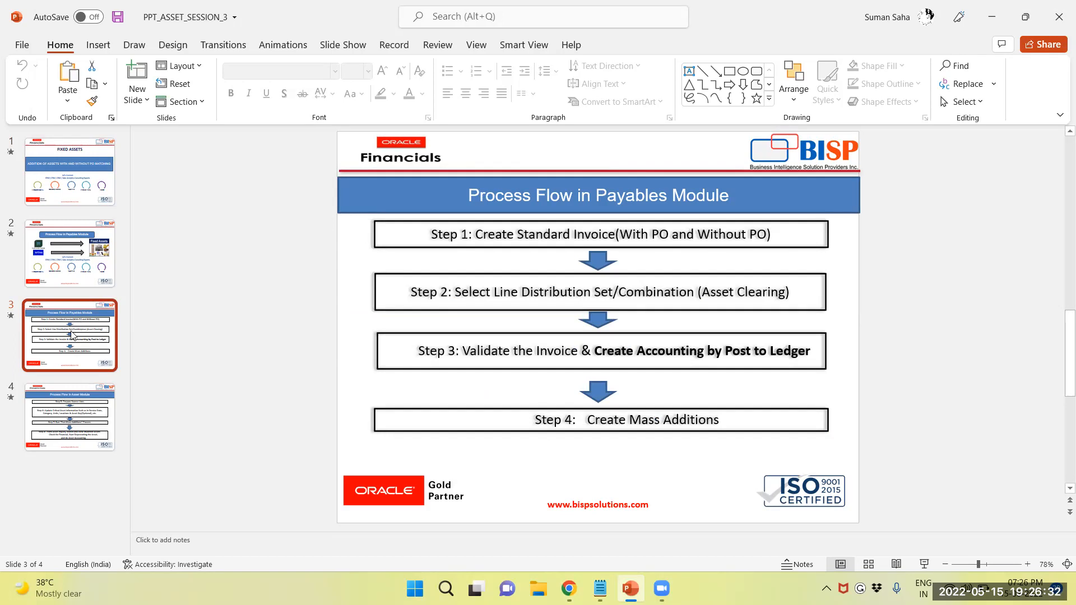
Step: Show slide 4, the Asset module process flow covering steps 5 through 8
{"action": "left_click", "coordinate": [70, 417]}
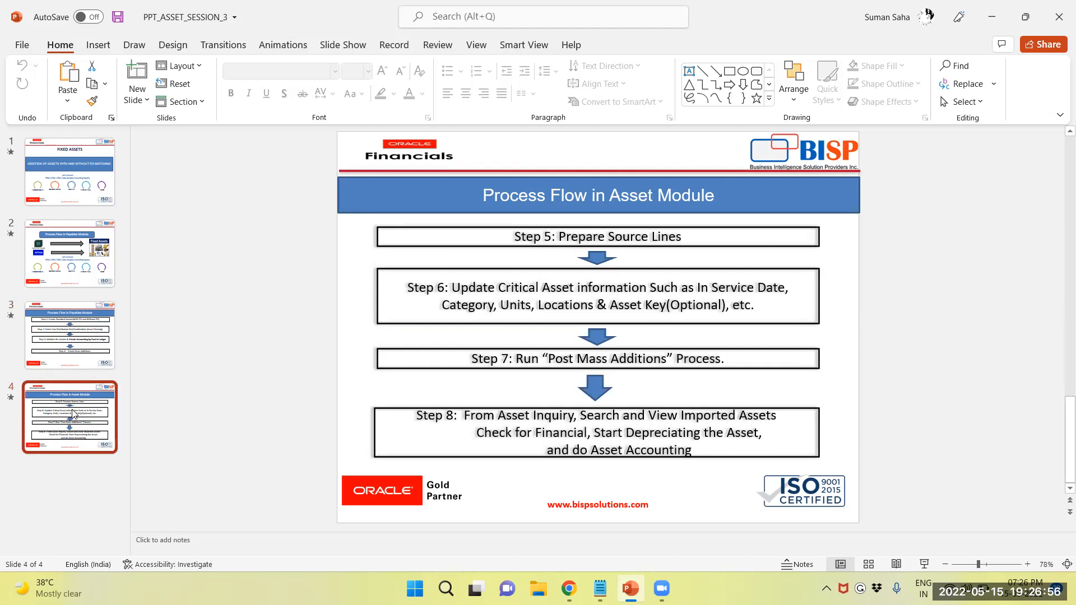
{"action": "mouse_move", "coordinate": [130, 408]}
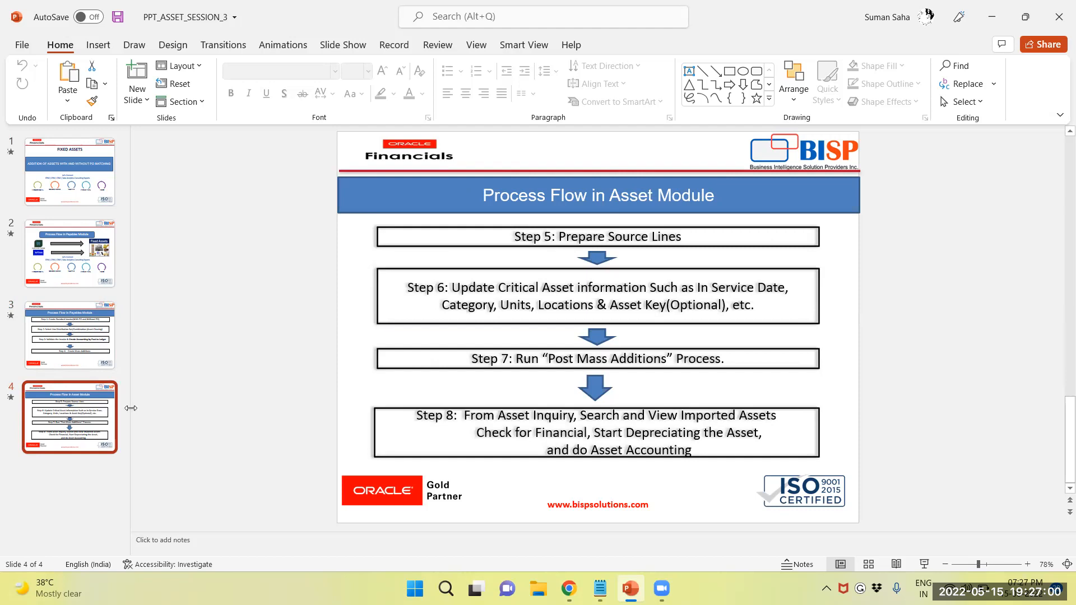
{"action": "mouse_move", "coordinate": [135, 414]}
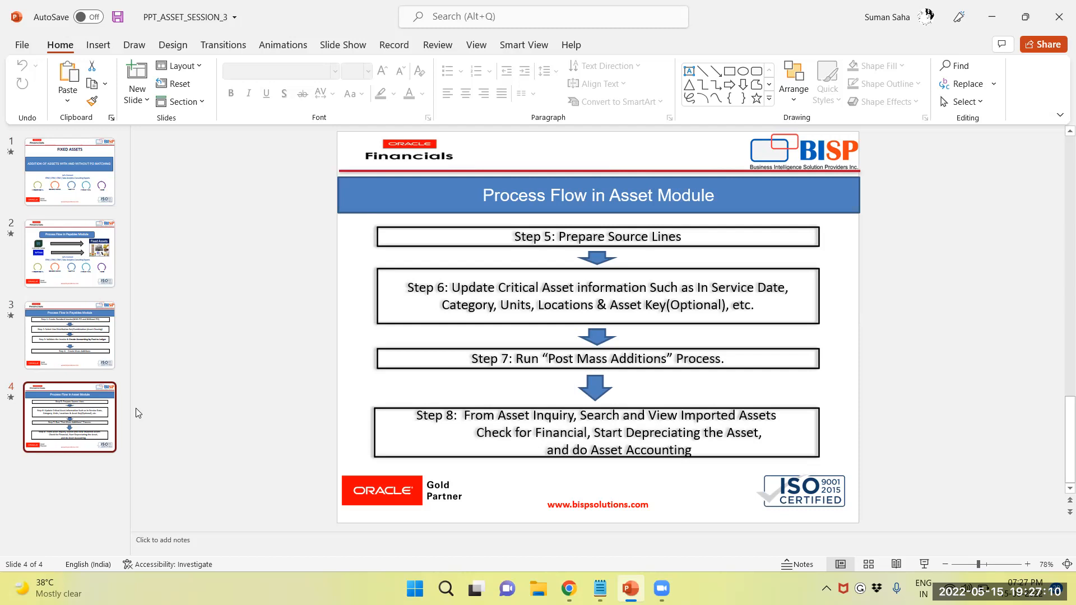
{"action": "mouse_move", "coordinate": [873, 31]}
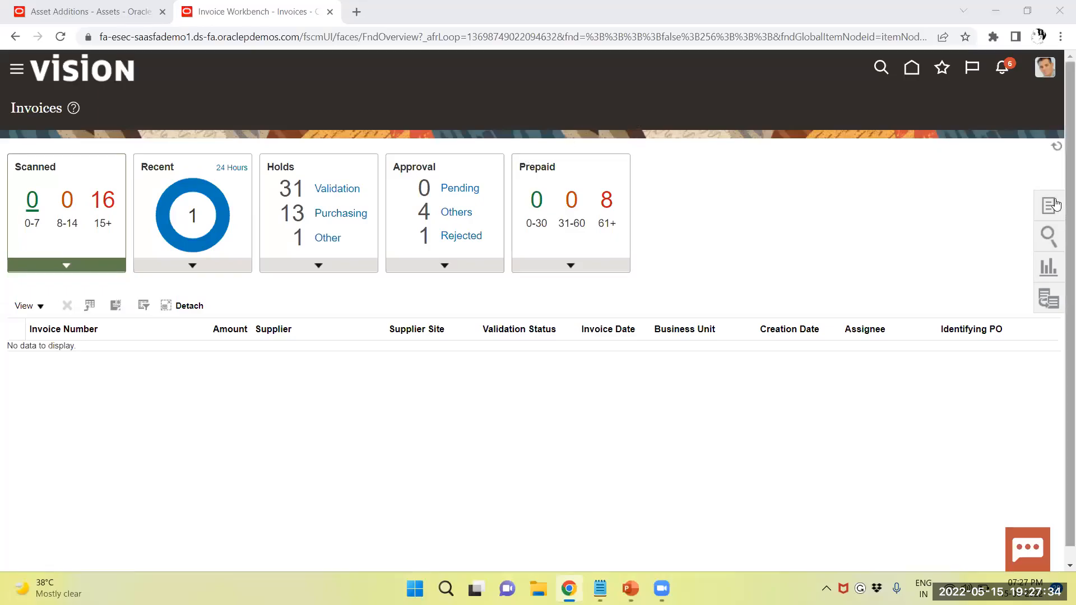
{"action": "mouse_move", "coordinate": [1048, 206]}
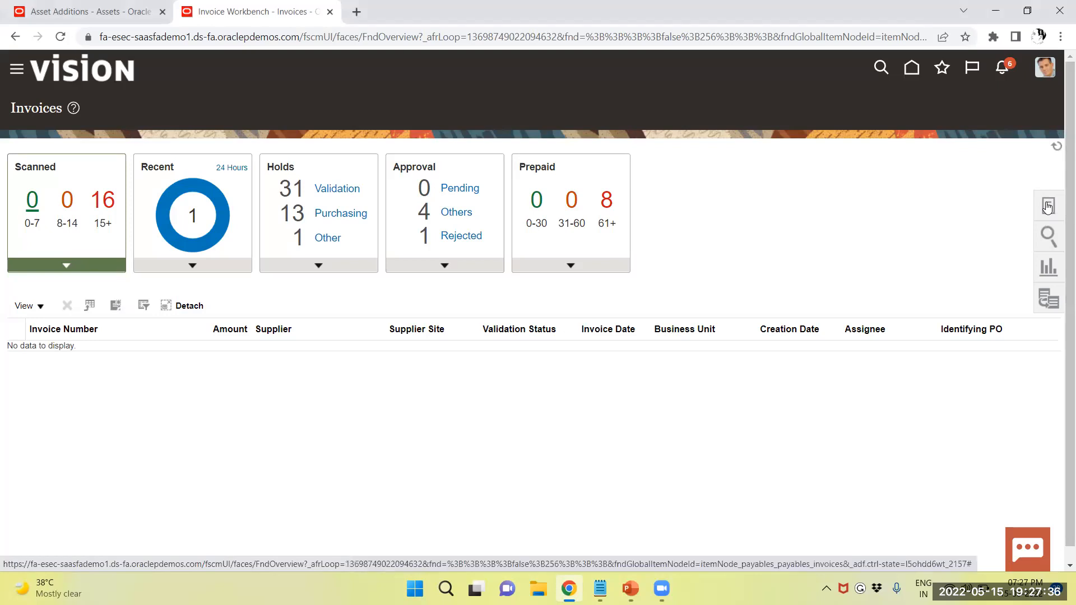
Step: Begin a new invoice matched to purchase order US164423, letting Dell Inc supplier details fill in
{"action": "left_click", "coordinate": [1049, 205]}
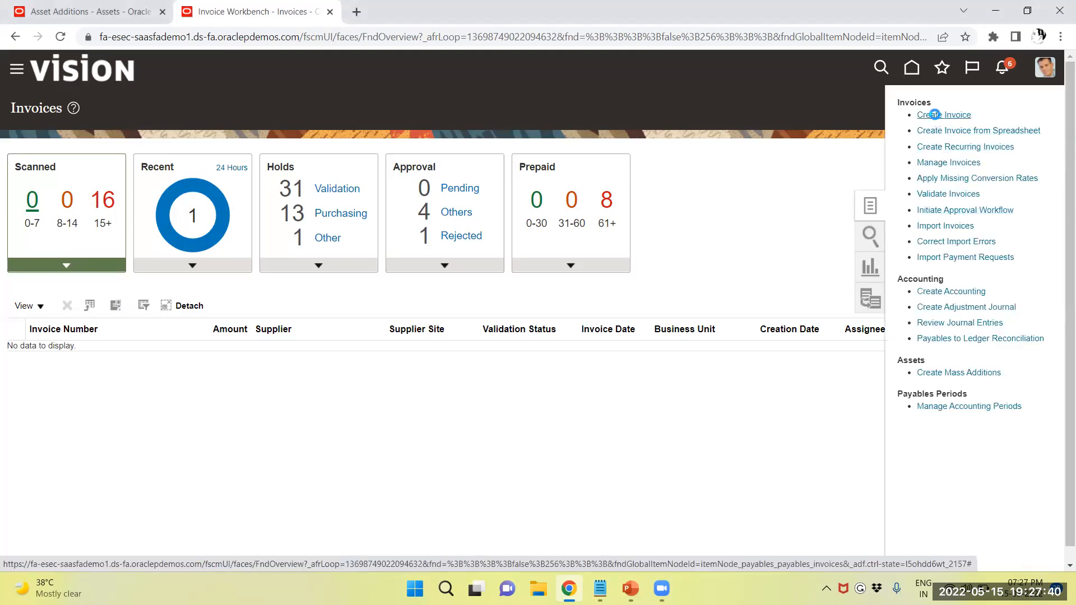
{"action": "left_click", "coordinate": [945, 114]}
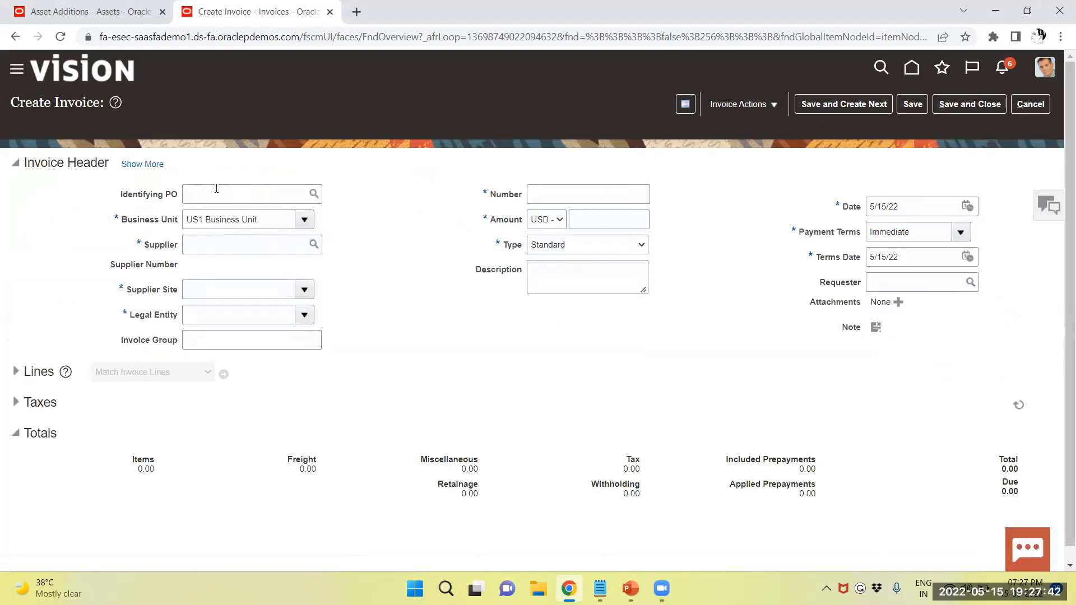
{"action": "left_click", "coordinate": [246, 194]}
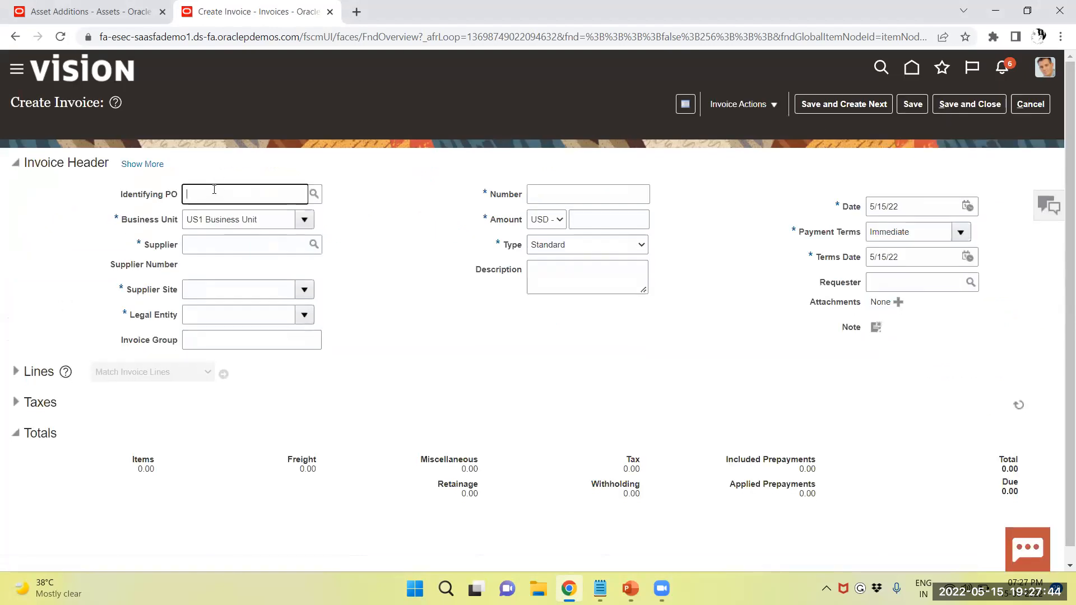
{"action": "type", "text": "US"}
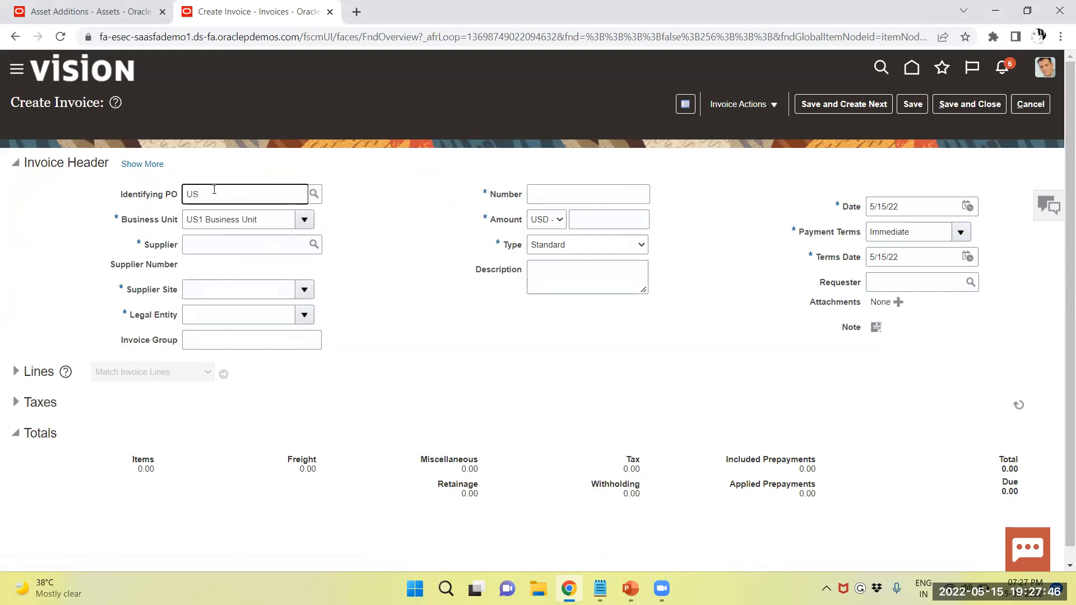
{"action": "type", "text": "164"}
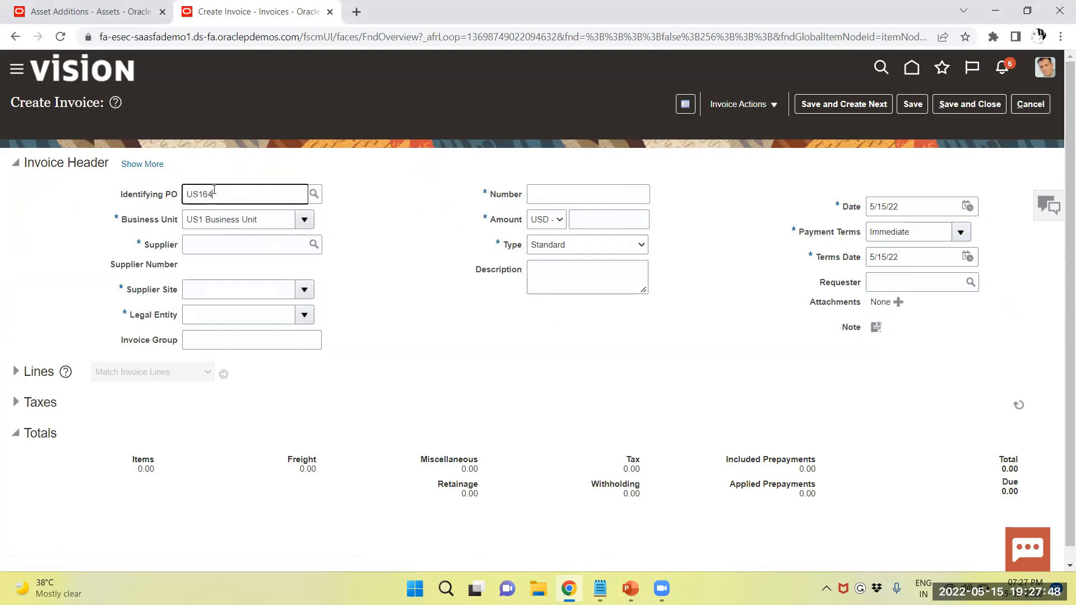
{"action": "type", "text": "423"}
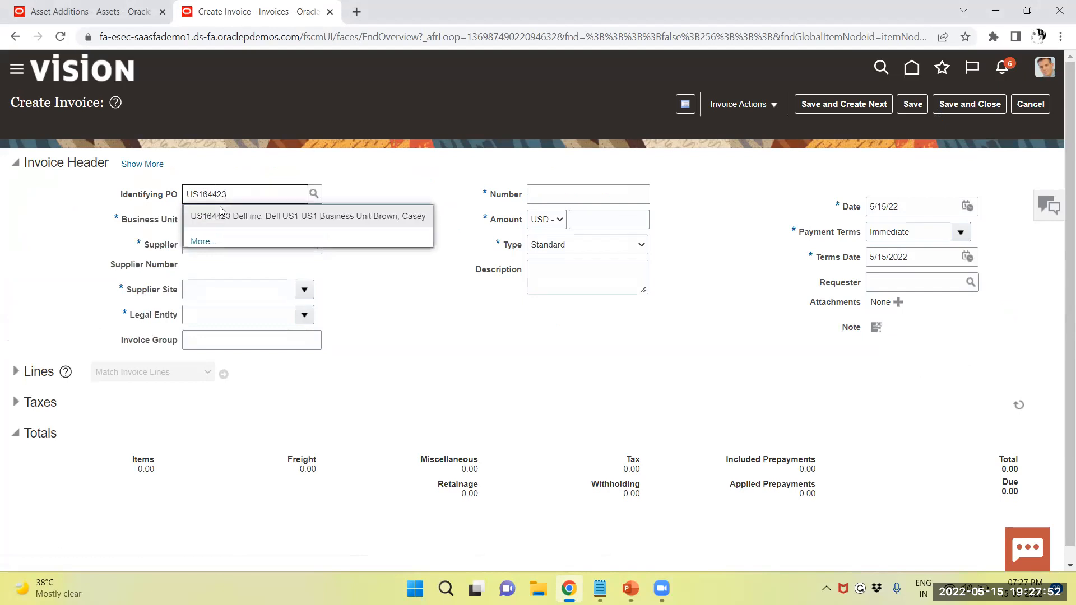
{"action": "left_click", "coordinate": [307, 216]}
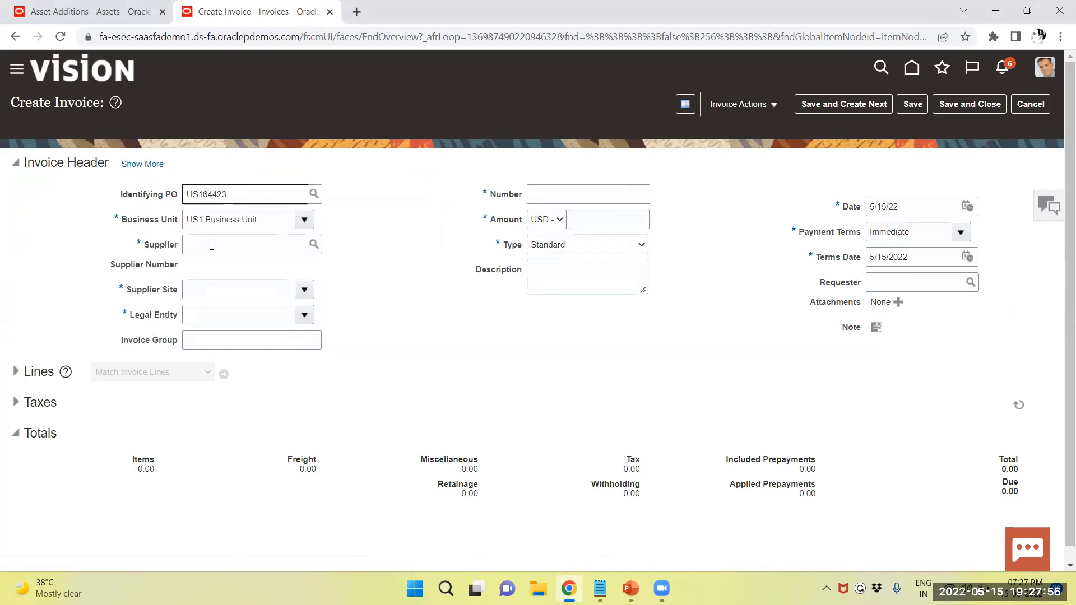
{"action": "left_click", "coordinate": [314, 194]}
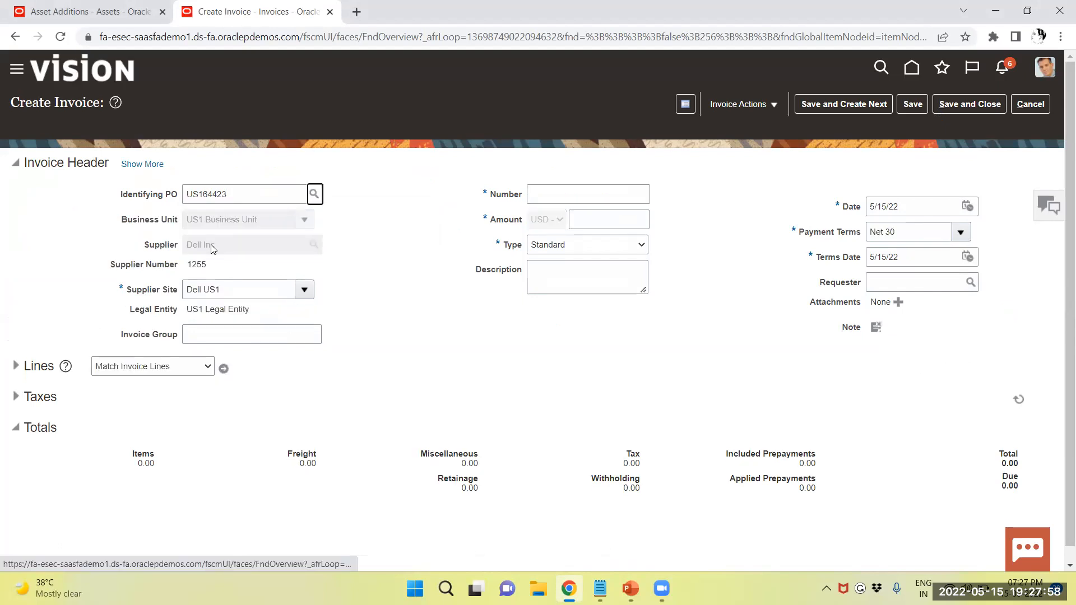
Step: Enter invoice number DELL/1450, amount 4106.25 and description COMPUTER, then bring up PO lines to match
{"action": "left_click", "coordinate": [586, 194]}
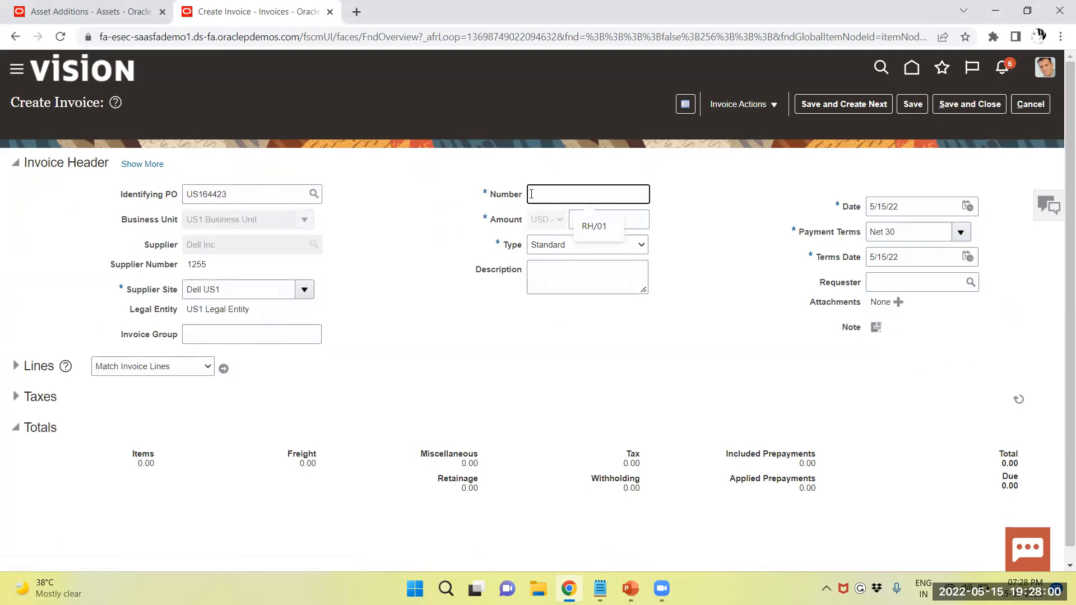
{"action": "type", "text": "DELL/1450"}
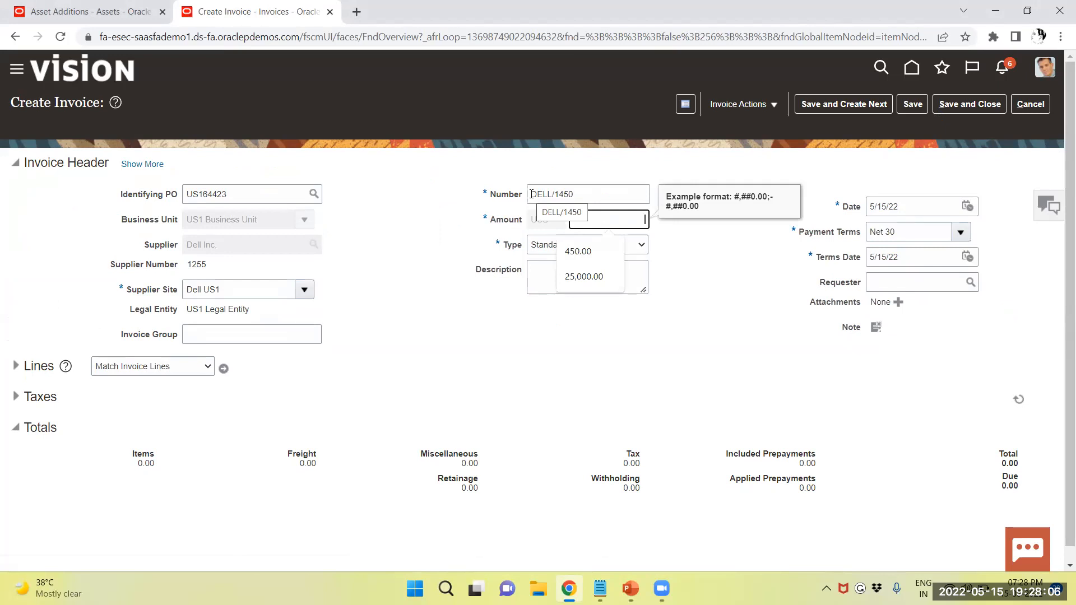
{"action": "type", "text": "4106.25"}
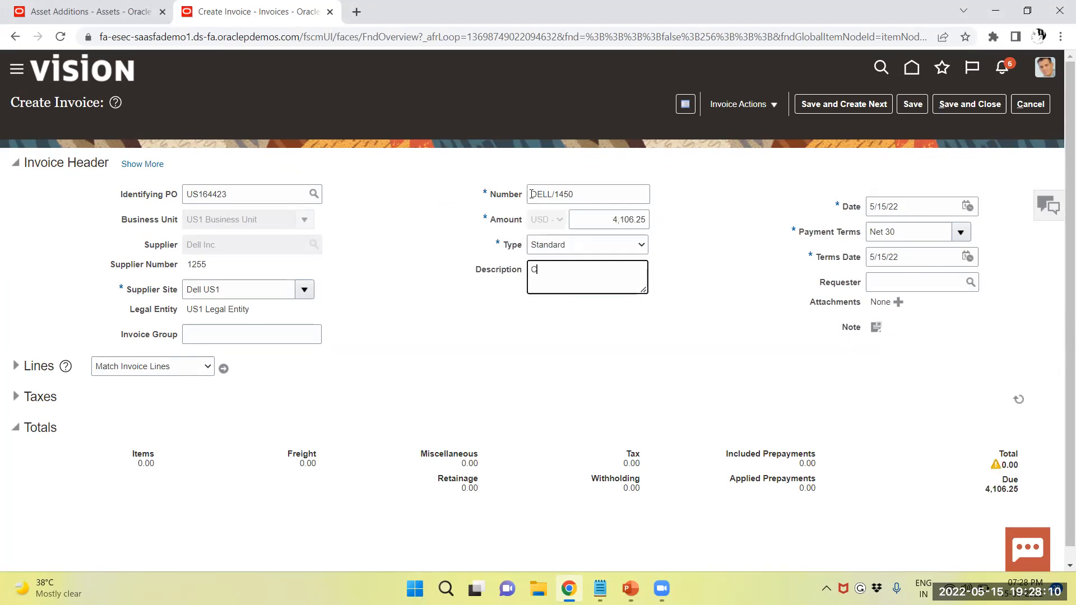
{"action": "type", "text": "COMPUTER"}
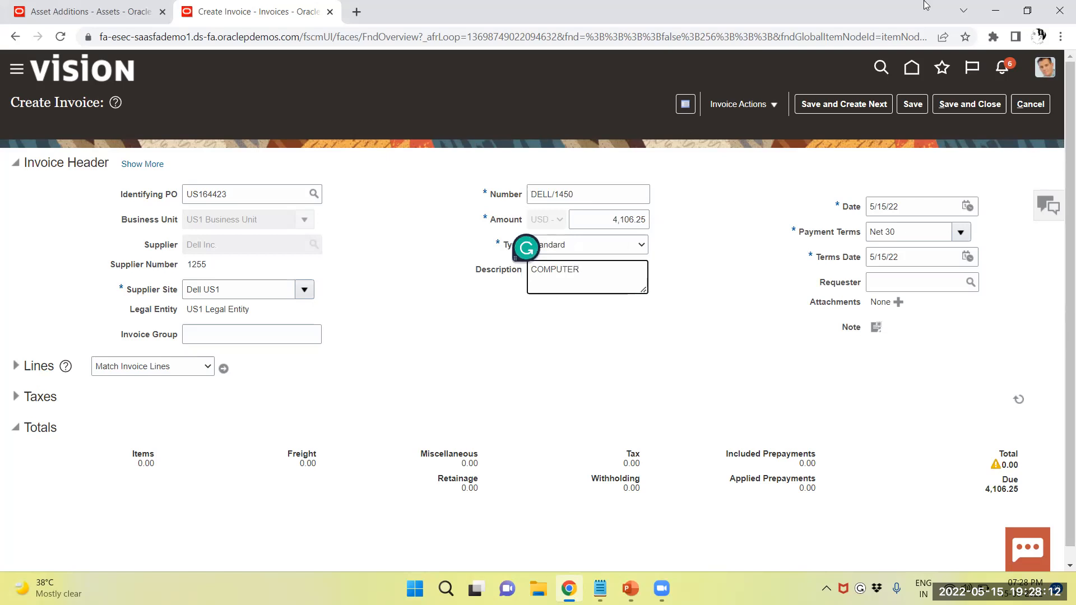
{"action": "mouse_move", "coordinate": [225, 369]}
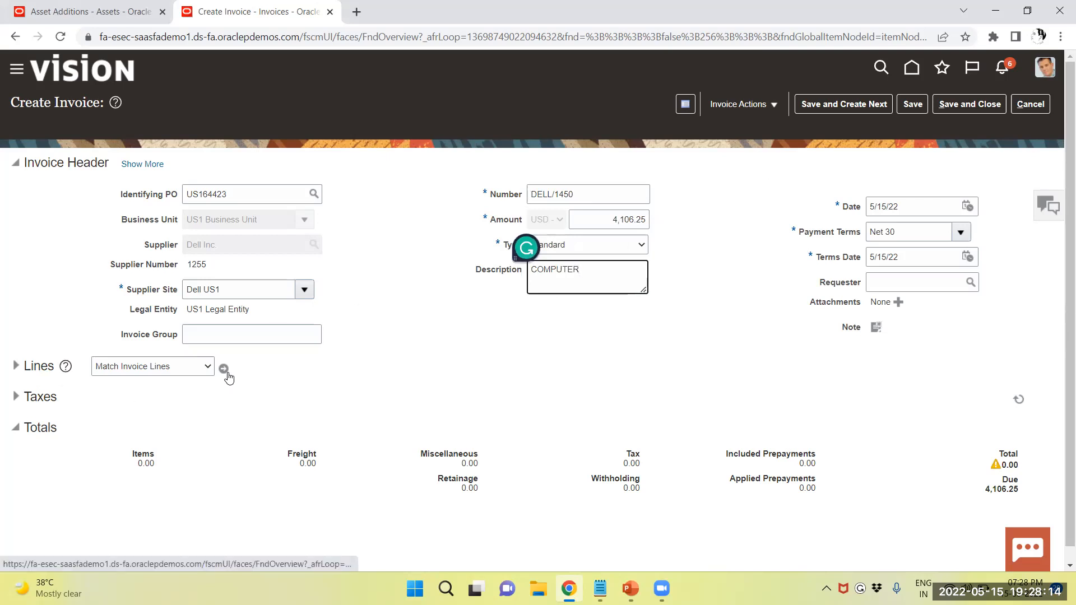
{"action": "left_click", "coordinate": [223, 371]}
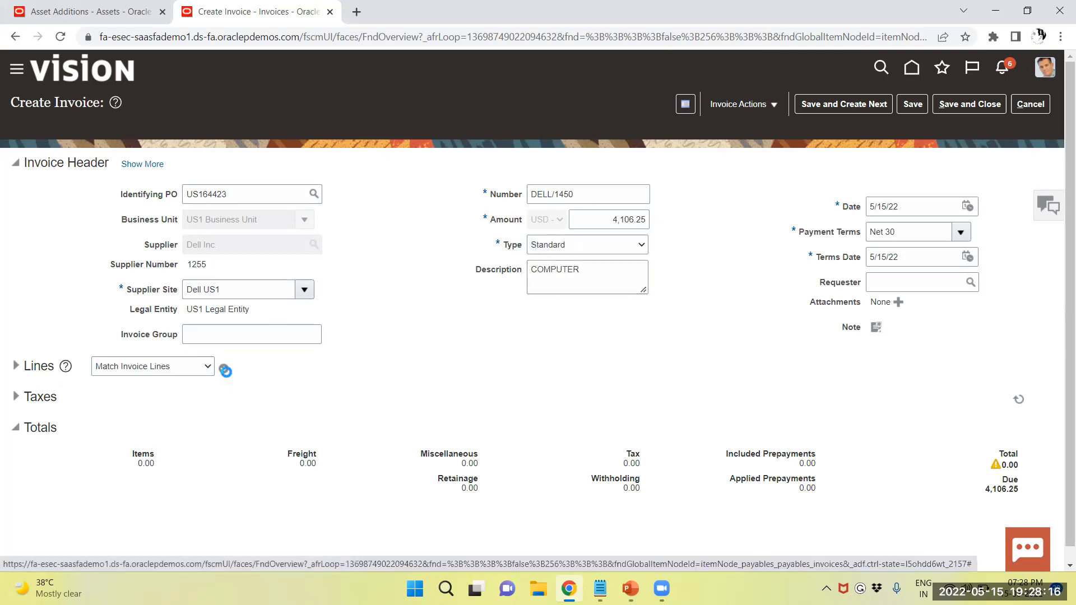
Step: Match the computer PO line (5 at 750.00, 3,750.00) onto the invoice, accepting the self-billing warning
{"action": "left_click", "coordinate": [226, 371]}
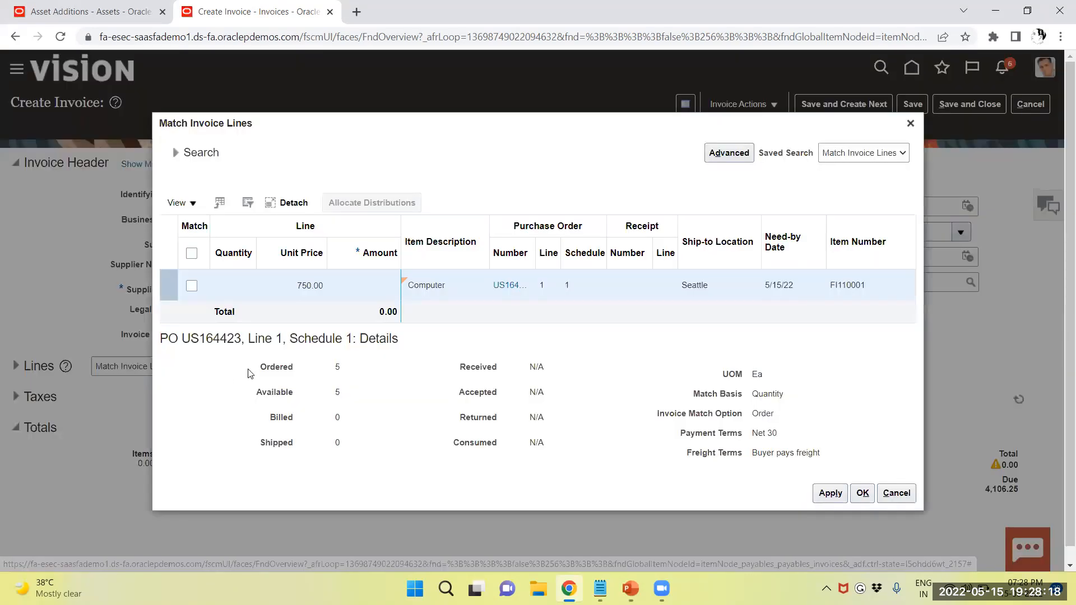
{"action": "left_click", "coordinate": [192, 286]}
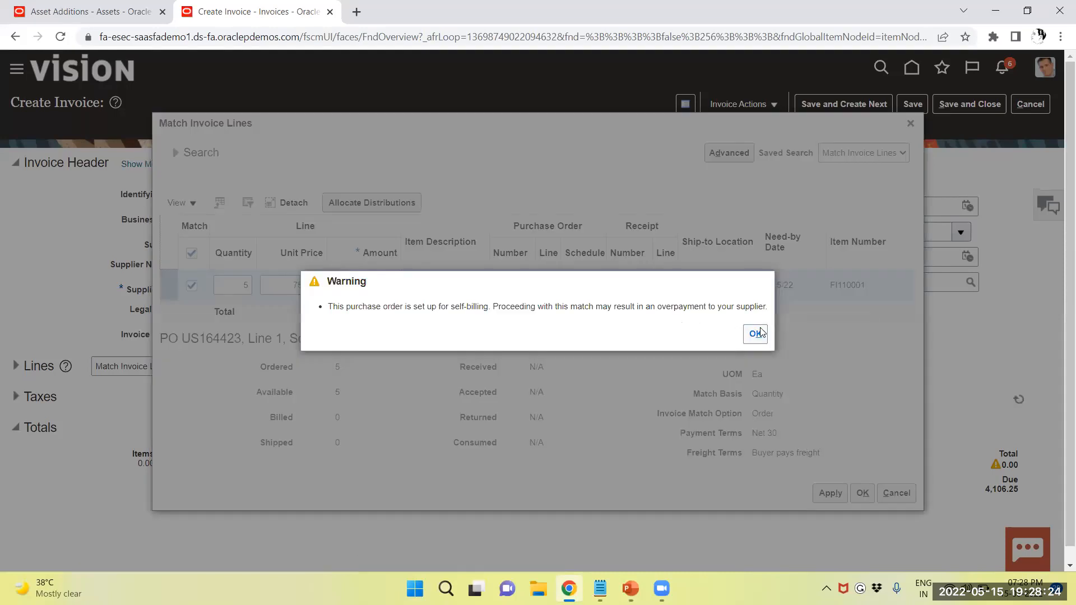
{"action": "left_click", "coordinate": [753, 334]}
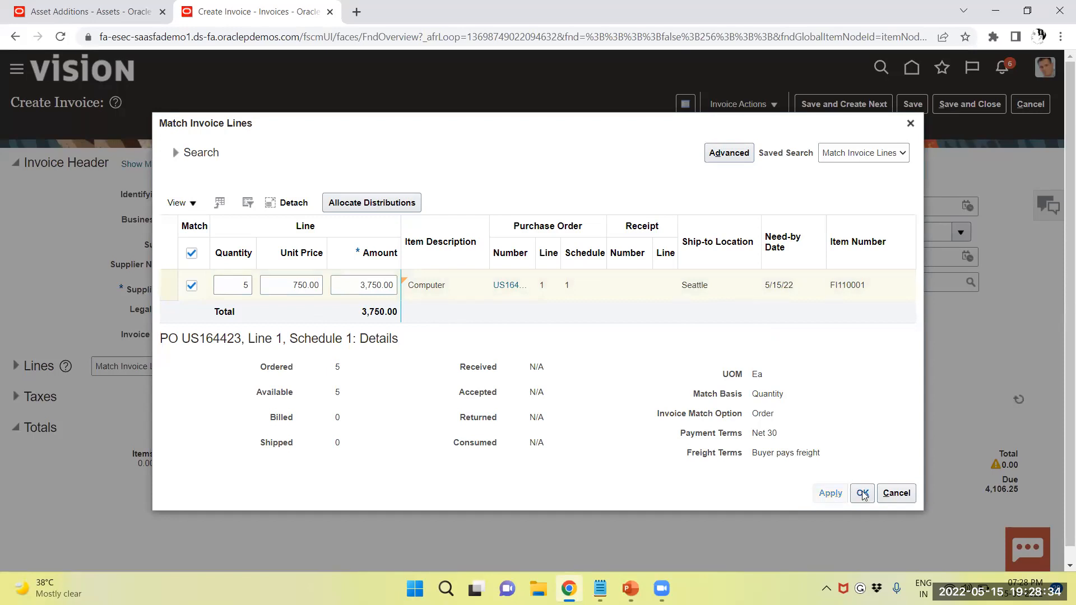
{"action": "left_click", "coordinate": [862, 494]}
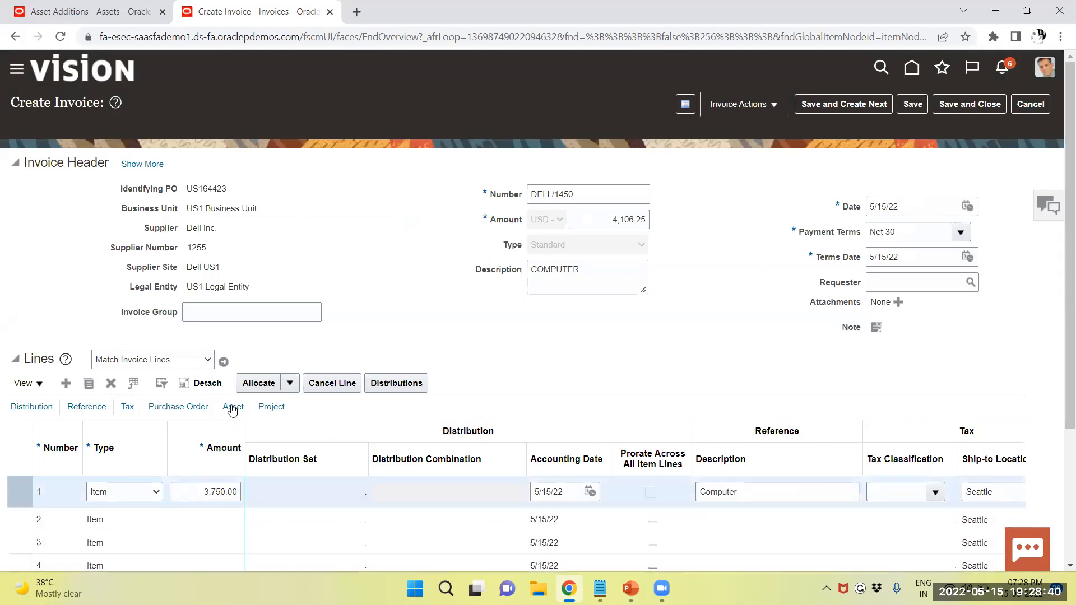
Step: Mark invoice line 1 as Track as Asset in book US CORP, category COMPUTER-HARDWARE
{"action": "left_click", "coordinate": [233, 406]}
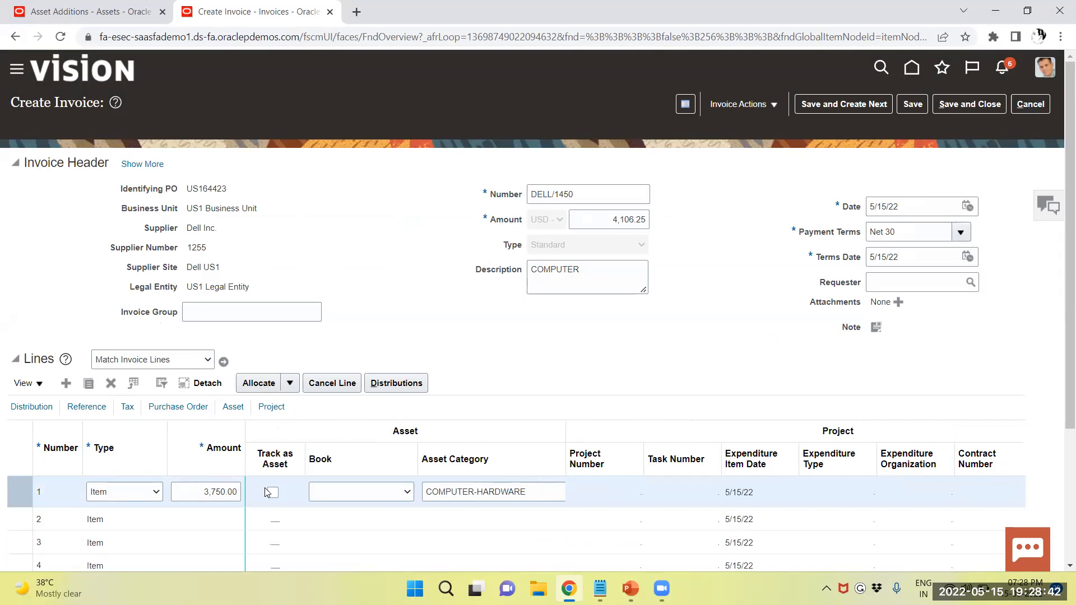
{"action": "left_click", "coordinate": [274, 492]}
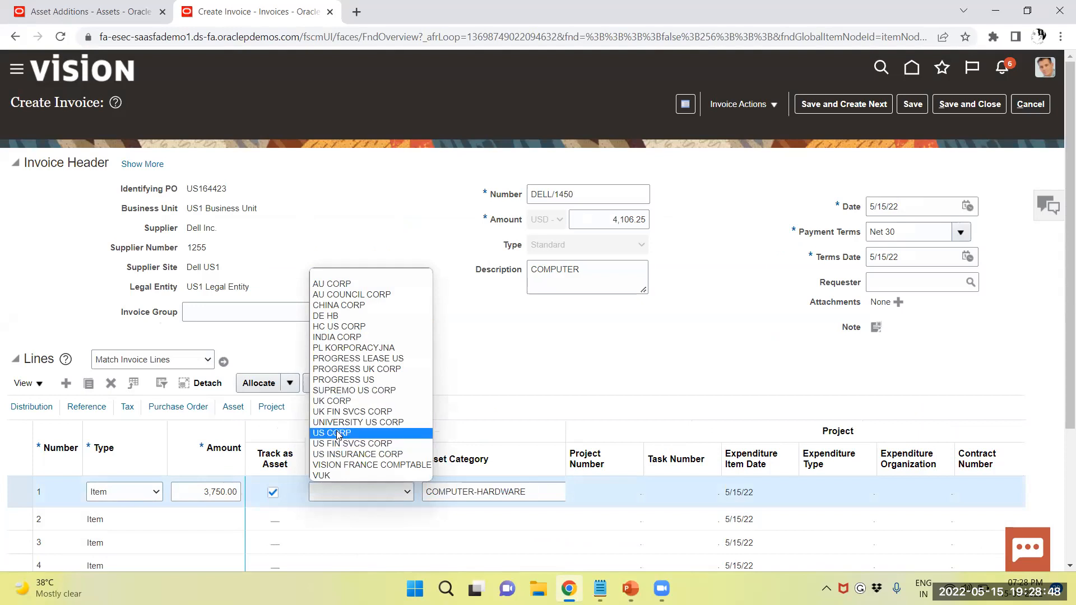
{"action": "left_click", "coordinate": [332, 433]}
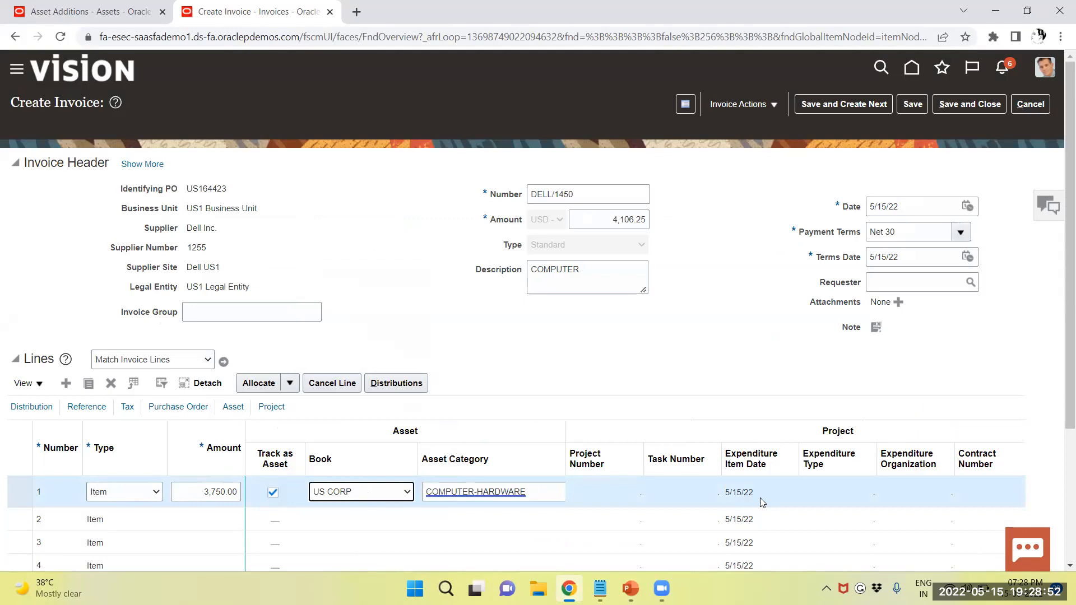
{"action": "scroll", "scroll_direction": "down", "scroll_amount": 3}
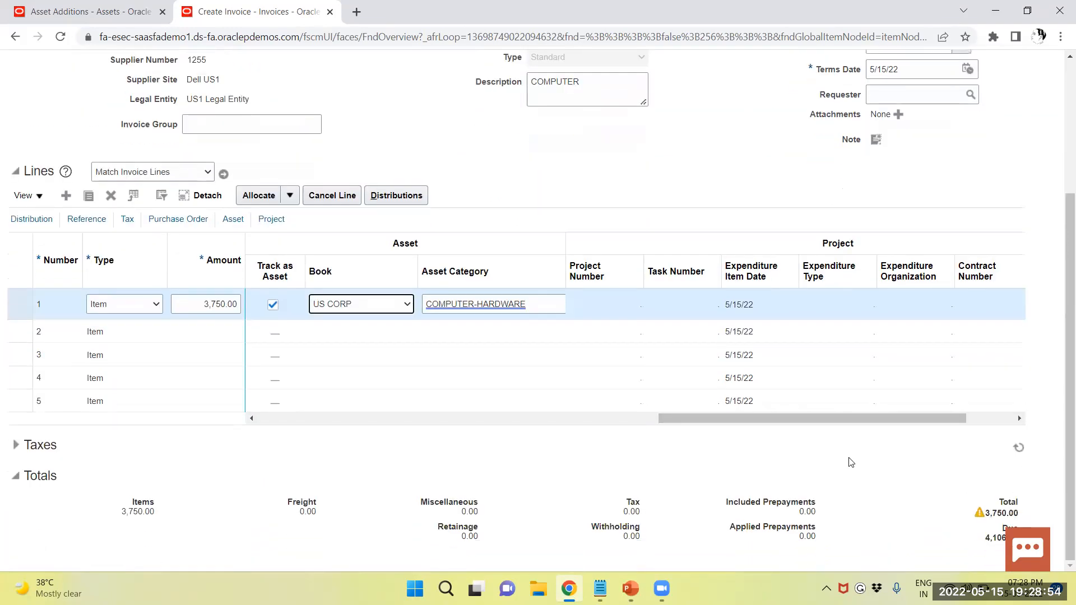
{"action": "left_click", "coordinate": [740, 103]}
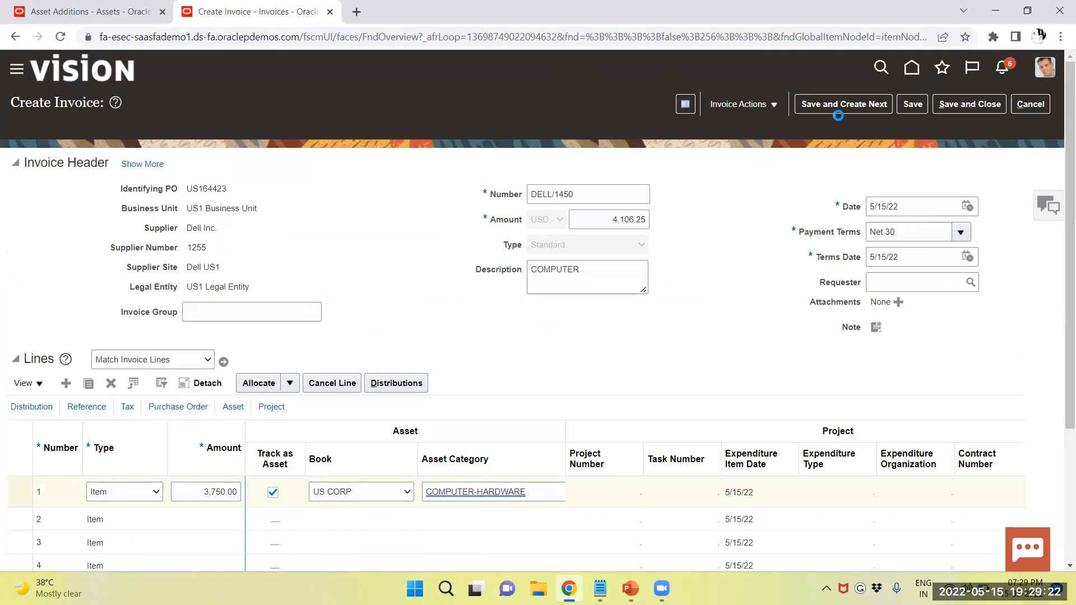
Step: Post invoice DELL/1450 to the ledger and dismiss the accounting-complete confirmation
{"action": "left_click", "coordinate": [742, 103]}
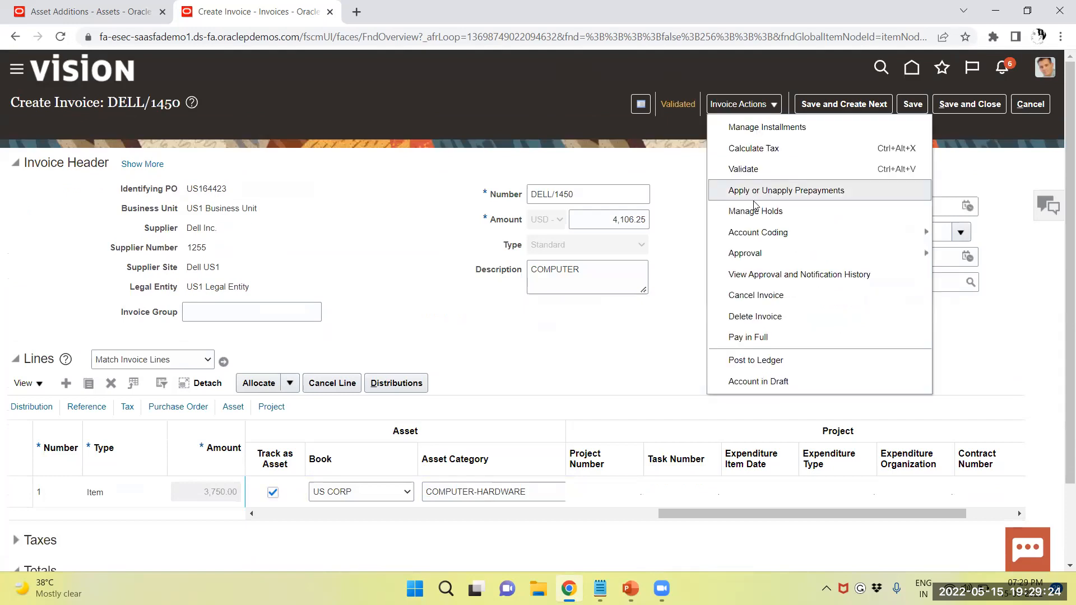
{"action": "mouse_move", "coordinate": [747, 360]}
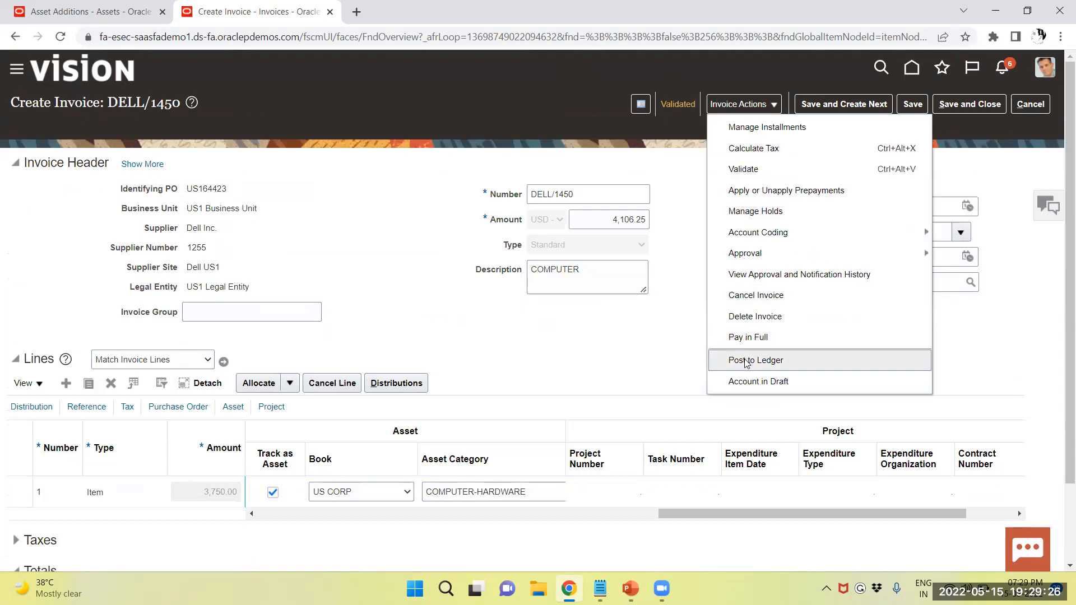
{"action": "left_click", "coordinate": [755, 360]}
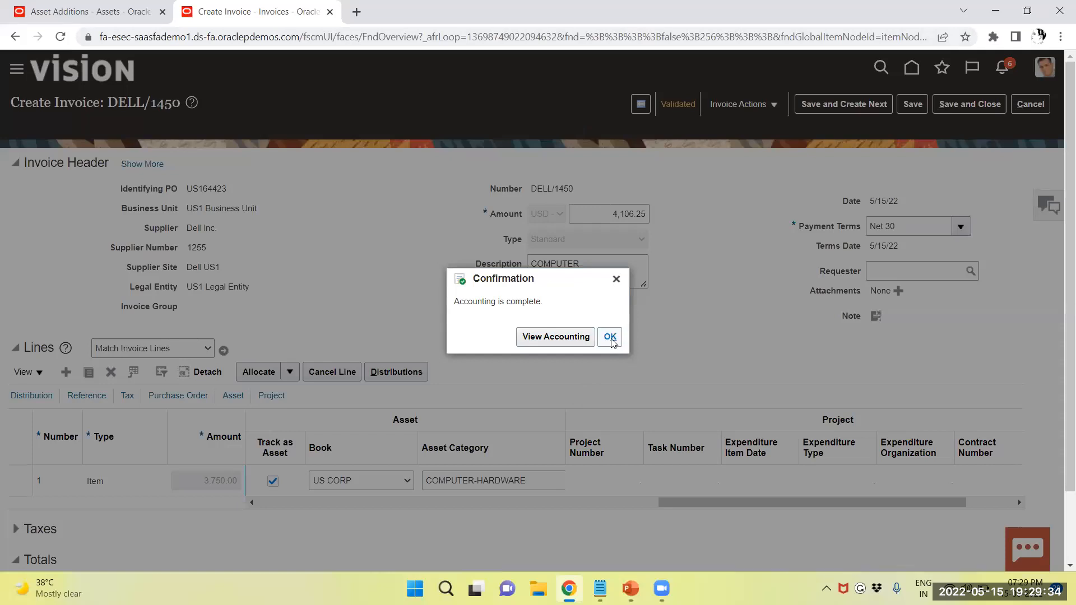
{"action": "left_click", "coordinate": [609, 338]}
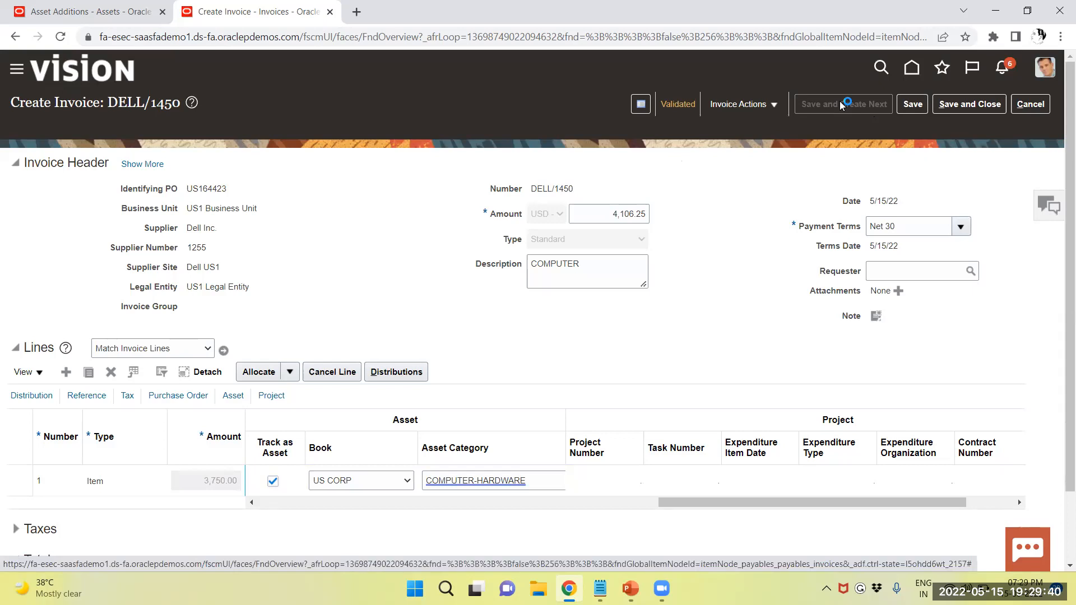
Step: Save and create the next invoice: supplier Dell Inc, number DELL/1550, amount 4106.25, description SYSTEMS
{"action": "left_click", "coordinate": [843, 104]}
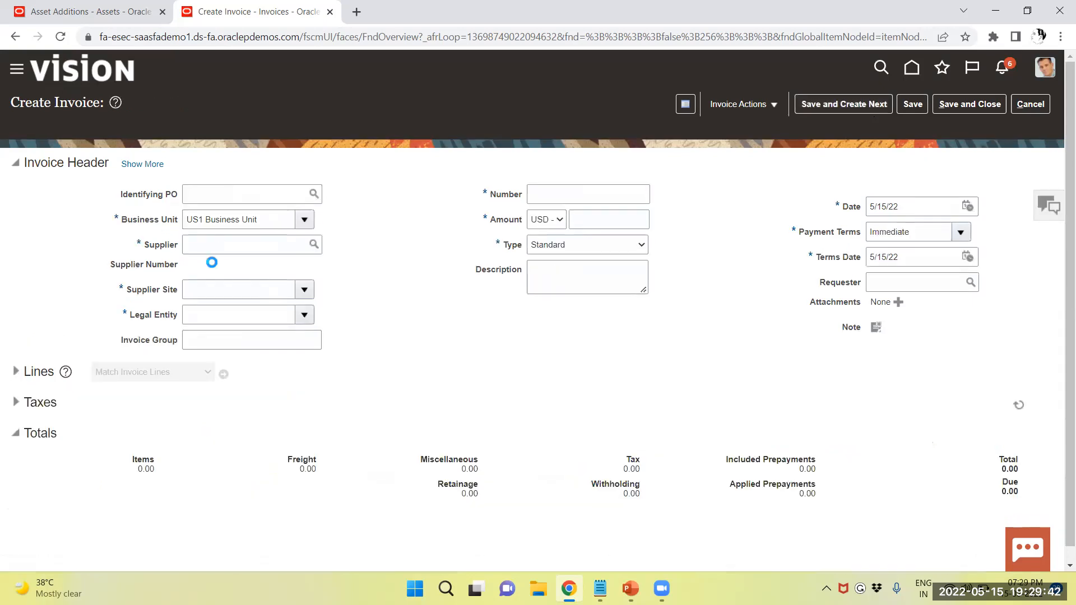
{"action": "left_click", "coordinate": [244, 245]}
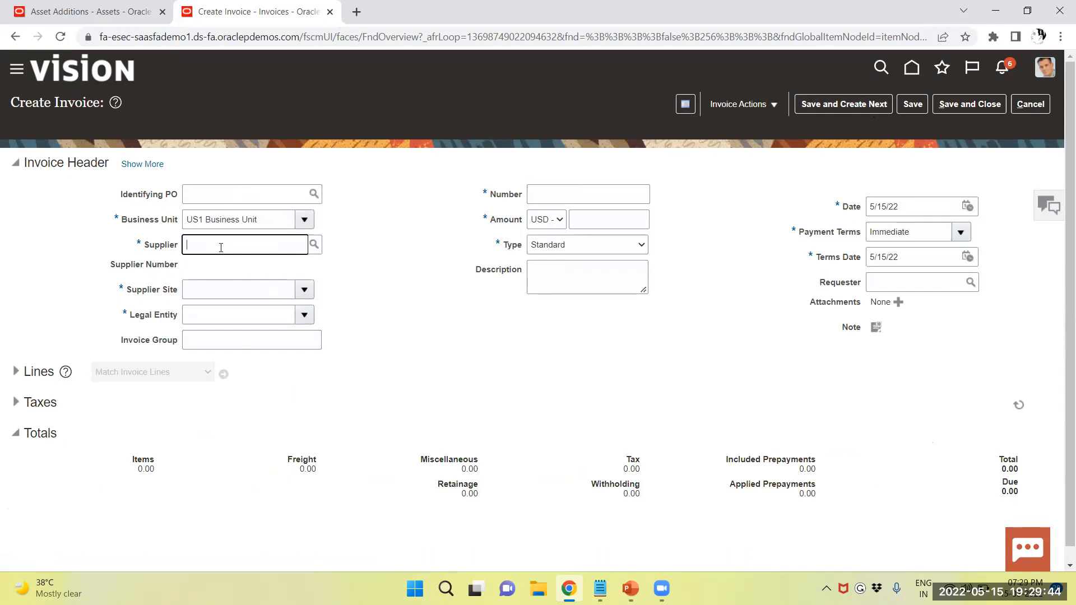
{"action": "type", "text": "DELL"}
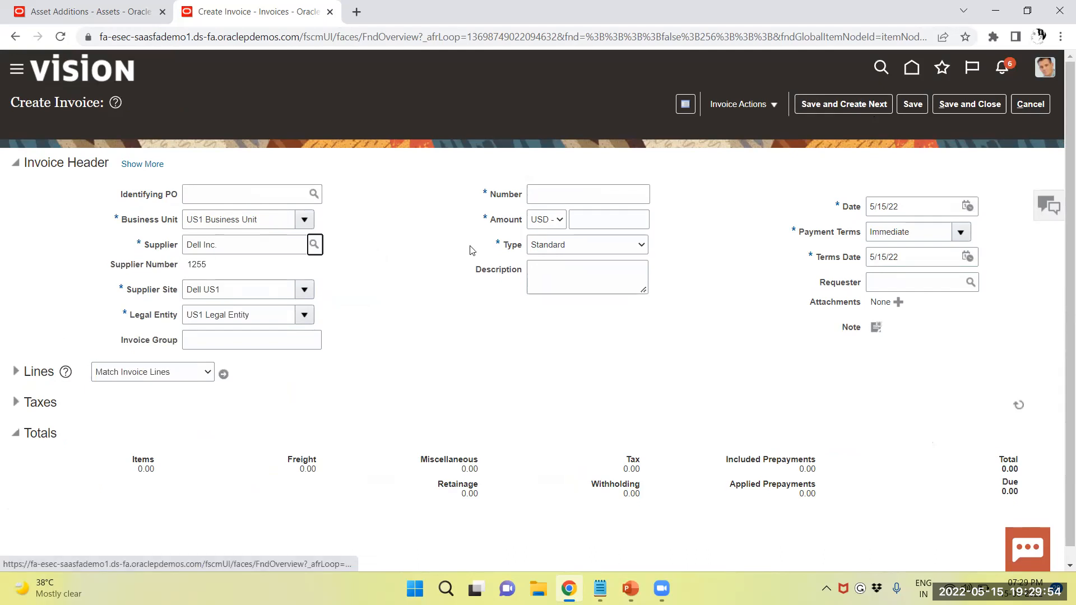
{"action": "type", "text": "DELL"}
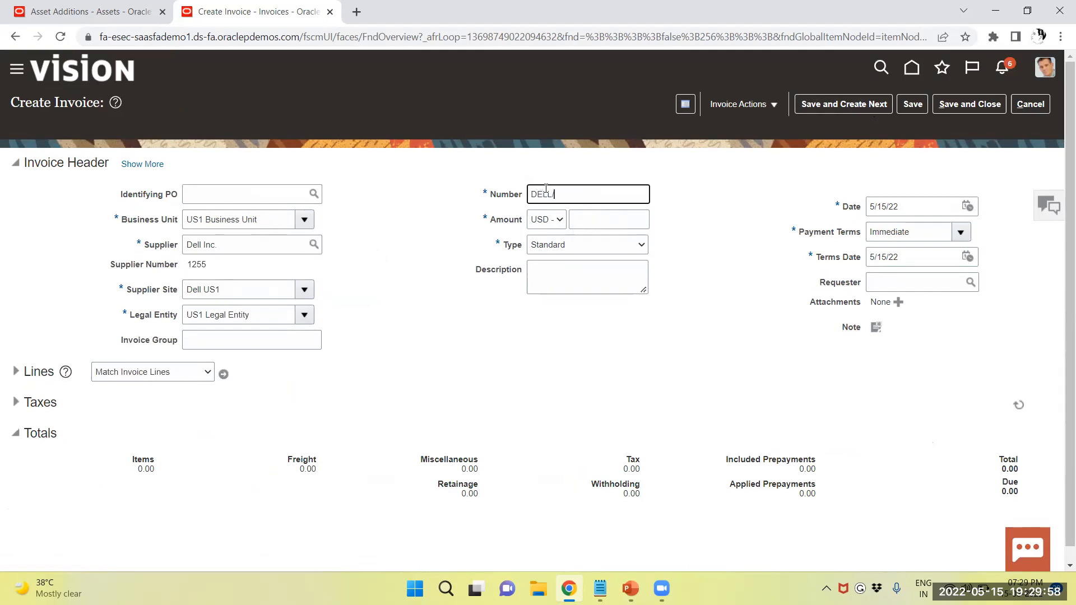
{"action": "type", "text": "/1550"}
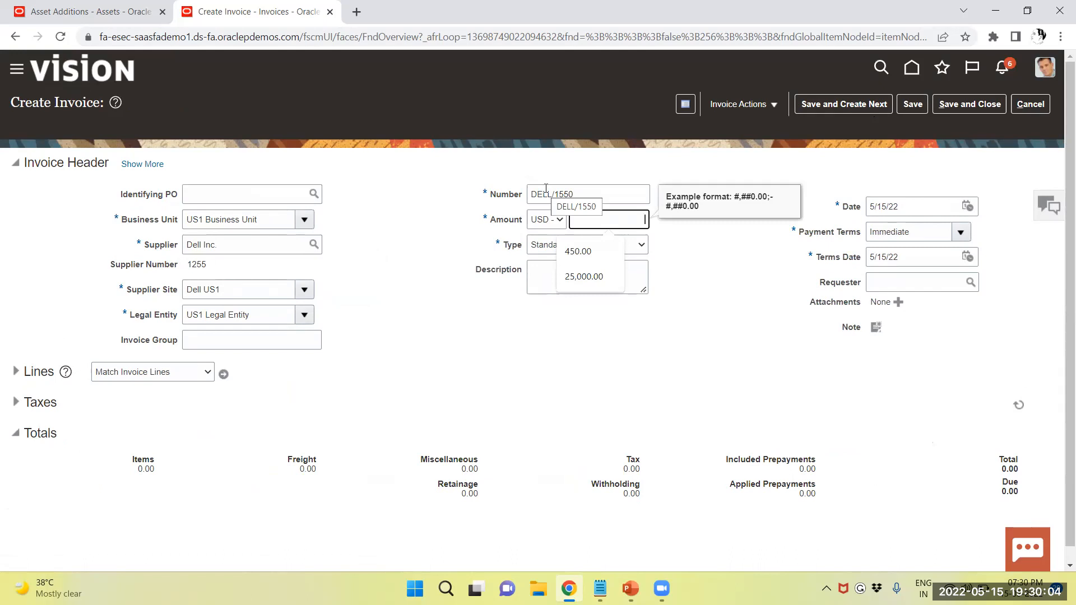
{"action": "type", "text": "4106"}
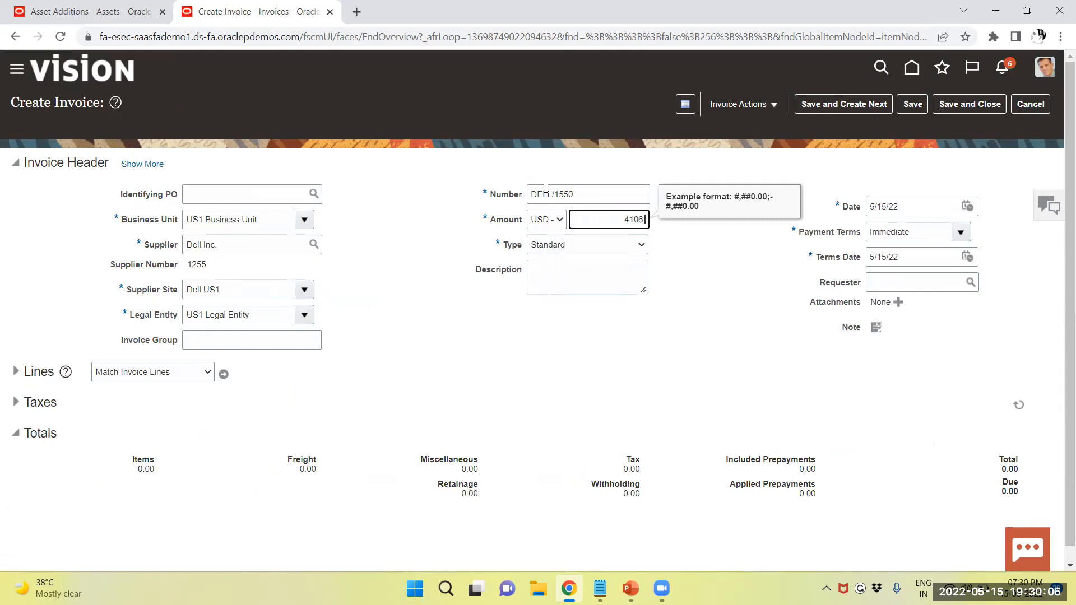
{"action": "left_click", "coordinate": [586, 277]}
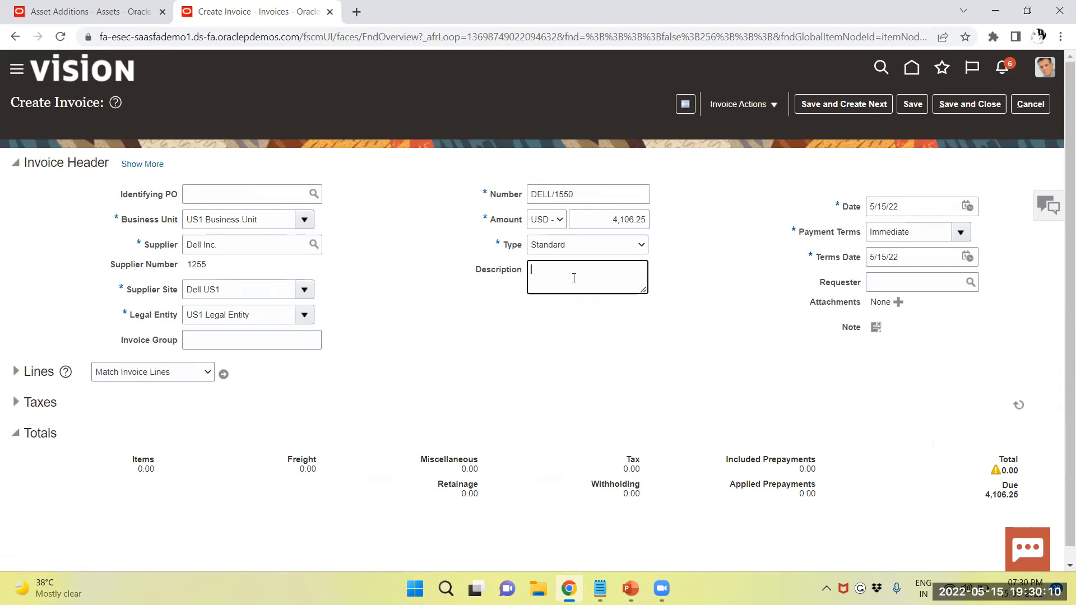
{"action": "type", "text": "SYSTEMS"}
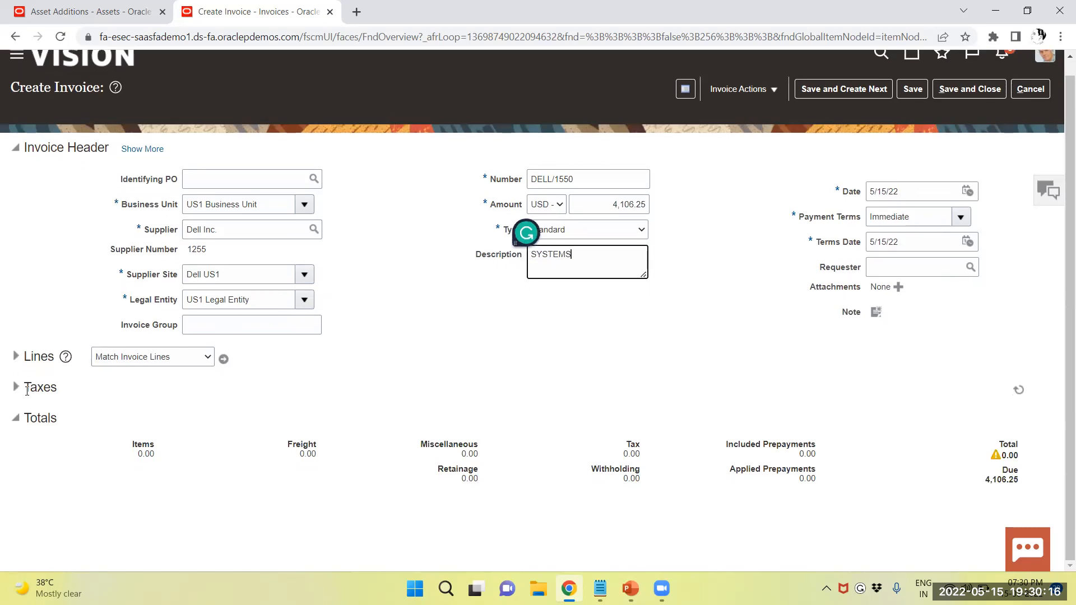
{"action": "mouse_move", "coordinate": [15, 356]}
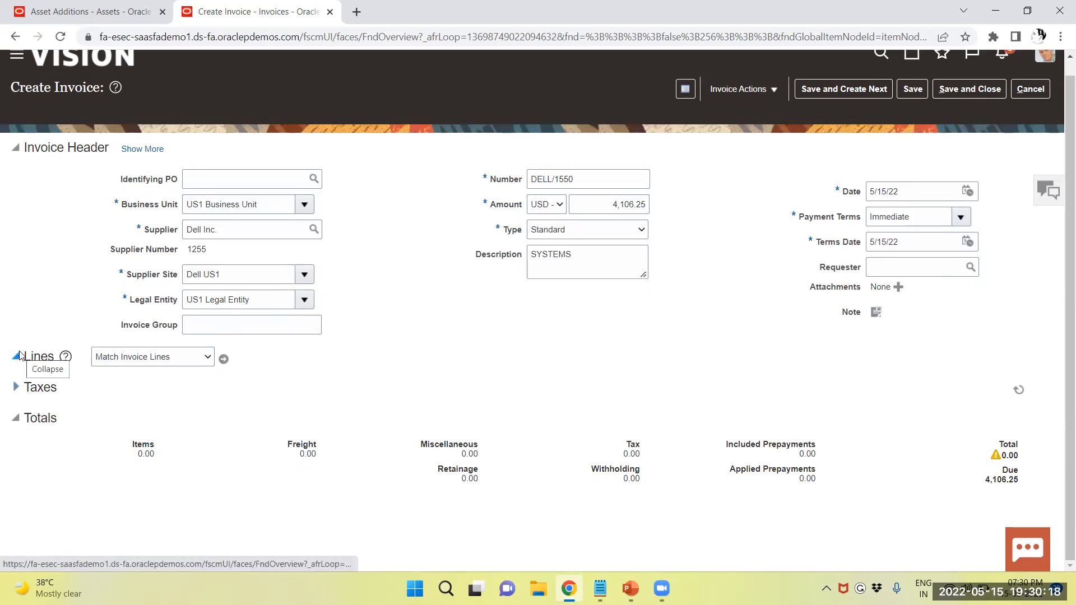
Step: Enter 3,750 on invoice line 1 and look up its distribution combination
{"action": "left_click", "coordinate": [15, 356]}
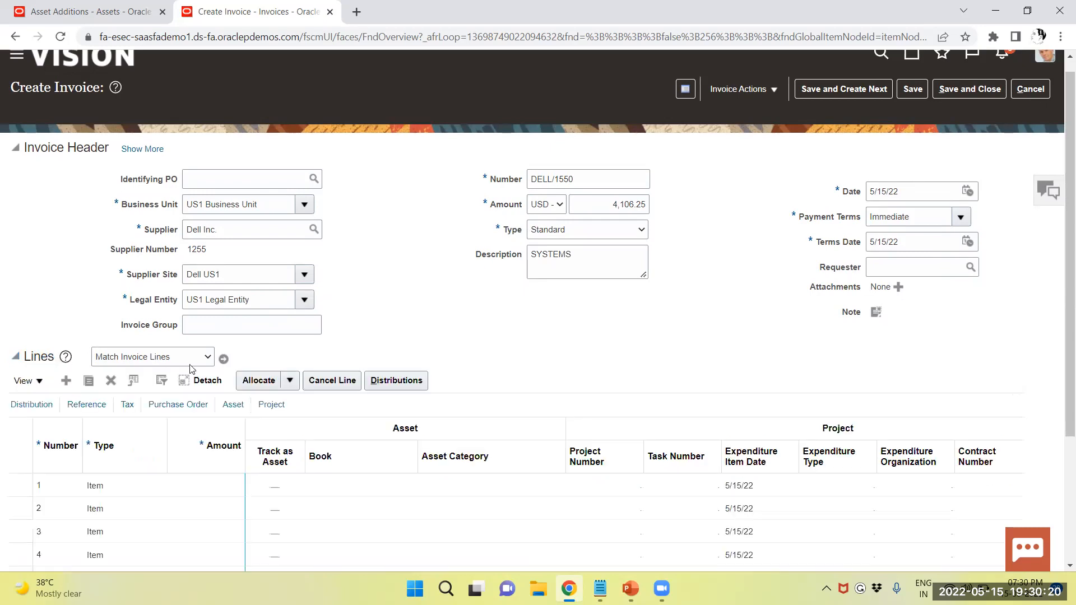
{"action": "left_click", "coordinate": [222, 445]}
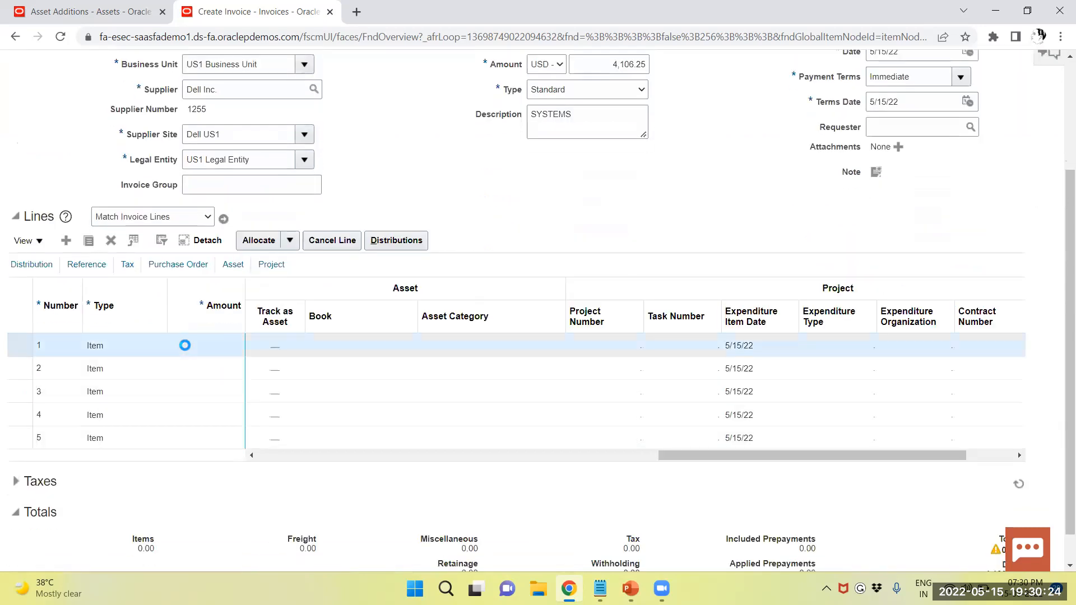
{"action": "left_click", "coordinate": [207, 345]}
{"action": "type", "text": "3,750"}
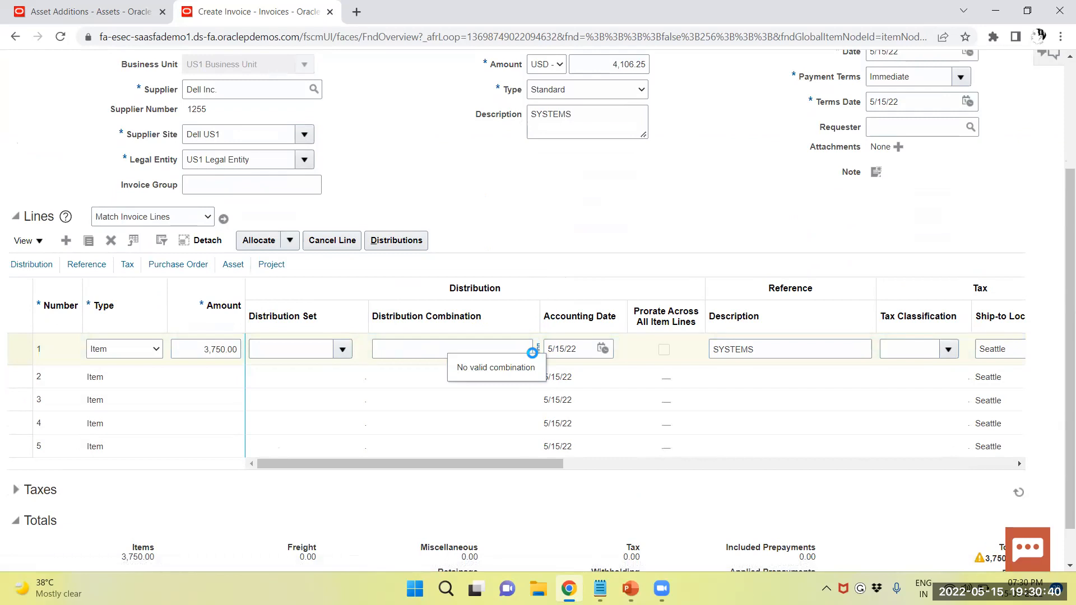
{"action": "left_click", "coordinate": [531, 353]}
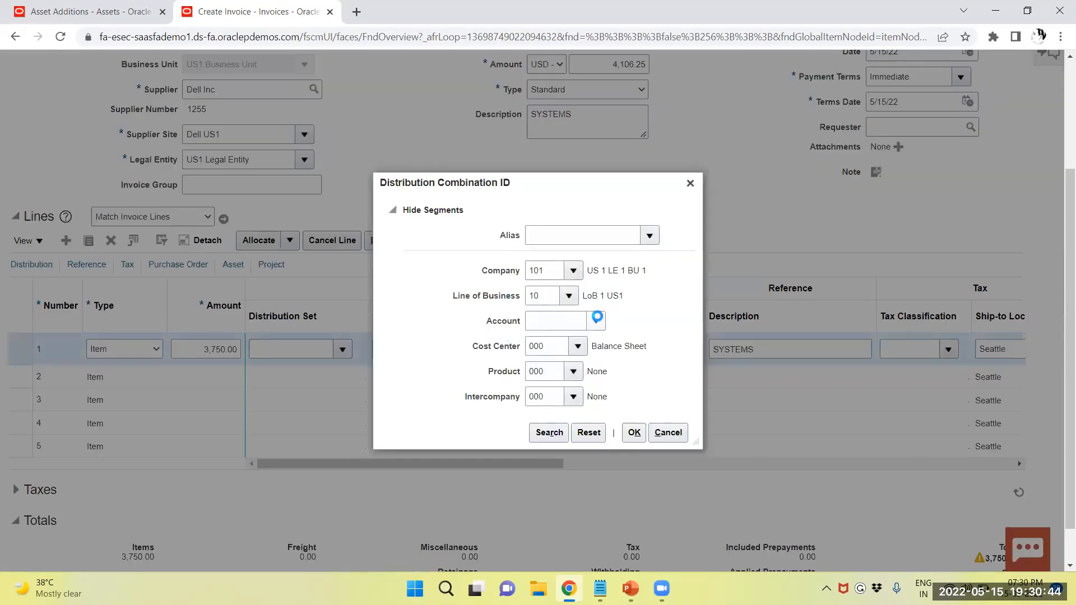
Step: Search accounts by description ASSET and choose Asset Clearing 15910, giving combination 101.10.15910.000.000.000
{"action": "left_click", "coordinate": [595, 321]}
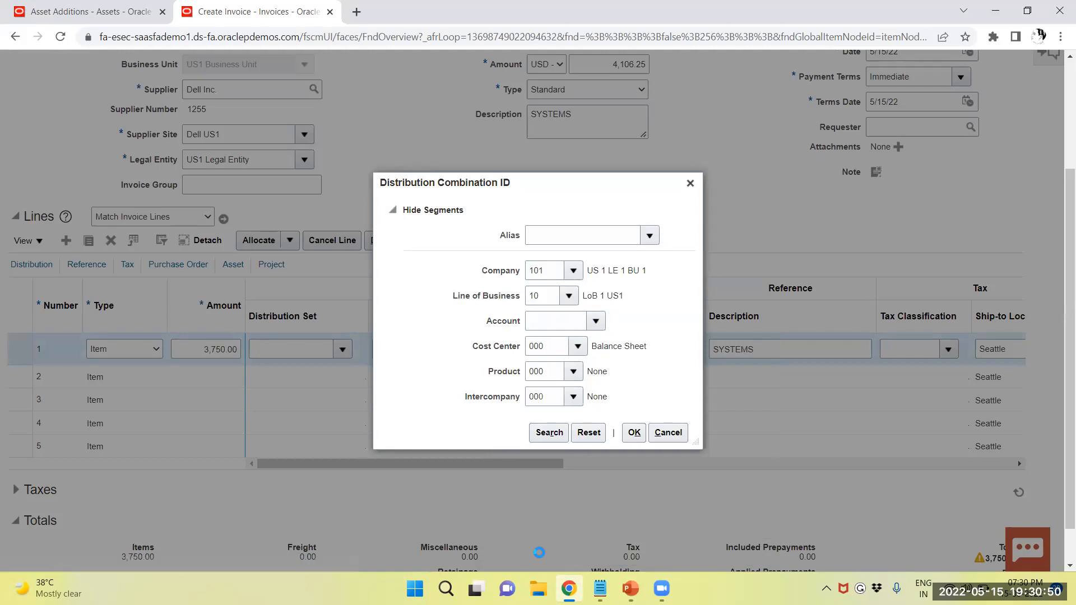
{"action": "left_click", "coordinate": [596, 321]}
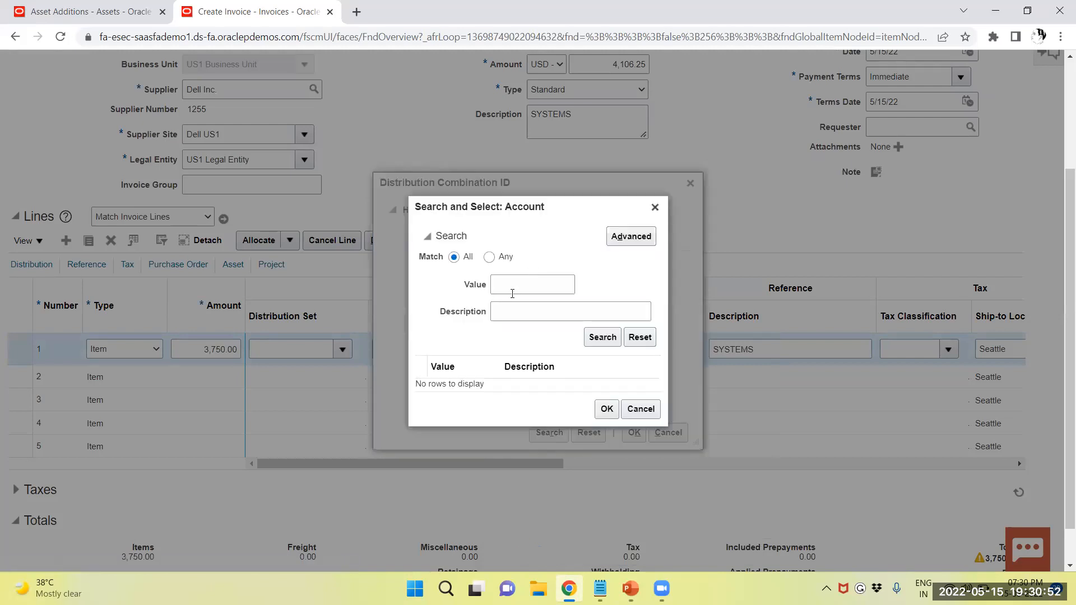
{"action": "type", "text": "ASSET"}
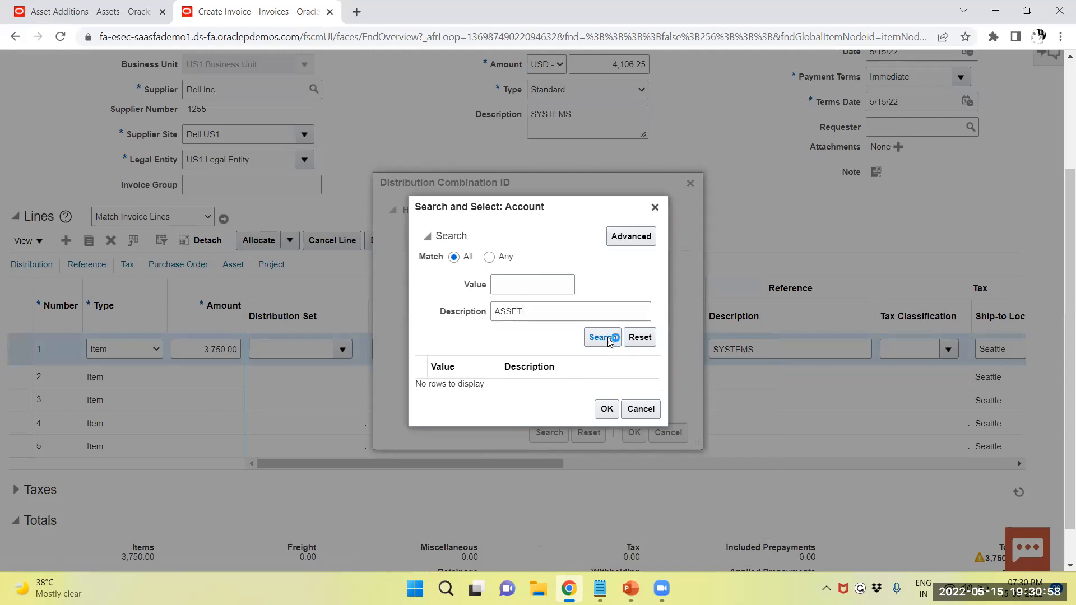
{"action": "left_click", "coordinate": [602, 338]}
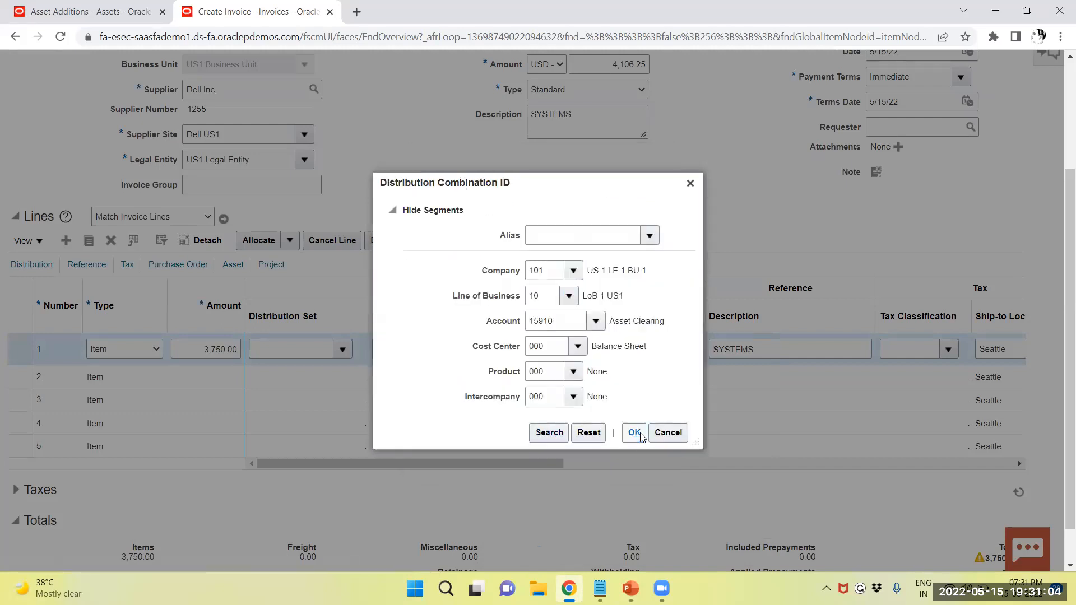
{"action": "left_click", "coordinate": [632, 433]}
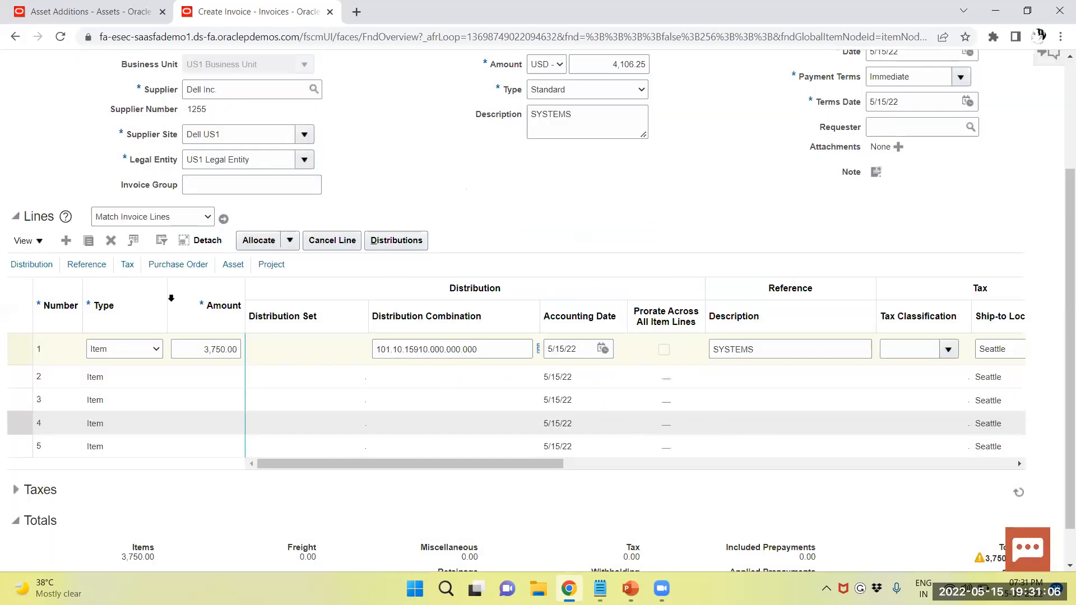
Step: Mark line 1 as Track as Asset in book US CORP and save invoice DELL/1550
{"action": "left_click", "coordinate": [233, 265]}
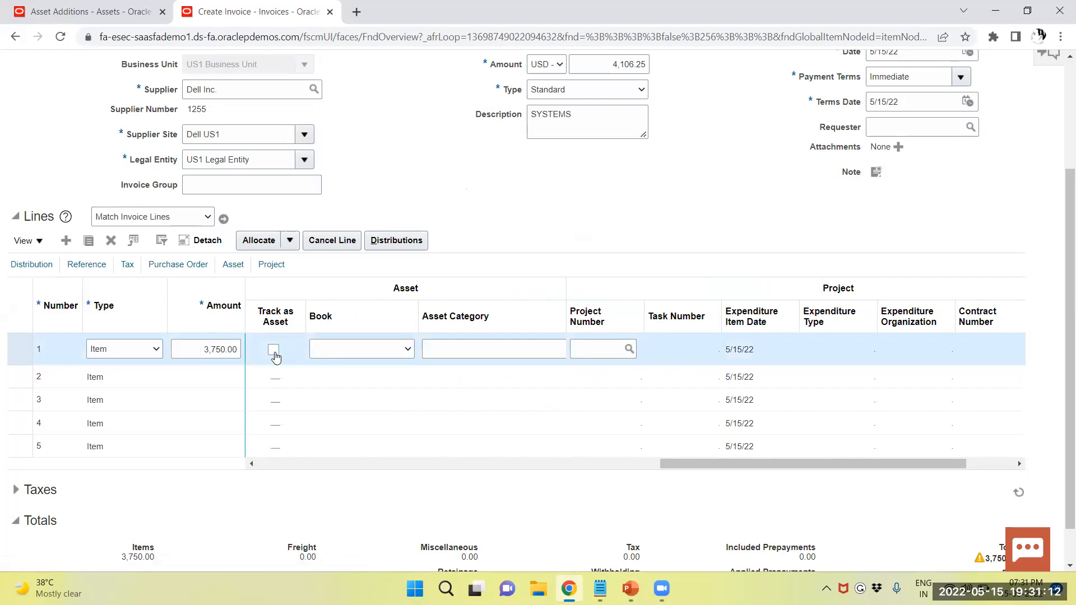
{"action": "left_click", "coordinate": [274, 350]}
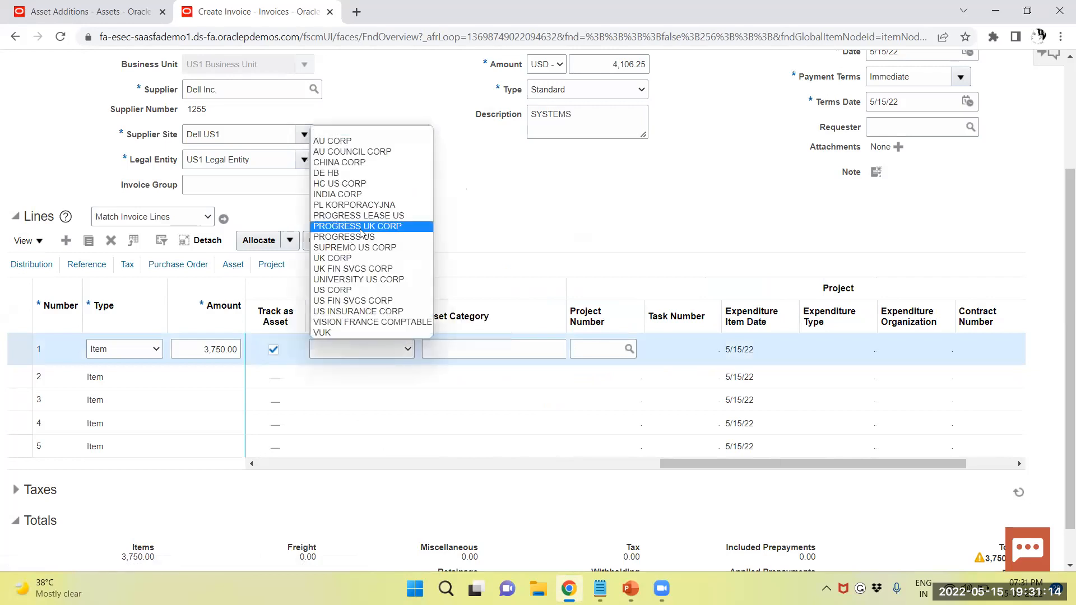
{"action": "left_click", "coordinate": [332, 290]}
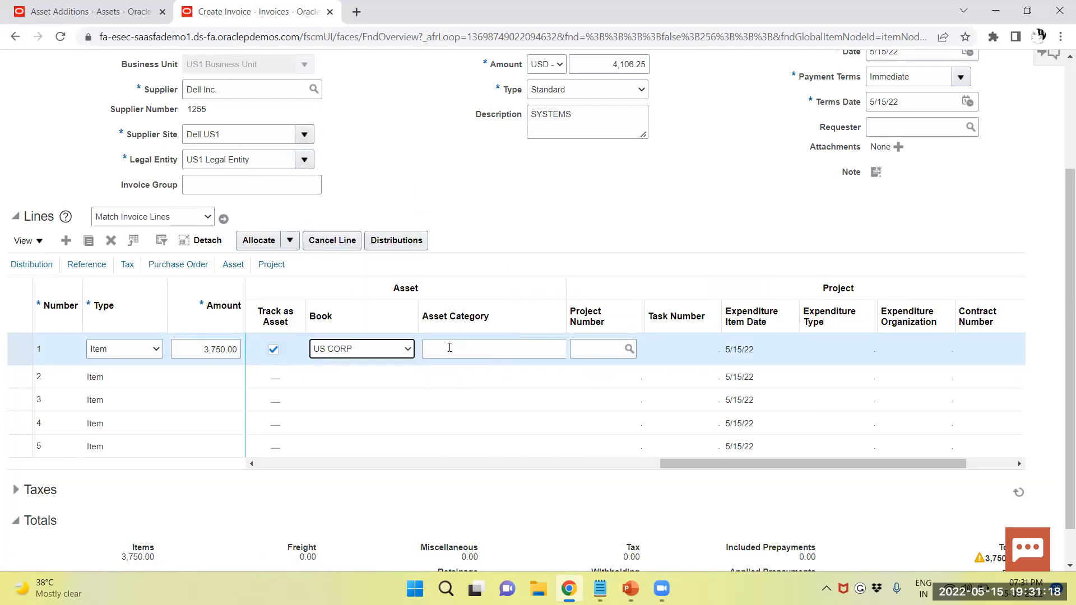
{"action": "scroll", "scroll_direction": "down", "scroll_amount": 3}
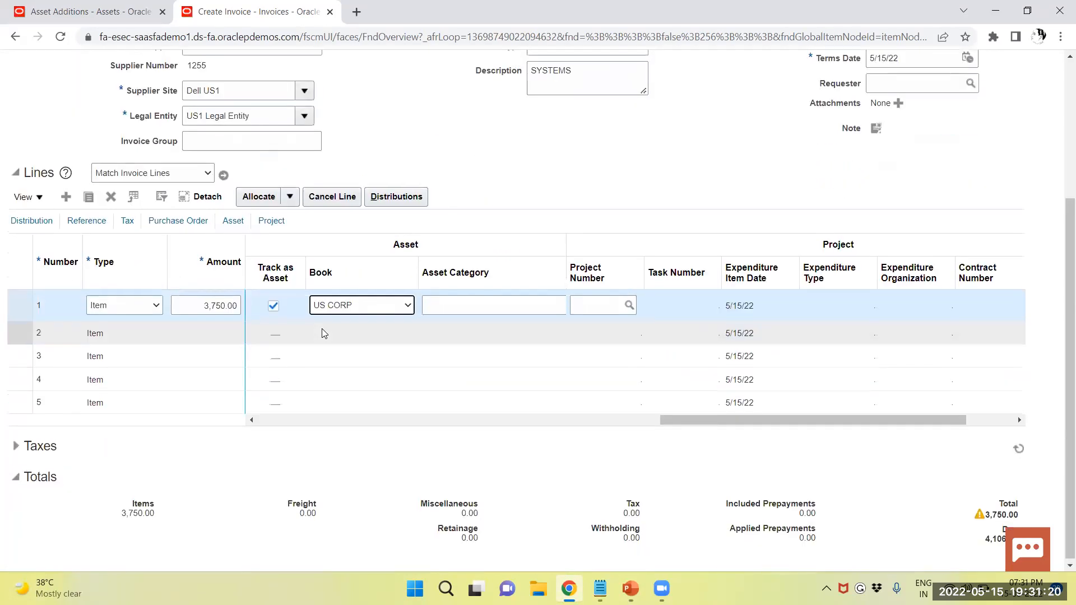
{"action": "scroll", "scroll_direction": "up", "scroll_amount": 3}
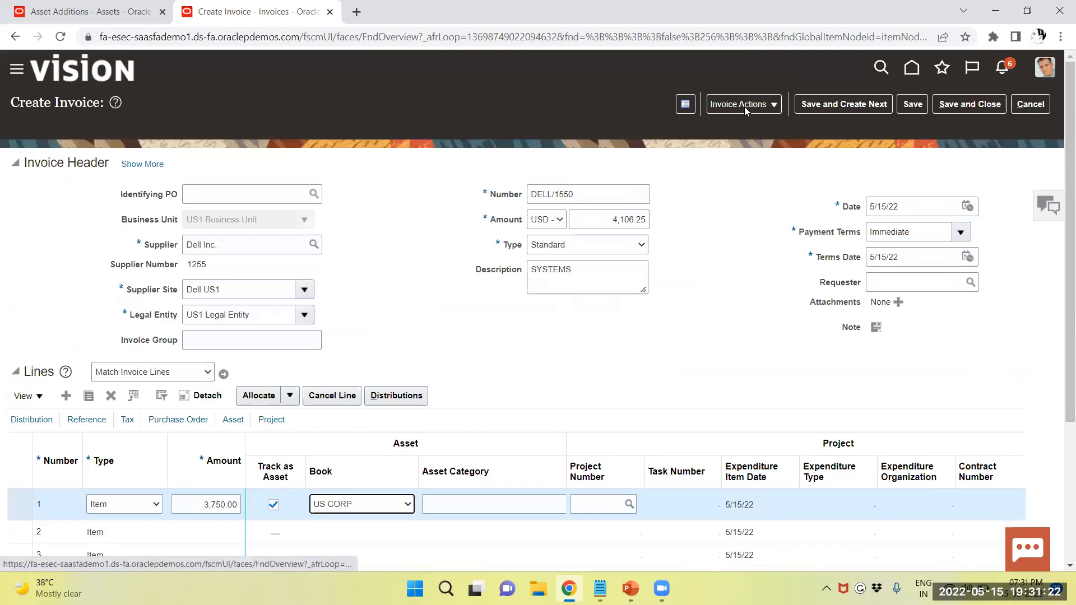
{"action": "left_click", "coordinate": [742, 103]}
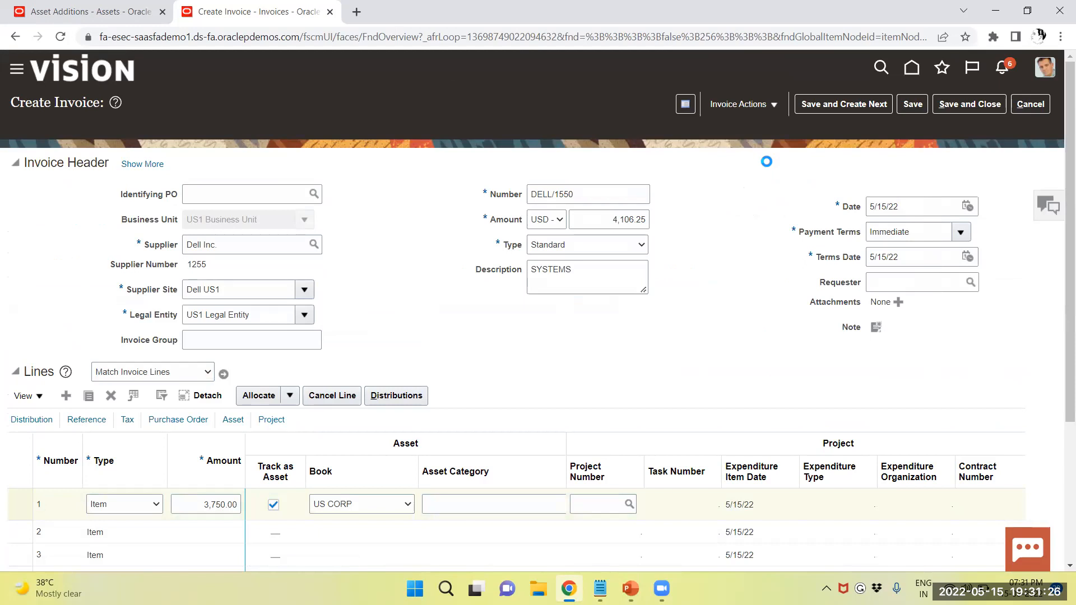
{"action": "left_click", "coordinate": [912, 103]}
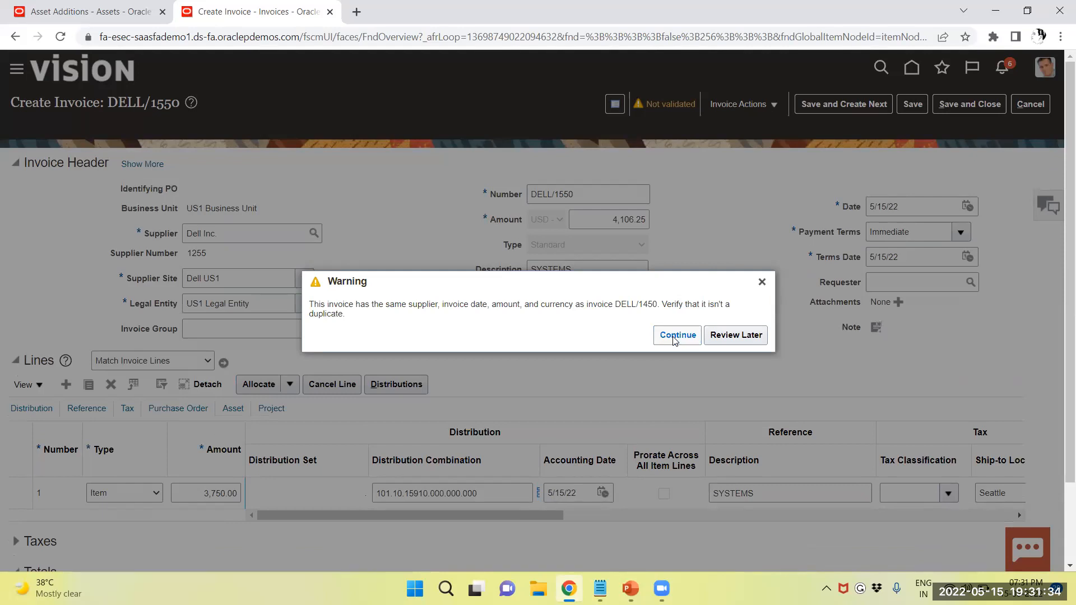
Step: Proceed past the possible duplicate warning and validate invoice DELL/1550
{"action": "left_click", "coordinate": [676, 336]}
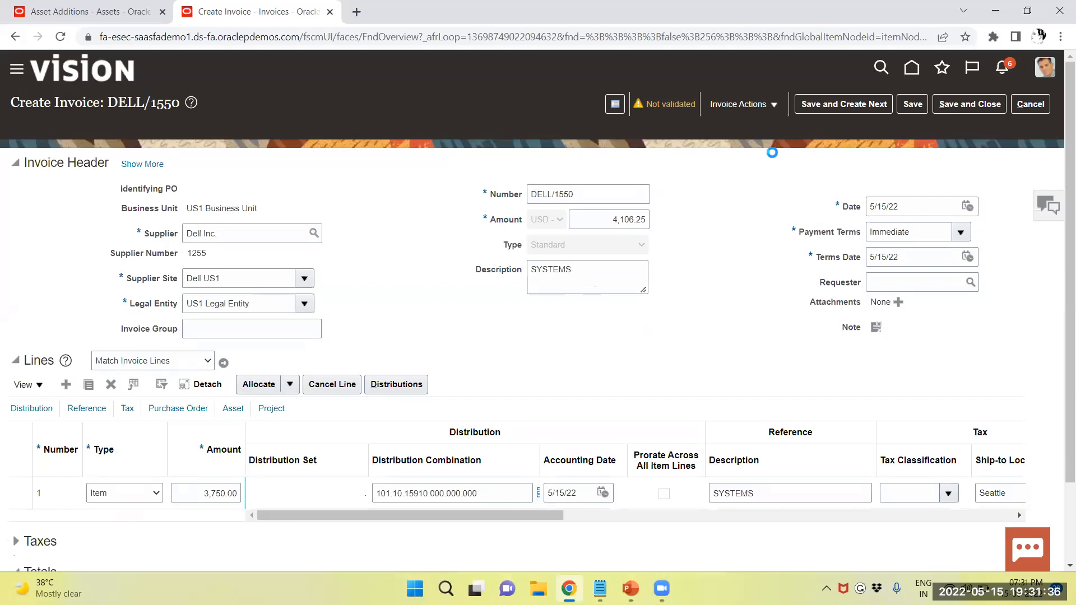
{"action": "left_click", "coordinate": [743, 103]}
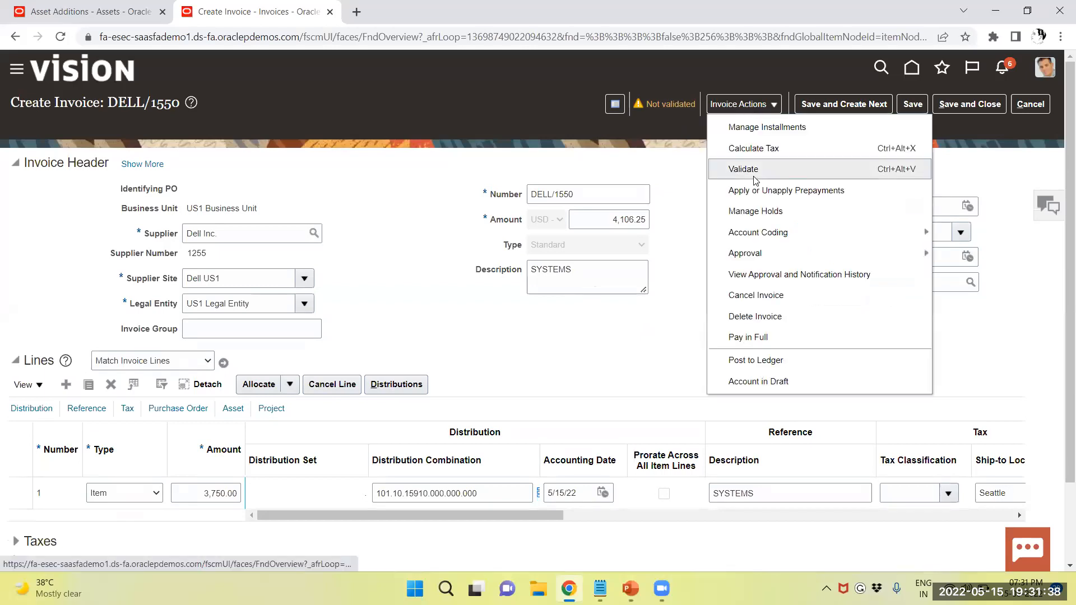
{"action": "left_click", "coordinate": [742, 169]}
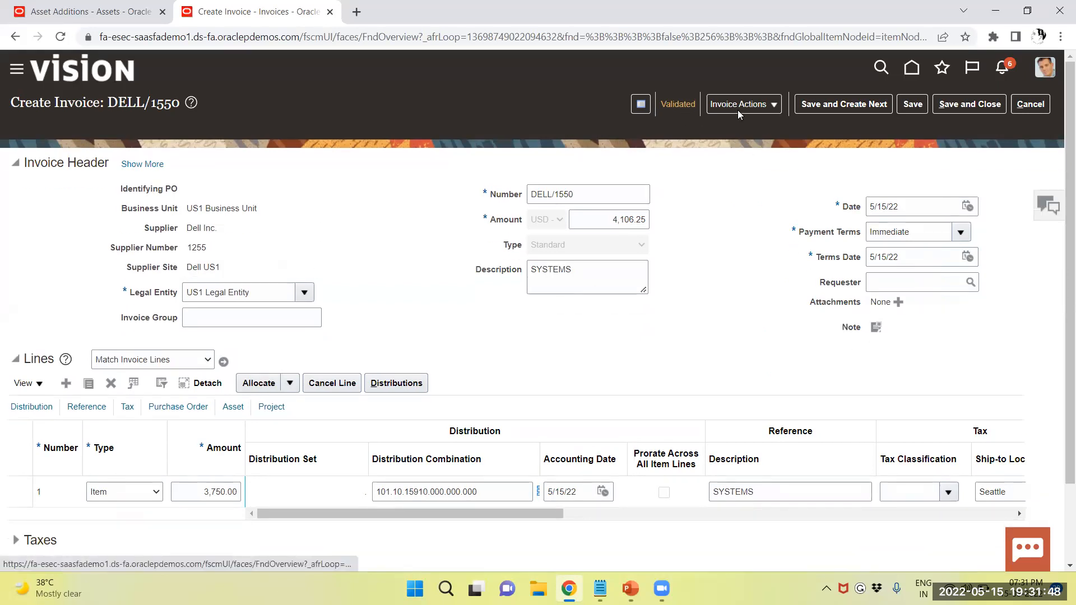
Step: Post DELL/1550 to the ledger, confirm accounting complete, then save and close
{"action": "left_click", "coordinate": [742, 103]}
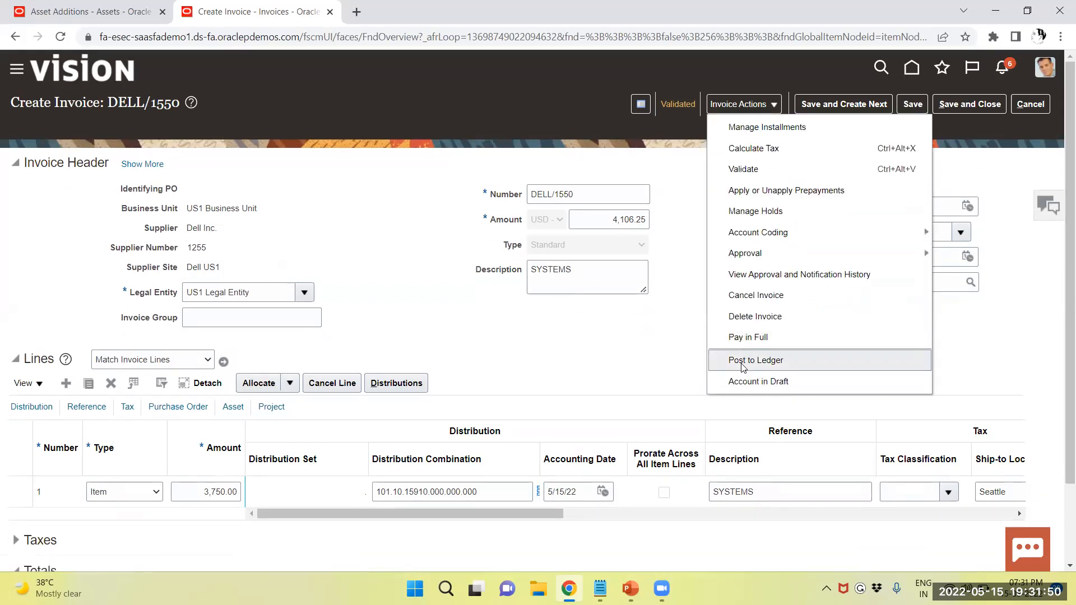
{"action": "left_click", "coordinate": [755, 360]}
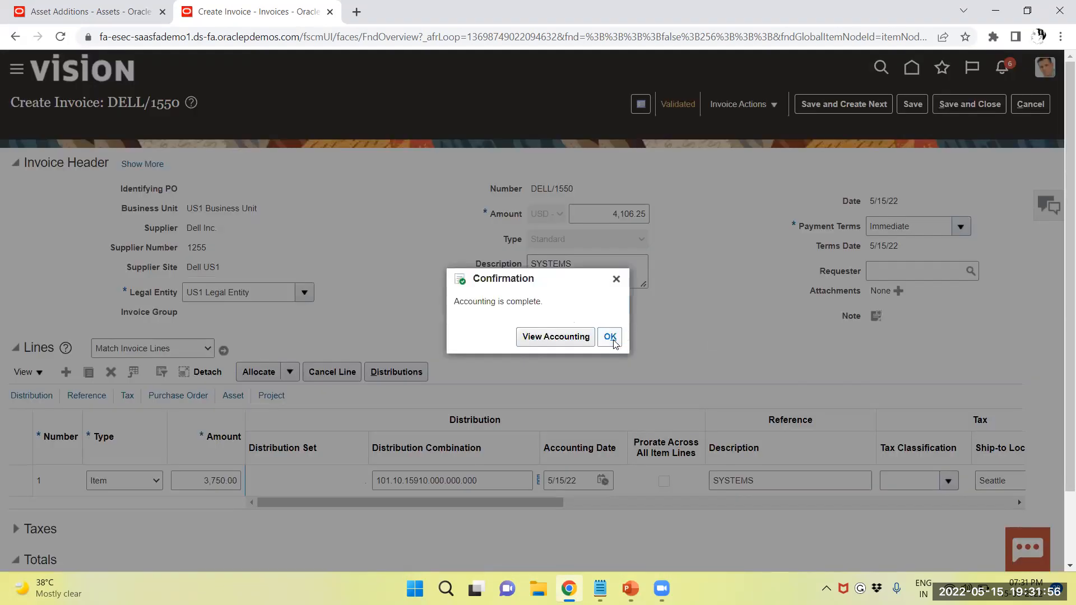
{"action": "left_click", "coordinate": [608, 337]}
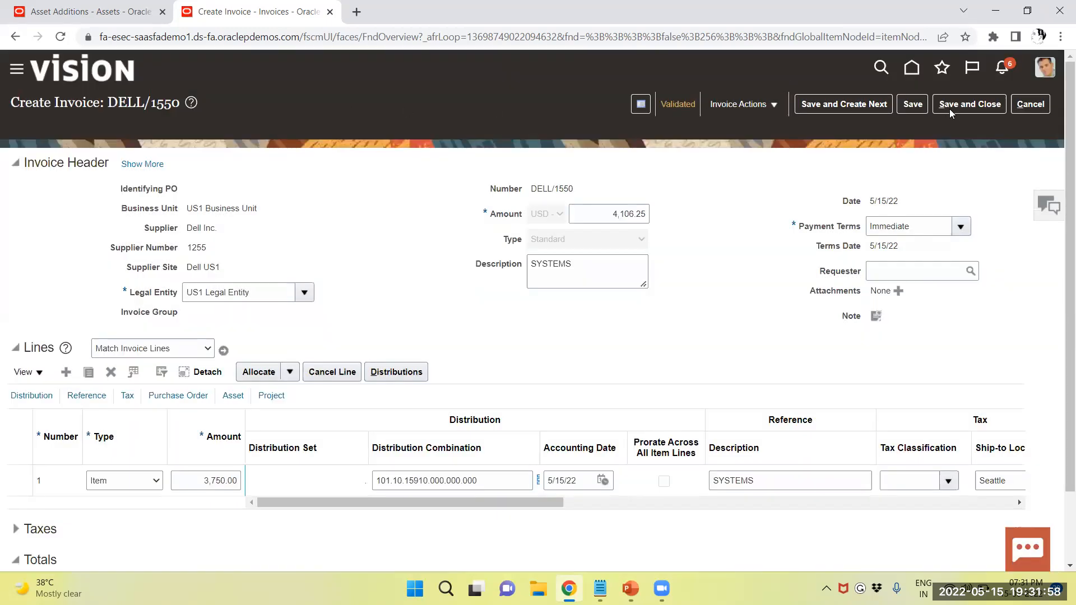
{"action": "left_click", "coordinate": [969, 103]}
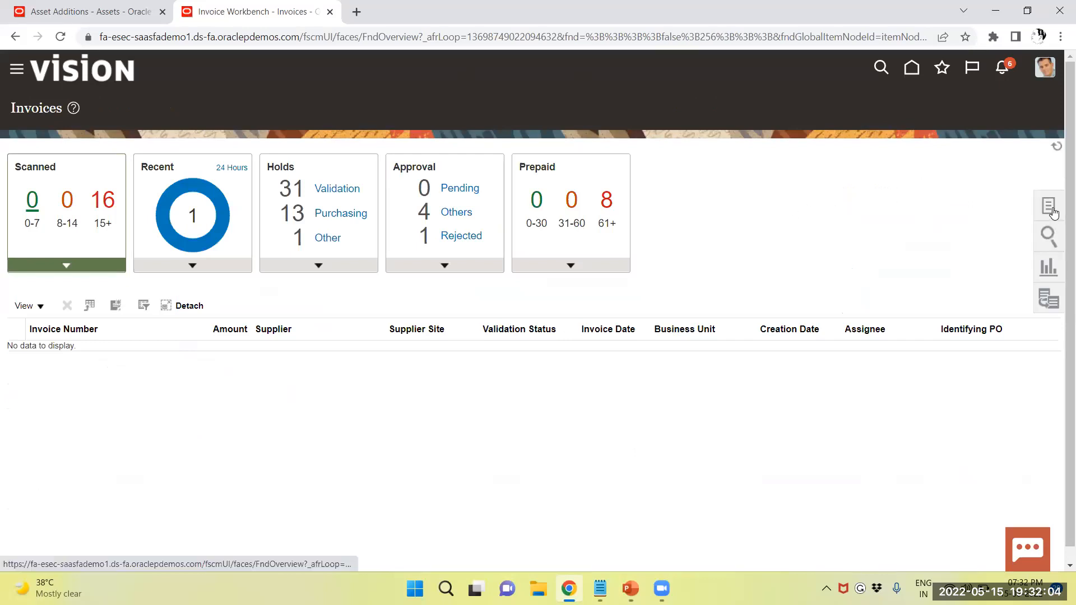
Step: Run Create Mass Additions for asset book US CORP, accounting date 5/15/22, and acknowledge the submission
{"action": "left_click", "coordinate": [1049, 206]}
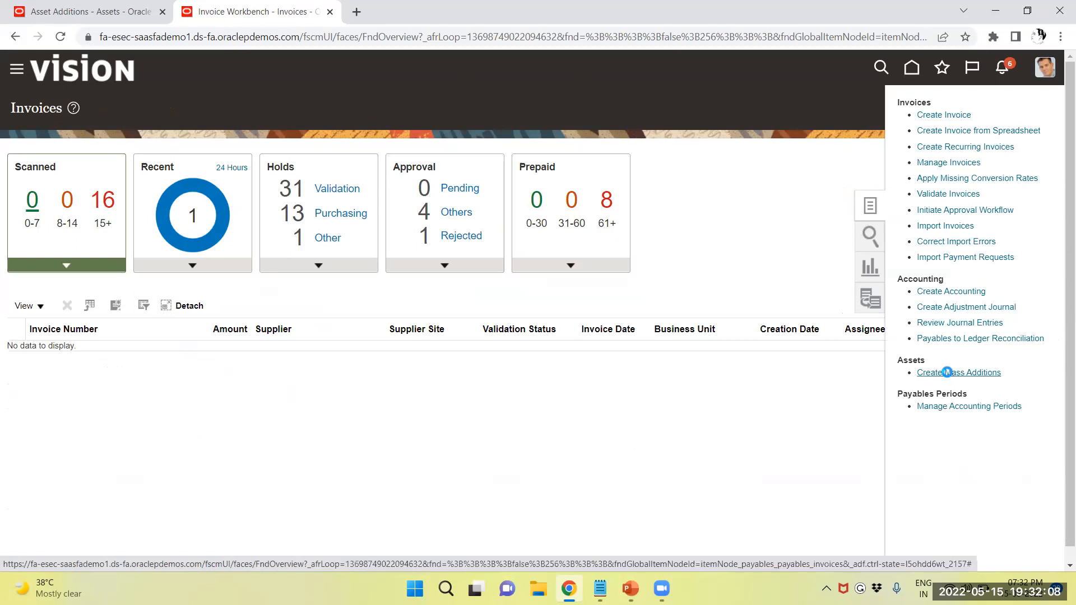
{"action": "left_click", "coordinate": [958, 372]}
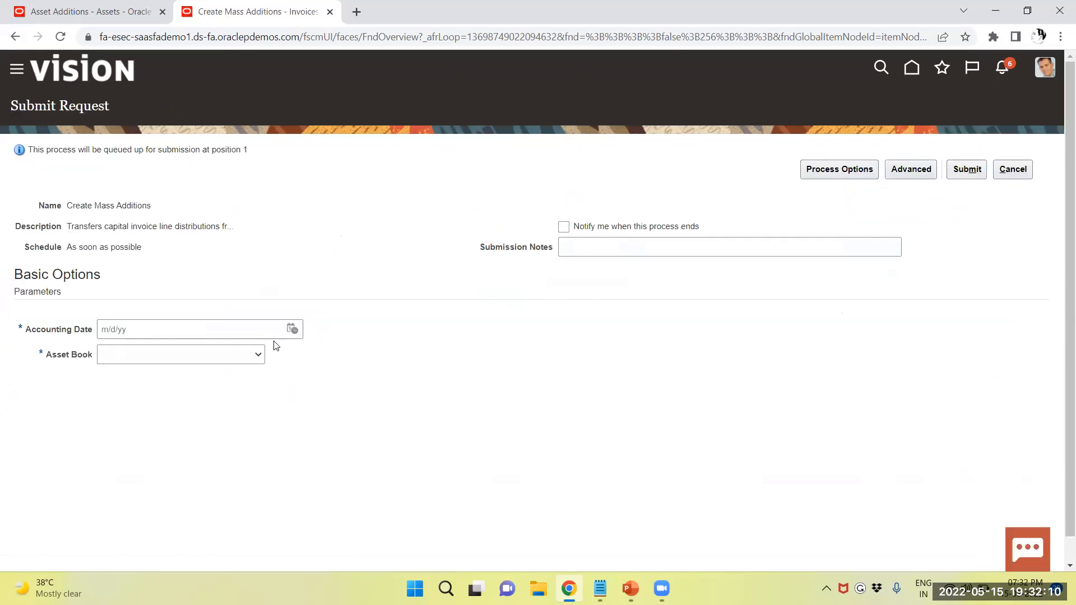
{"action": "left_click", "coordinate": [292, 328]}
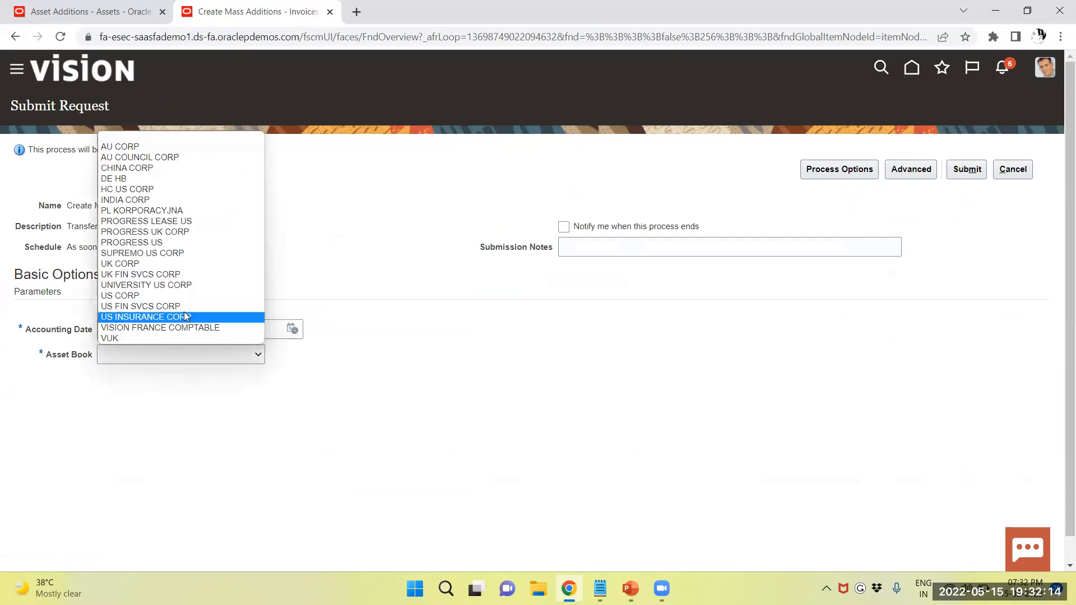
{"action": "left_click", "coordinate": [120, 296]}
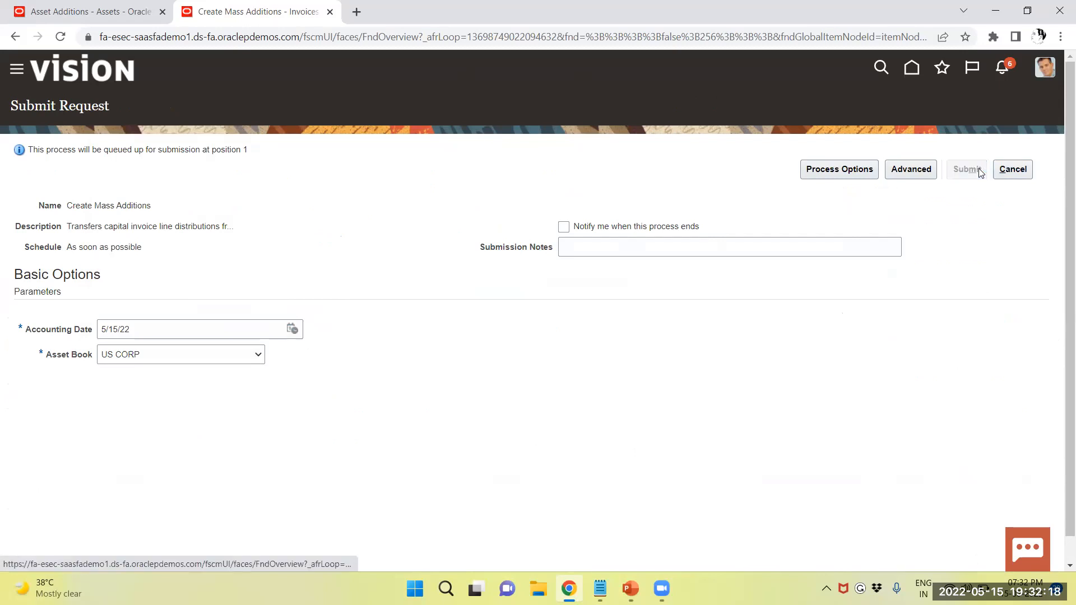
{"action": "left_click", "coordinate": [967, 170]}
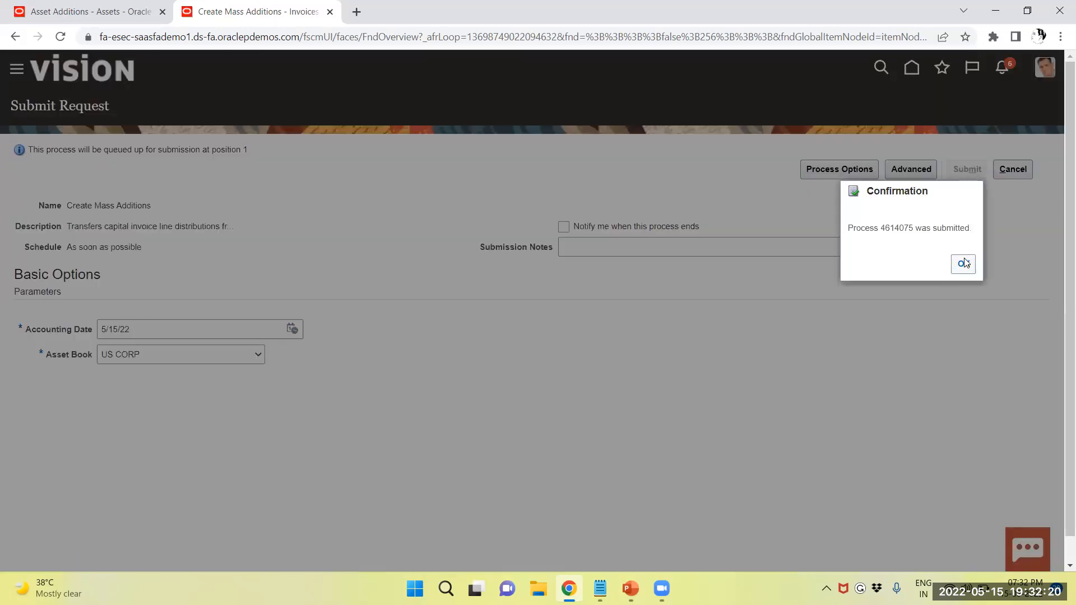
{"action": "left_click", "coordinate": [963, 265]}
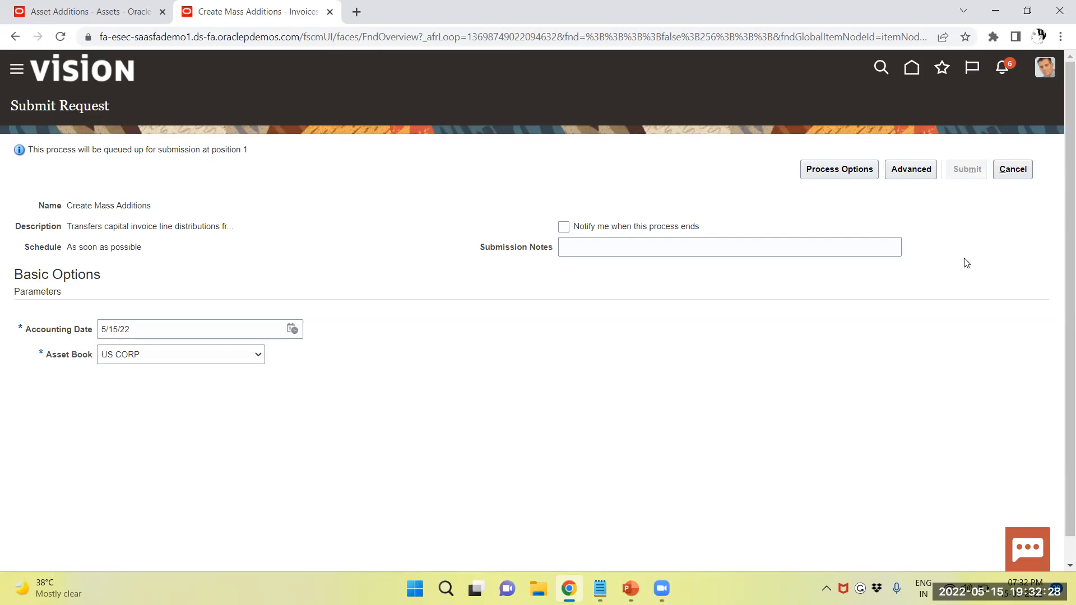
{"action": "mouse_move", "coordinate": [677, 81]}
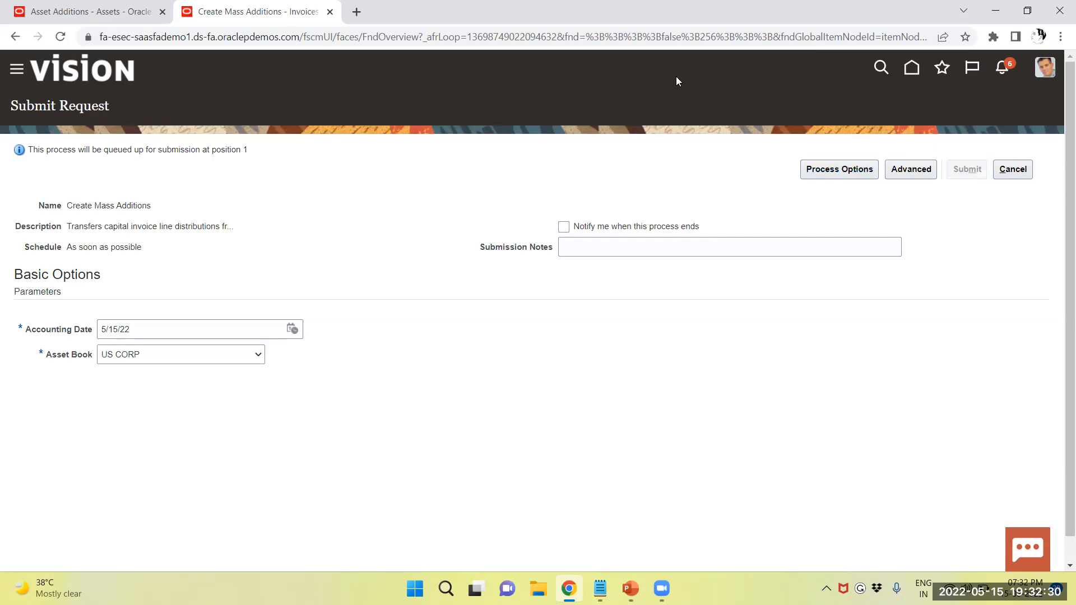
{"action": "mouse_move", "coordinate": [637, 79]}
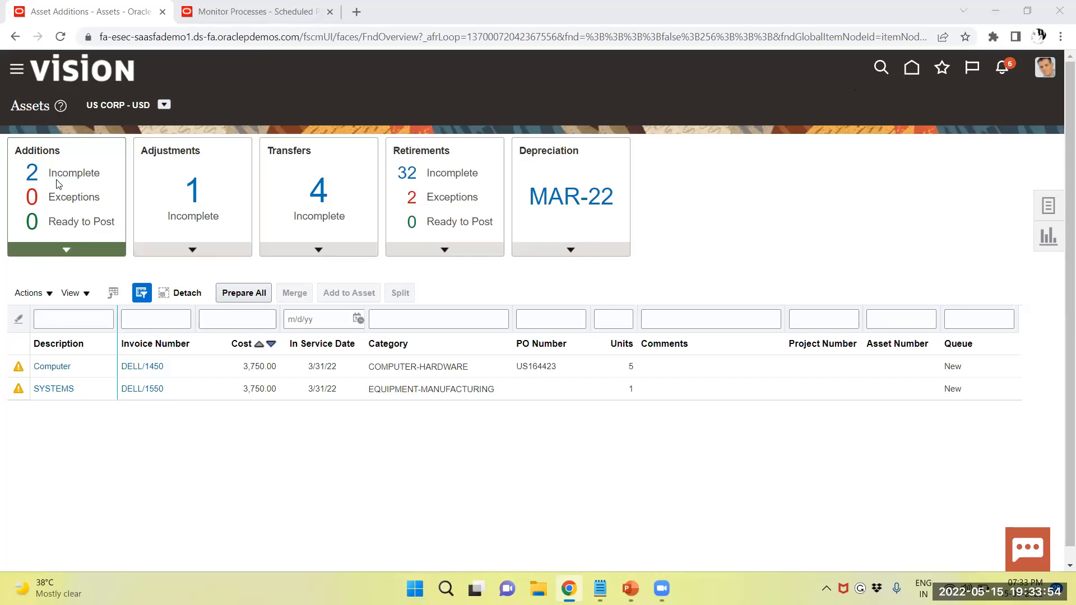
{"action": "mouse_move", "coordinate": [74, 173]}
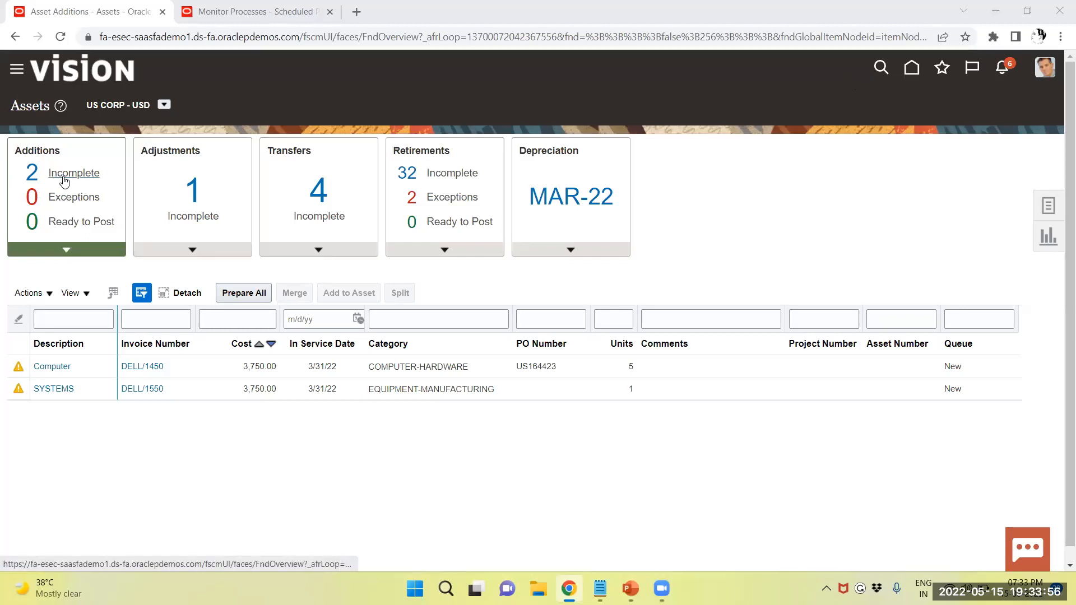
{"action": "mouse_move", "coordinate": [74, 173]}
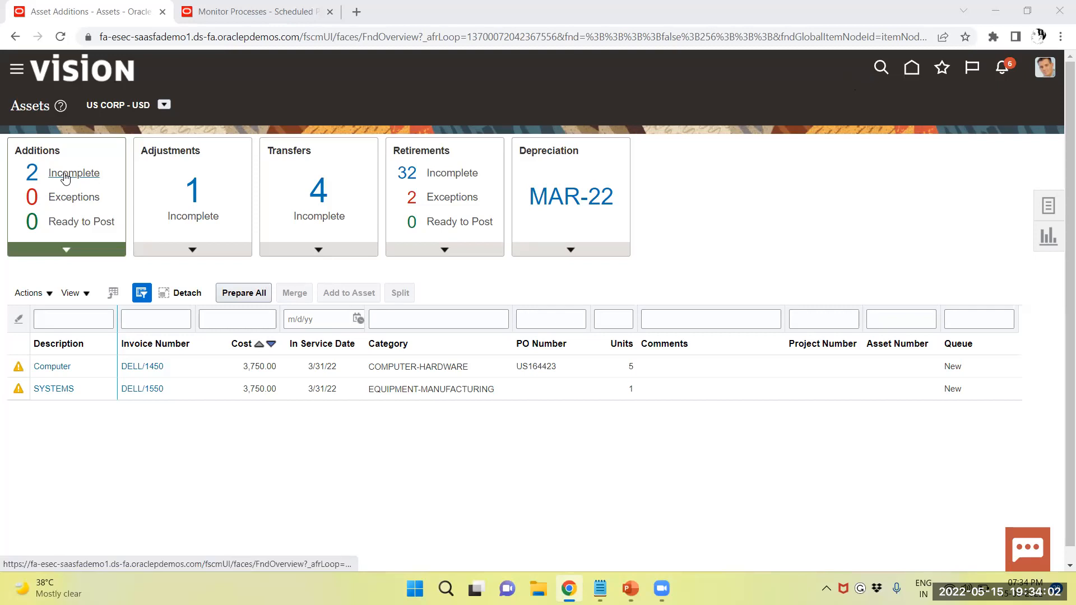
{"action": "mouse_move", "coordinate": [994, 221]}
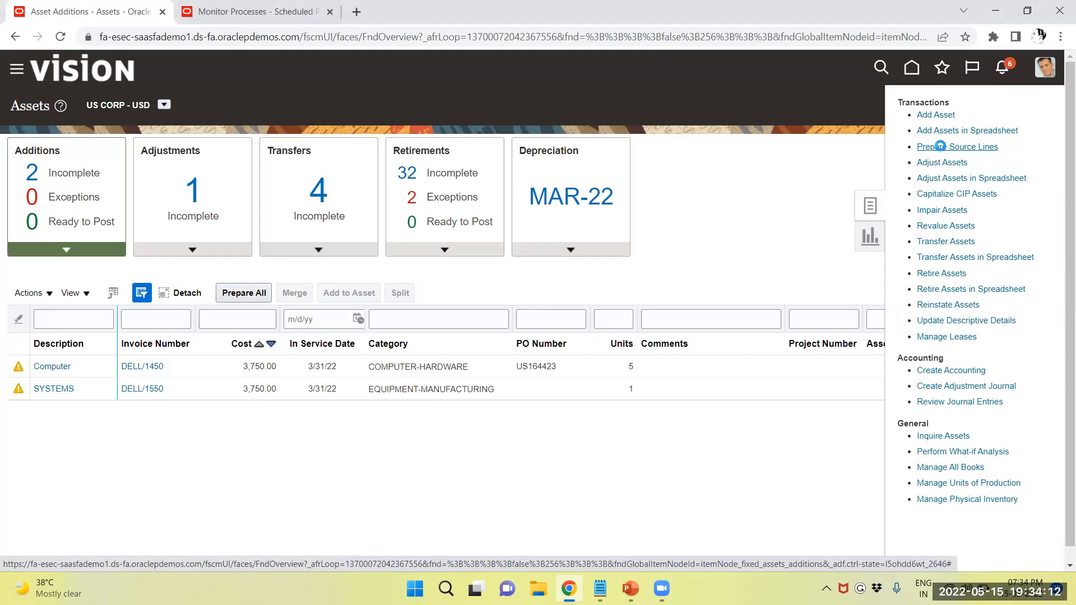
Step: In Prepare Source Lines, narrow the Queue filter by excluding Error and On hold lines
{"action": "left_click", "coordinate": [958, 146]}
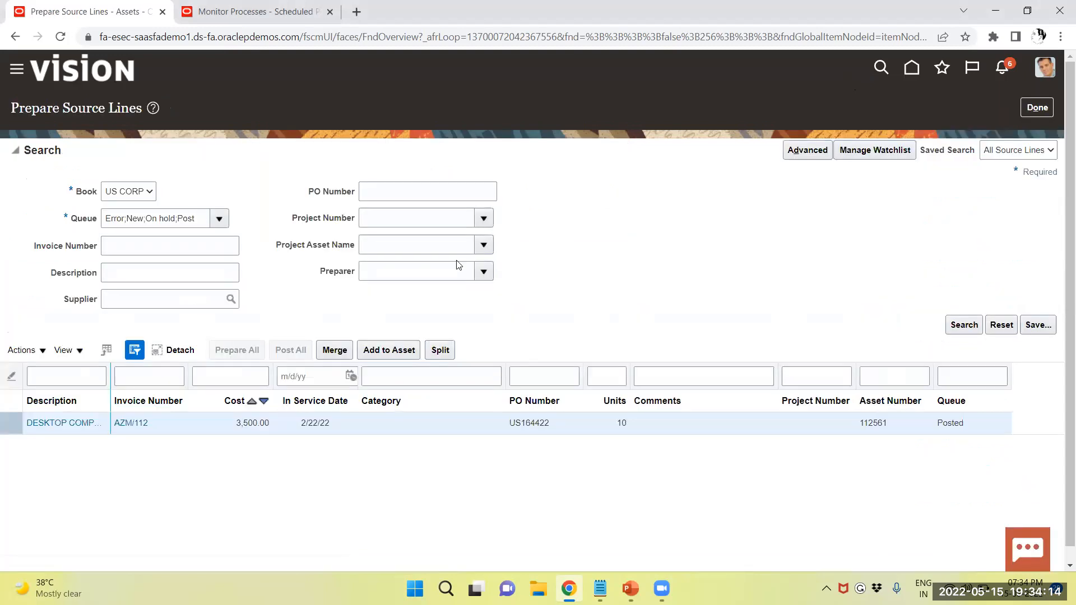
{"action": "left_click", "coordinate": [219, 219]}
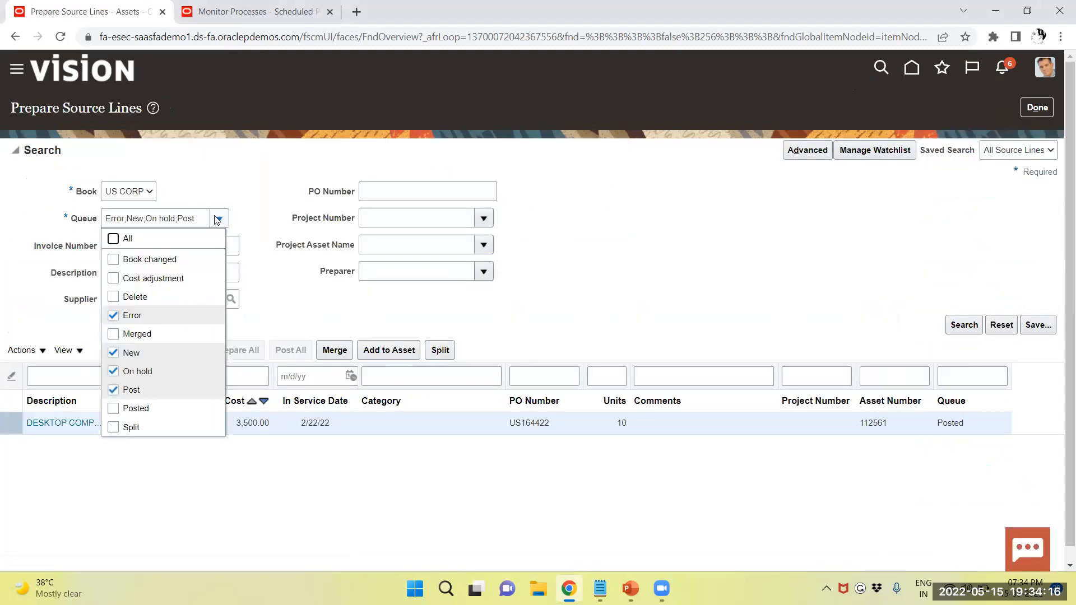
{"action": "left_click", "coordinate": [113, 315]}
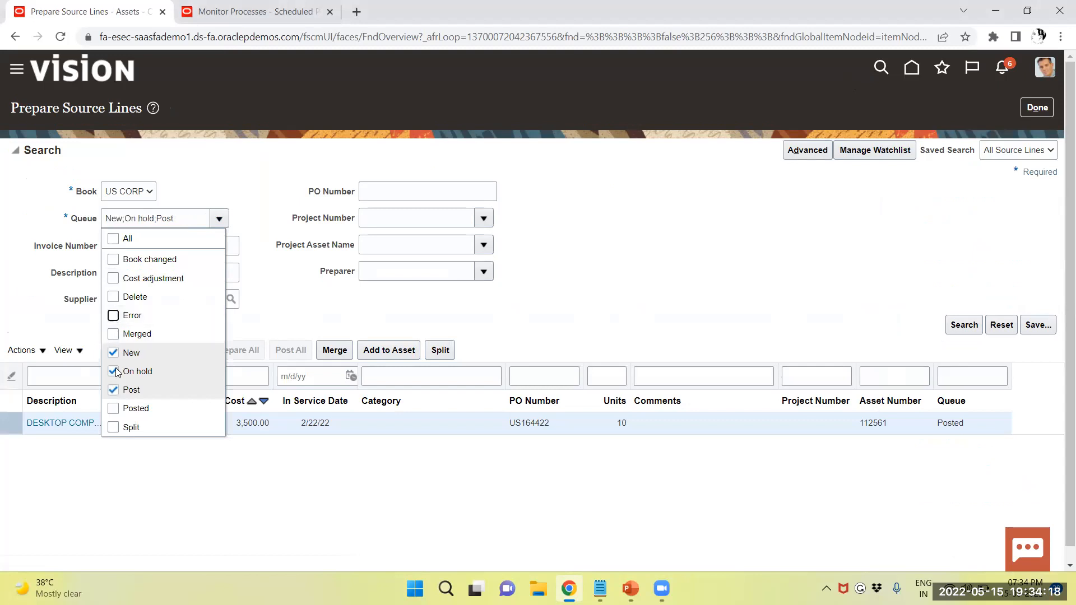
{"action": "left_click", "coordinate": [113, 371]}
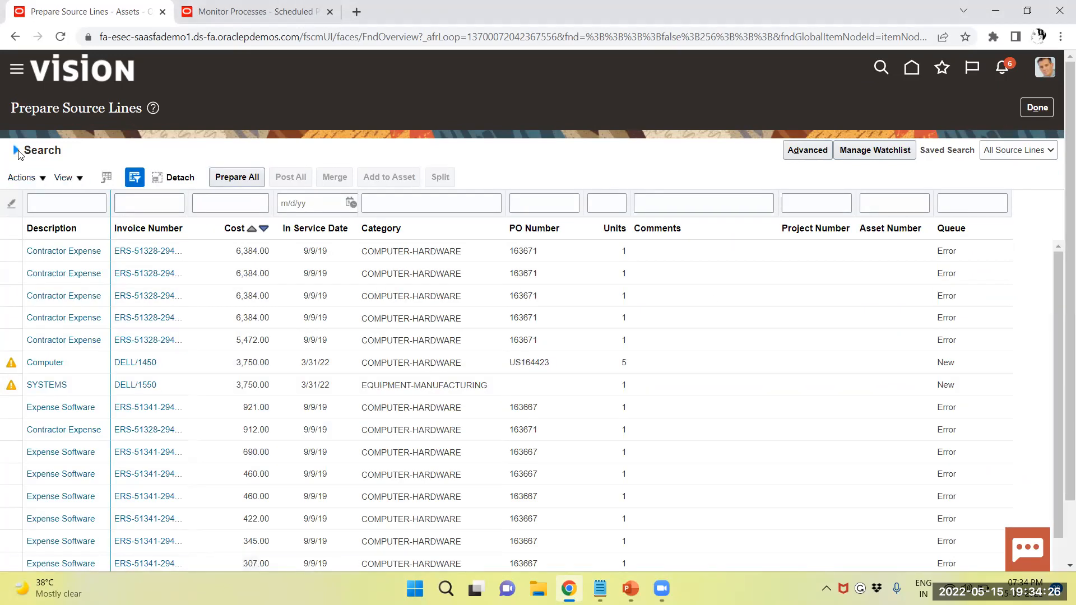
Step: Search the New queue, listing DELL/1450 and DELL/1550, and select the Computer line
{"action": "left_click", "coordinate": [11, 150]}
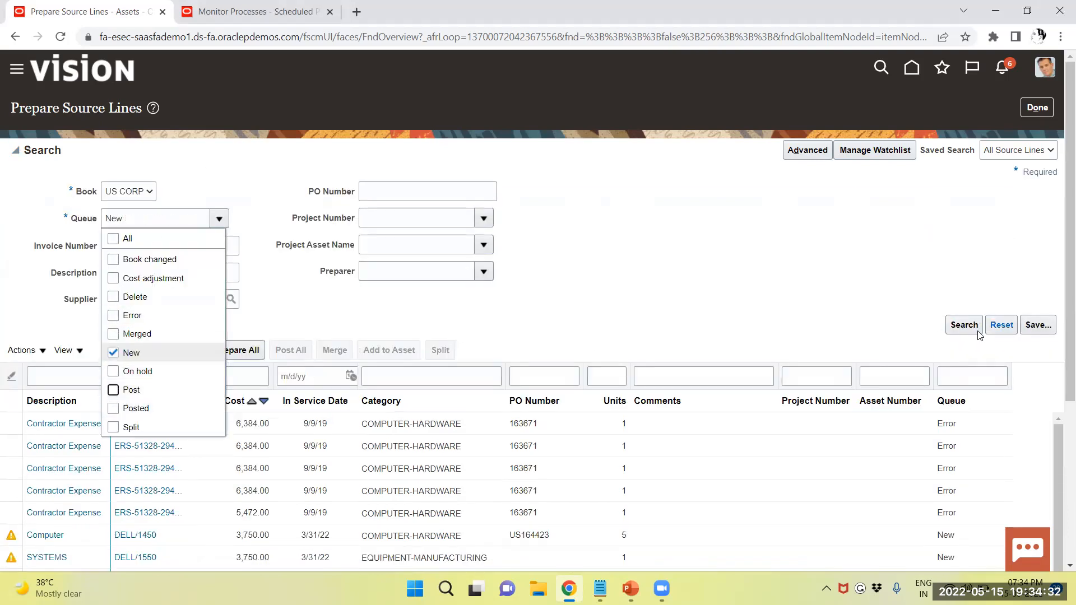
{"action": "left_click", "coordinate": [963, 325]}
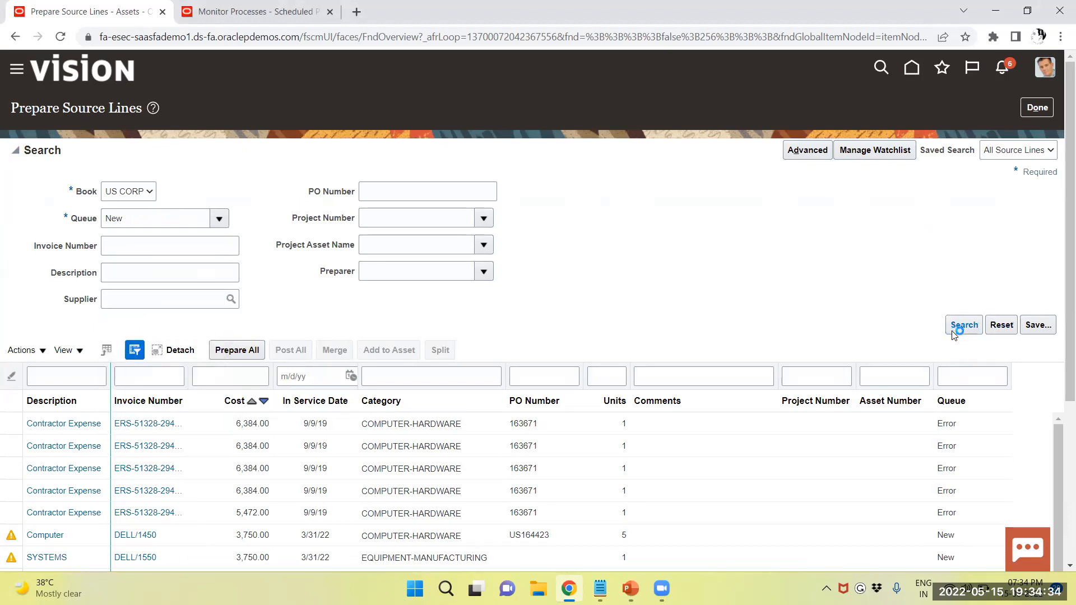
{"action": "left_click", "coordinate": [963, 326]}
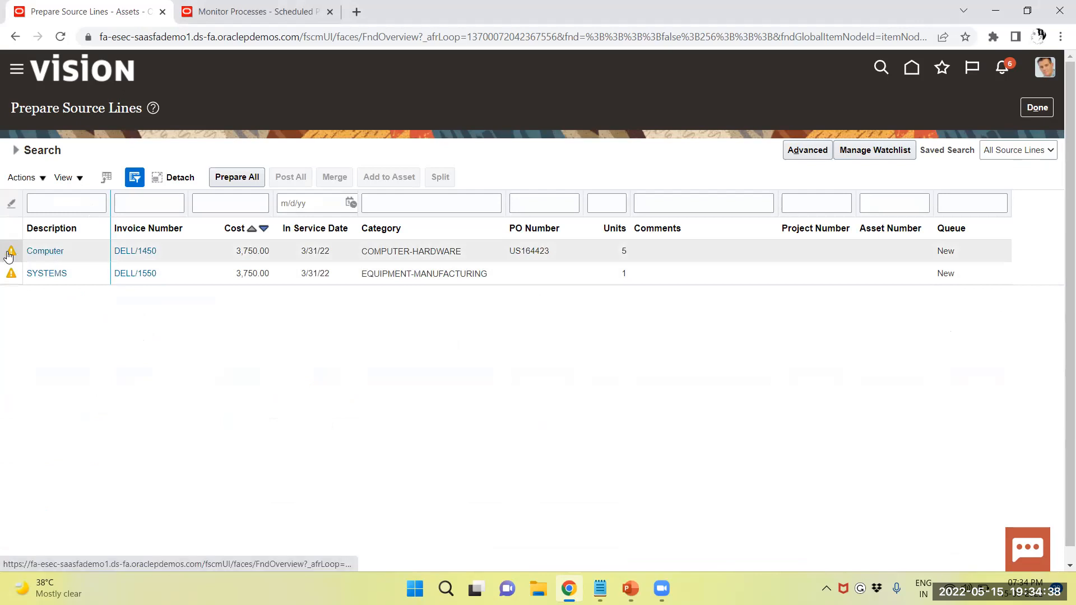
{"action": "mouse_move", "coordinate": [837, 267]}
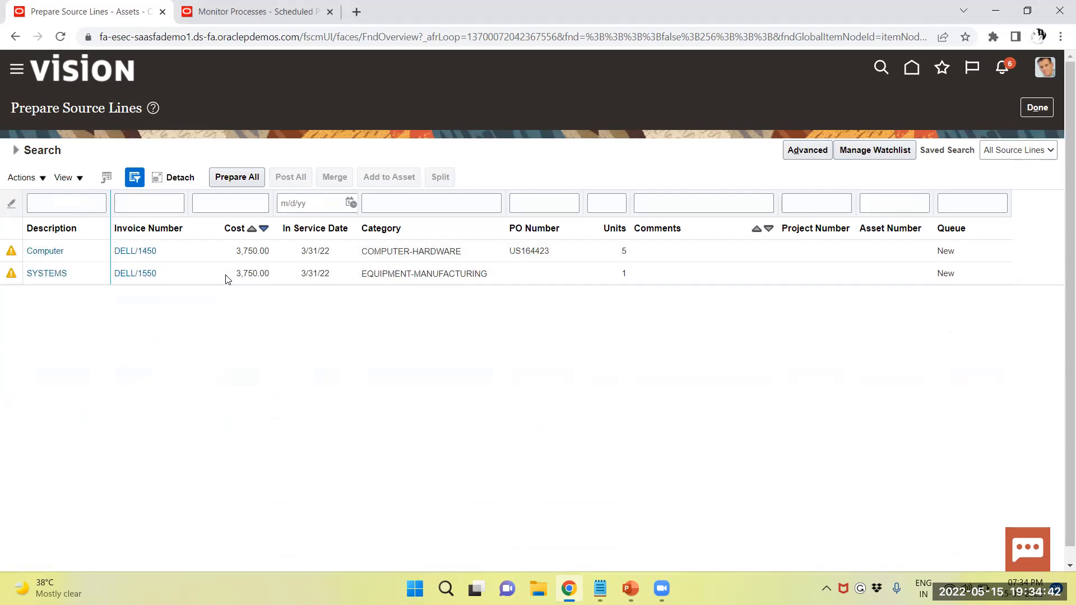
{"action": "left_click", "coordinate": [45, 250]}
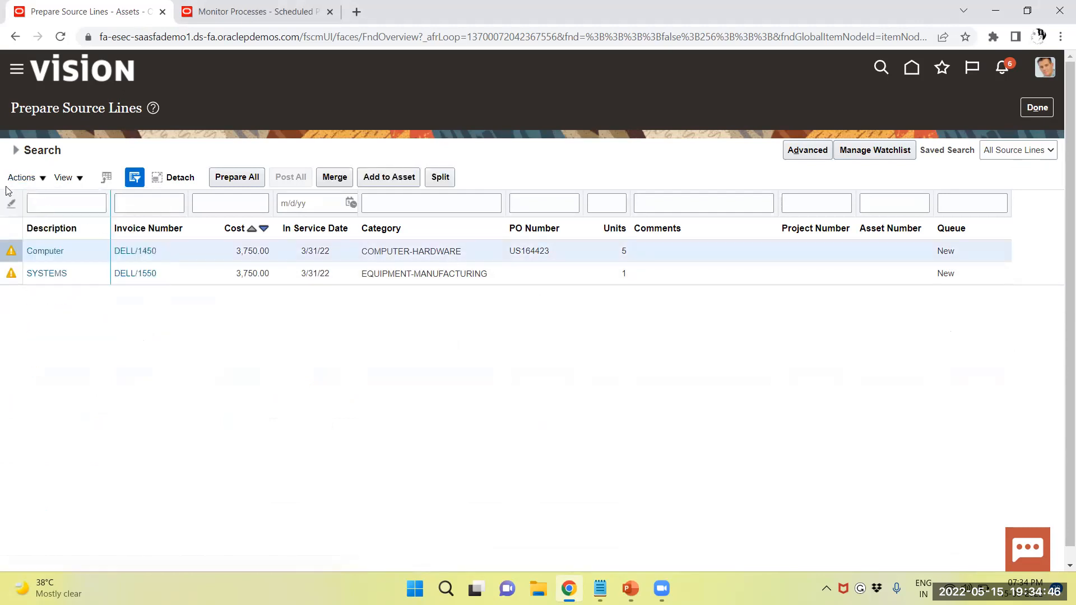
Step: Edit the Computer source line and set its in-service date to 2/25/22
{"action": "left_click", "coordinate": [24, 177]}
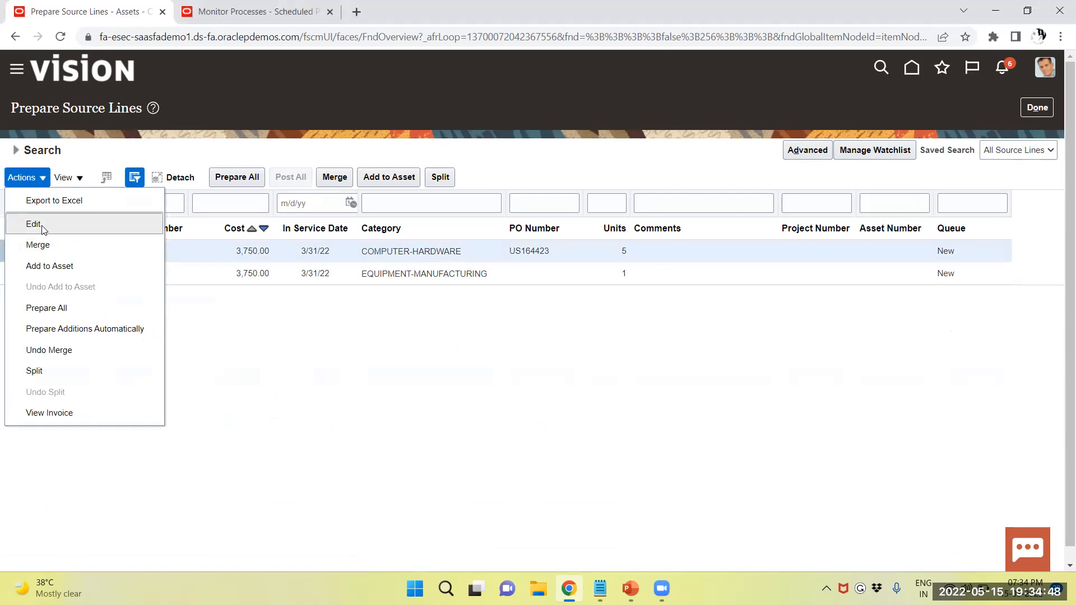
{"action": "left_click", "coordinate": [34, 224]}
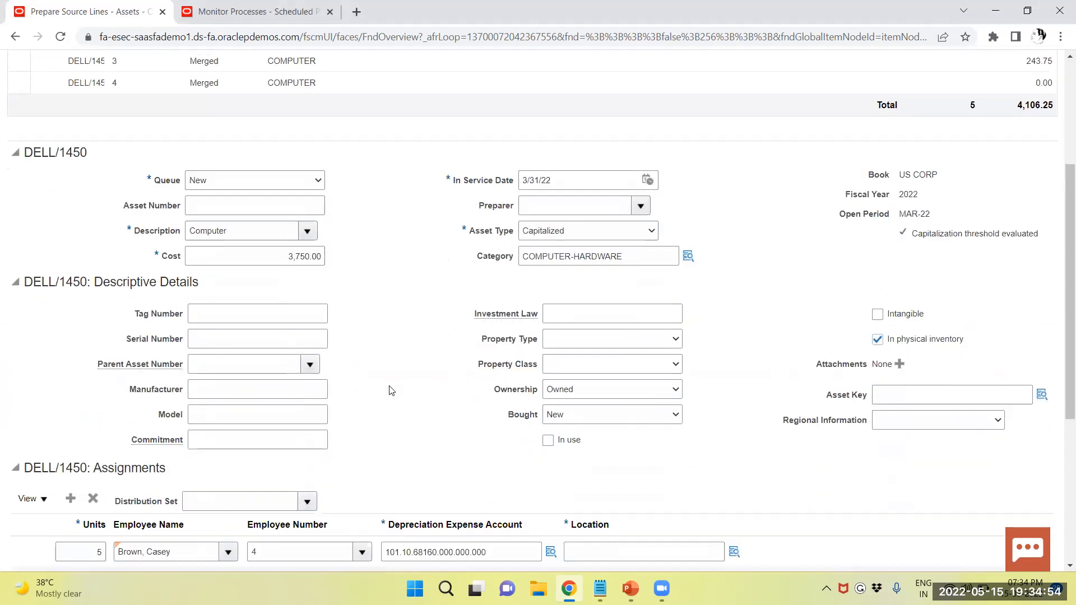
{"action": "scroll", "scroll_direction": "down", "scroll_amount": 3}
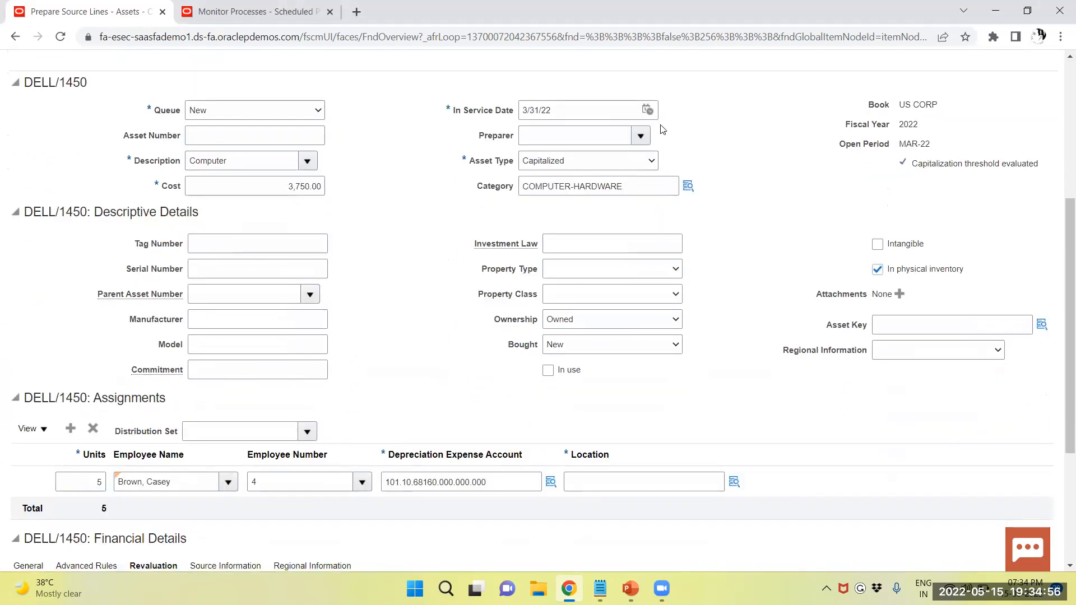
{"action": "left_click", "coordinate": [646, 110]}
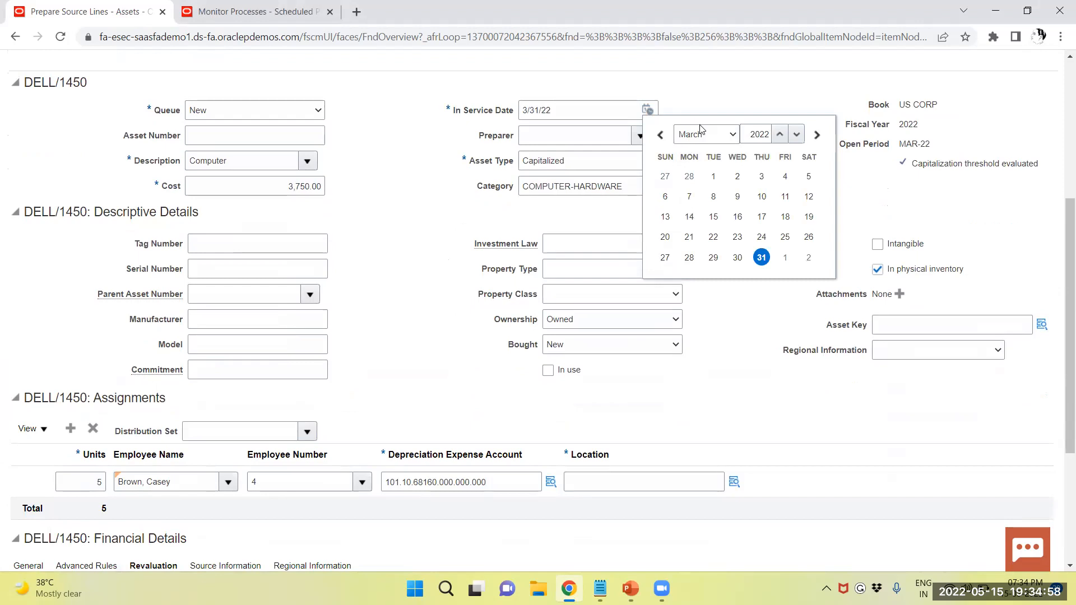
{"action": "left_click", "coordinate": [659, 134]}
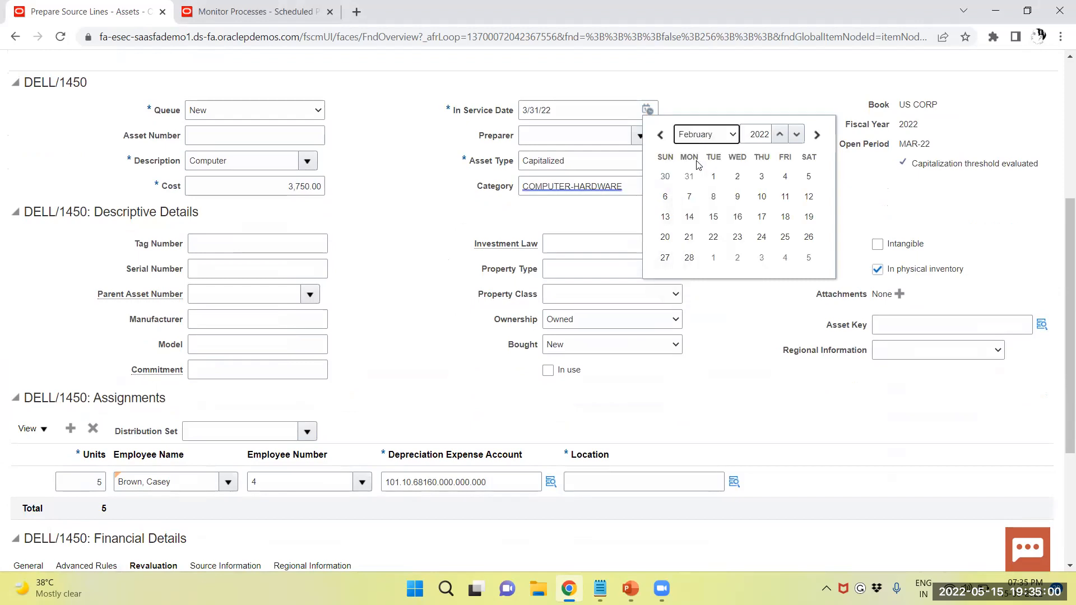
{"action": "left_click", "coordinate": [738, 237]}
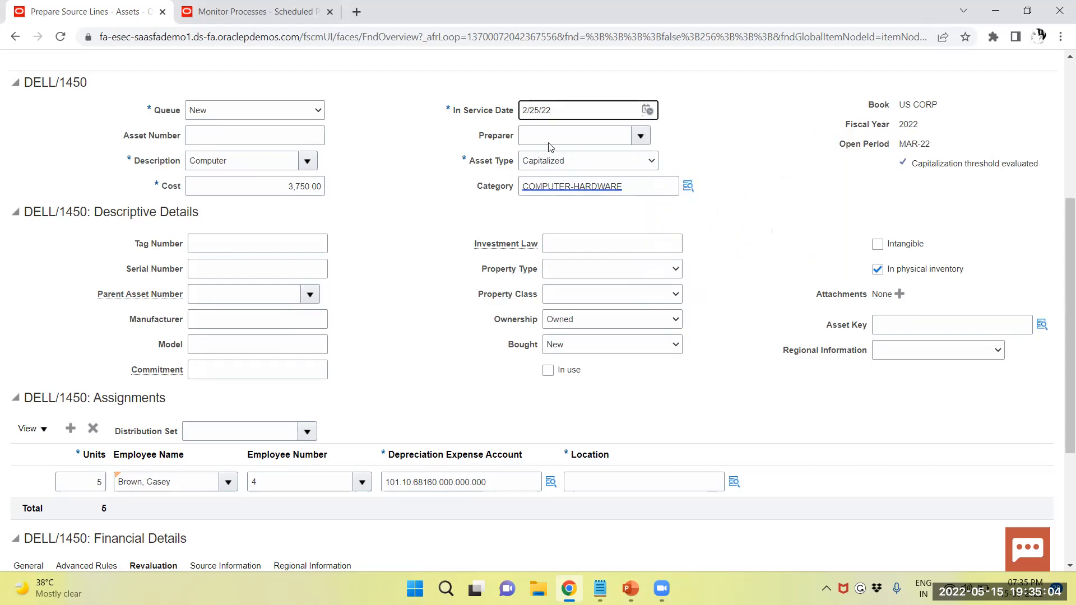
{"action": "mouse_move", "coordinate": [630, 142]}
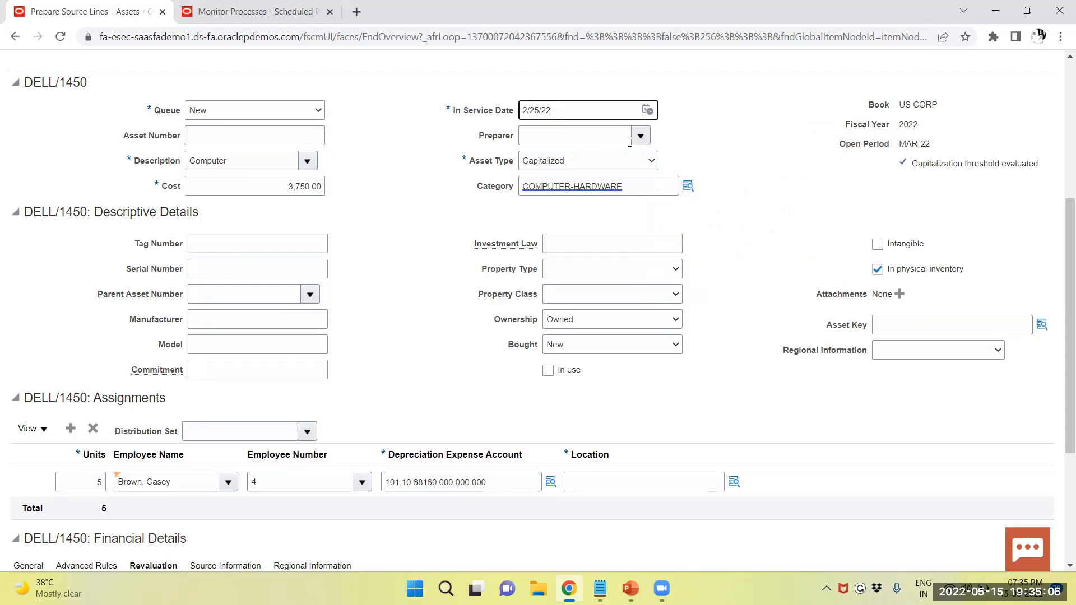
Step: Set the assignment location to UK / GREATER MANCHESTER / MANCHESTER / OFFICE from the lookup
{"action": "scroll", "scroll_direction": "down", "scroll_amount": 3}
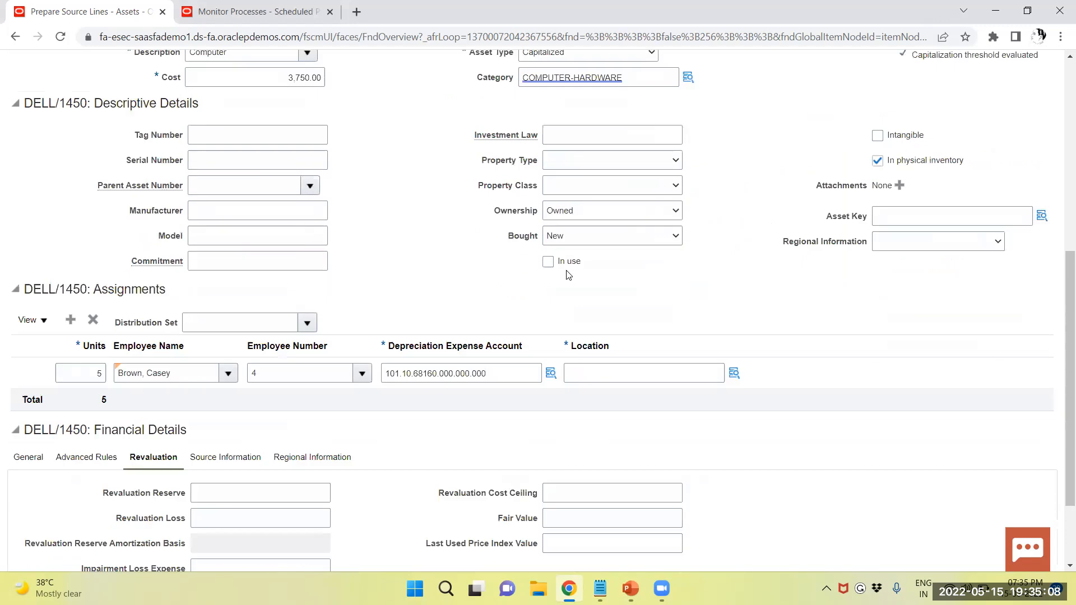
{"action": "scroll", "scroll_direction": "down", "scroll_amount": 3}
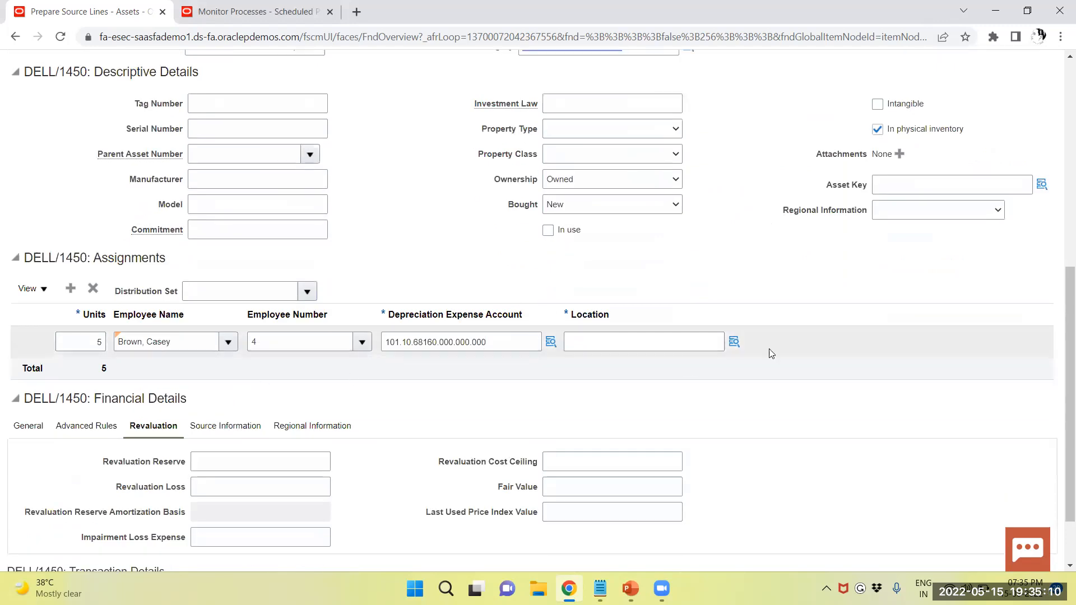
{"action": "left_click", "coordinate": [734, 341]}
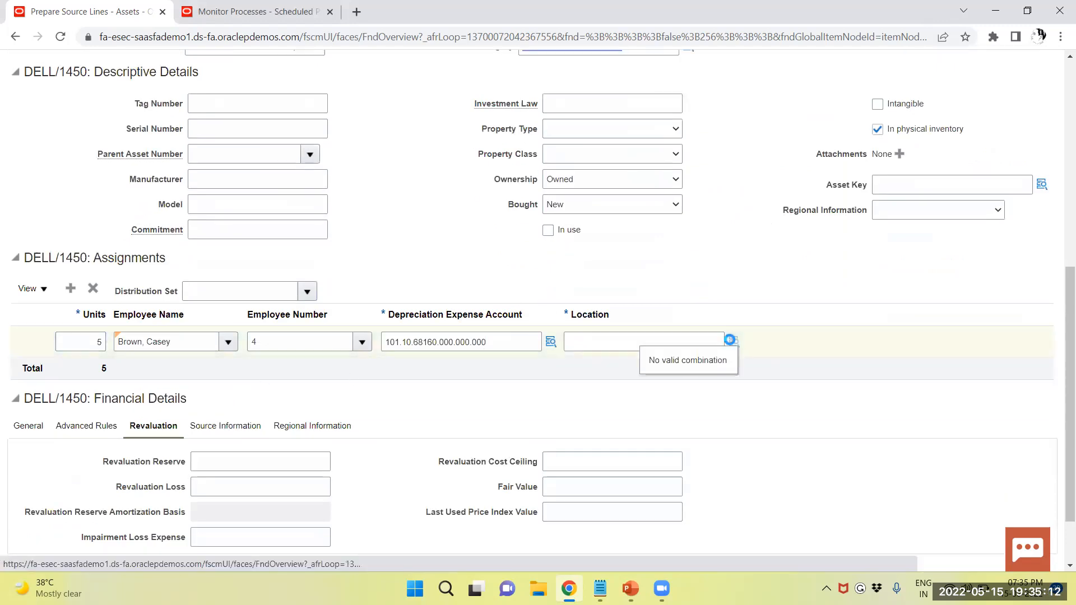
{"action": "left_click", "coordinate": [730, 340]}
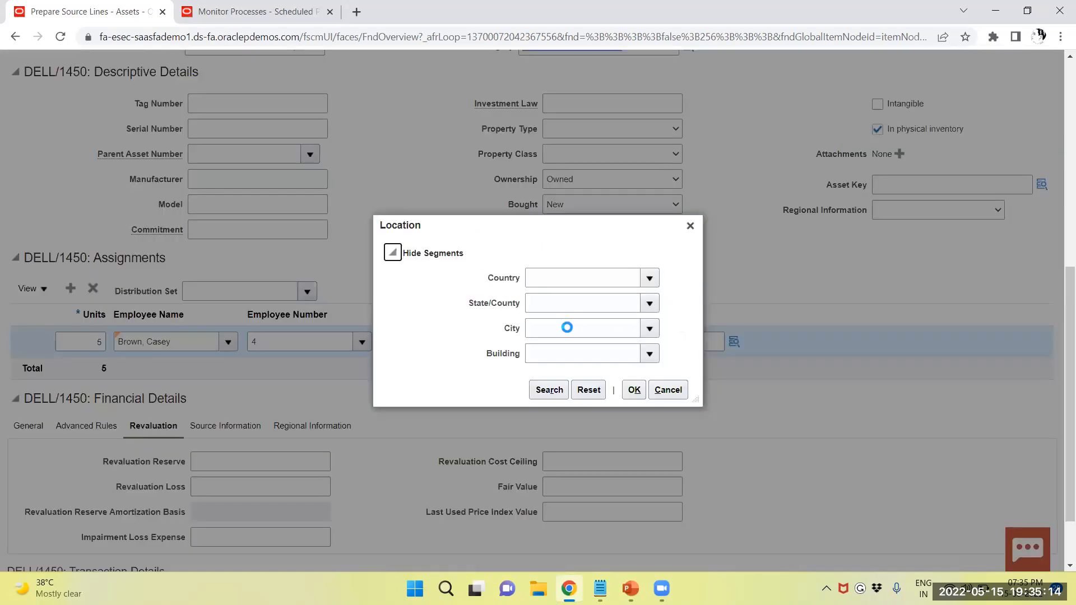
{"action": "left_click", "coordinate": [548, 389]}
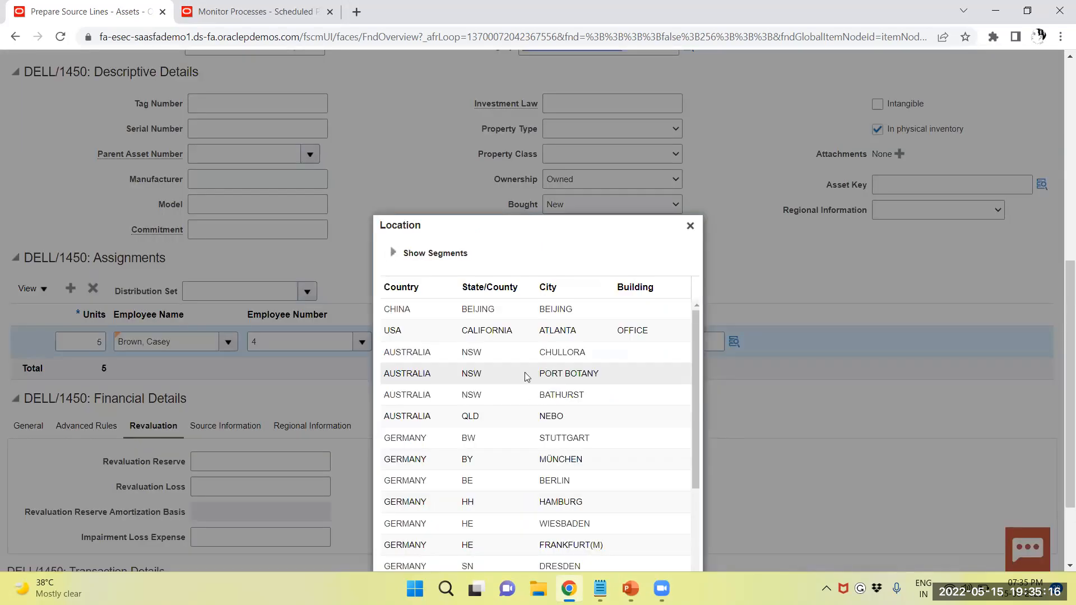
{"action": "scroll", "scroll_direction": "down", "scroll_amount": 3}
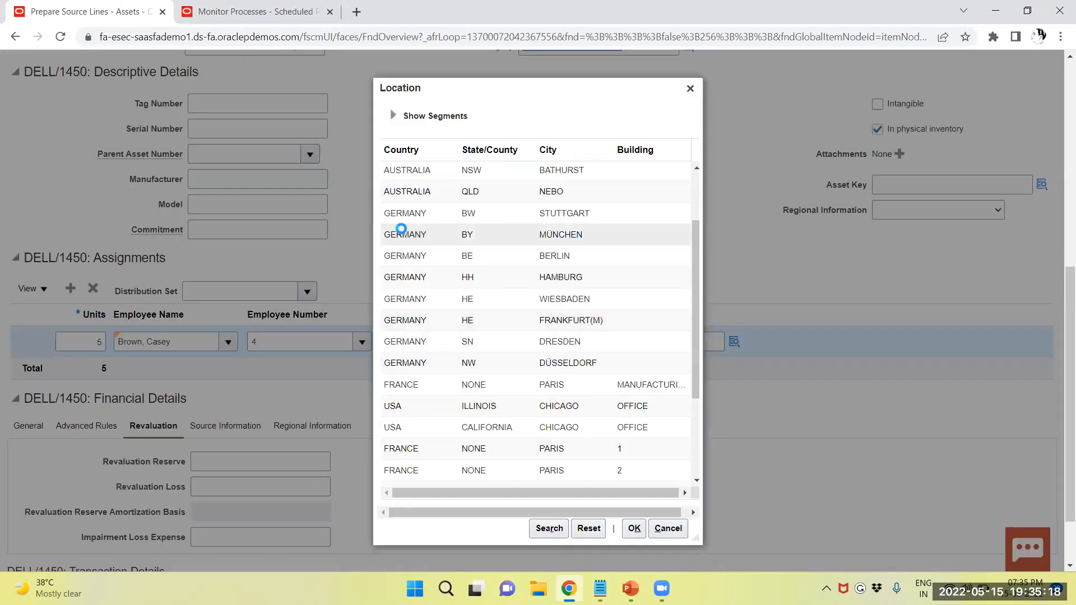
{"action": "scroll", "scroll_direction": "down", "scroll_amount": 3}
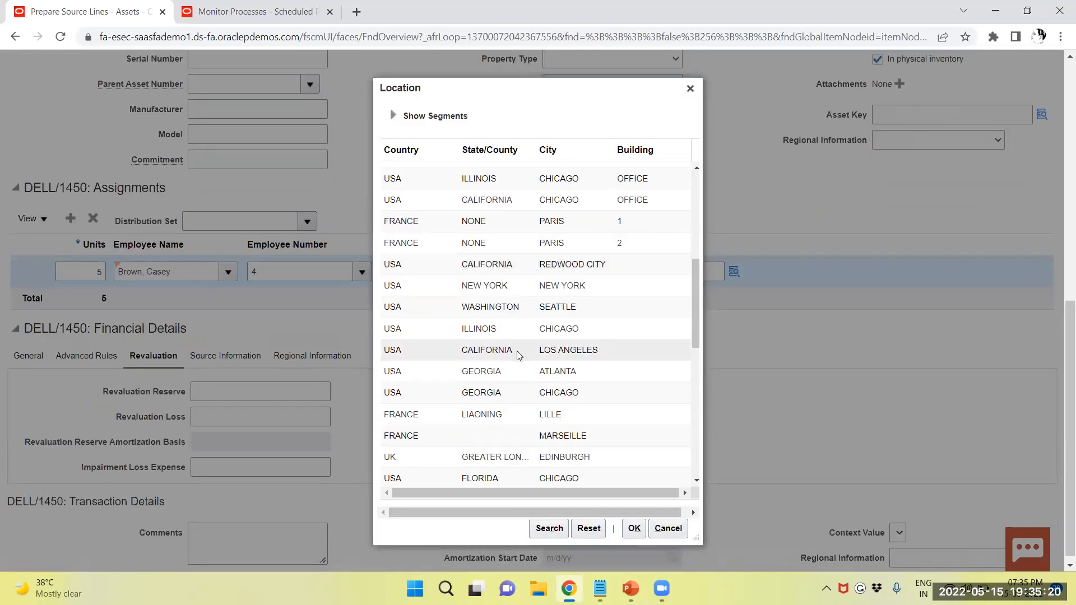
{"action": "scroll", "scroll_direction": "down", "scroll_amount": 3}
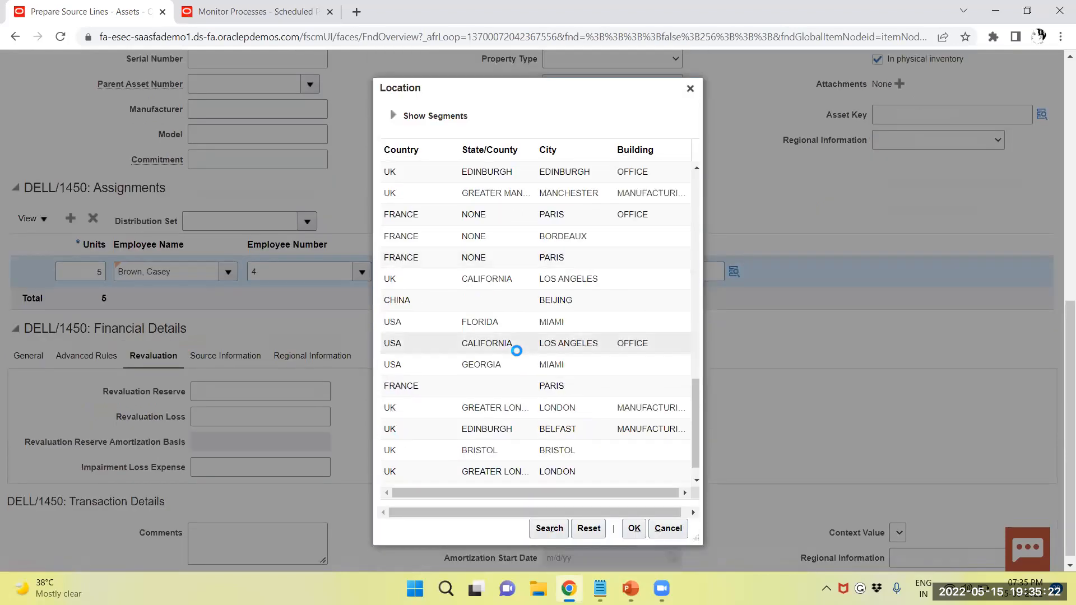
{"action": "scroll", "scroll_direction": "down", "scroll_amount": 3}
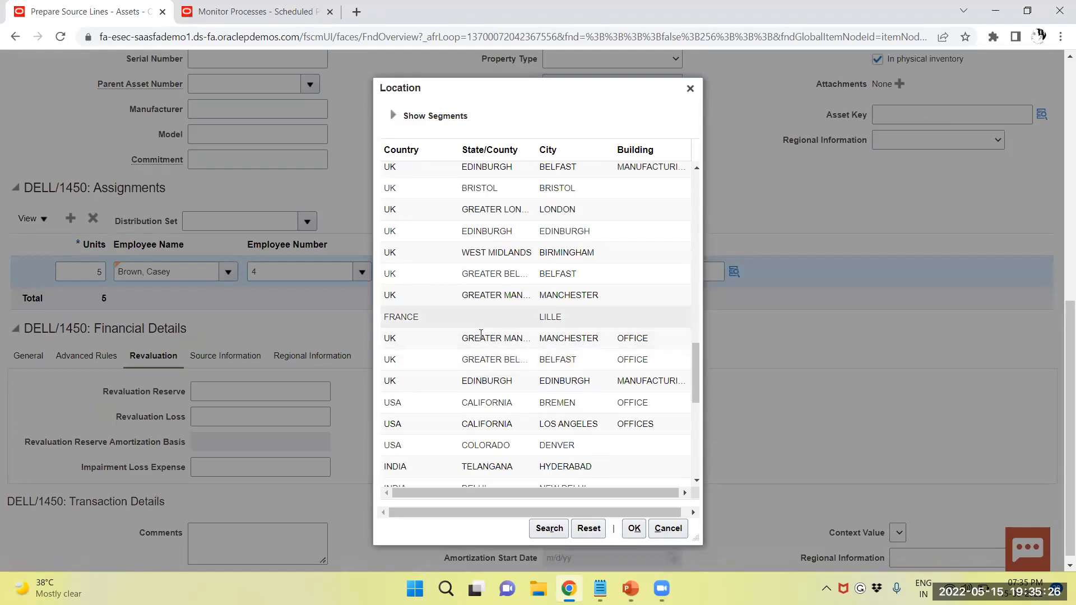
{"action": "left_click", "coordinate": [495, 337]}
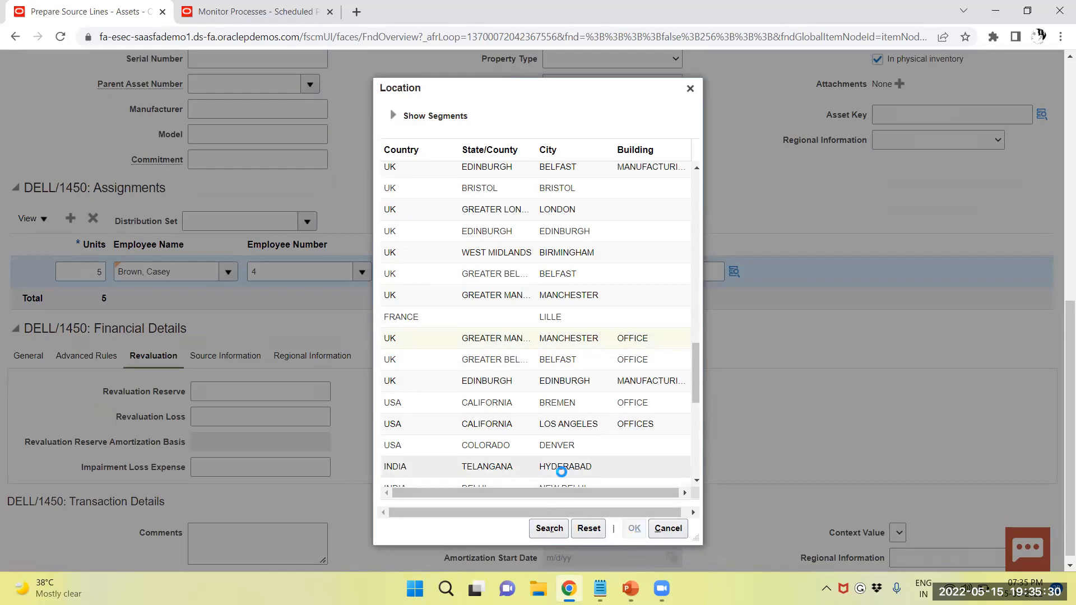
{"action": "left_click", "coordinate": [632, 528]}
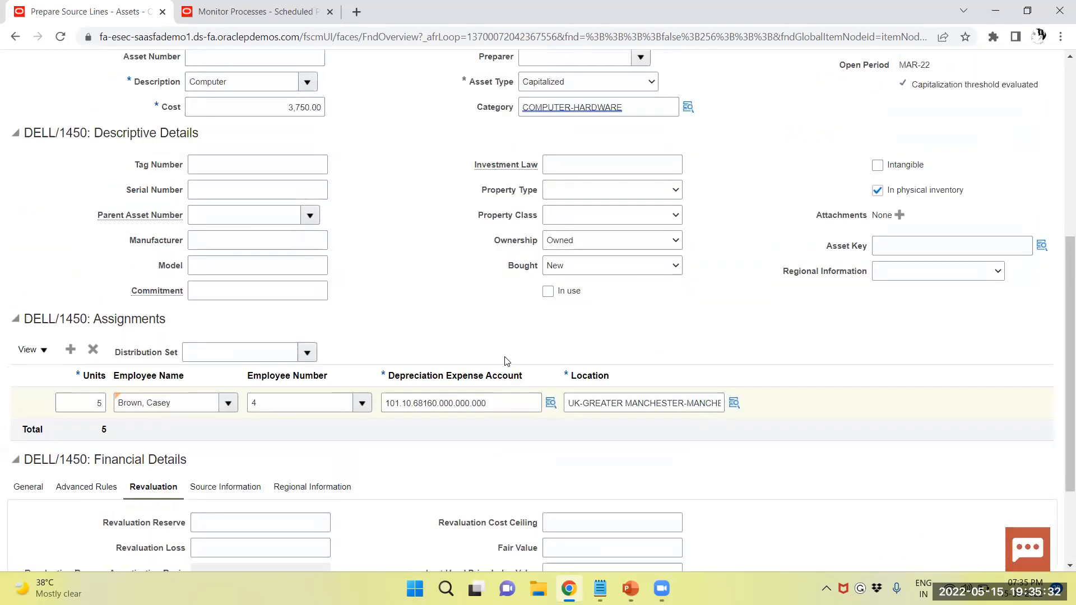
Step: View the General financial details showing the STL depreciation method and net book value
{"action": "scroll", "scroll_direction": "down", "scroll_amount": 3}
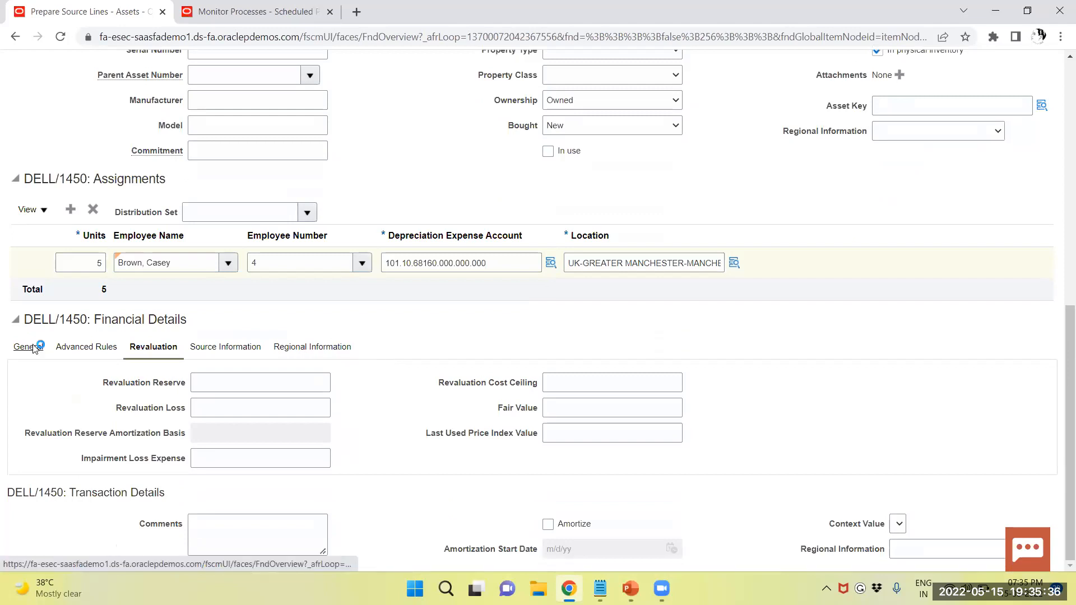
{"action": "left_click", "coordinate": [27, 346]}
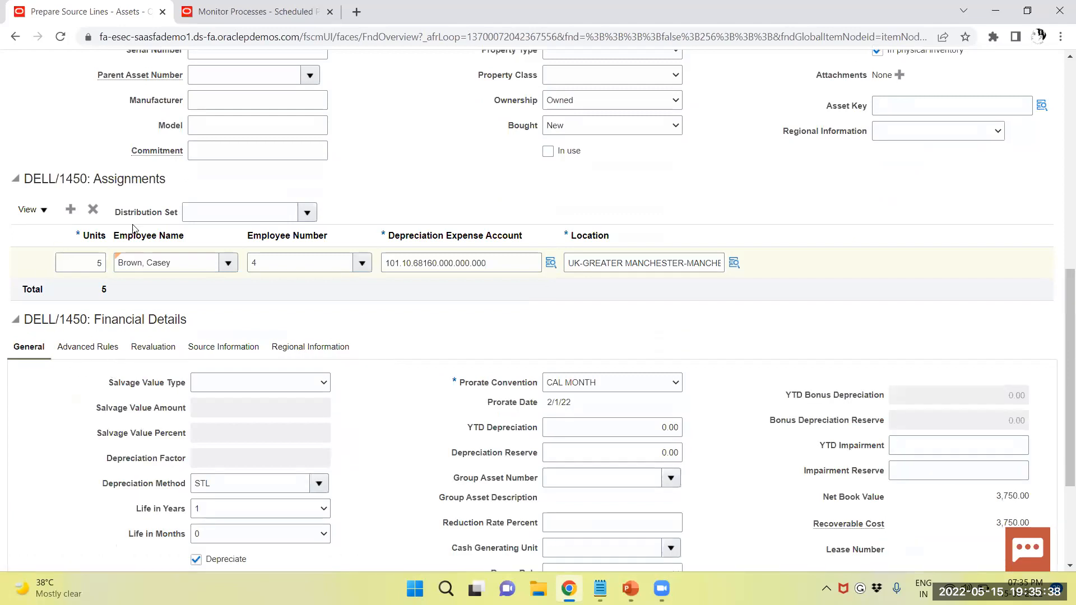
{"action": "scroll", "scroll_direction": "down", "scroll_amount": 3}
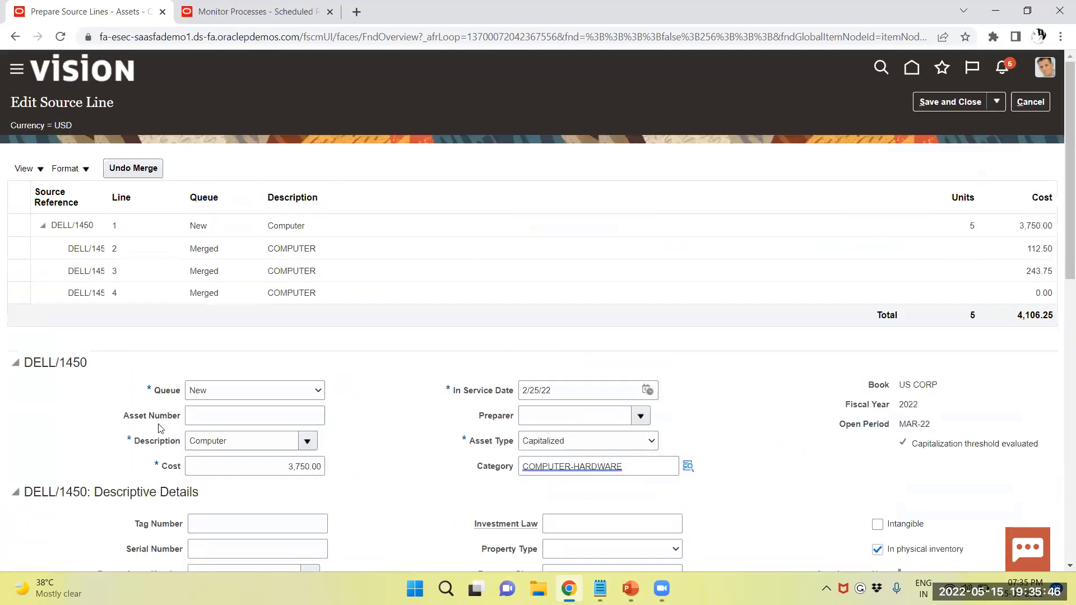
Step: Change the DELL/1450 line's queue from New to Post, then Save and Close
{"action": "left_click", "coordinate": [254, 390]}
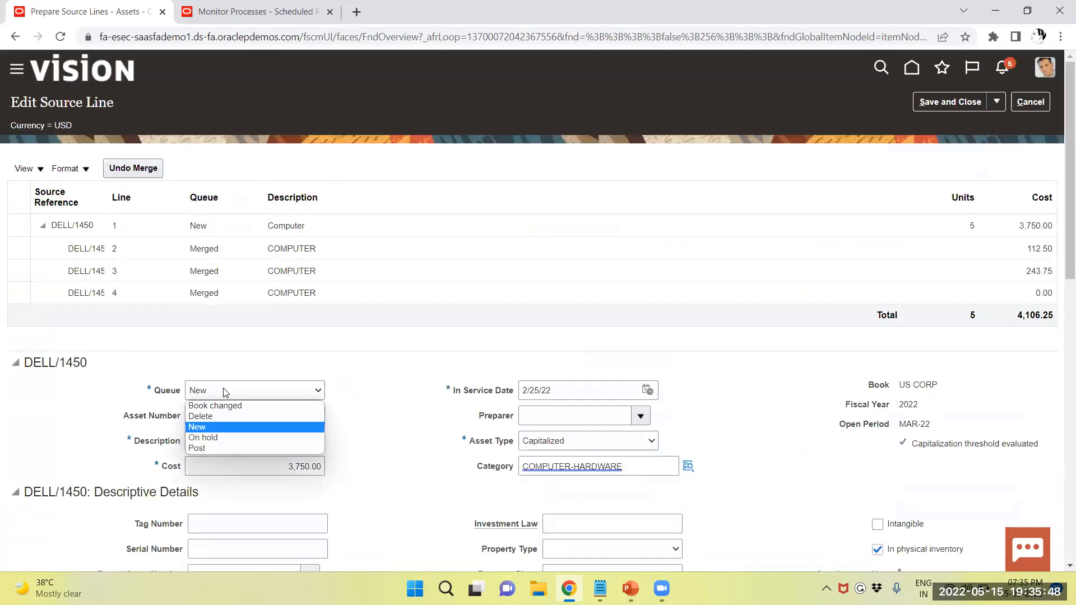
{"action": "mouse_move", "coordinate": [214, 405]}
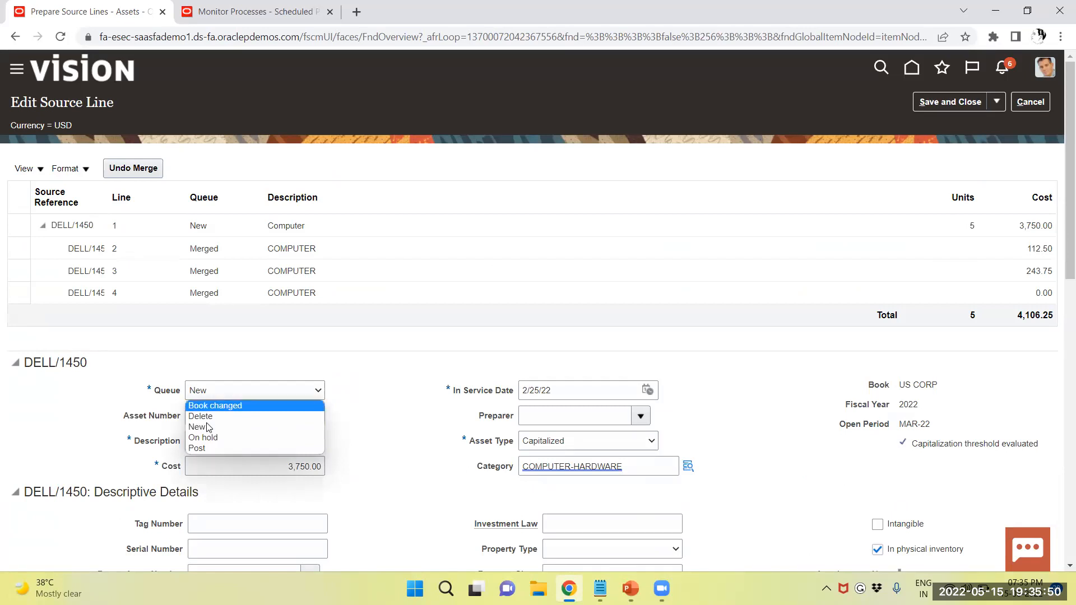
{"action": "left_click", "coordinate": [197, 448]}
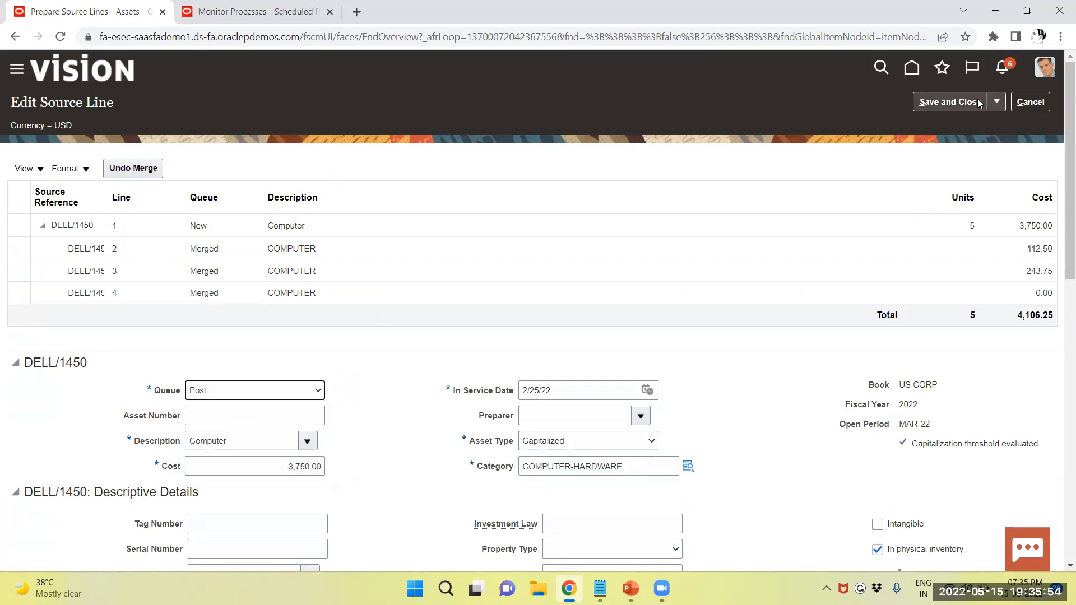
{"action": "left_click", "coordinate": [948, 102]}
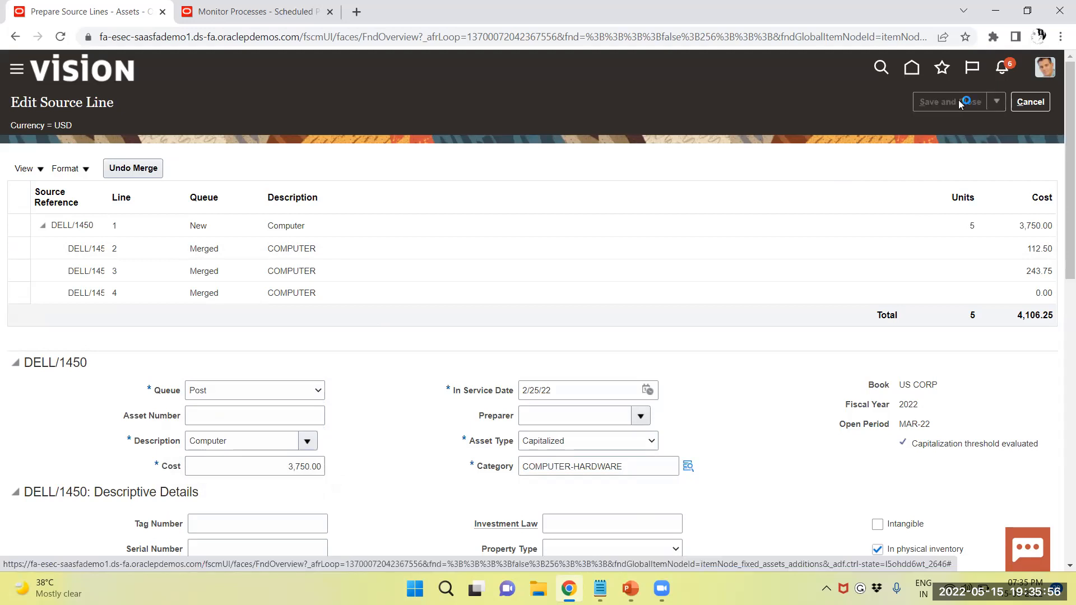
{"action": "left_click", "coordinate": [949, 102]}
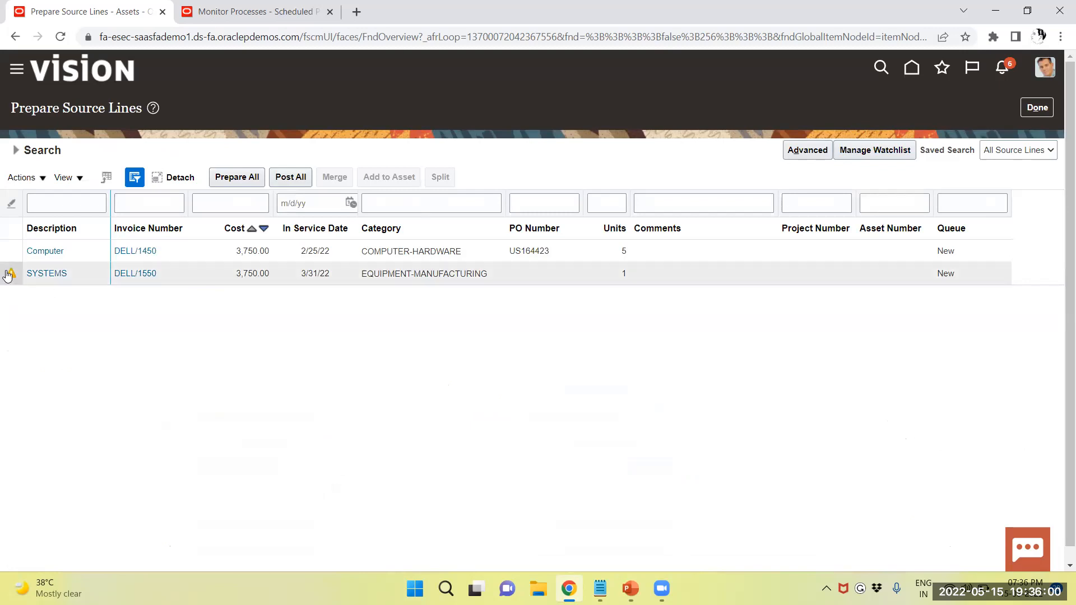
Step: Edit the DELL/1550 SYSTEMS line and set its queue to Post
{"action": "left_click", "coordinate": [47, 274]}
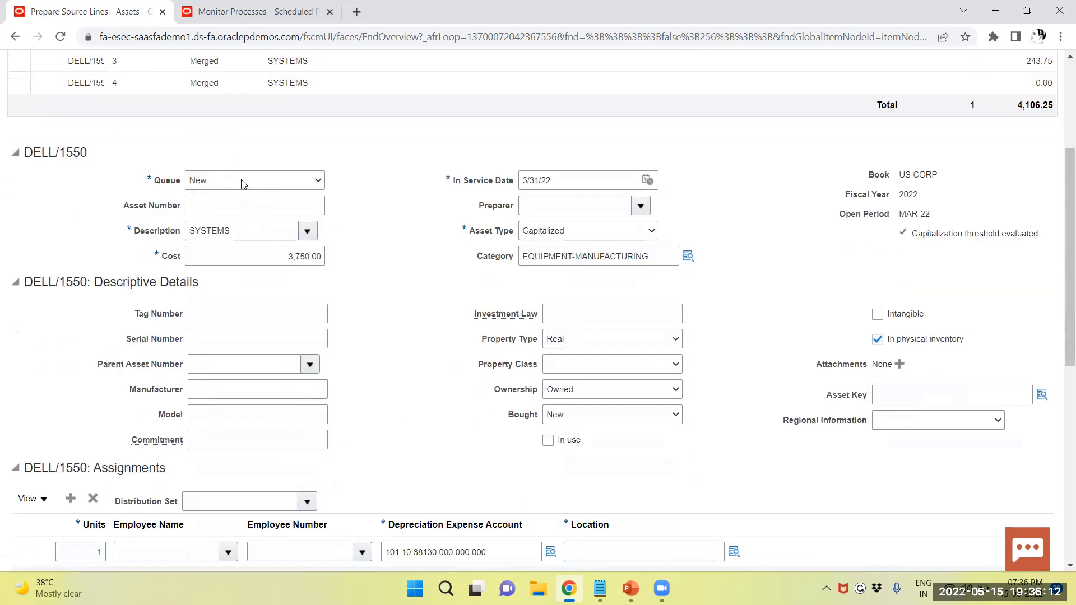
{"action": "left_click", "coordinate": [255, 179]}
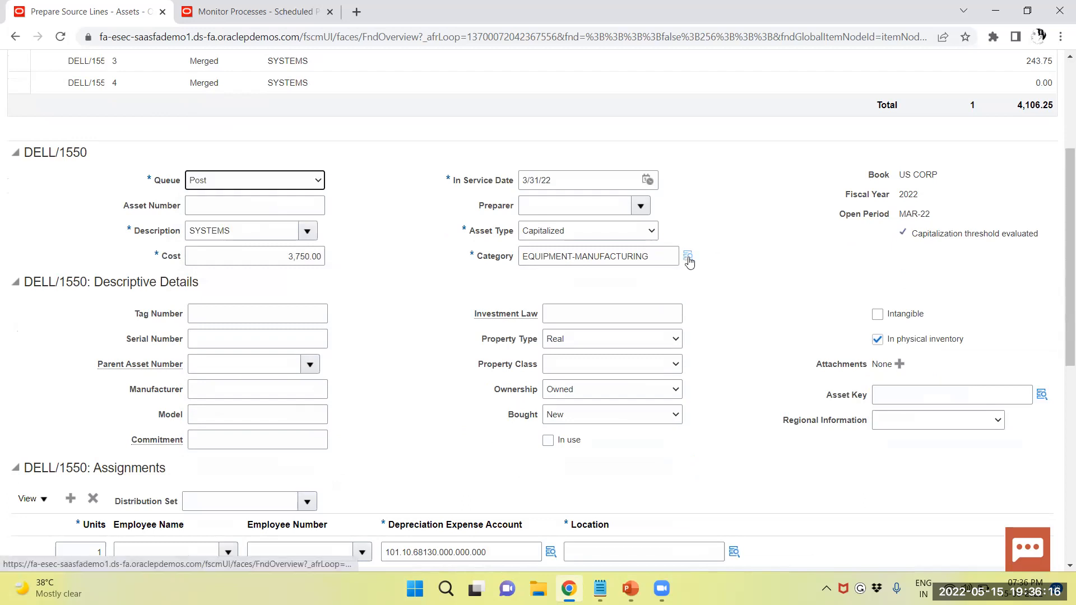
{"action": "left_click", "coordinate": [687, 256]}
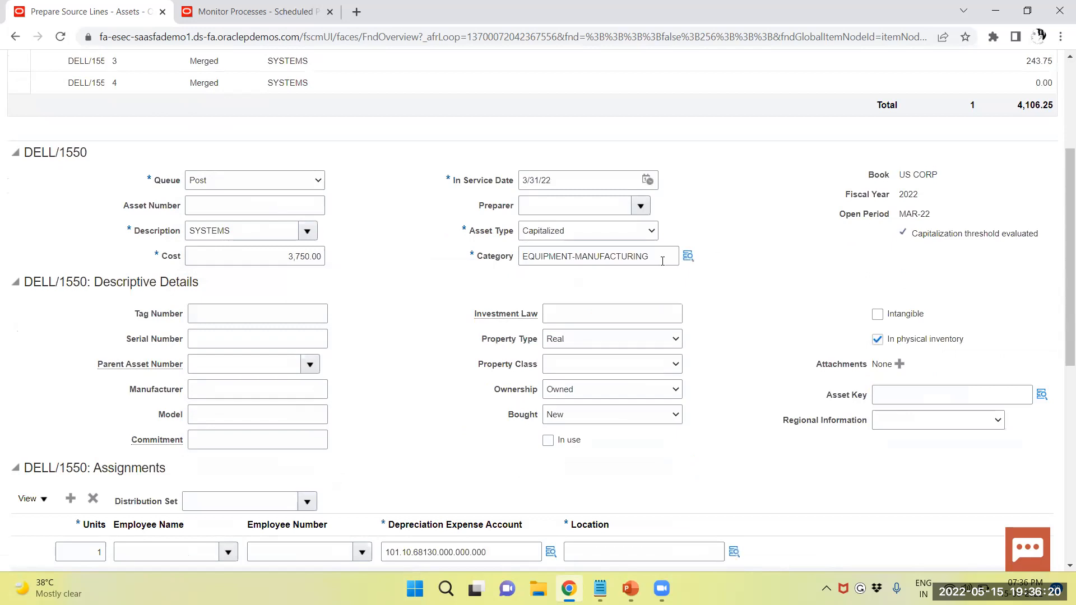
Step: Clear the EQUIPMENT-MANUFACTURING category and list all asset categories in the lookup
{"action": "triple_click", "coordinate": [598, 256]}
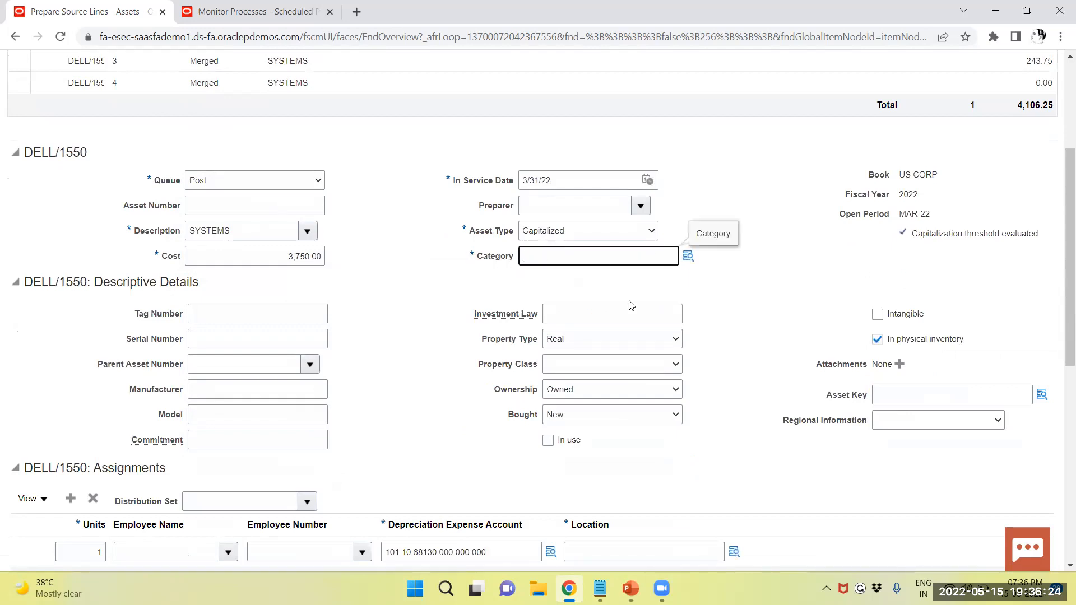
{"action": "left_click", "coordinate": [687, 256]}
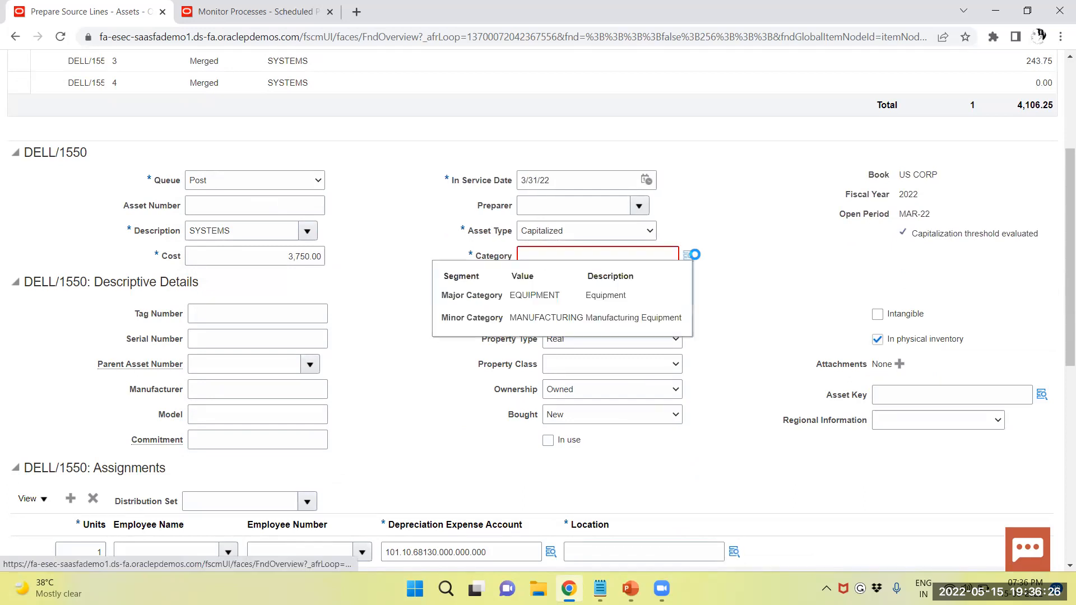
{"action": "left_click", "coordinate": [692, 254]}
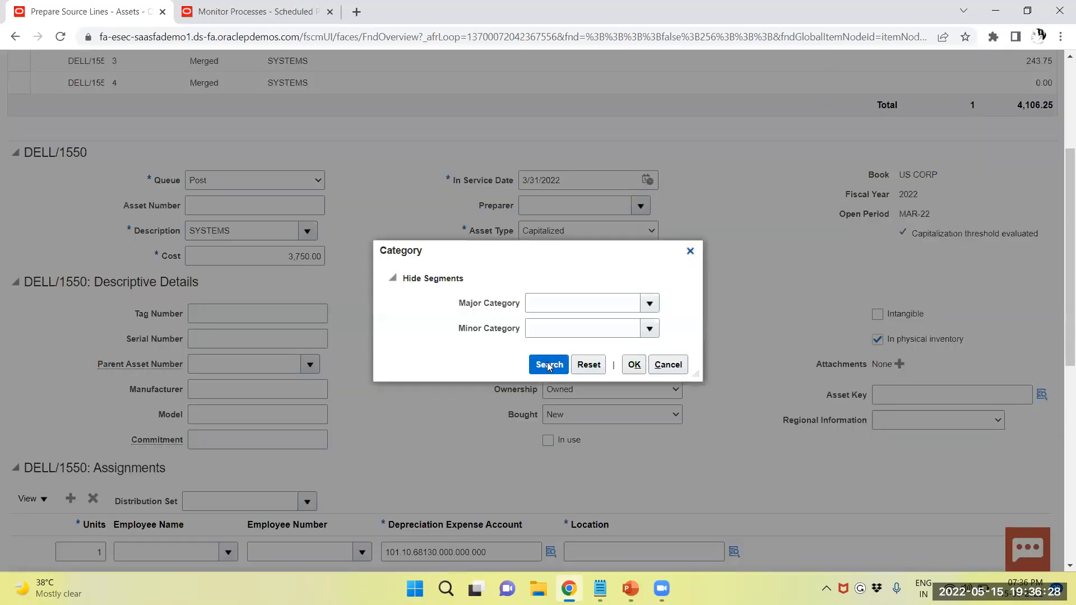
{"action": "left_click", "coordinate": [548, 365]}
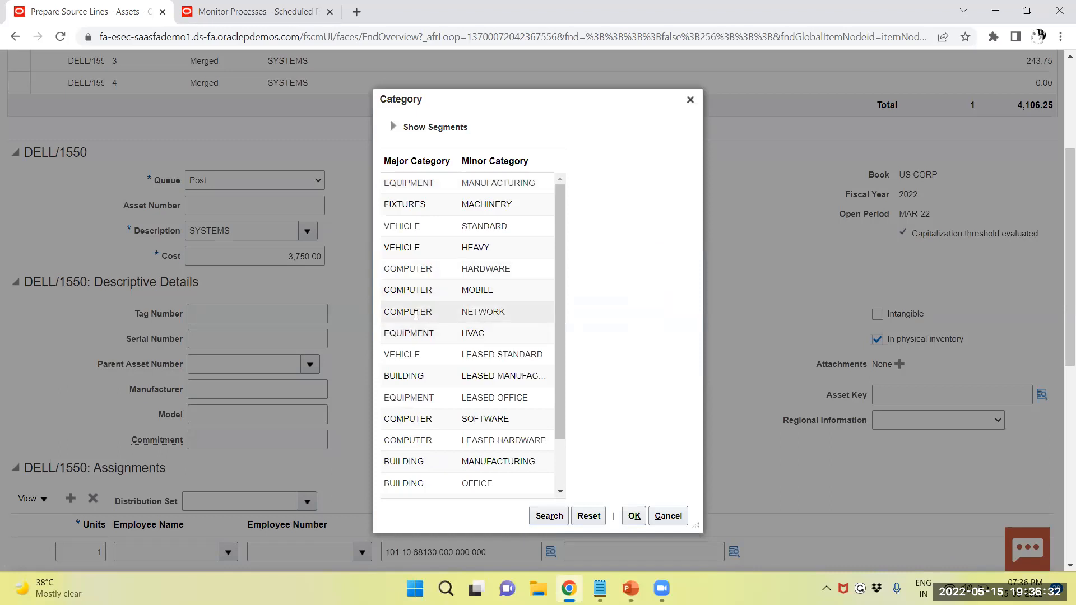
{"action": "mouse_move", "coordinate": [409, 311]}
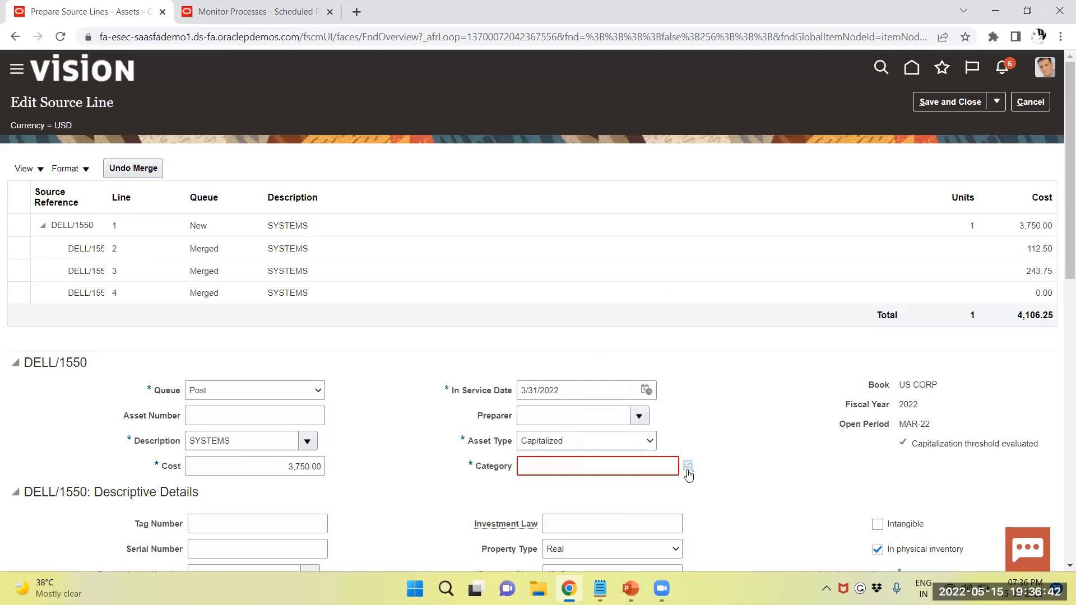
Step: Browse the major/minor category search repeatedly without choosing a category
{"action": "left_click", "coordinate": [687, 466]}
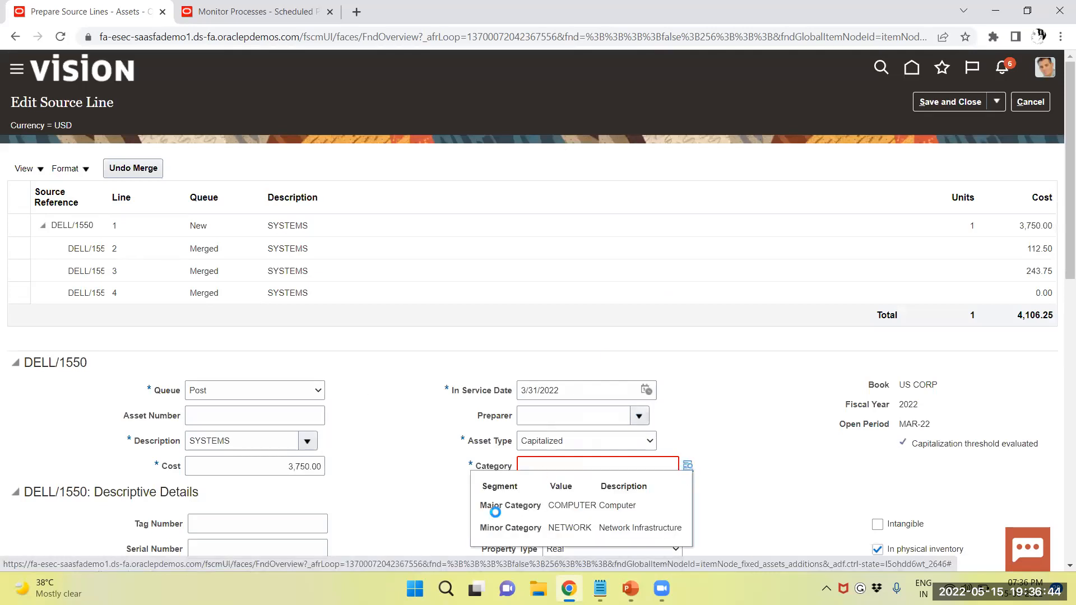
{"action": "left_click", "coordinate": [687, 467]}
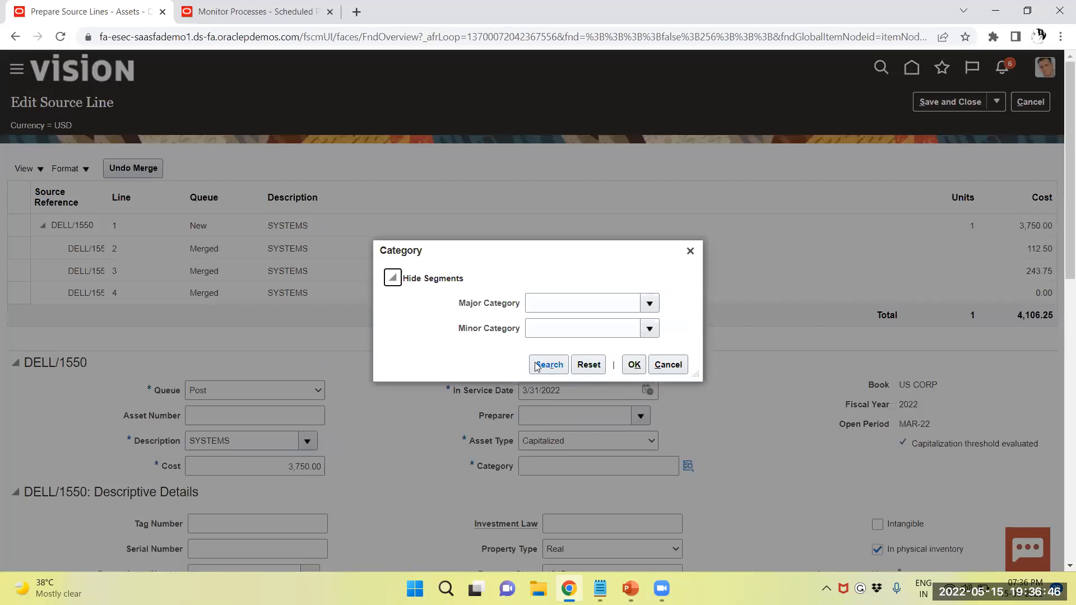
{"action": "left_click", "coordinate": [392, 277]}
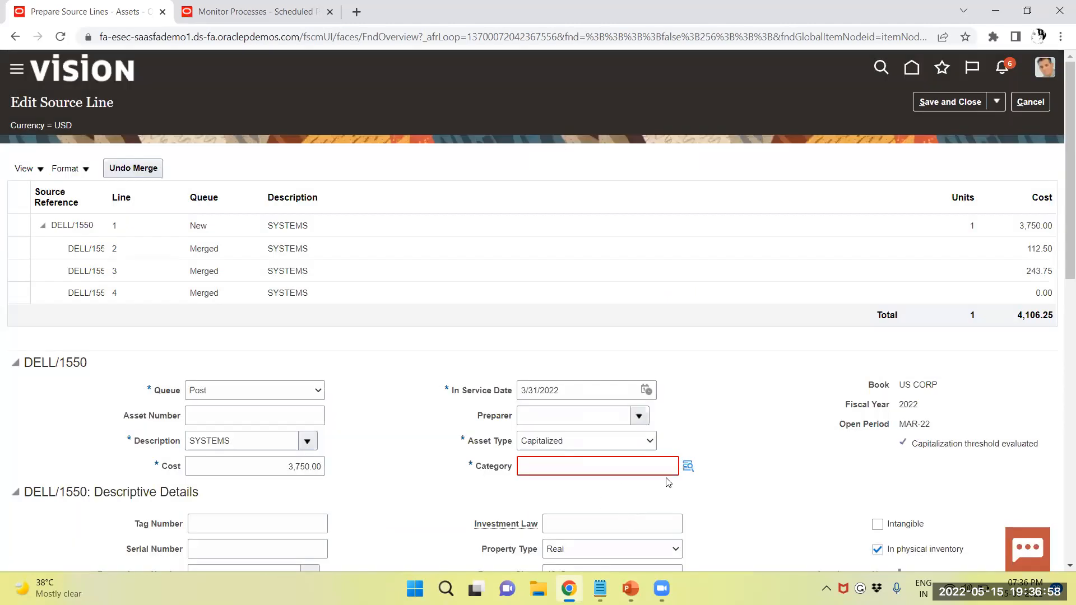
{"action": "left_click", "coordinate": [688, 466]}
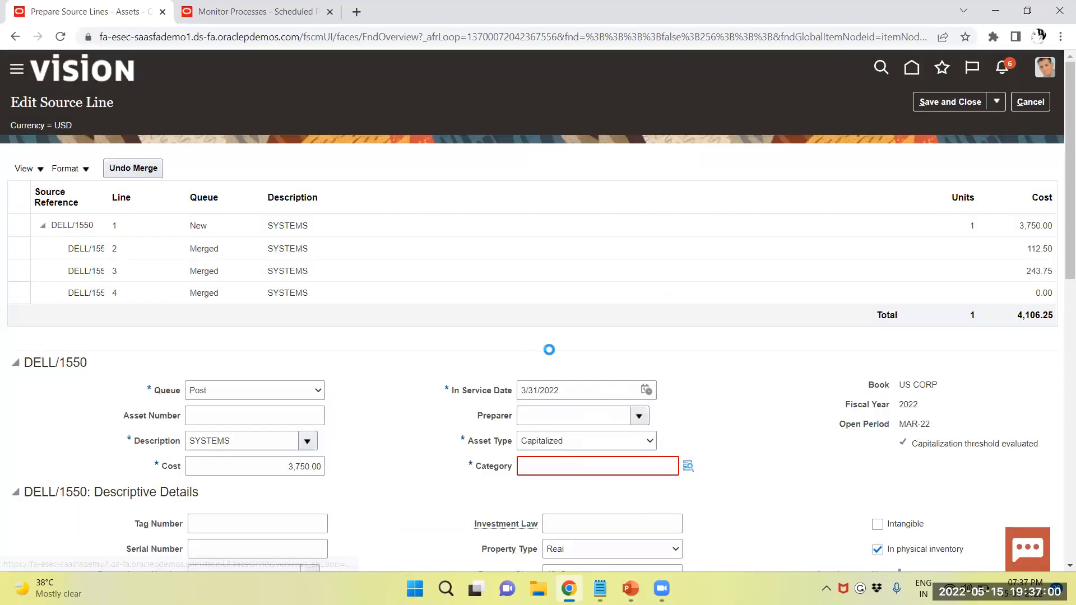
{"action": "left_click", "coordinate": [687, 466]}
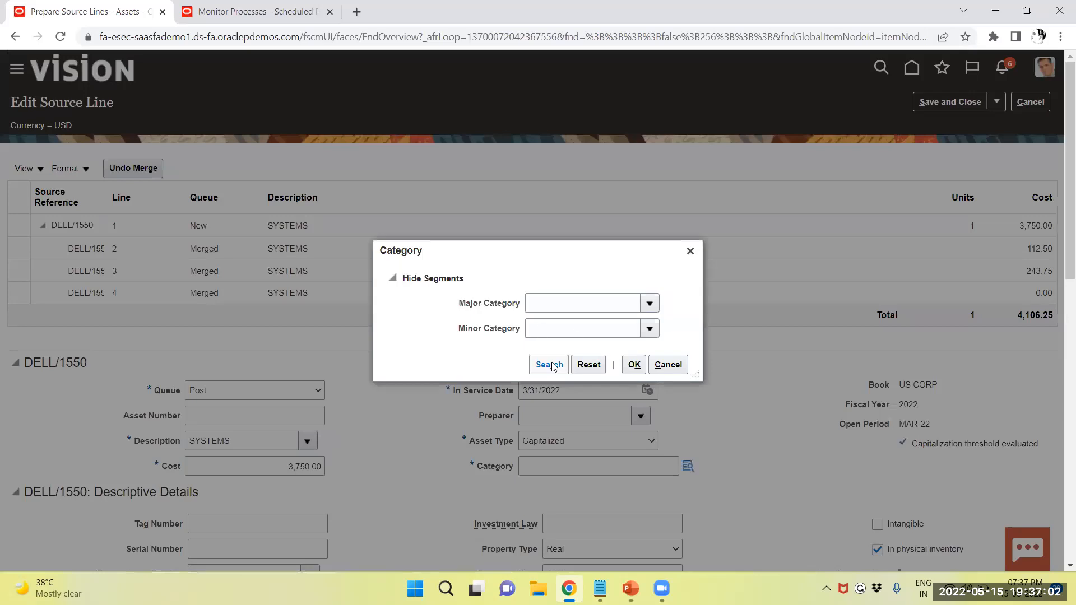
{"action": "left_click", "coordinate": [548, 364]}
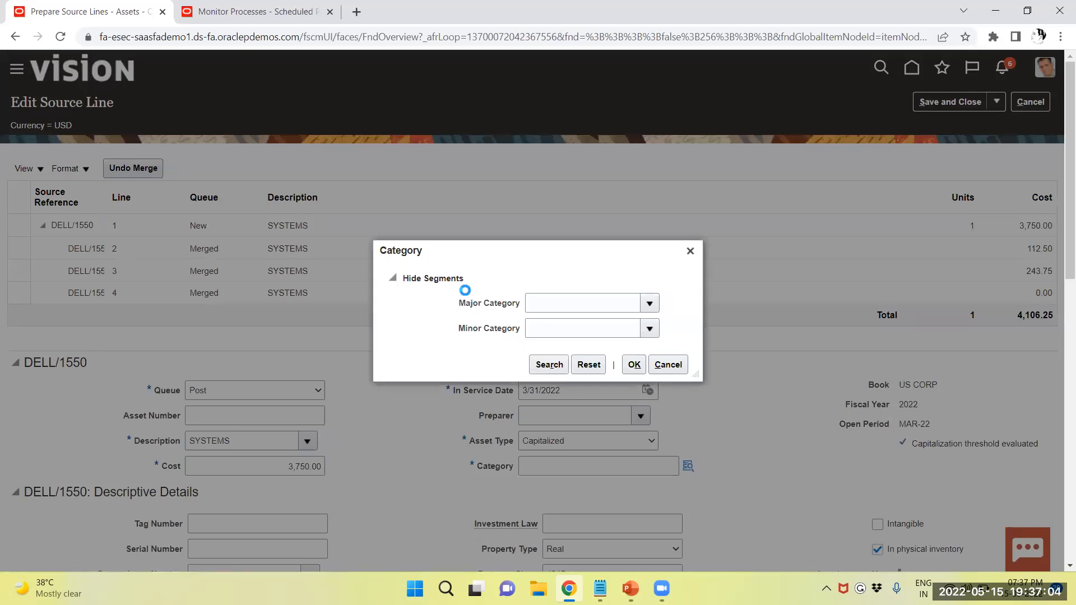
{"action": "left_click", "coordinate": [548, 365]}
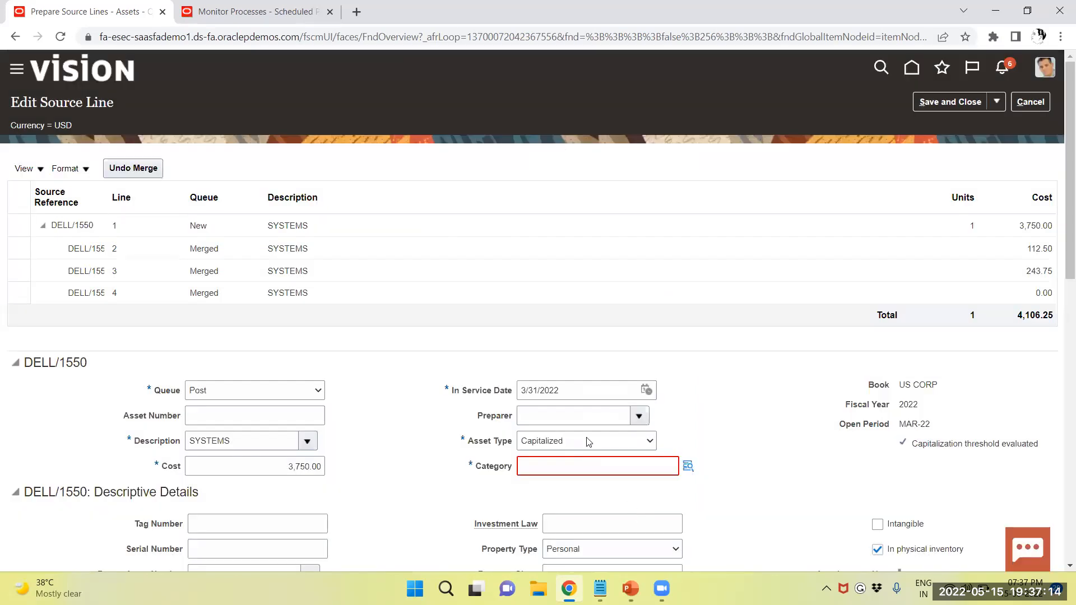
Step: Set the DELL/1550 line's queue to Post and its in-service date to 3/1/2022
{"action": "scroll", "scroll_direction": "down", "scroll_amount": 3}
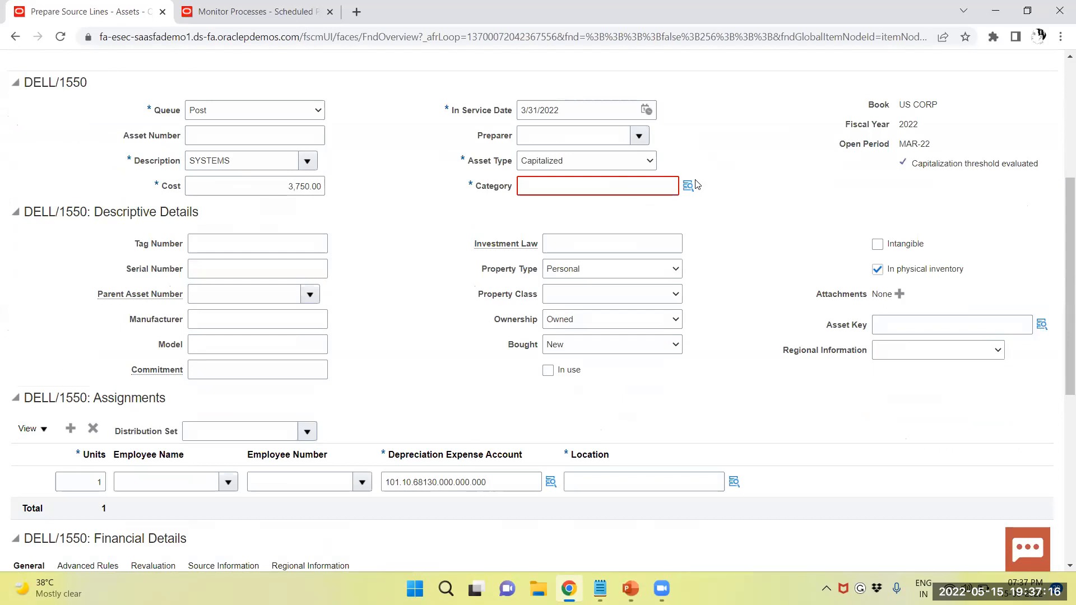
{"action": "left_click", "coordinate": [310, 110]}
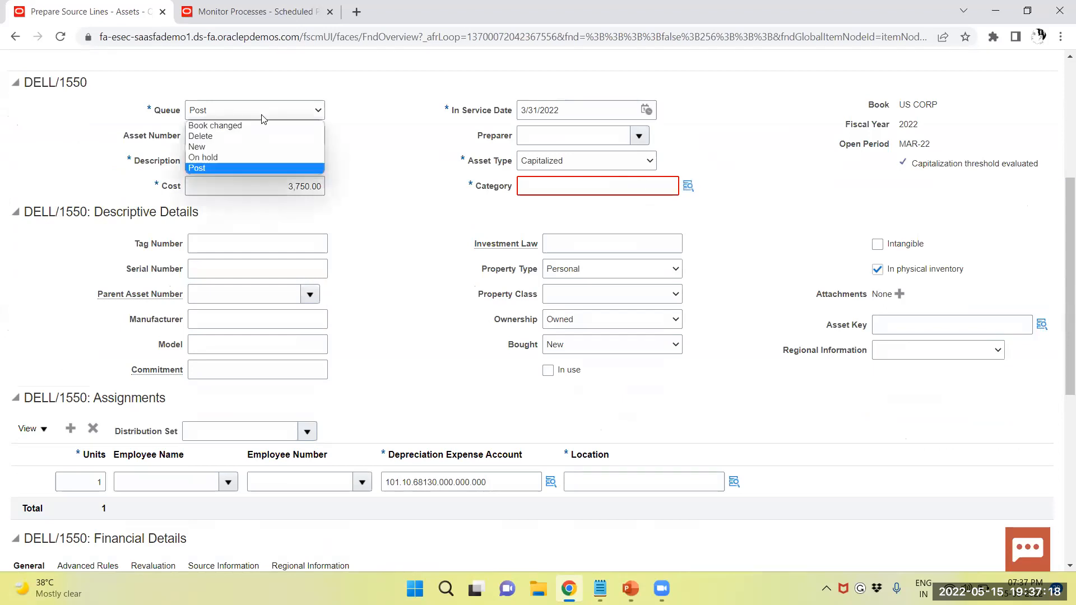
{"action": "left_click", "coordinate": [198, 168]}
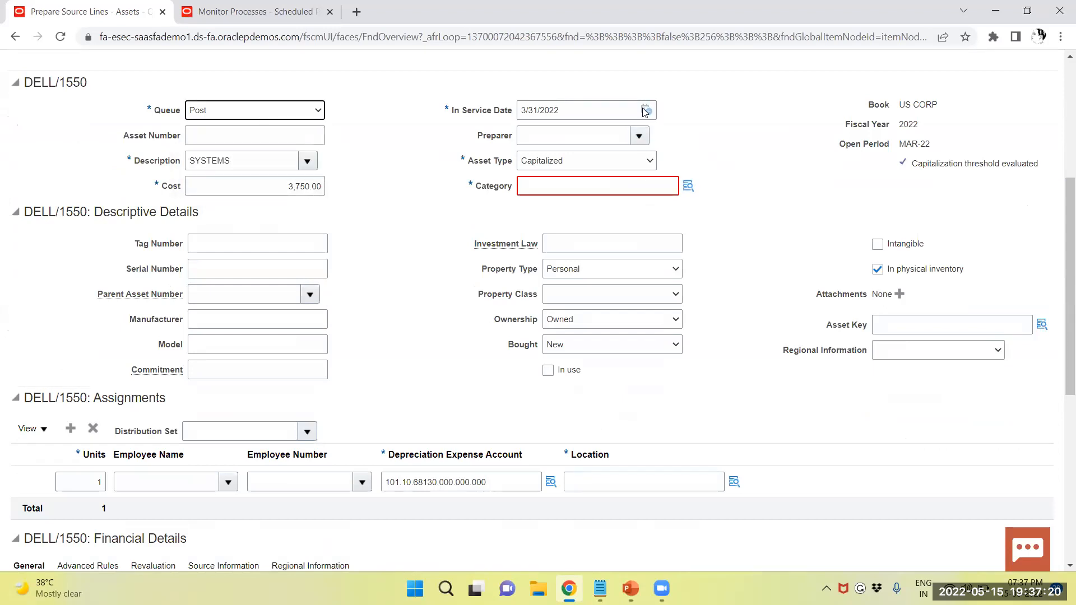
{"action": "left_click", "coordinate": [645, 109]}
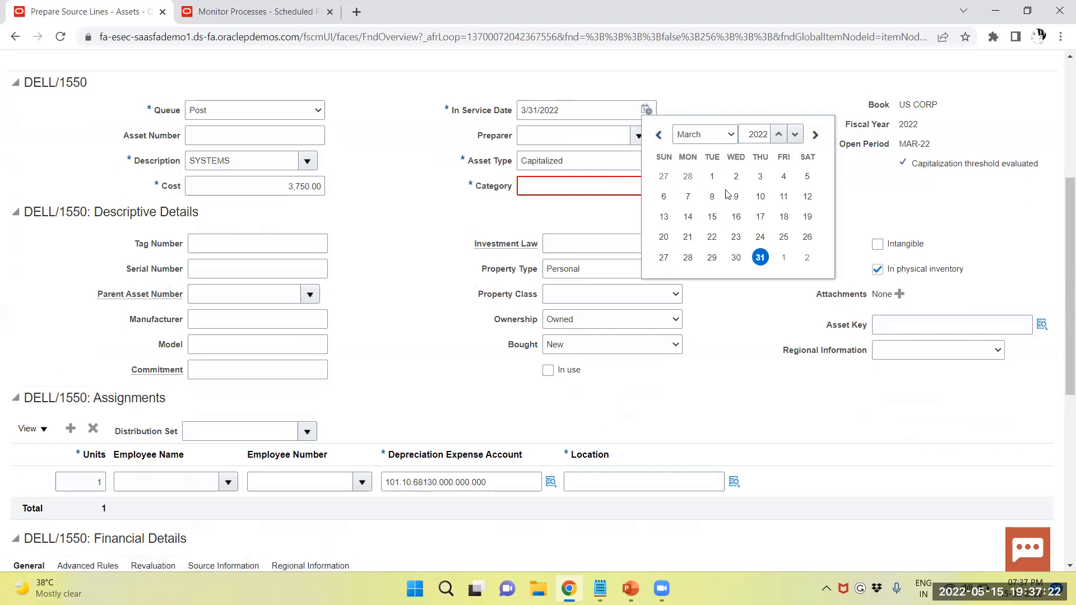
{"action": "left_click", "coordinate": [712, 176]}
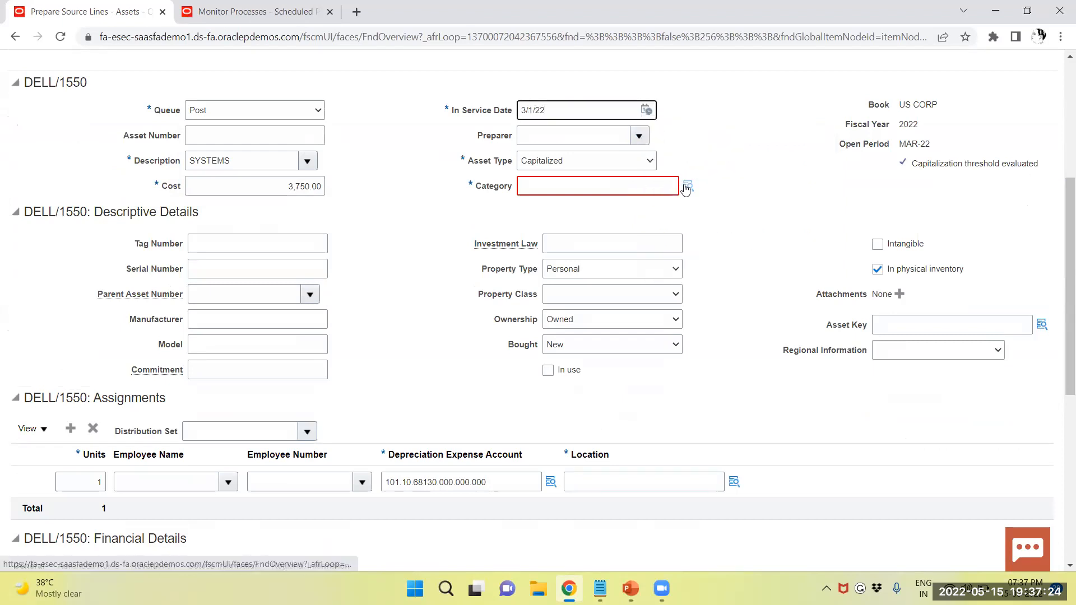
Step: Search the available category combinations in the Category lookup
{"action": "left_click", "coordinate": [686, 185]}
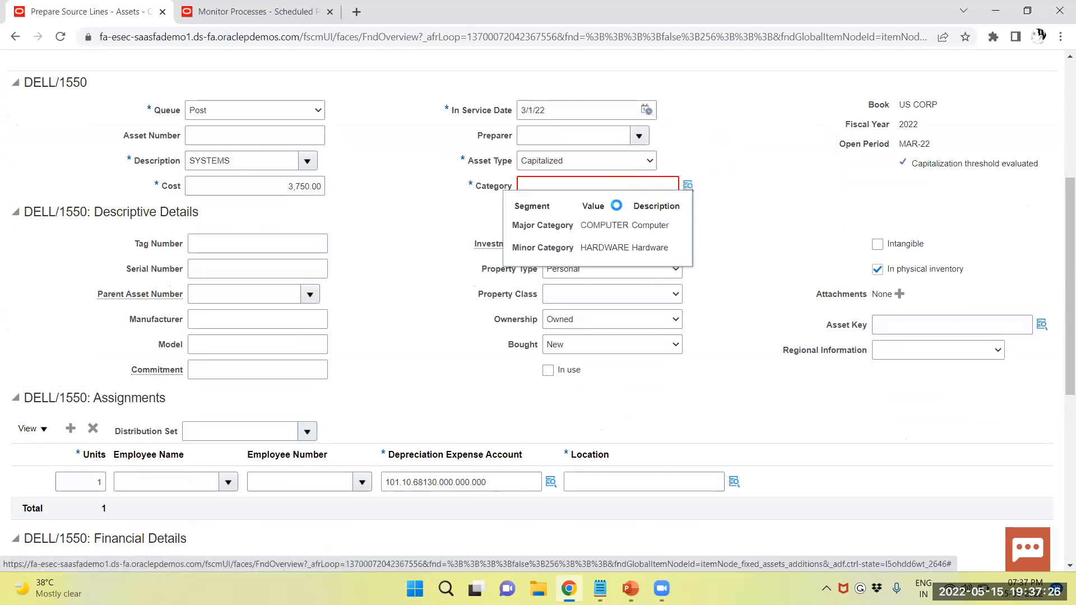
{"action": "left_click", "coordinate": [686, 185]}
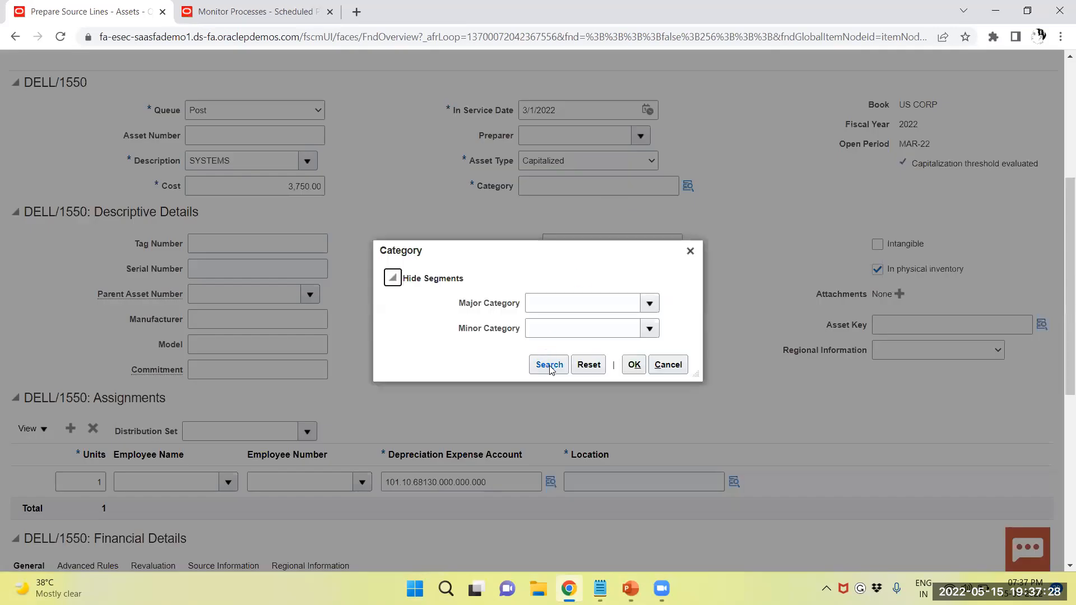
{"action": "left_click", "coordinate": [548, 364]}
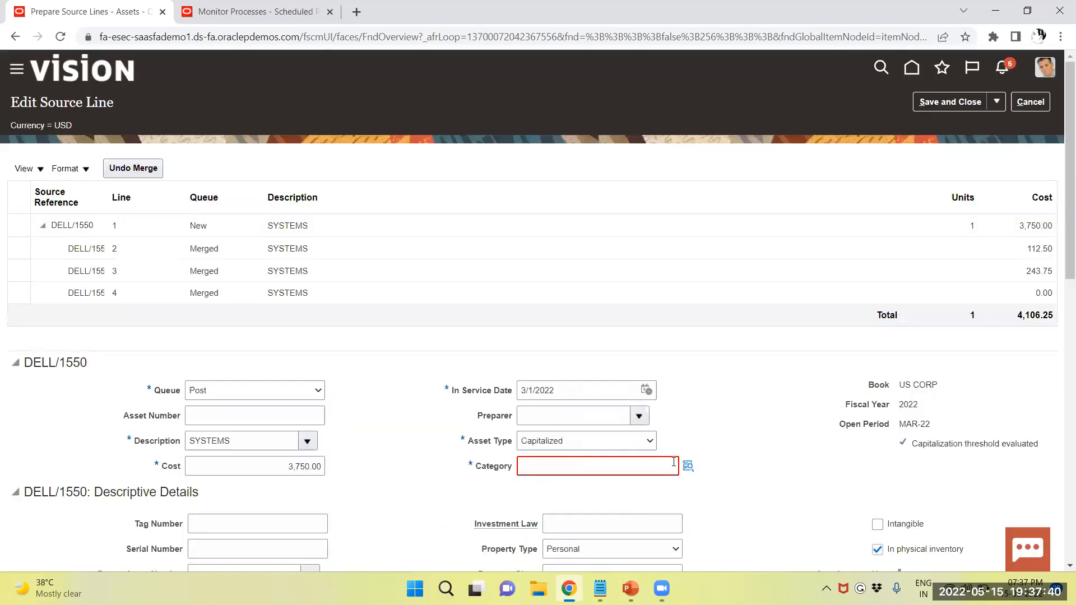
{"action": "scroll", "scroll_direction": "down", "scroll_amount": 3}
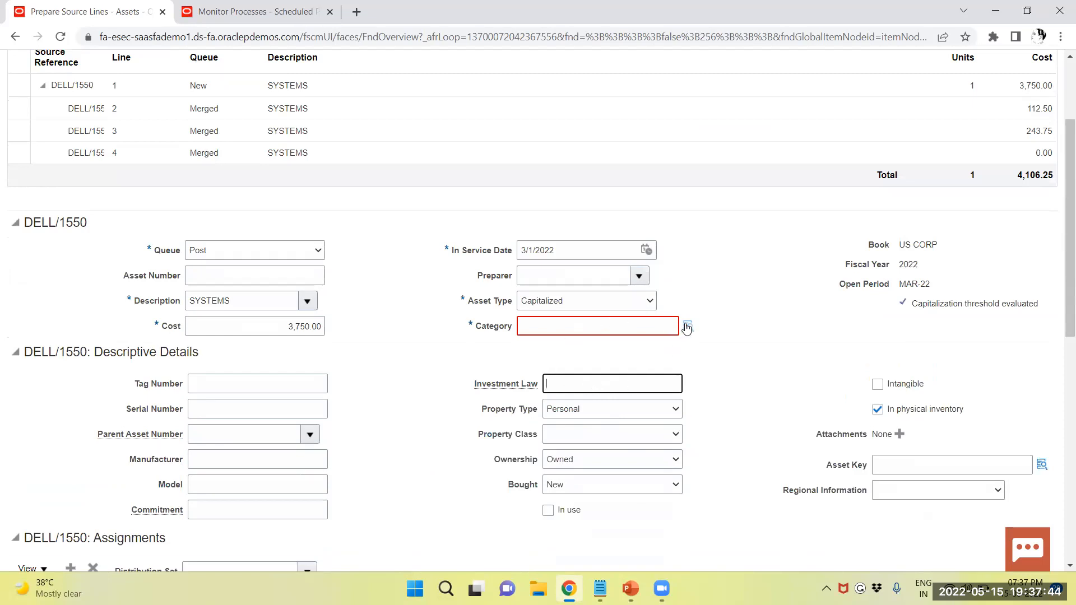
{"action": "left_click", "coordinate": [686, 325]}
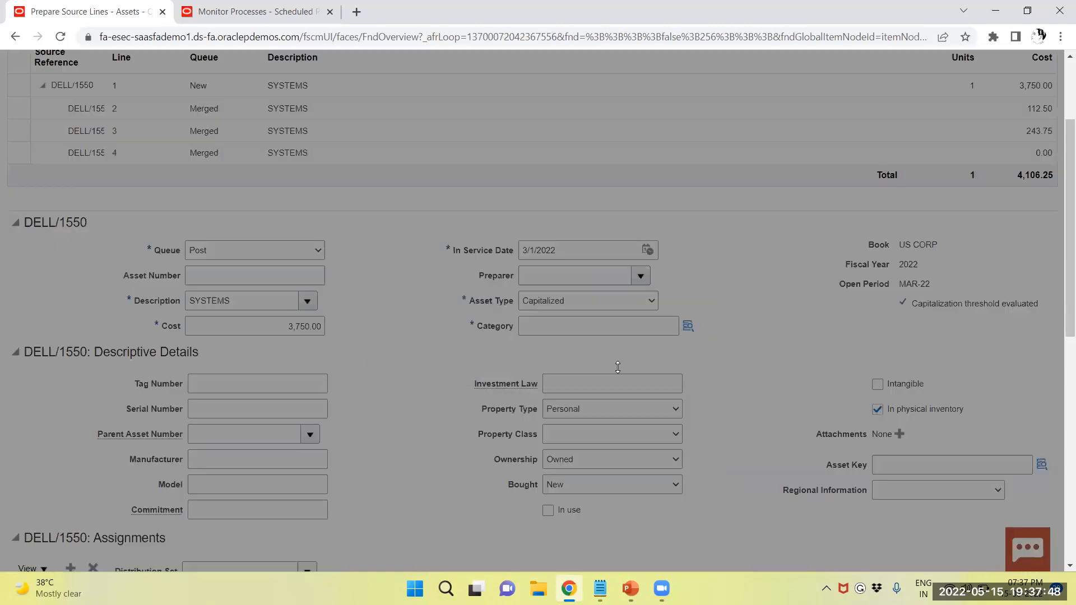
{"action": "left_click", "coordinate": [687, 325]}
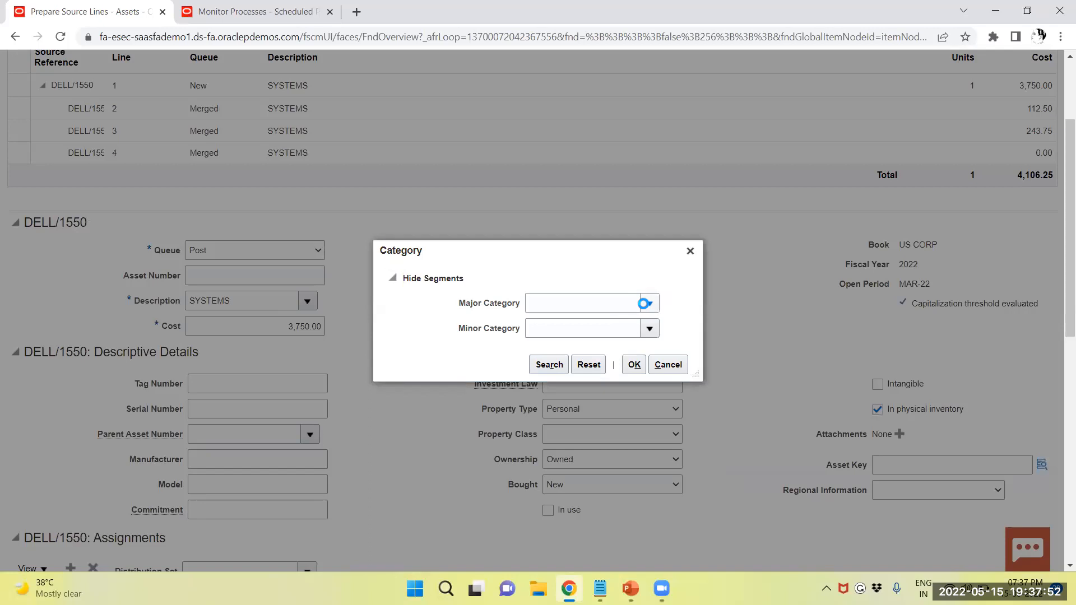
{"action": "left_click", "coordinate": [648, 303]}
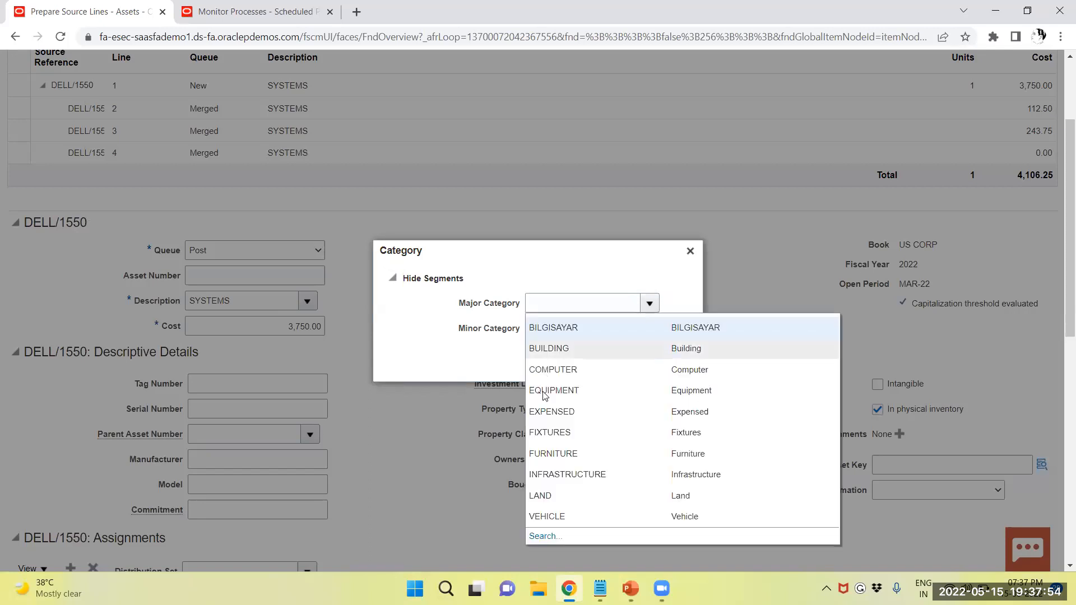
{"action": "mouse_move", "coordinate": [575, 365]}
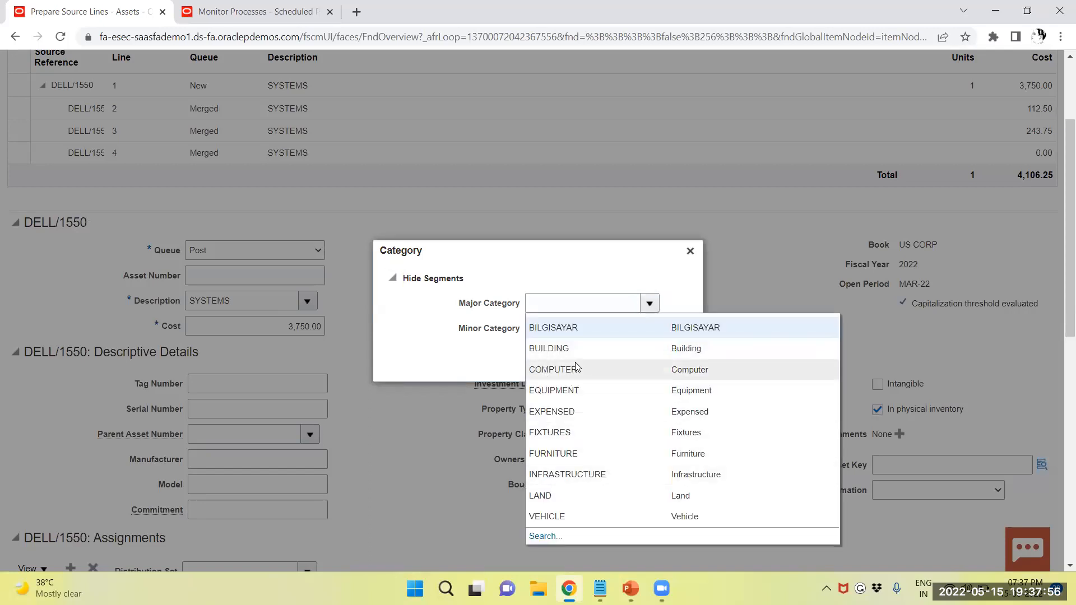
{"action": "left_click", "coordinate": [554, 369]}
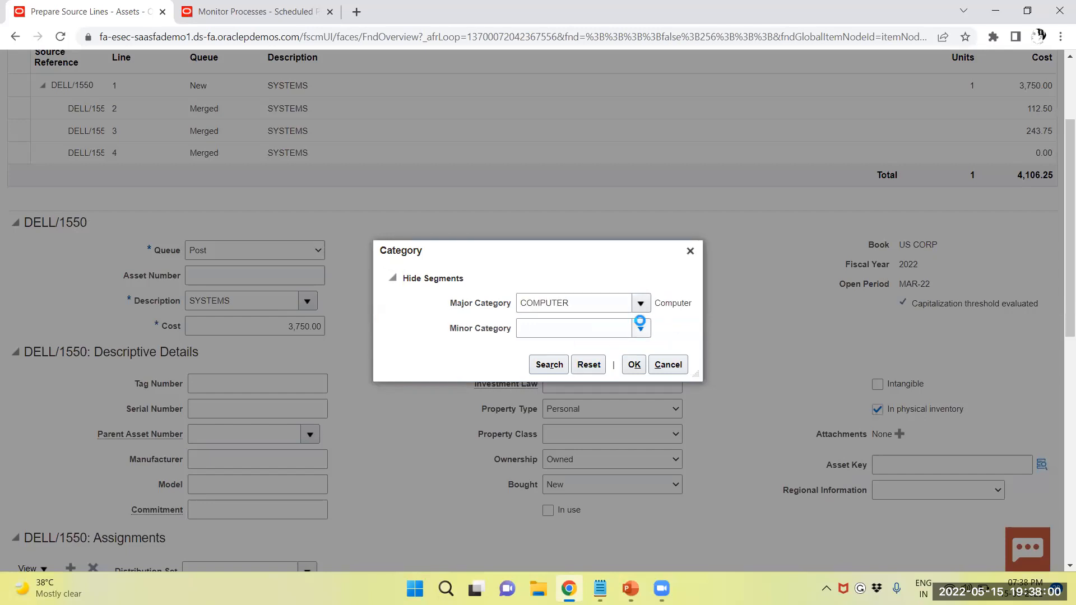
{"action": "left_click", "coordinate": [639, 328]}
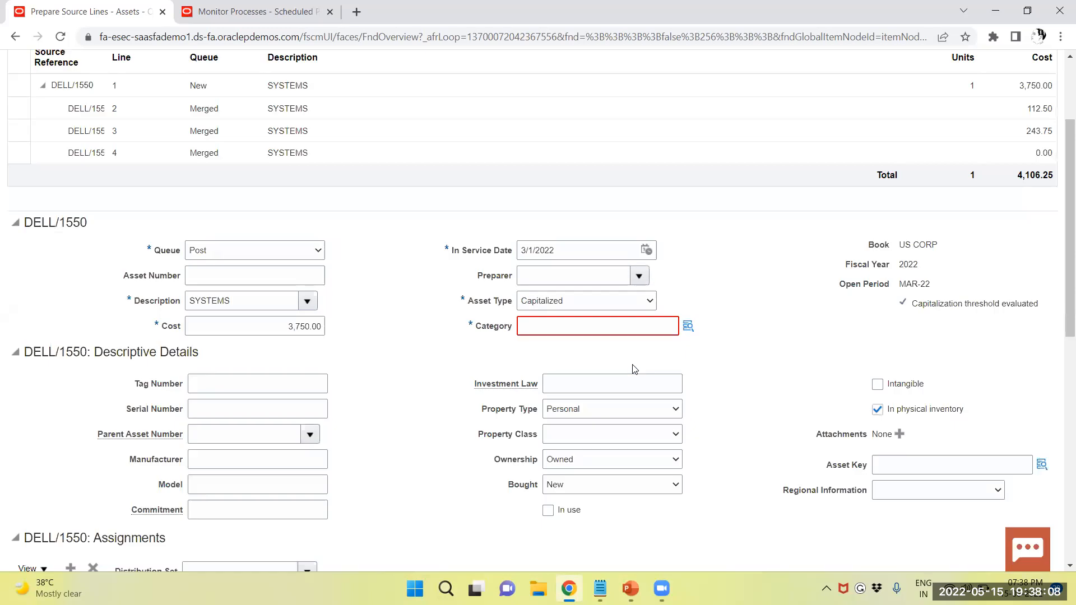
{"action": "mouse_move", "coordinate": [584, 313]}
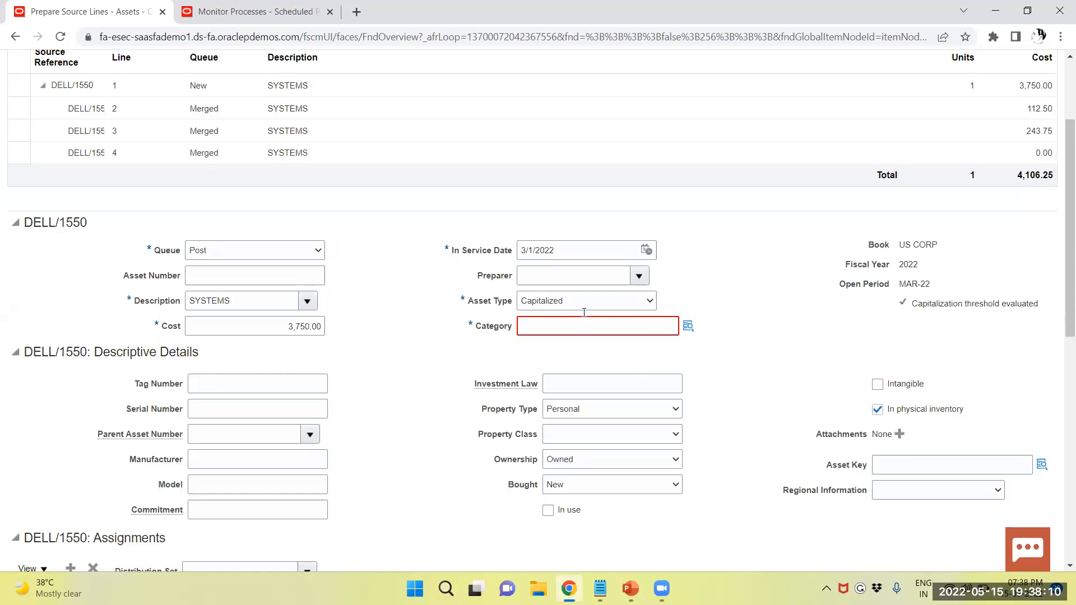
{"action": "scroll", "scroll_direction": "down", "scroll_amount": 3}
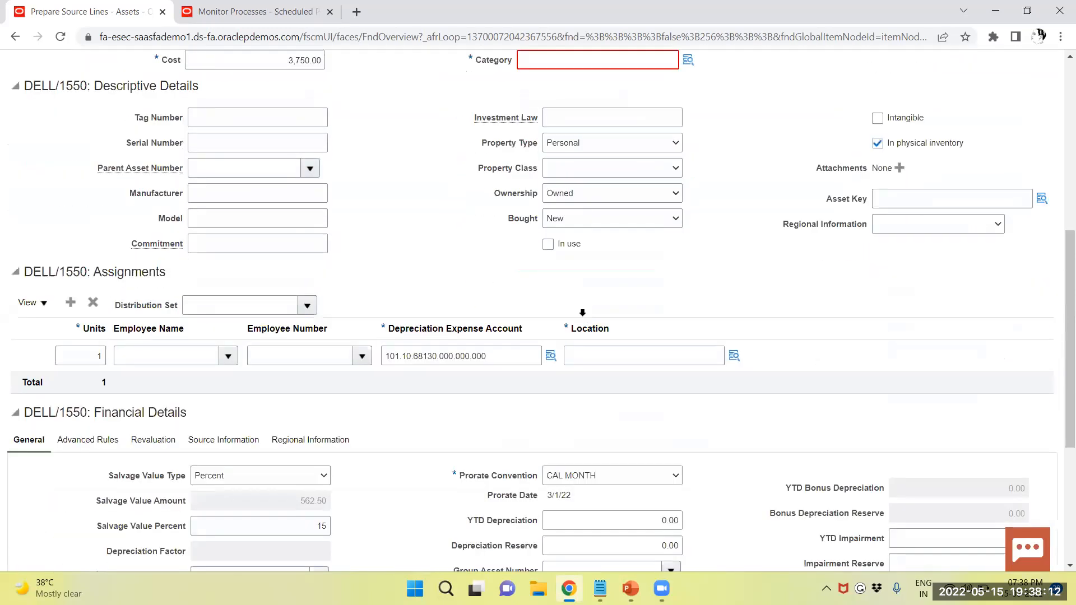
{"action": "scroll", "scroll_direction": "down", "scroll_amount": 3}
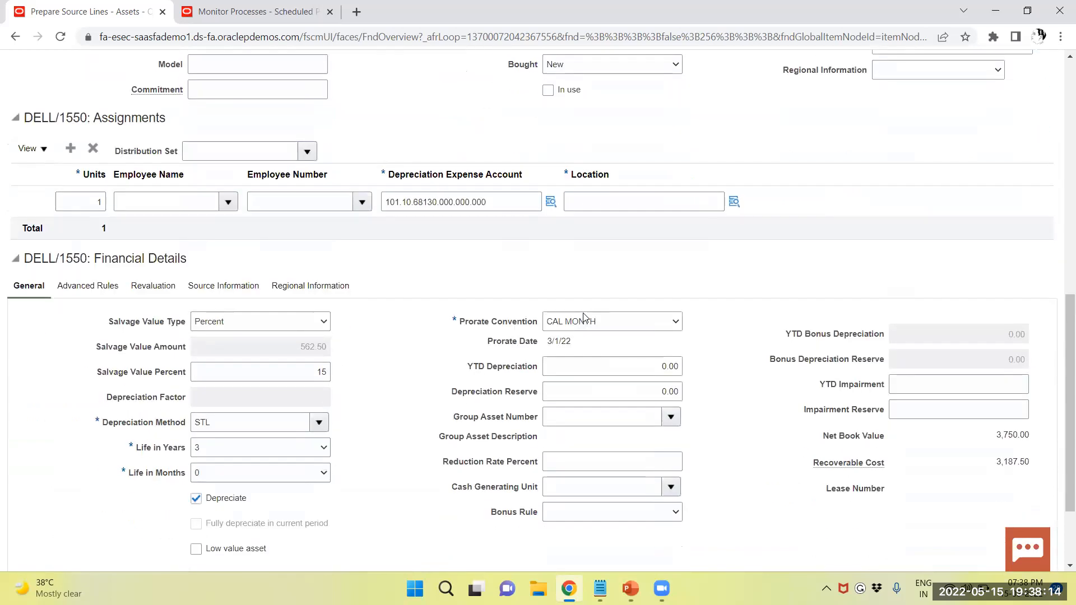
{"action": "scroll", "scroll_direction": "up", "scroll_amount": 3}
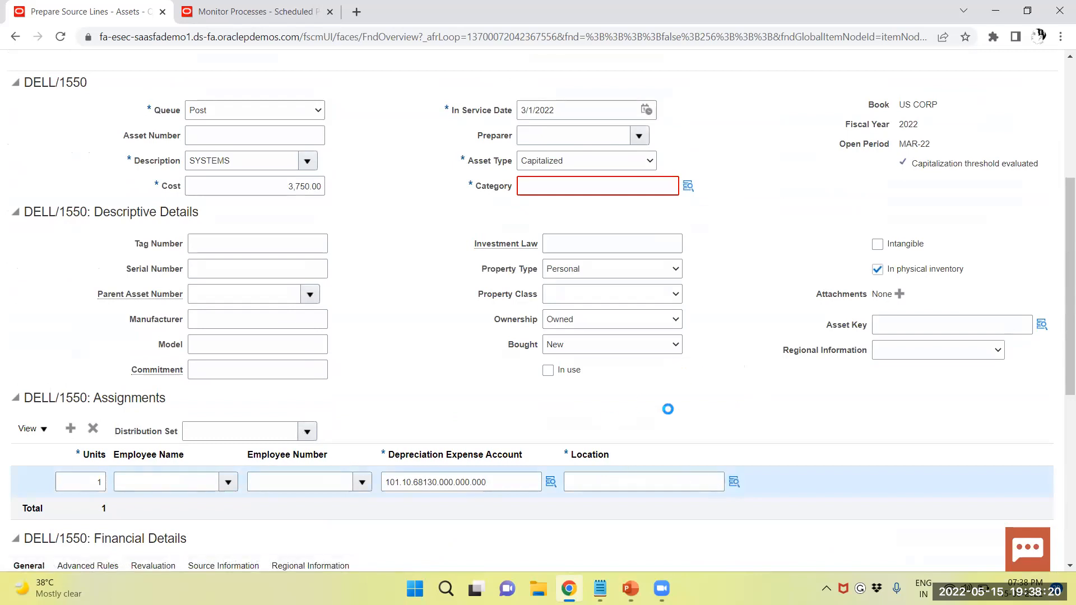
Step: Pick UK-EDINBURGH-EDINBURGH-OFFICE as the assignment location from the location search
{"action": "left_click", "coordinate": [734, 481]}
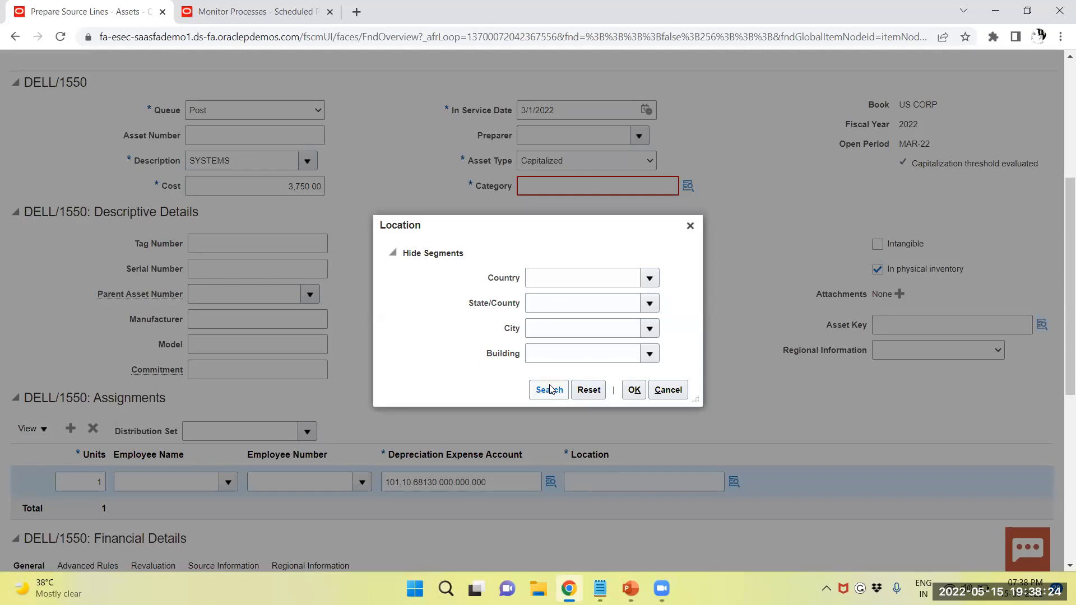
{"action": "left_click", "coordinate": [549, 390]}
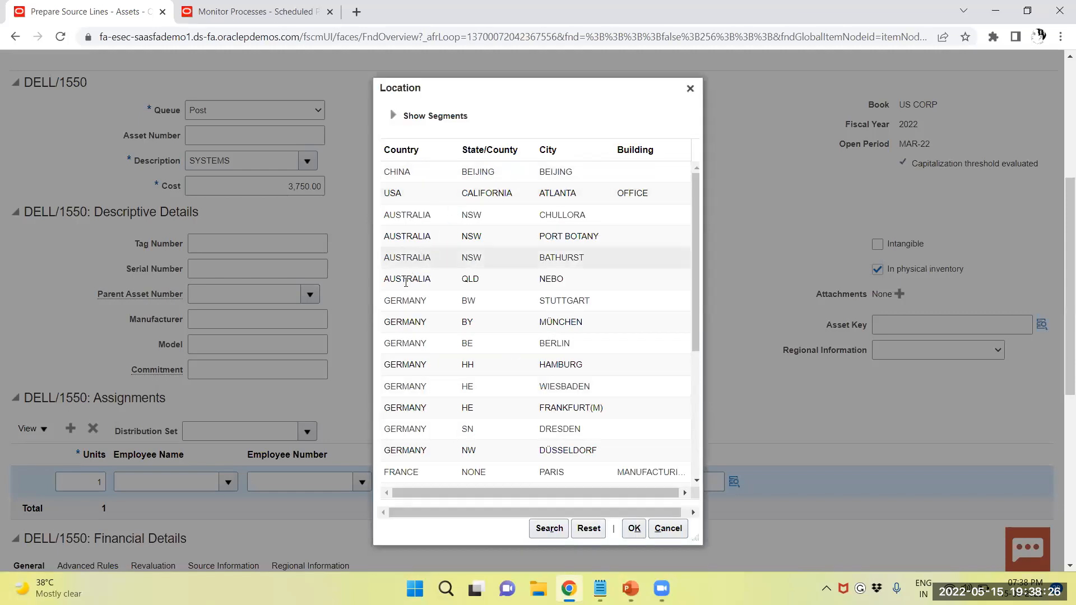
{"action": "scroll", "scroll_direction": "down", "scroll_amount": 3}
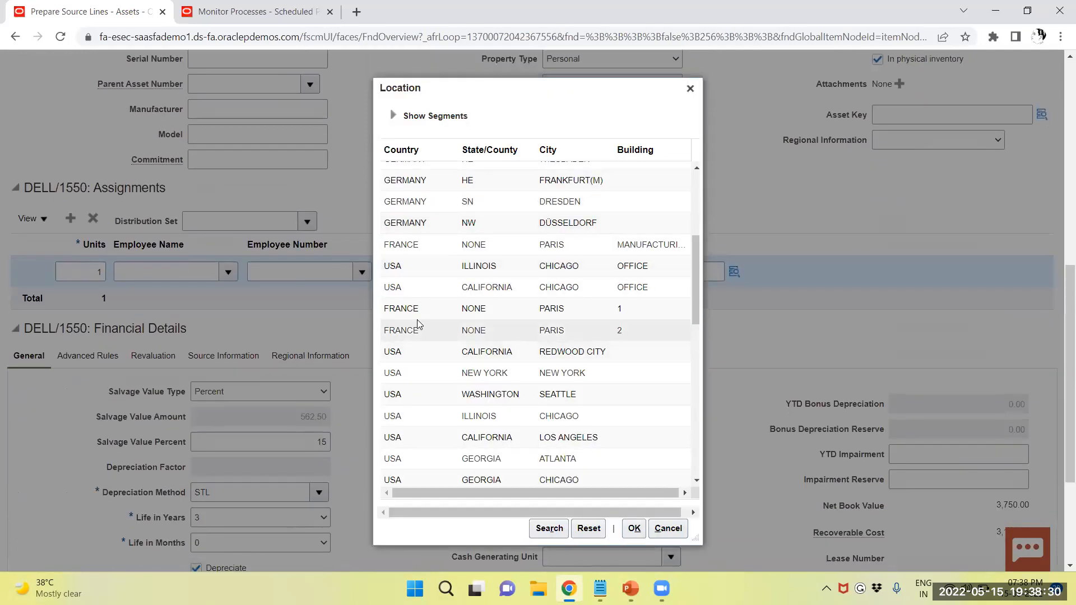
{"action": "scroll", "scroll_direction": "down", "scroll_amount": 3}
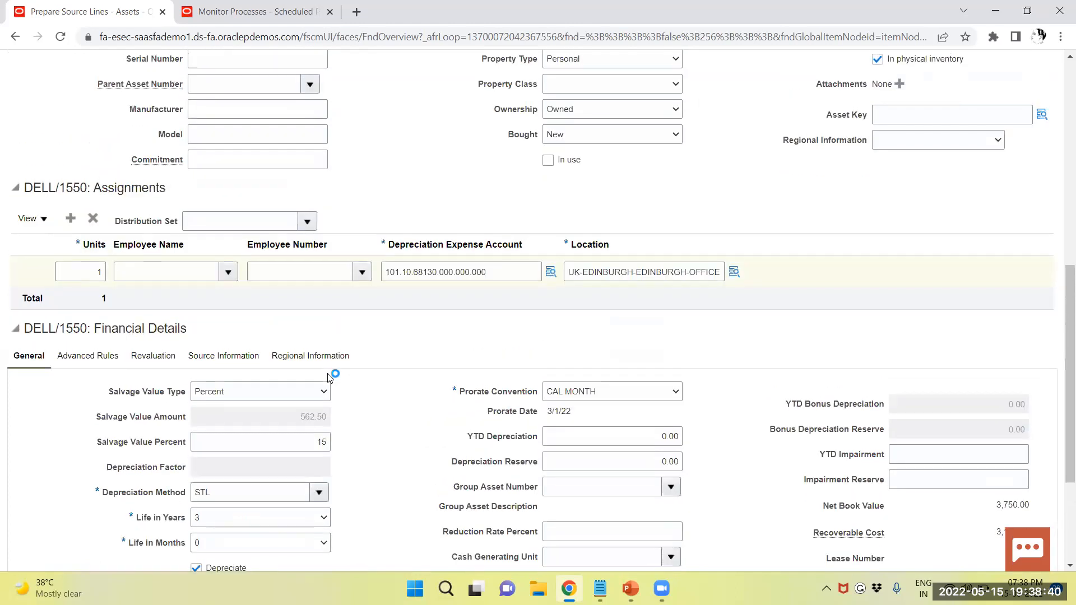
{"action": "scroll", "scroll_direction": "up", "scroll_amount": 3}
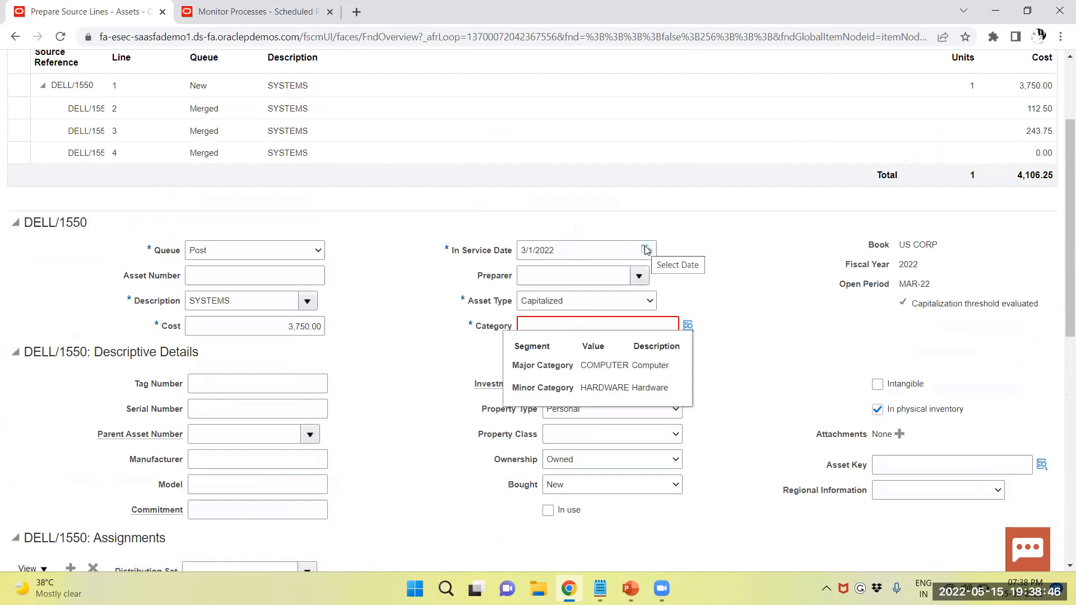
Step: Keep the in-service date at March 1 and set the queue back to New
{"action": "left_click", "coordinate": [645, 250]}
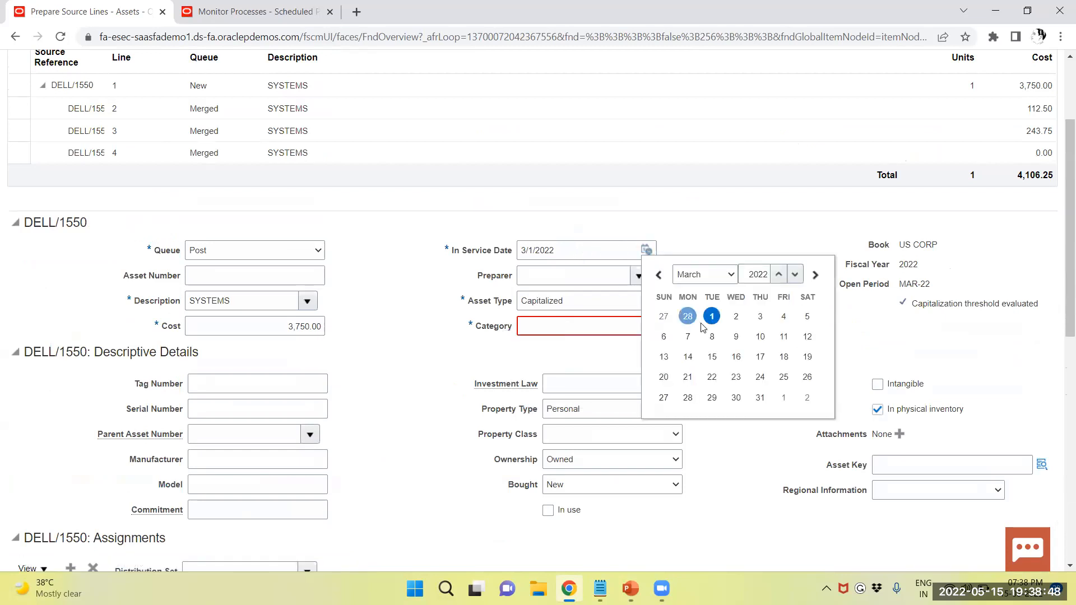
{"action": "left_click", "coordinate": [712, 316]}
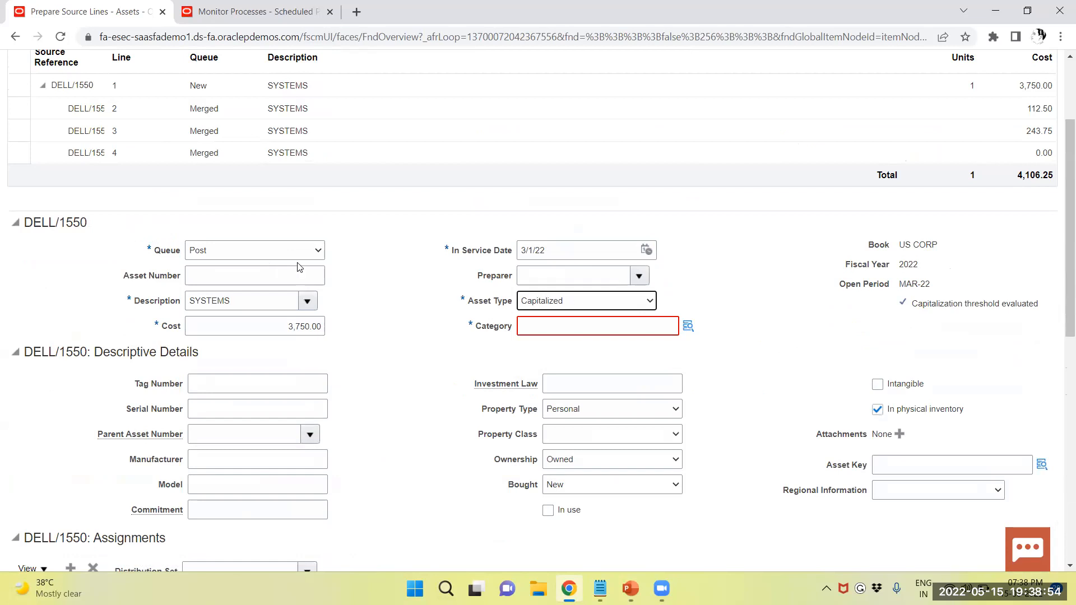
{"action": "left_click", "coordinate": [255, 250]}
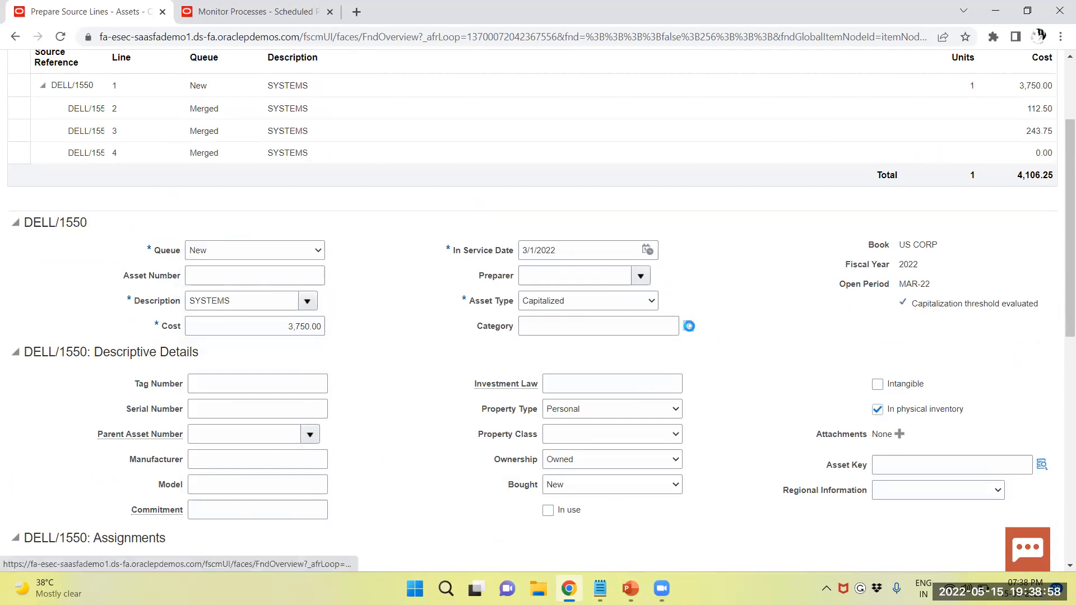
Step: Search category combinations again and start entering a category directly
{"action": "left_click", "coordinate": [689, 326]}
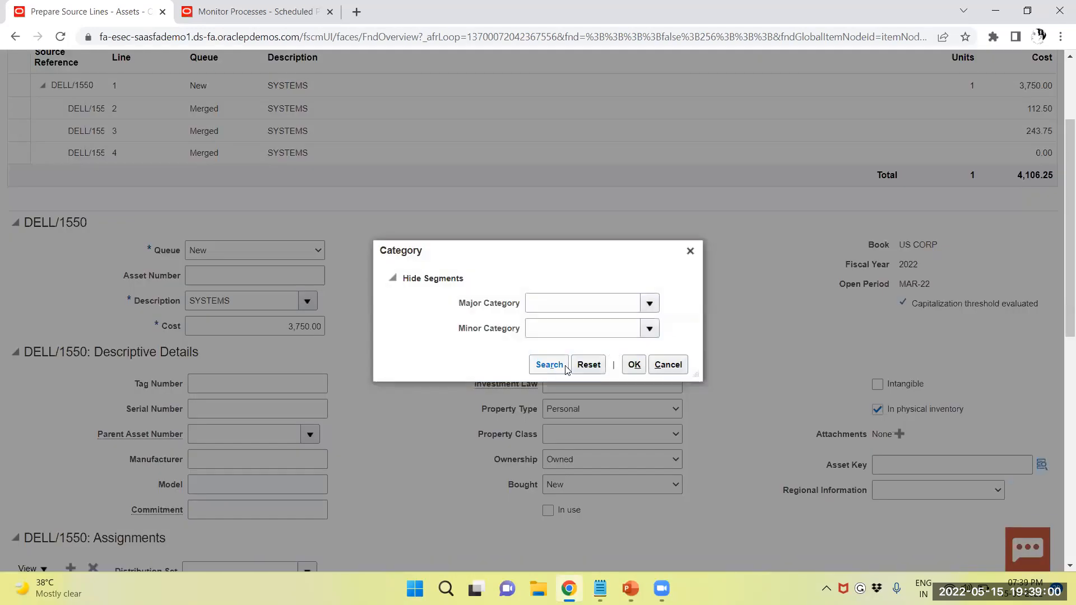
{"action": "left_click", "coordinate": [548, 365]}
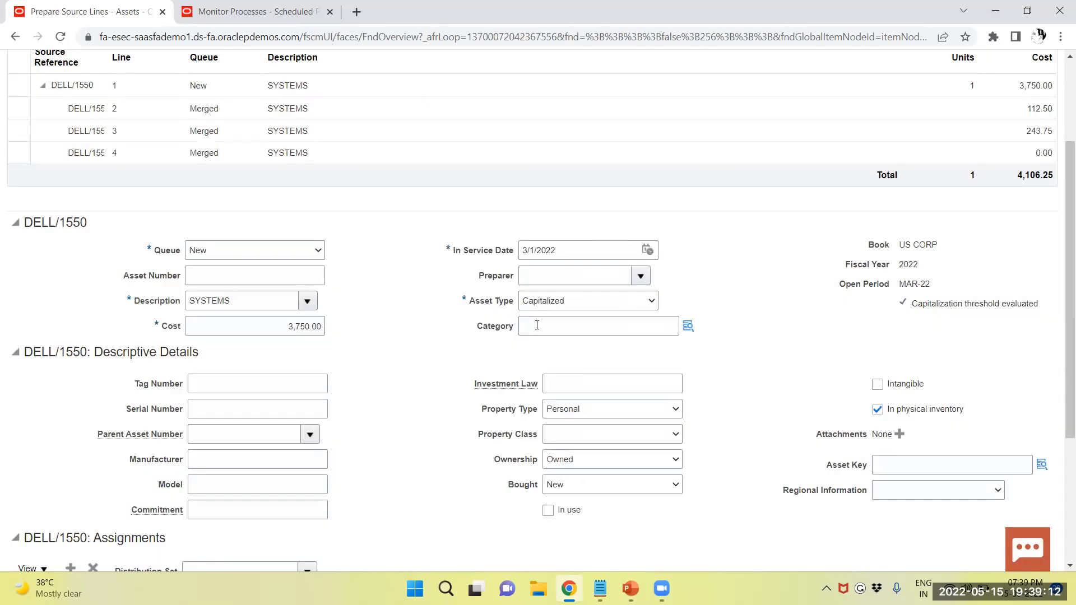
{"action": "left_click", "coordinate": [687, 326]}
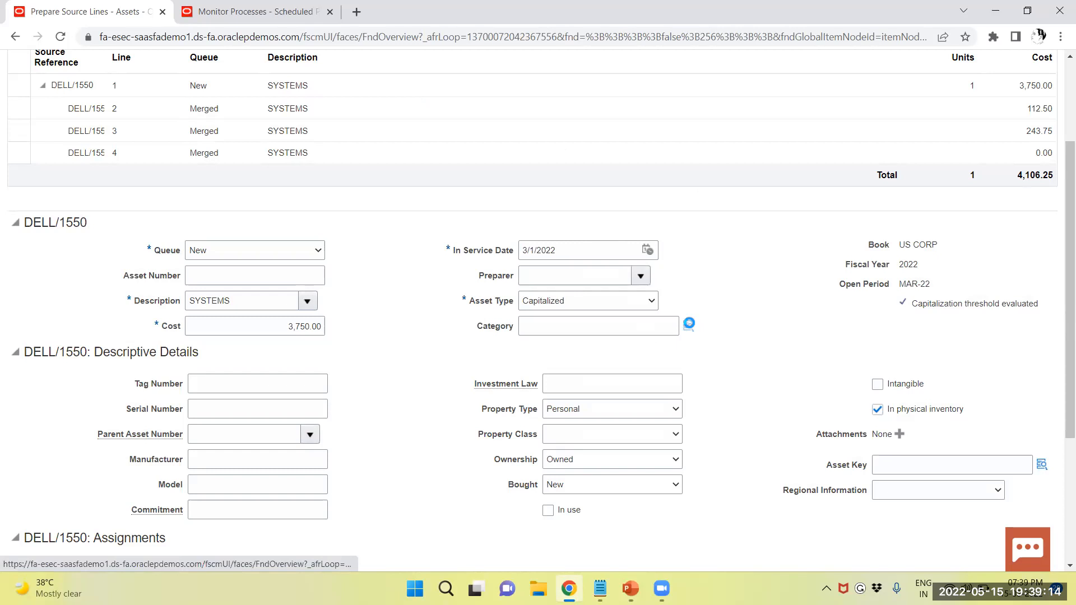
{"action": "left_click", "coordinate": [689, 323]}
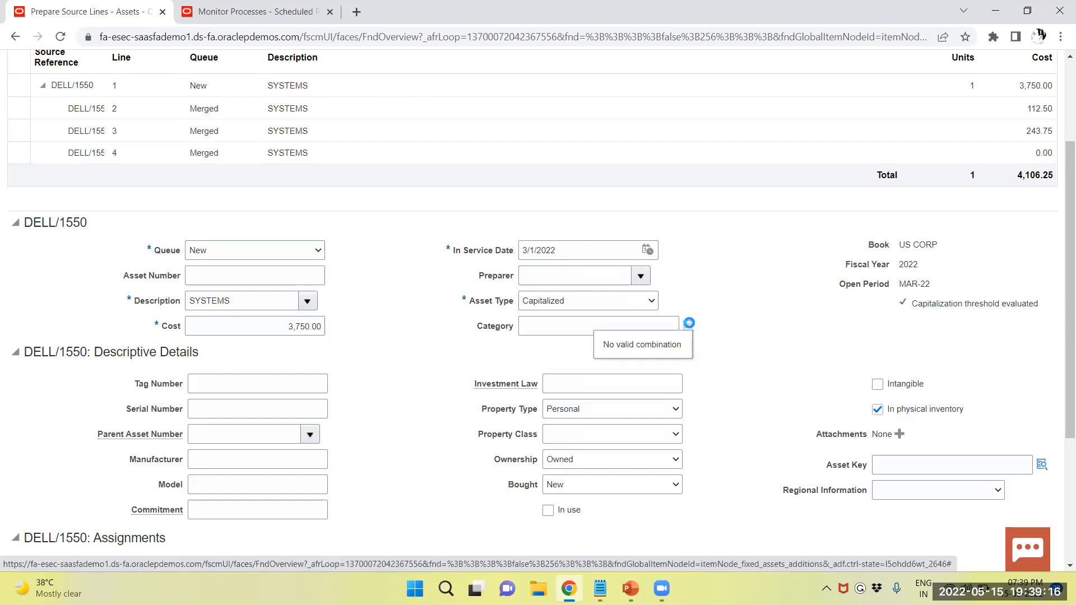
Step: Set the DELL/1550 source line's category to COMPUTER-HARDWARE via the category picker
{"action": "left_click", "coordinate": [688, 323]}
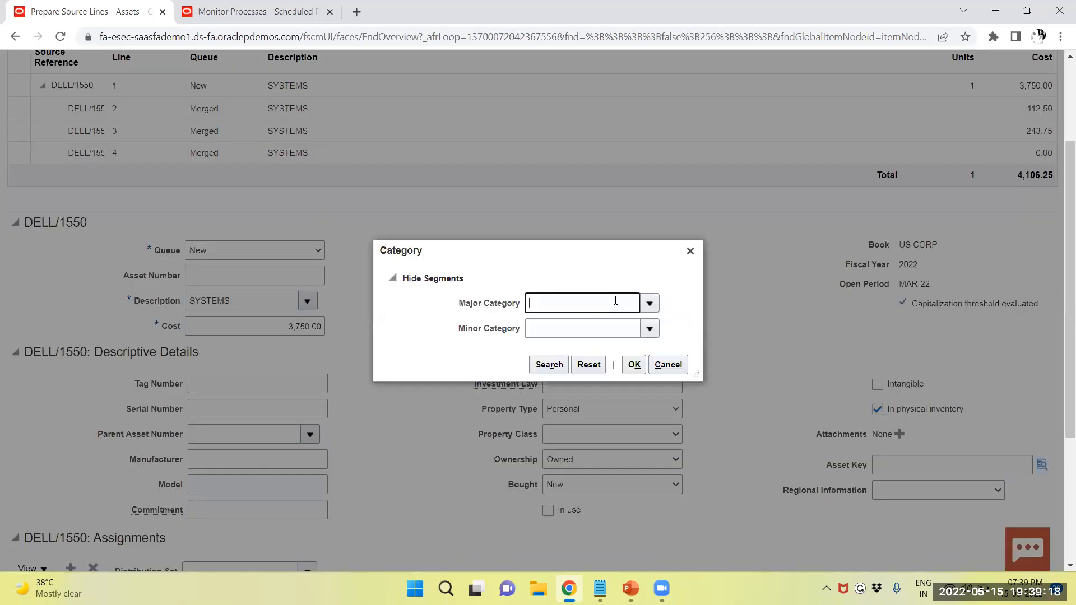
{"action": "left_click", "coordinate": [647, 303]}
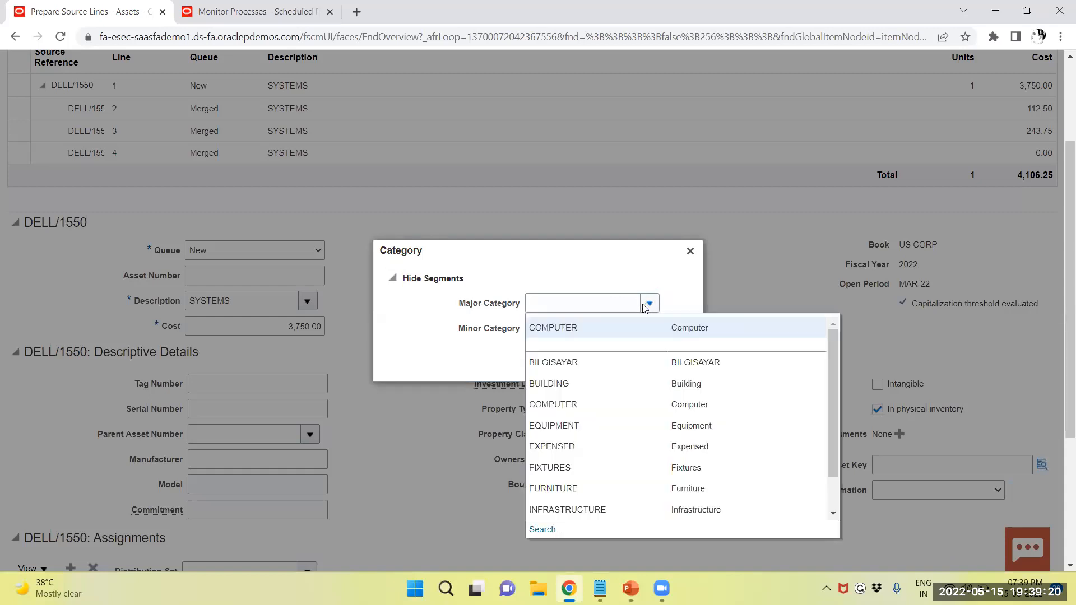
{"action": "left_click", "coordinate": [648, 303]}
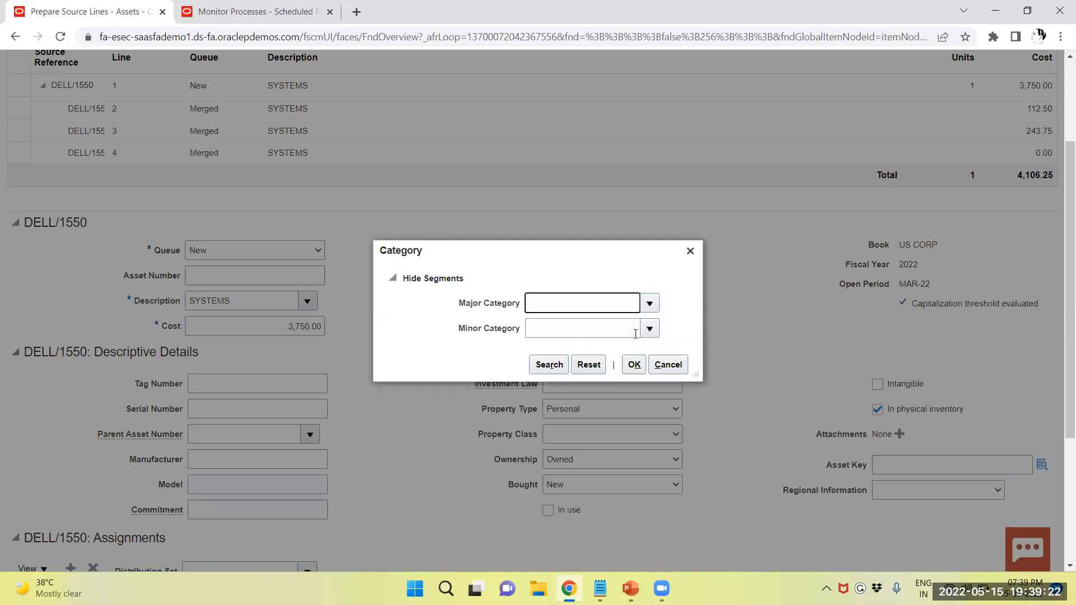
{"action": "left_click", "coordinate": [641, 328]}
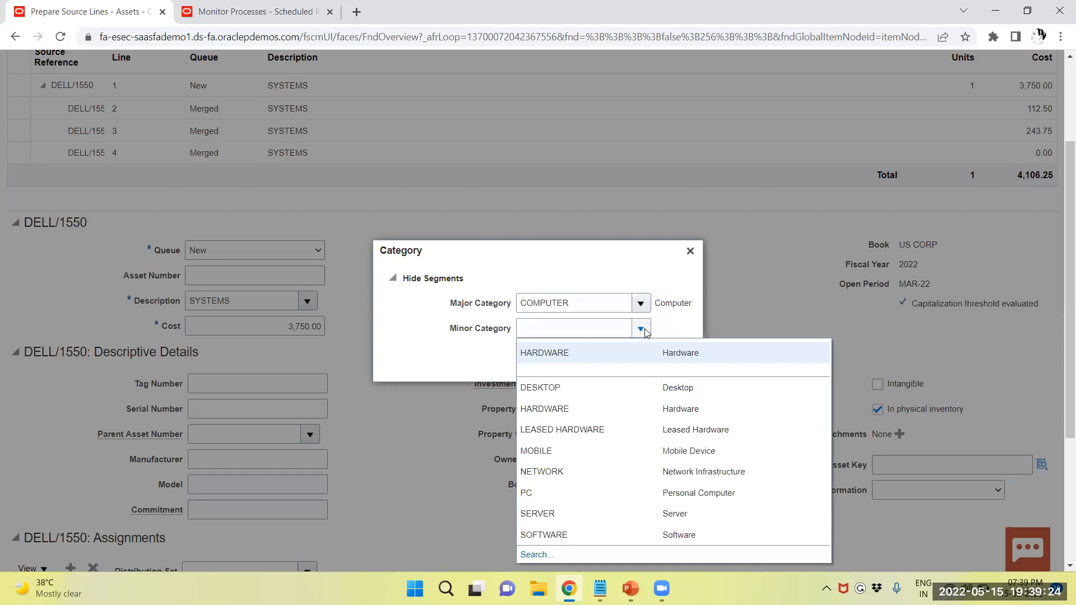
{"action": "left_click", "coordinate": [545, 352]}
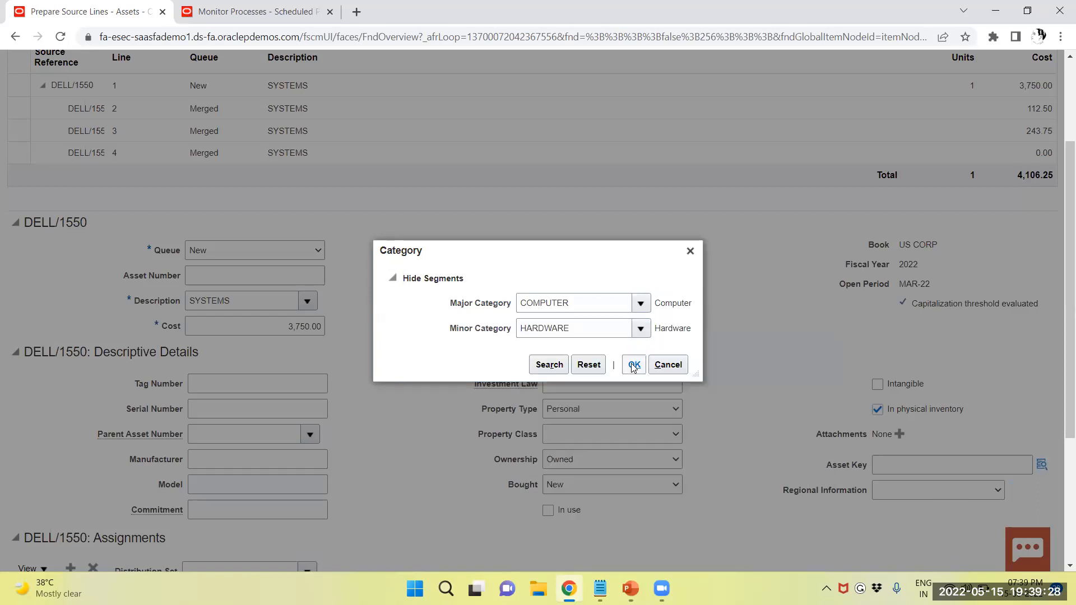
{"action": "left_click", "coordinate": [633, 364]}
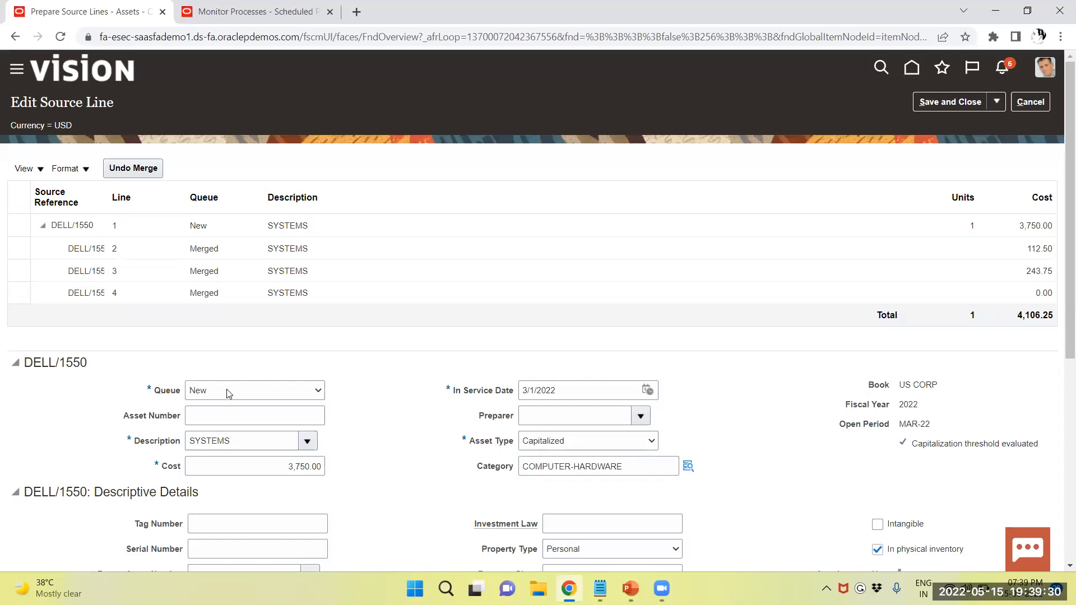
Step: Move the line to the Post queue and save and close it
{"action": "left_click", "coordinate": [255, 390]}
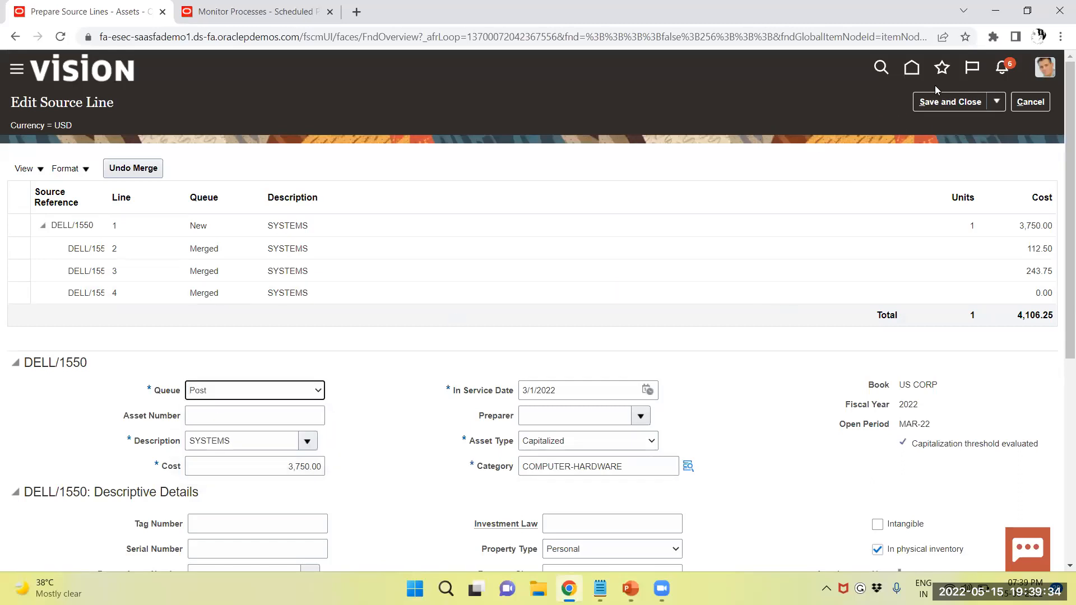
{"action": "left_click", "coordinate": [950, 102]}
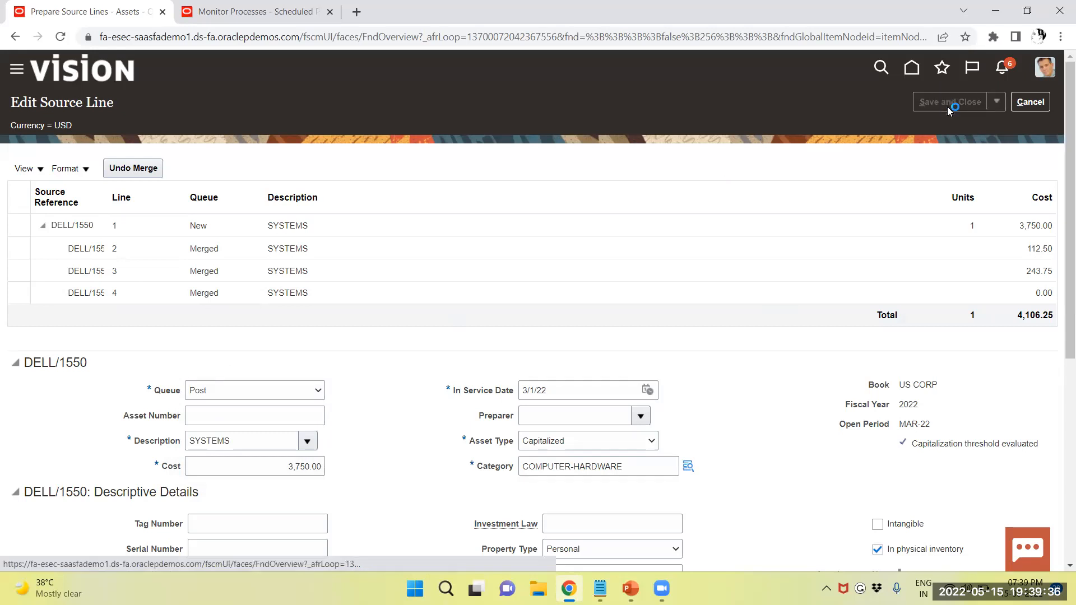
{"action": "left_click", "coordinate": [950, 102]}
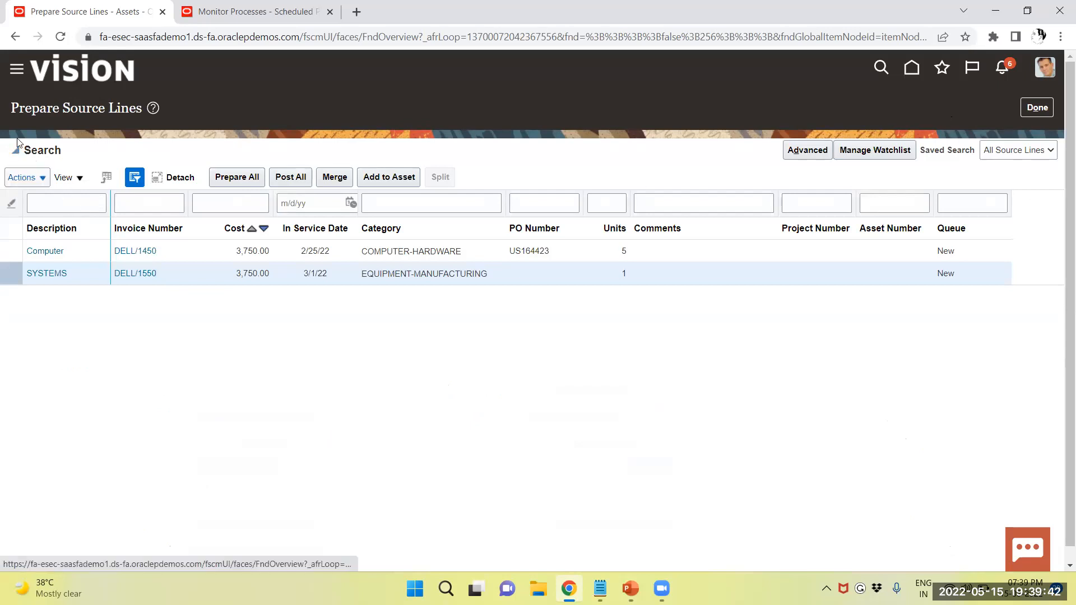
Step: Filter the source lines search to the Post queue only and run it
{"action": "left_click", "coordinate": [219, 218]}
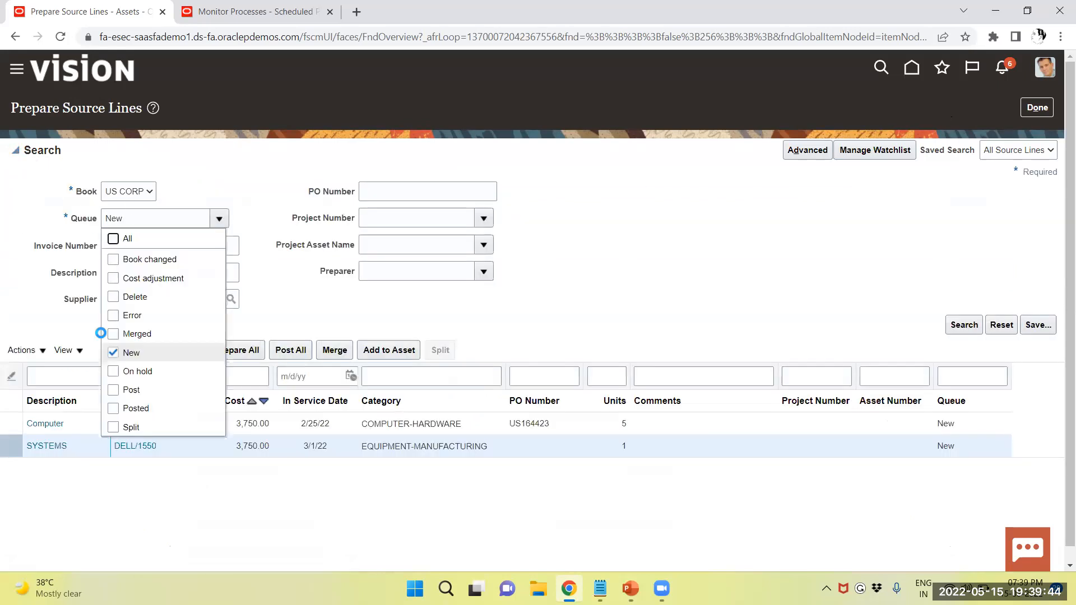
{"action": "left_click", "coordinate": [113, 390]}
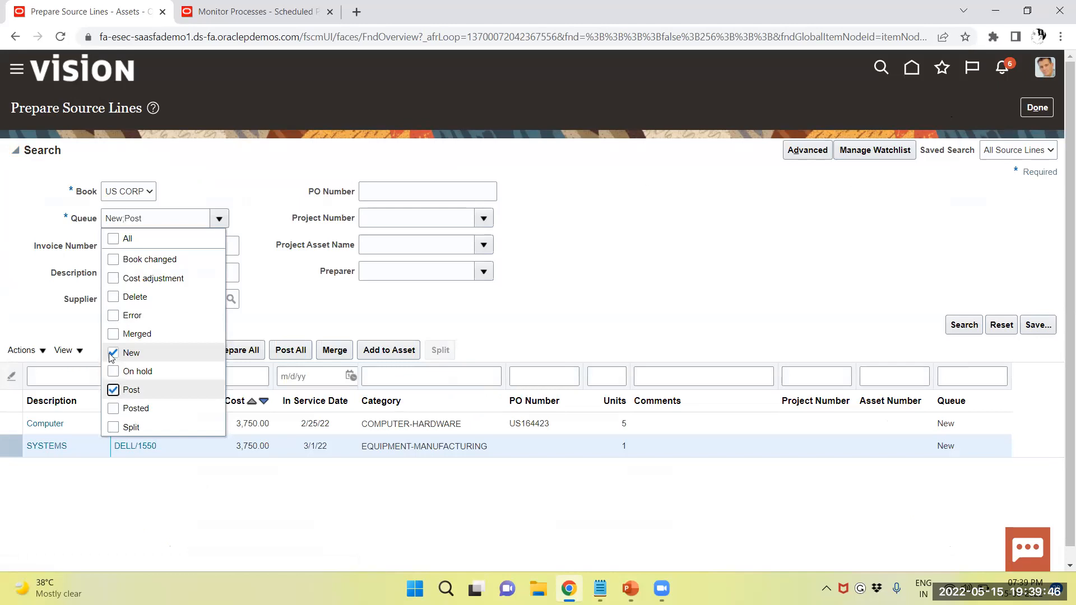
{"action": "left_click", "coordinate": [113, 354]}
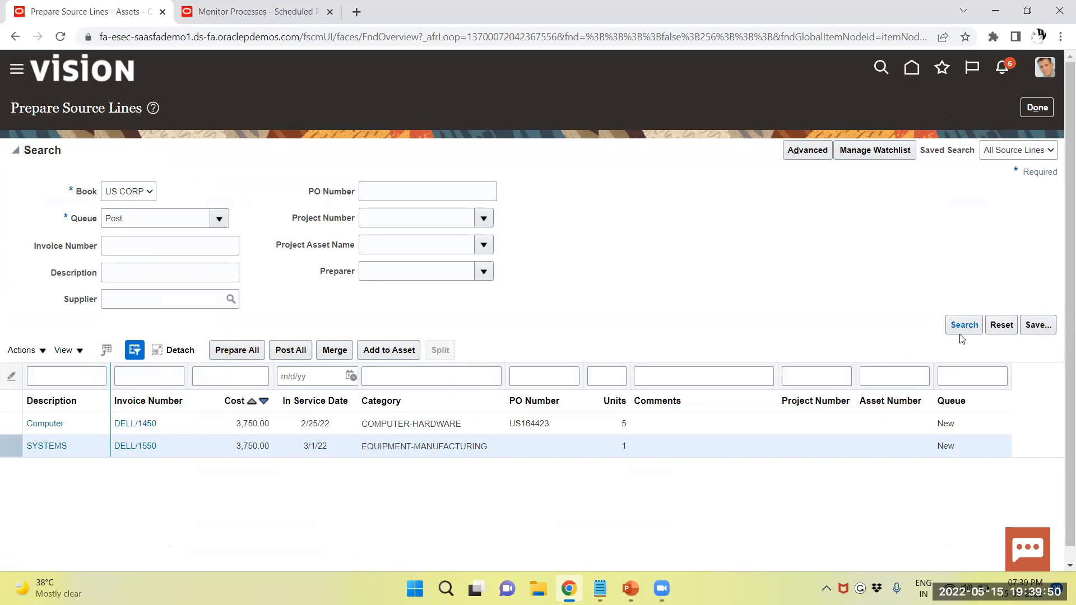
{"action": "left_click", "coordinate": [964, 326]}
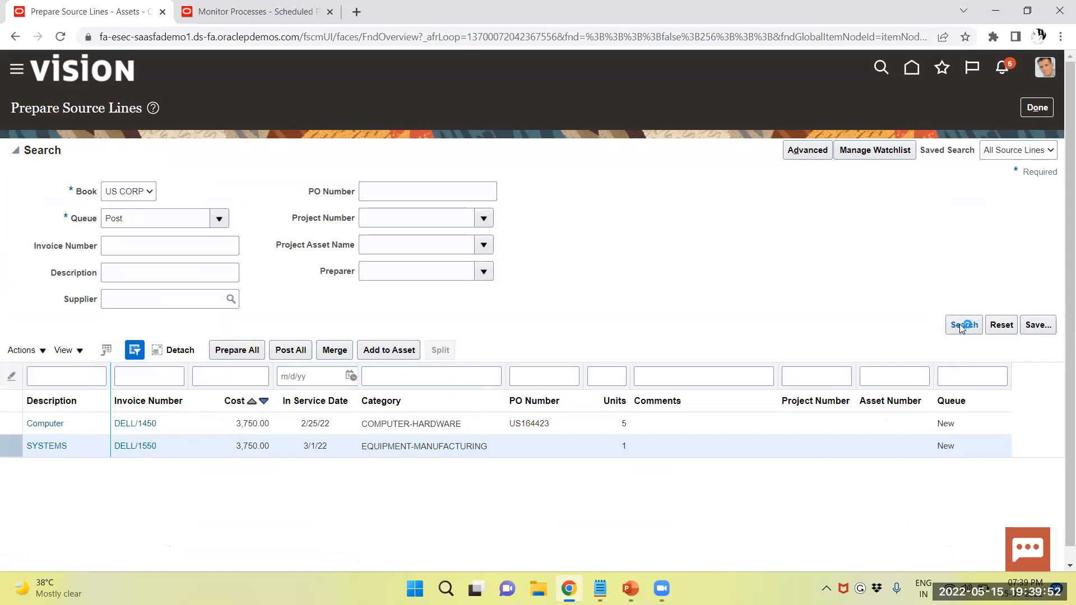
Step: Select both result rows, DELL/1450 Computer and DELL/1550 SYSTEMS
{"action": "left_click", "coordinate": [13, 151]}
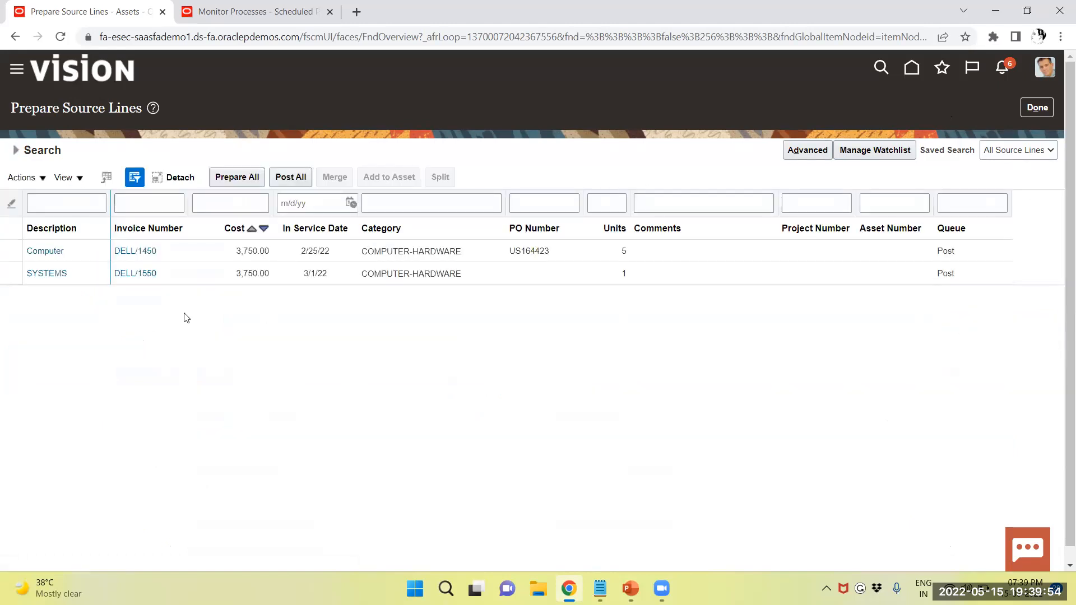
{"action": "left_click", "coordinate": [44, 250]}
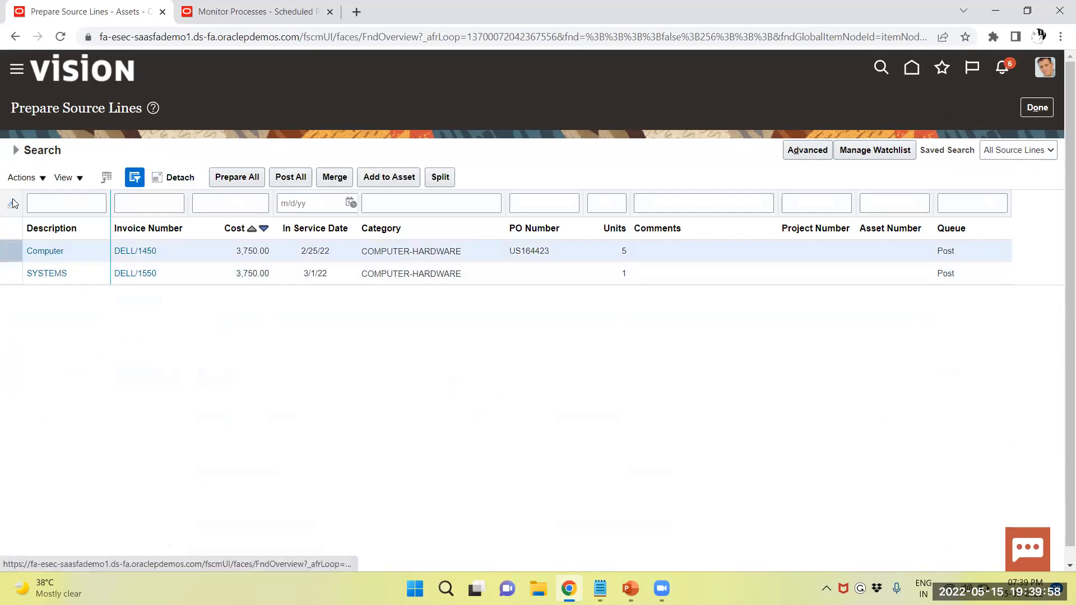
{"action": "left_click", "coordinate": [47, 274]}
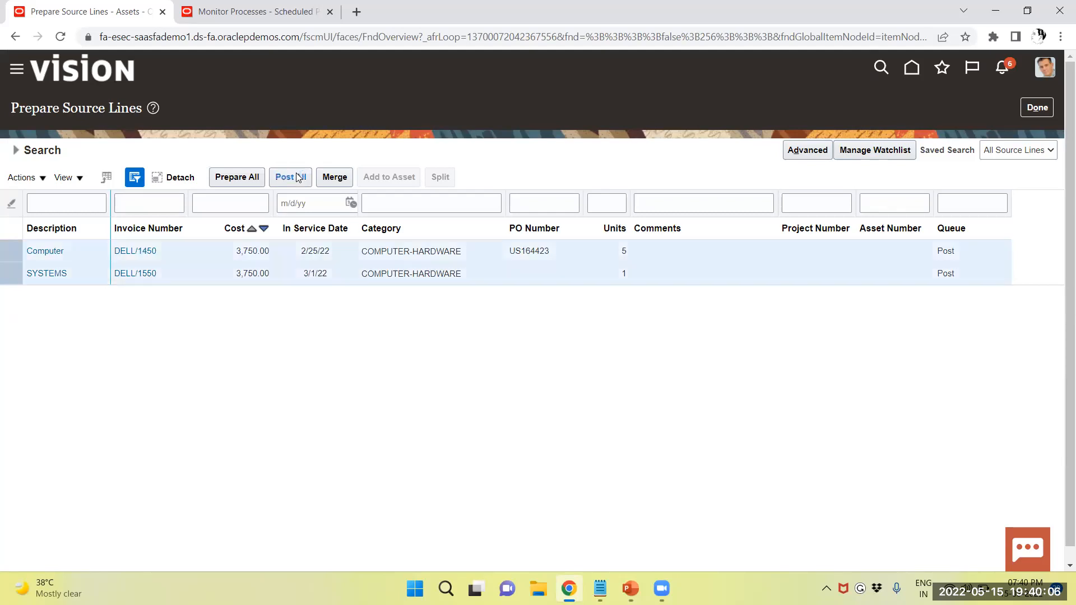
Step: Post all selected lines as asset additions and dismiss the confirmation
{"action": "left_click", "coordinate": [290, 177]}
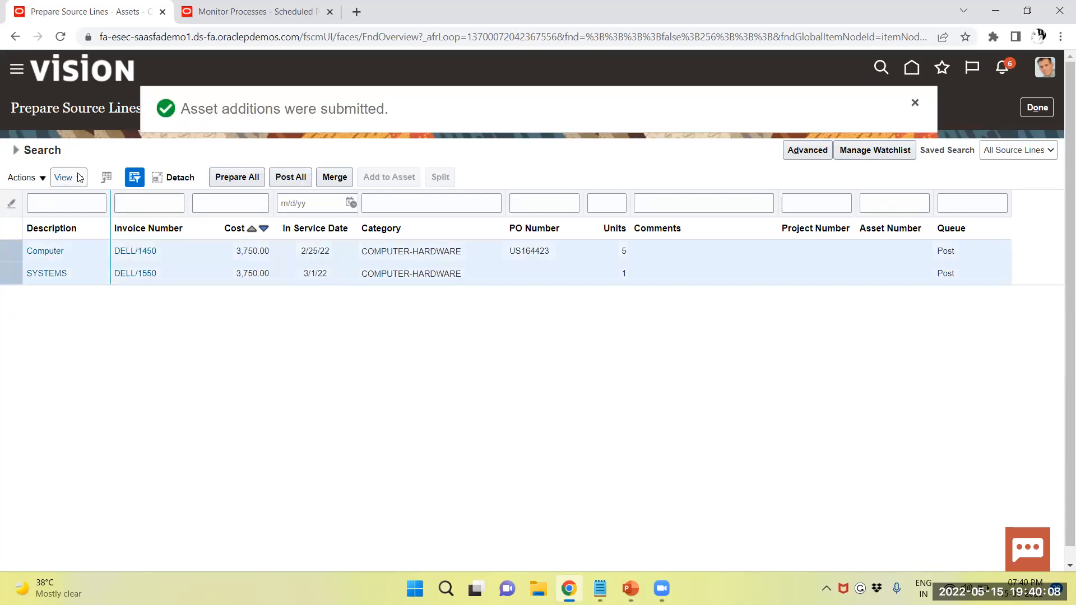
{"action": "mouse_move", "coordinate": [250, 195]}
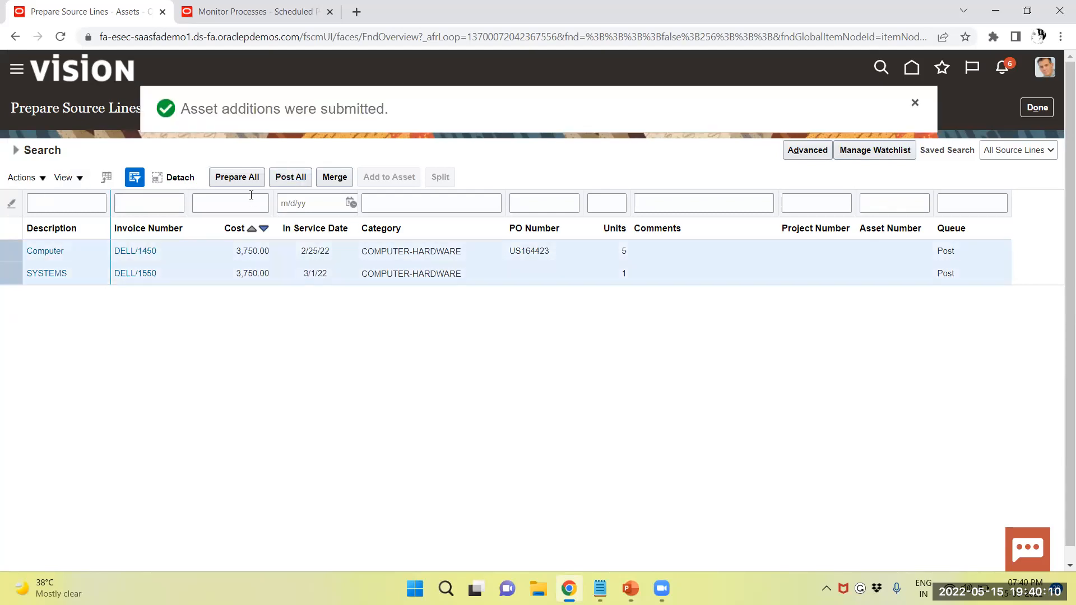
{"action": "left_click", "coordinate": [915, 102]}
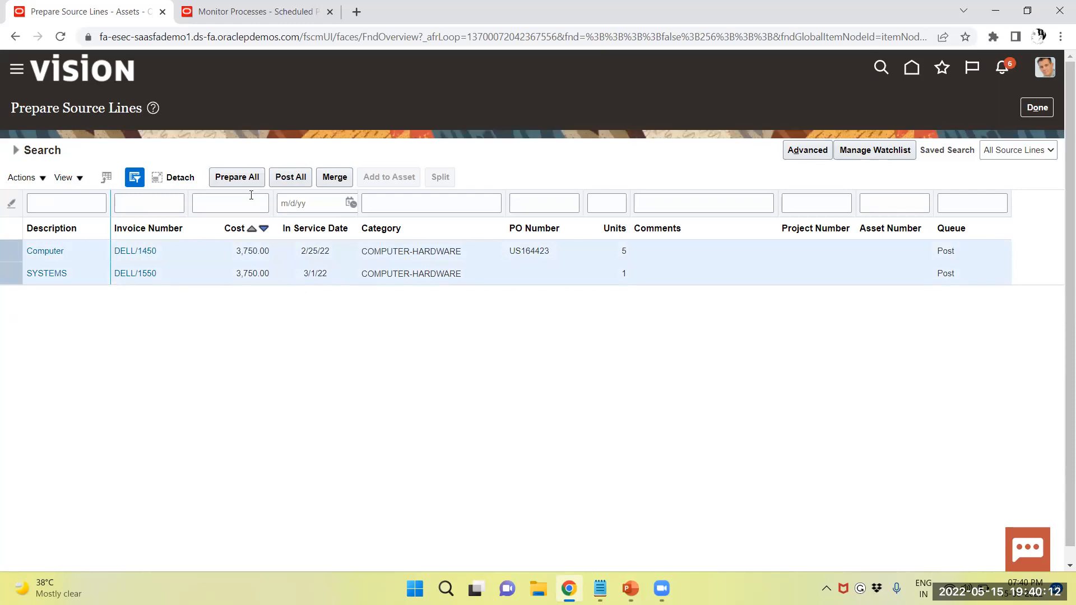
{"action": "mouse_move", "coordinate": [31, 82]}
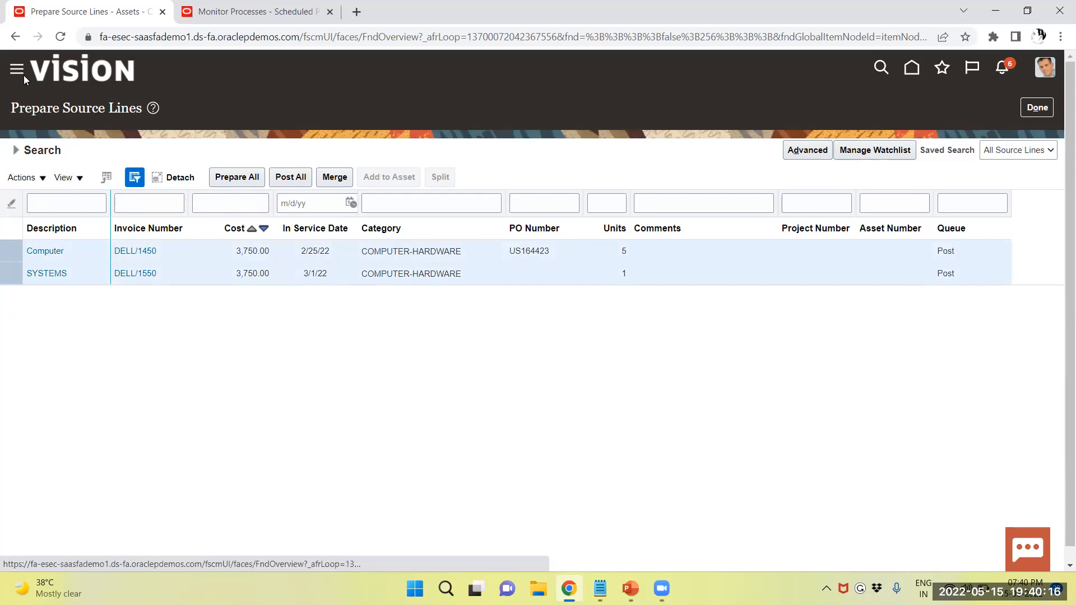
Step: Navigate via the Navigator's Tools group to the Scheduled Processes overview
{"action": "left_click", "coordinate": [17, 68]}
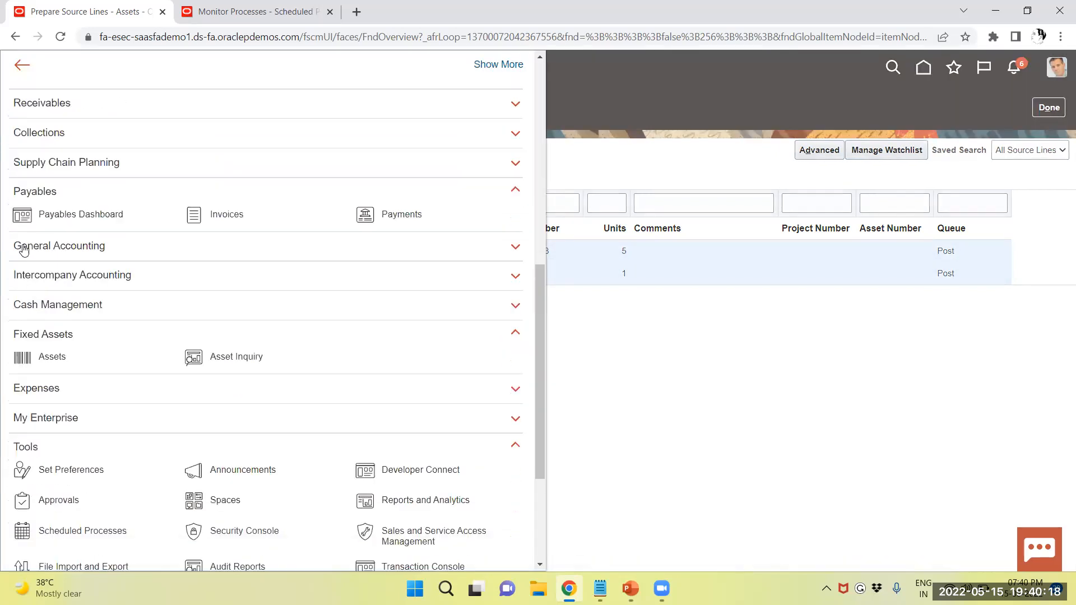
{"action": "scroll", "scroll_direction": "down", "scroll_amount": 3}
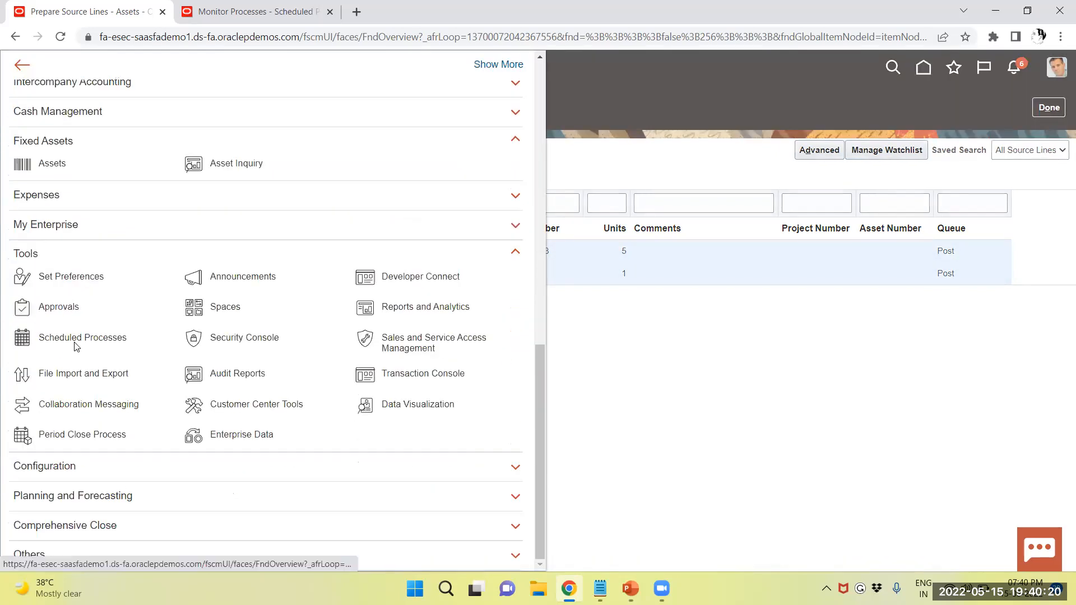
{"action": "left_click", "coordinate": [82, 337]}
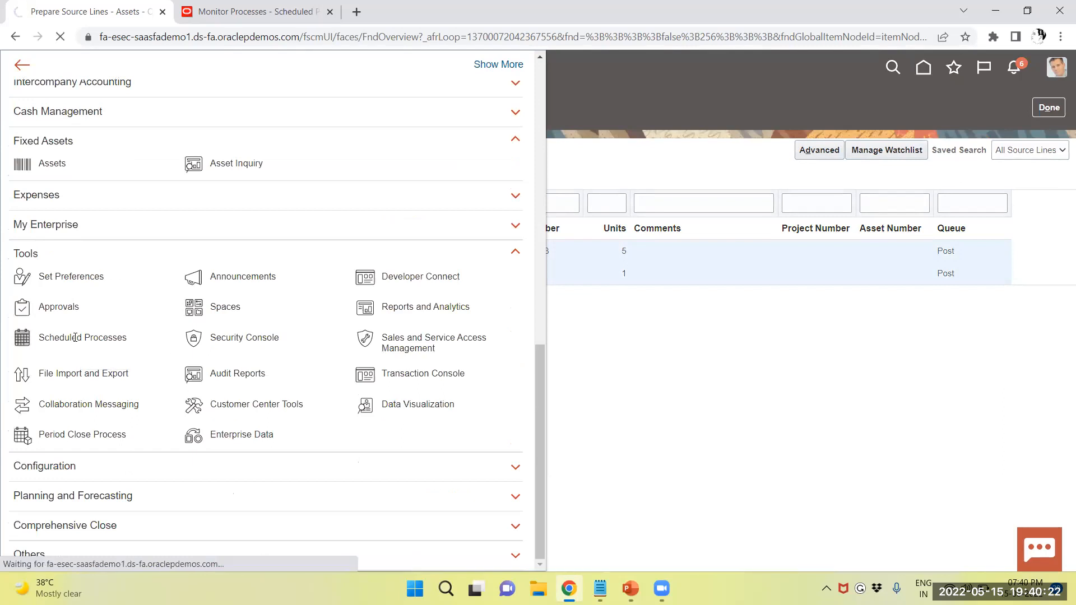
{"action": "left_click", "coordinate": [82, 338]}
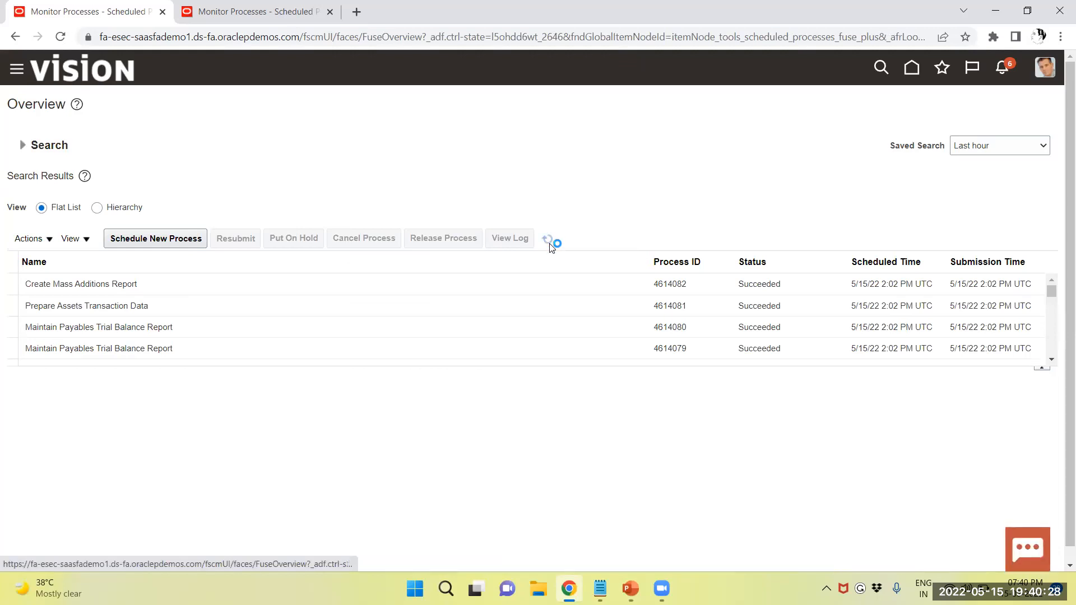
Step: Refresh until Post Mass Additions 4614086 shows Succeeded and display its process details
{"action": "left_click", "coordinate": [549, 241]}
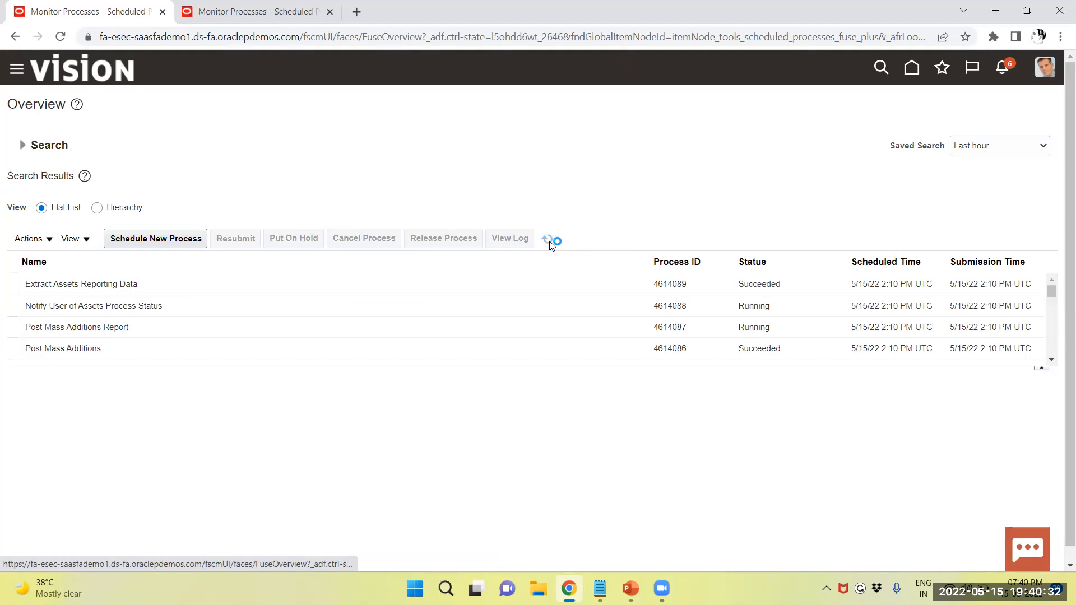
{"action": "left_click", "coordinate": [547, 238]}
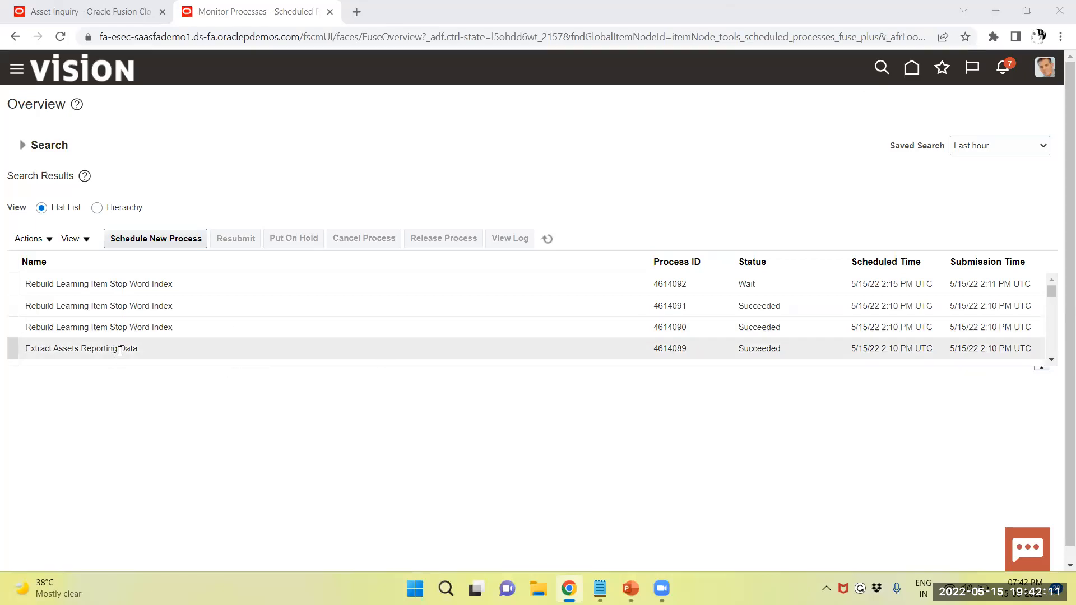
{"action": "scroll", "scroll_direction": "down", "scroll_amount": 3}
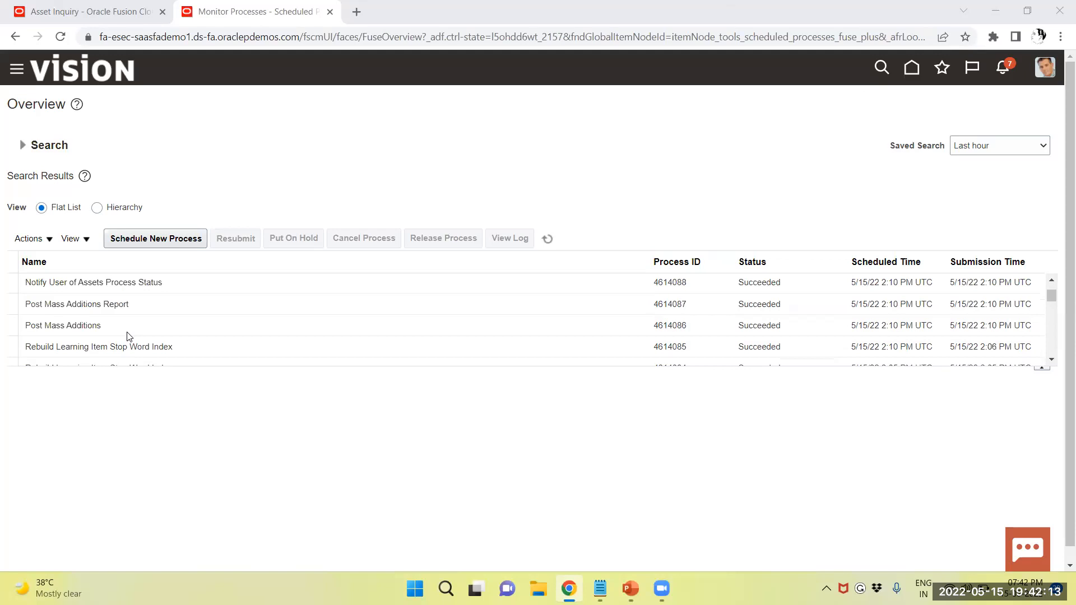
{"action": "left_click", "coordinate": [63, 325]}
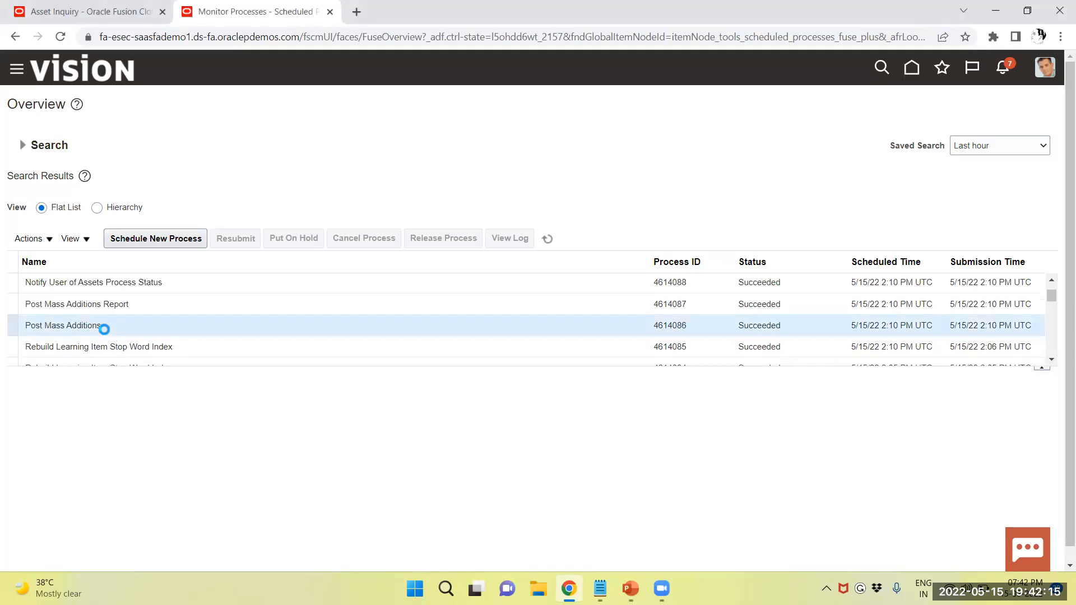
{"action": "left_click", "coordinate": [63, 325]}
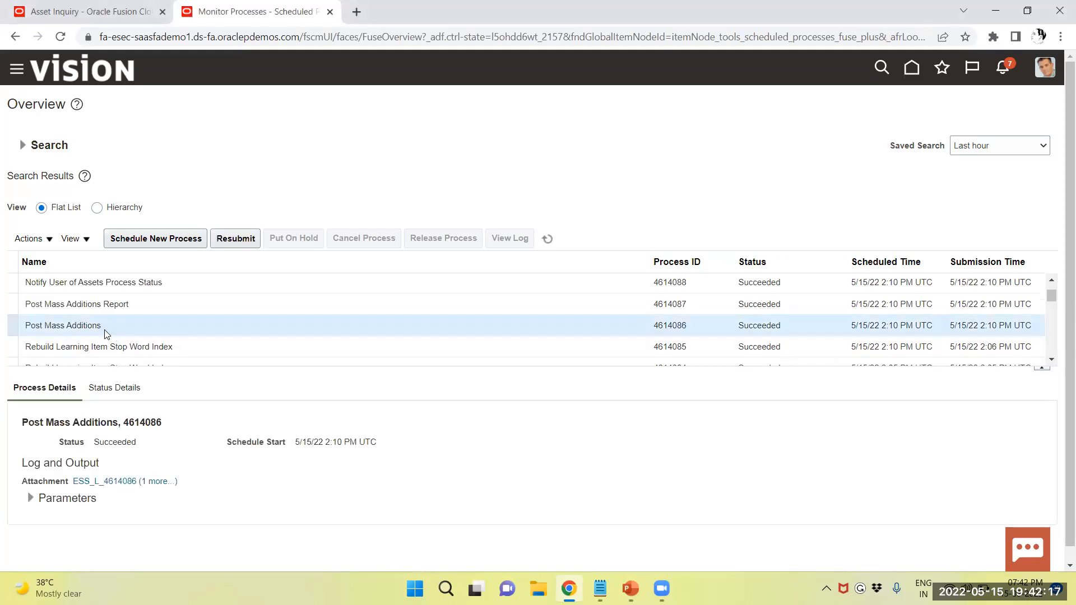
{"action": "mouse_move", "coordinate": [156, 79]}
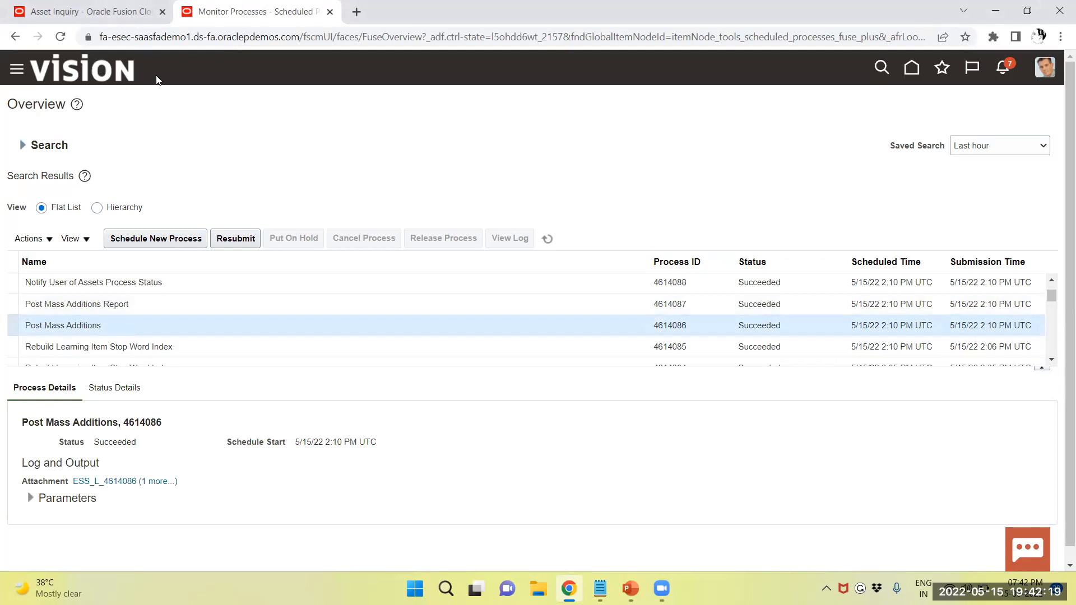
{"action": "mouse_move", "coordinate": [630, 87]}
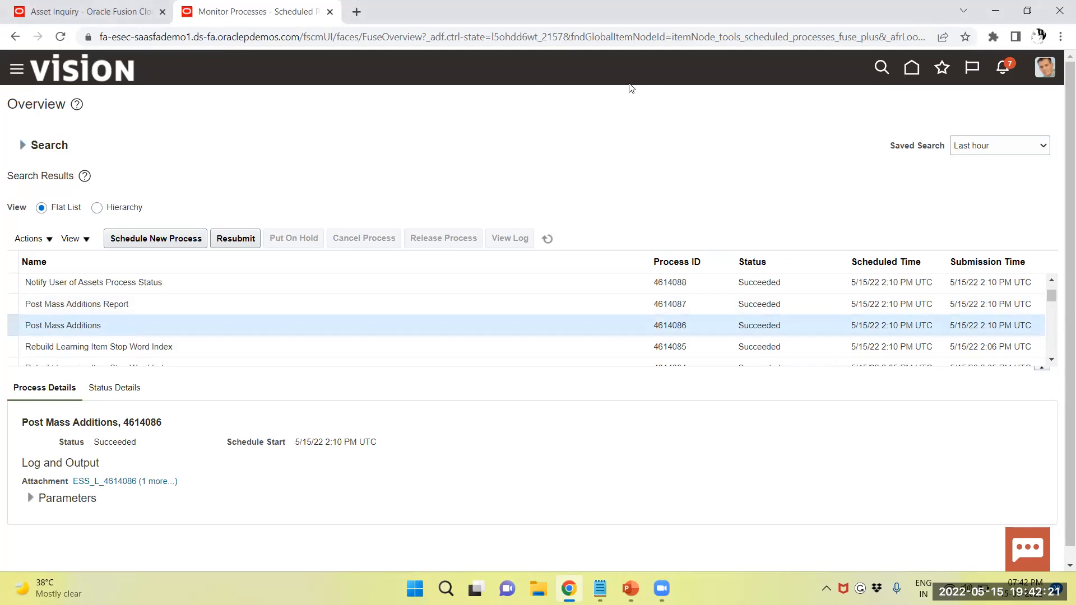
{"action": "mouse_move", "coordinate": [418, 13]}
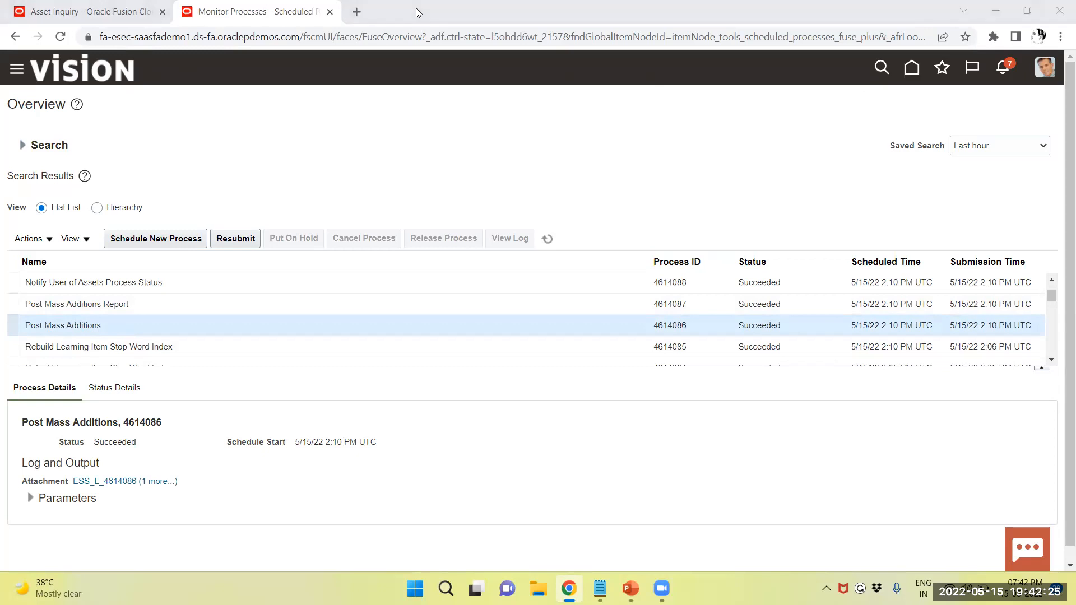
{"action": "mouse_move", "coordinate": [852, 81]}
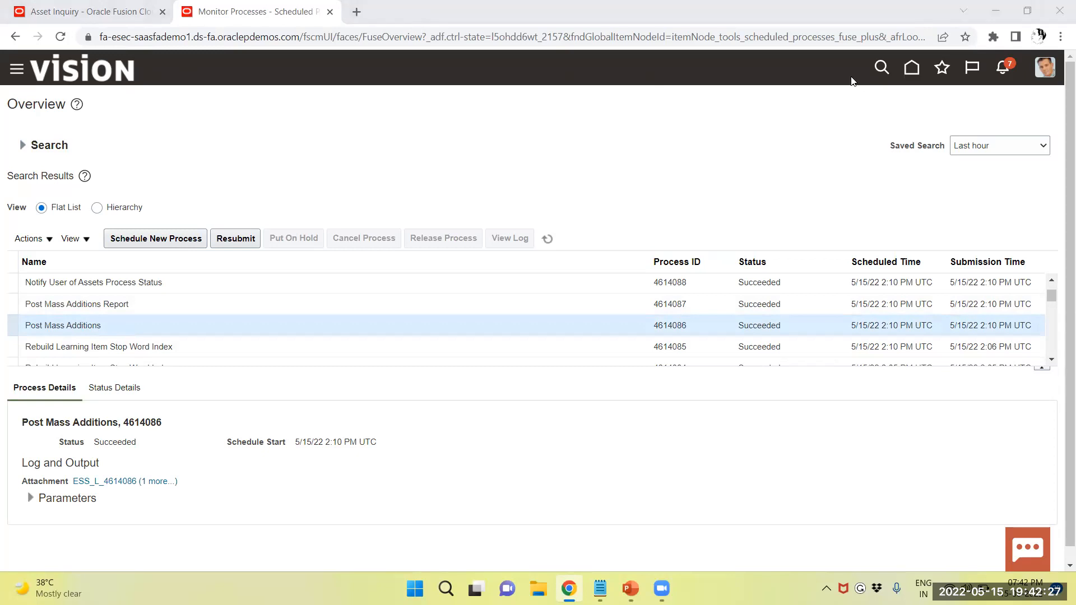
Step: From Asset Inquiry's Recent Additions, open asset 112562 SYSTEMS
{"action": "left_click", "coordinate": [90, 11]}
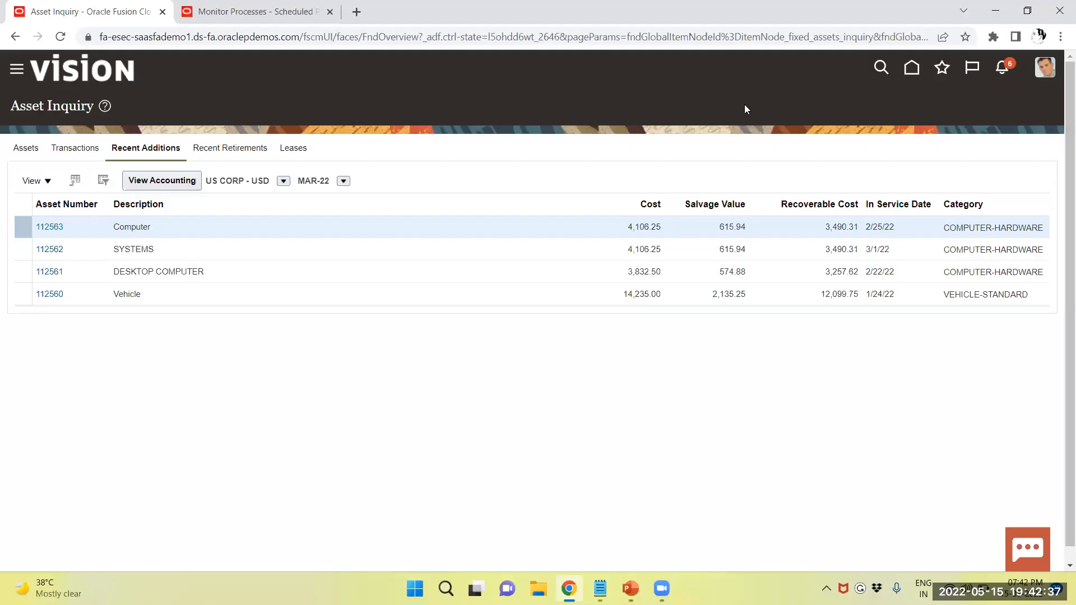
{"action": "mouse_move", "coordinate": [289, 232]}
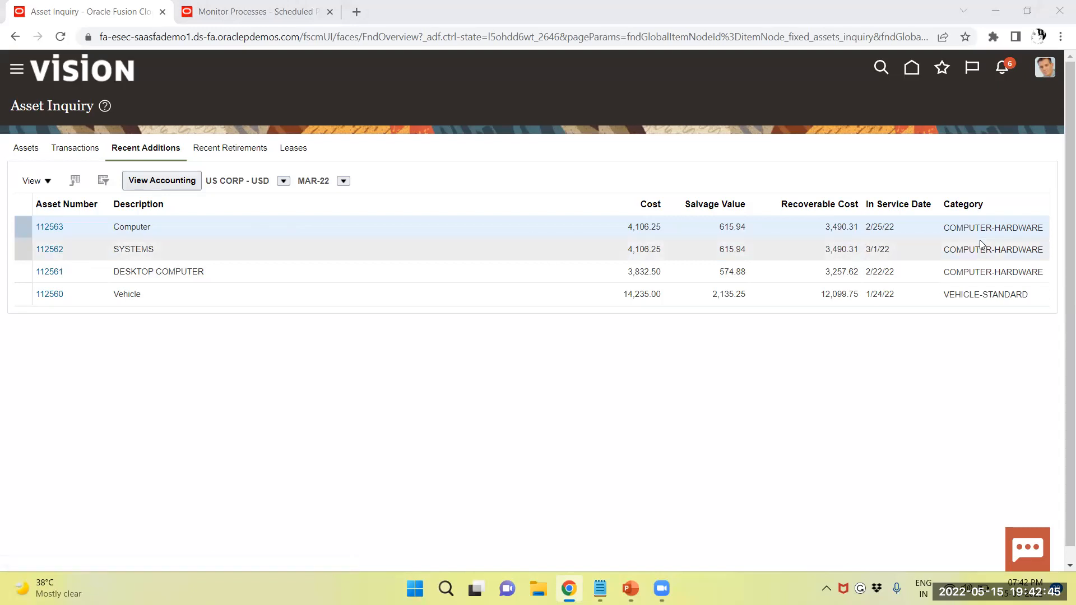
{"action": "mouse_move", "coordinate": [259, 264]}
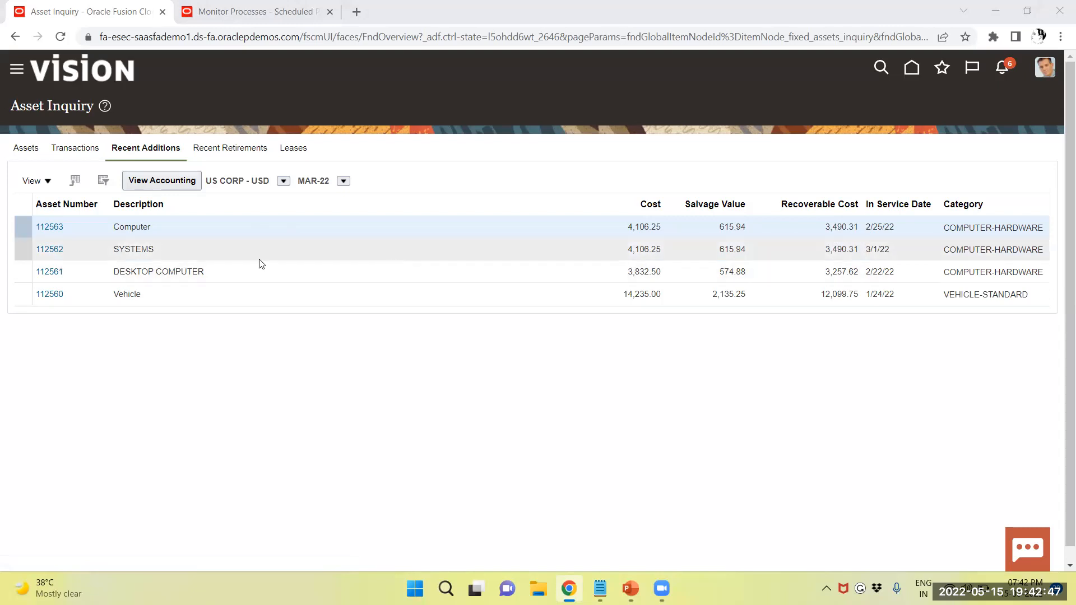
{"action": "mouse_move", "coordinate": [32, 265]}
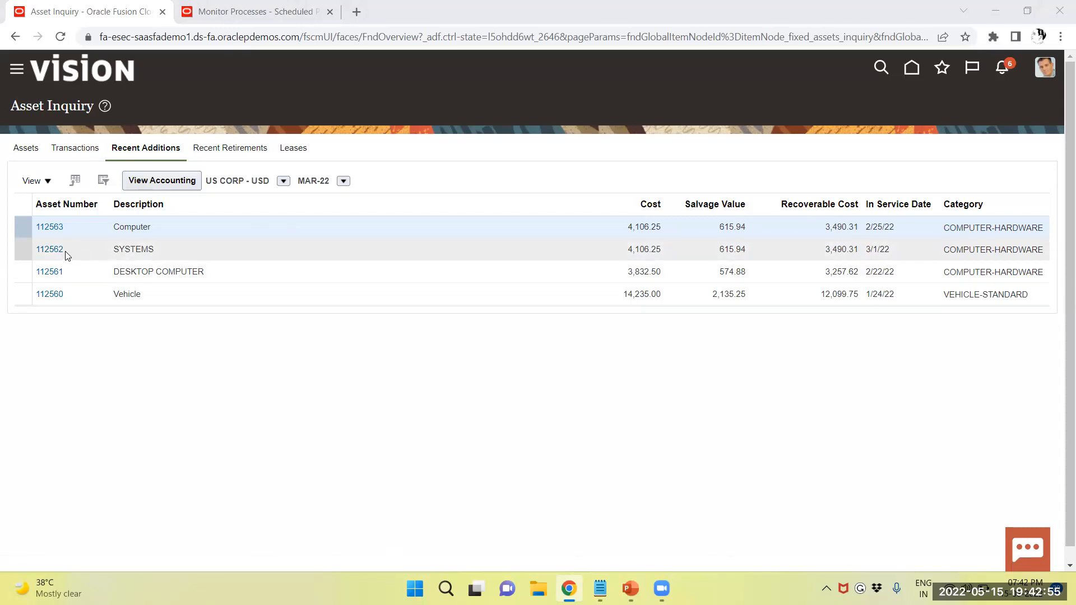
{"action": "left_click", "coordinate": [49, 249]}
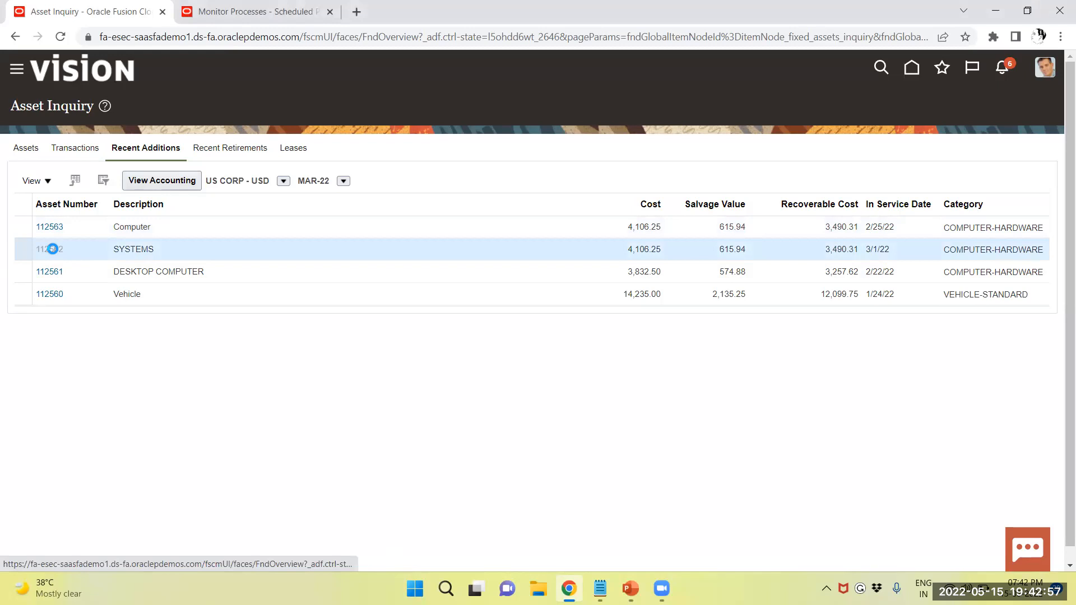
{"action": "left_click", "coordinate": [48, 249]}
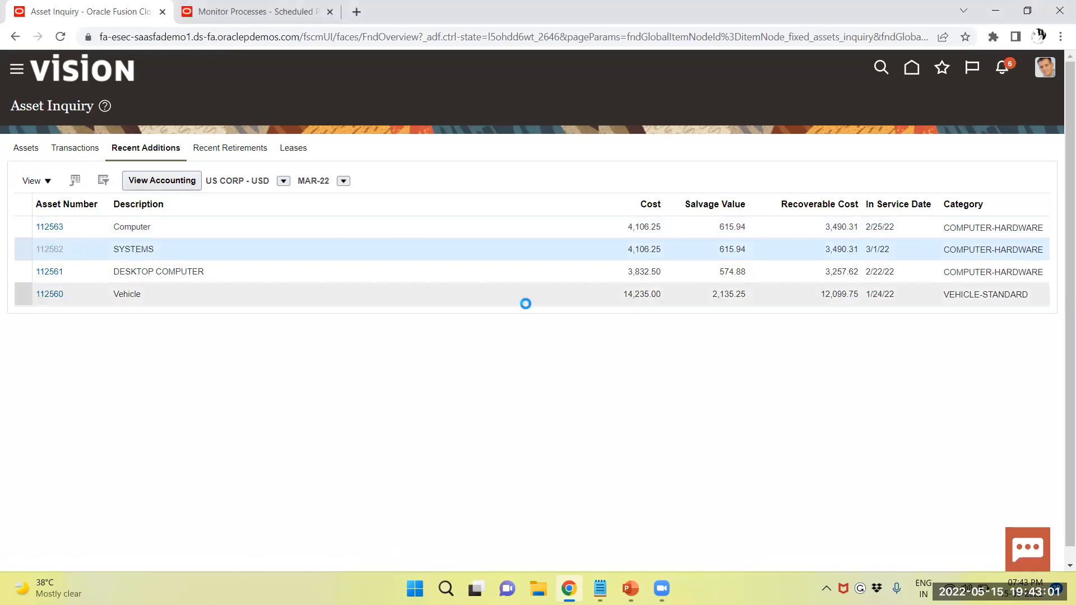
Step: Review asset 112562's Financial and Descriptive details and its empty US CORP Depreciation history
{"action": "left_click", "coordinate": [49, 249]}
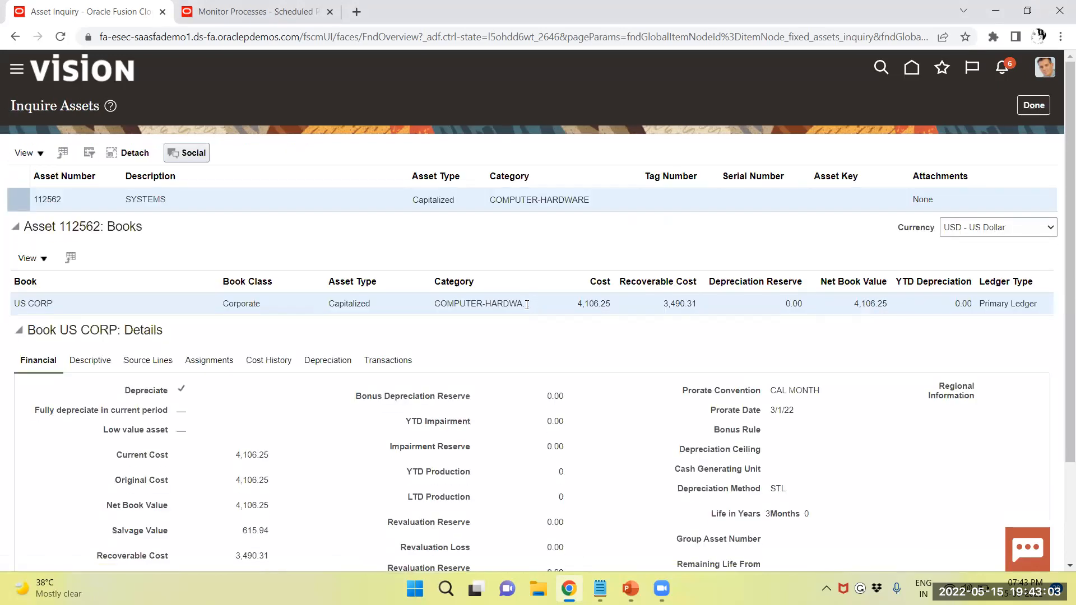
{"action": "scroll", "scroll_direction": "down", "scroll_amount": 3}
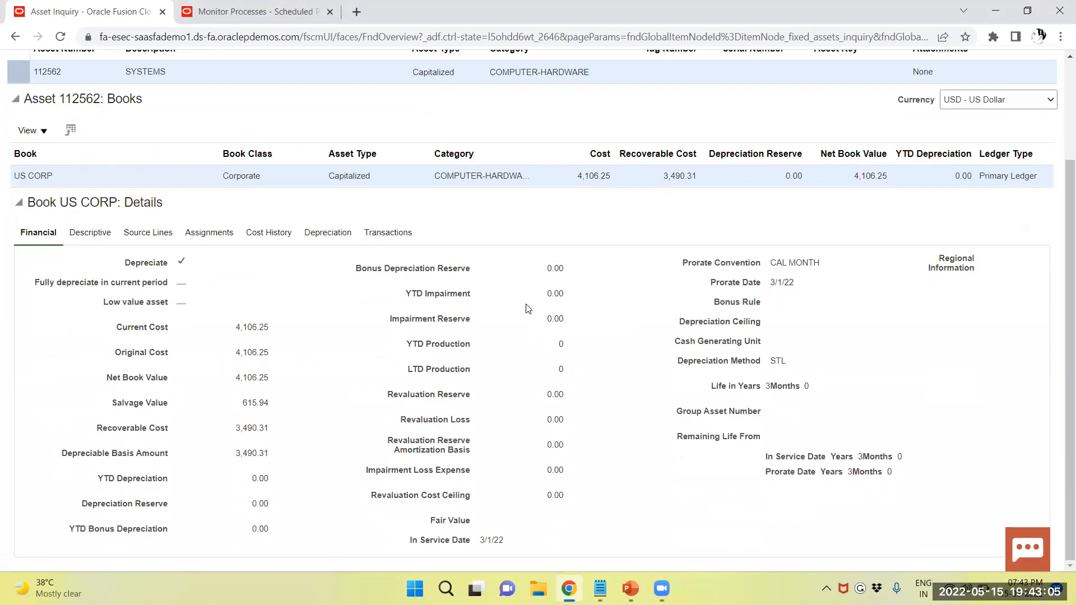
{"action": "scroll", "scroll_direction": "up", "scroll_amount": 3}
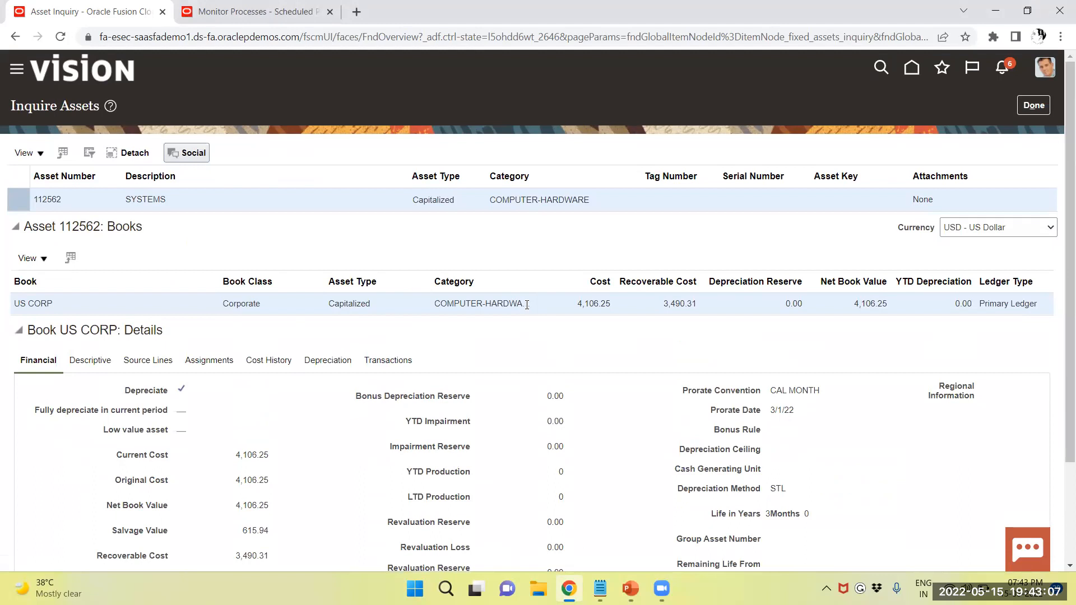
{"action": "scroll", "scroll_direction": "down", "scroll_amount": 3}
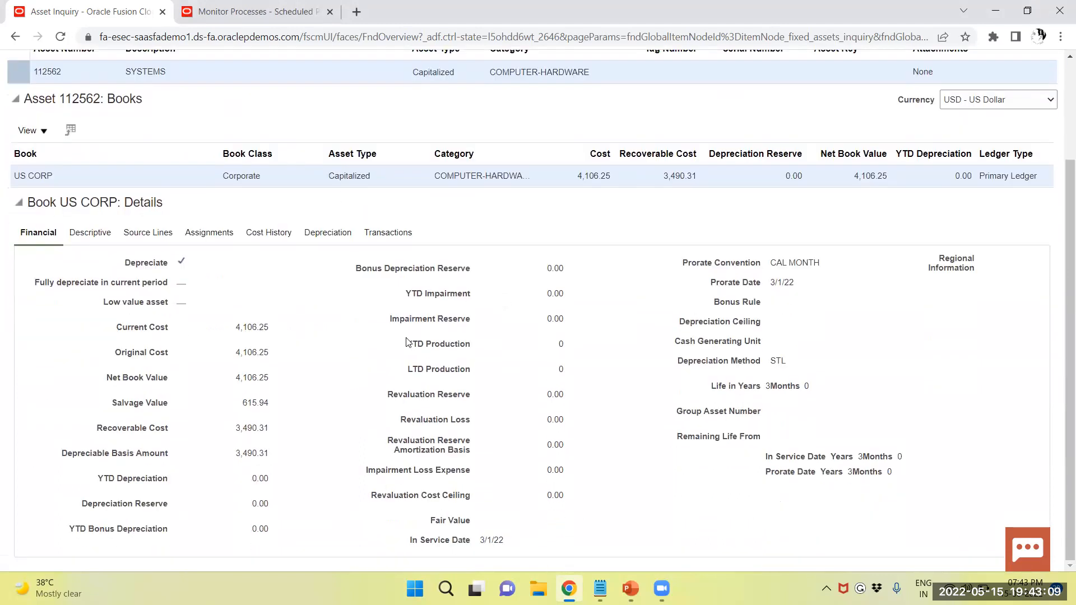
{"action": "mouse_move", "coordinate": [485, 543]}
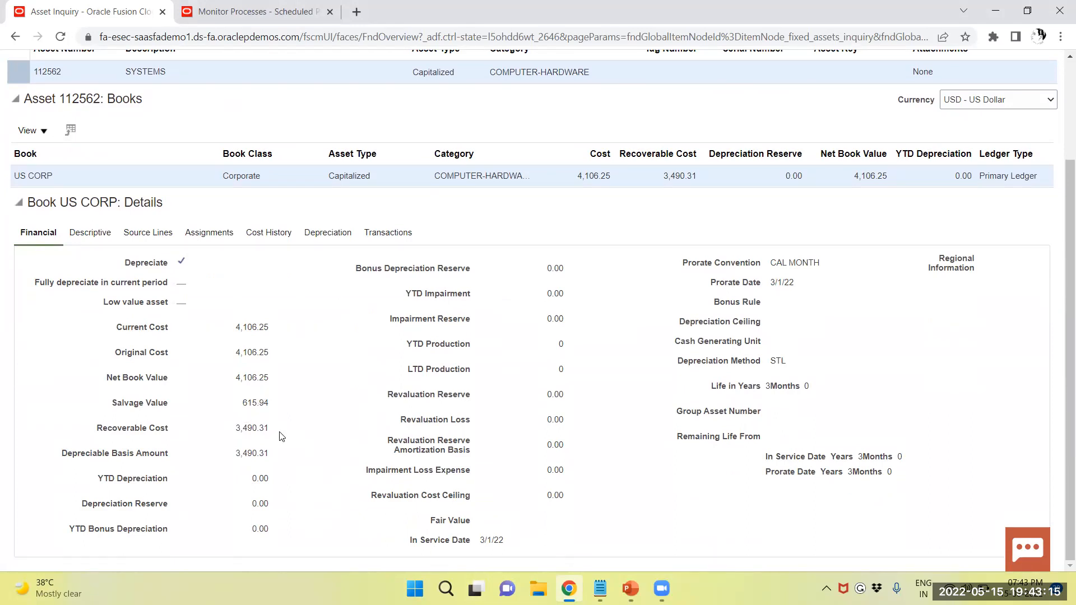
{"action": "mouse_move", "coordinate": [781, 194]}
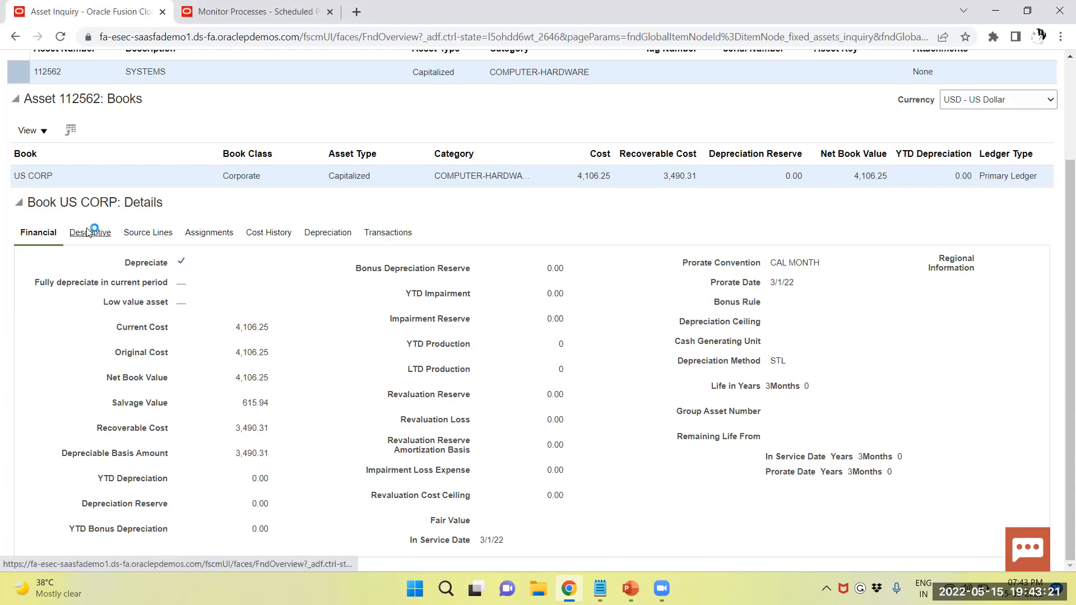
{"action": "left_click", "coordinate": [90, 232]}
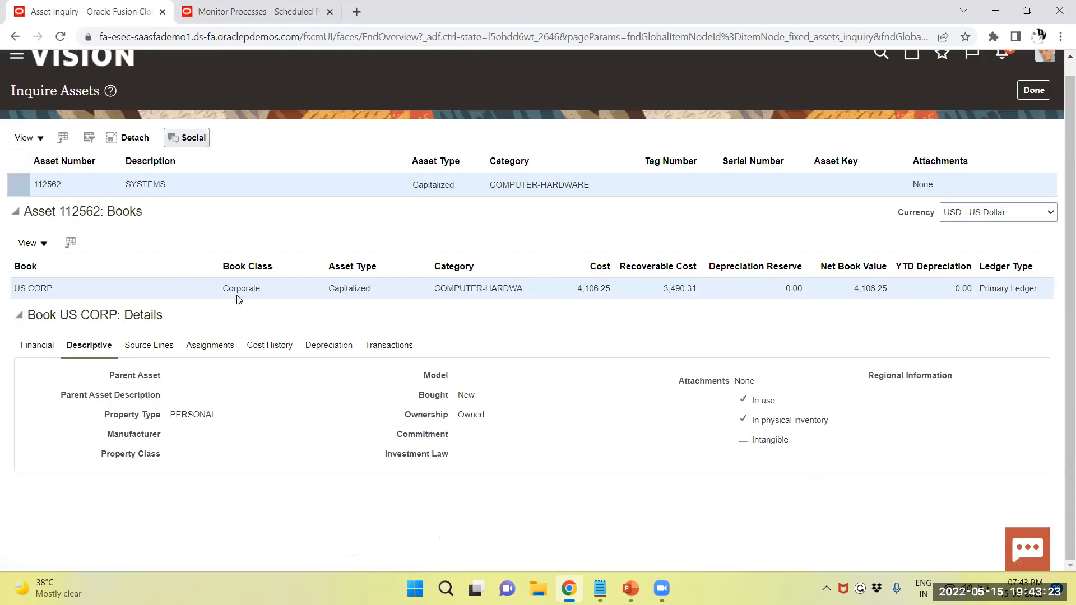
{"action": "mouse_move", "coordinate": [298, 353]}
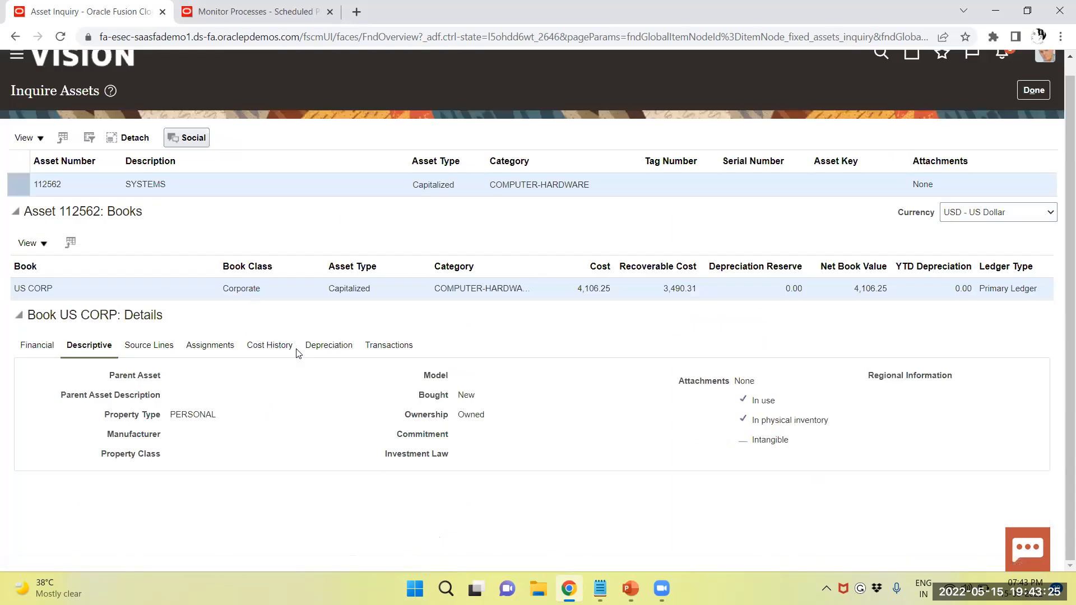
{"action": "left_click", "coordinate": [326, 345]}
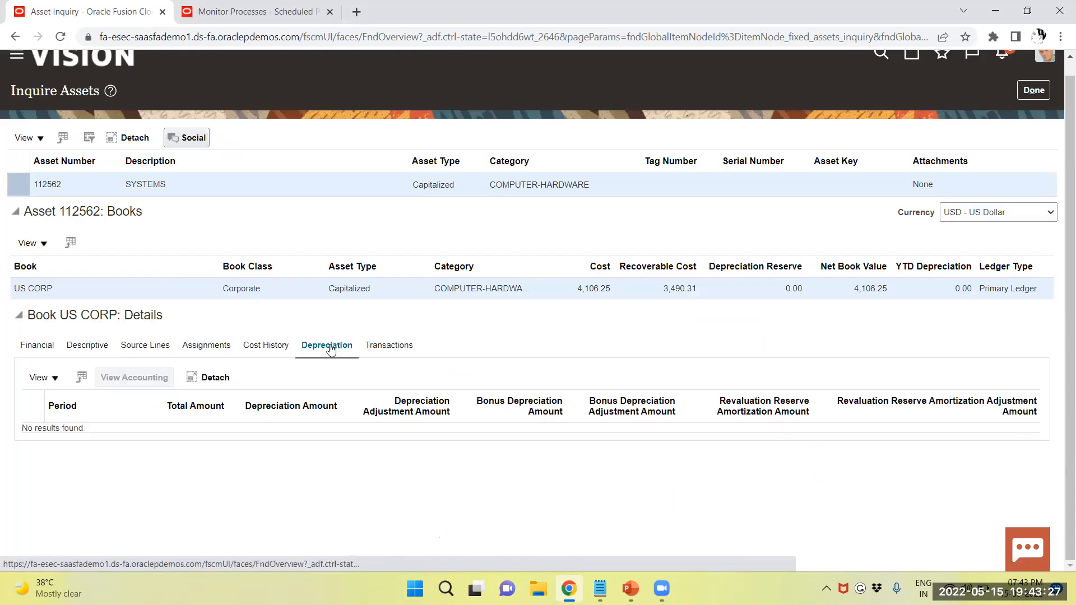
{"action": "mouse_move", "coordinate": [300, 286]}
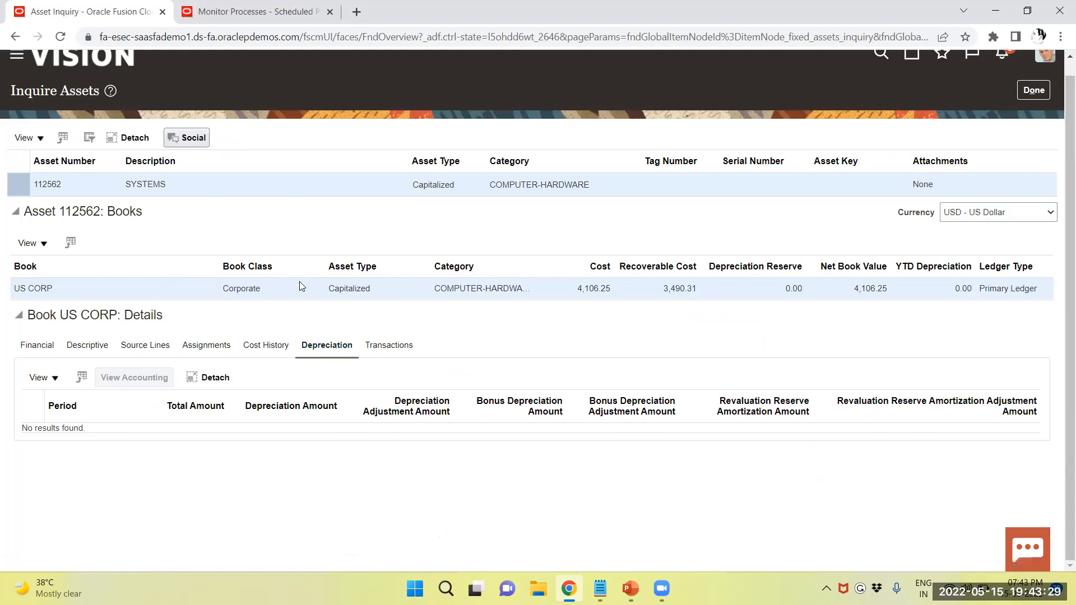
{"action": "mouse_move", "coordinate": [793, 193]}
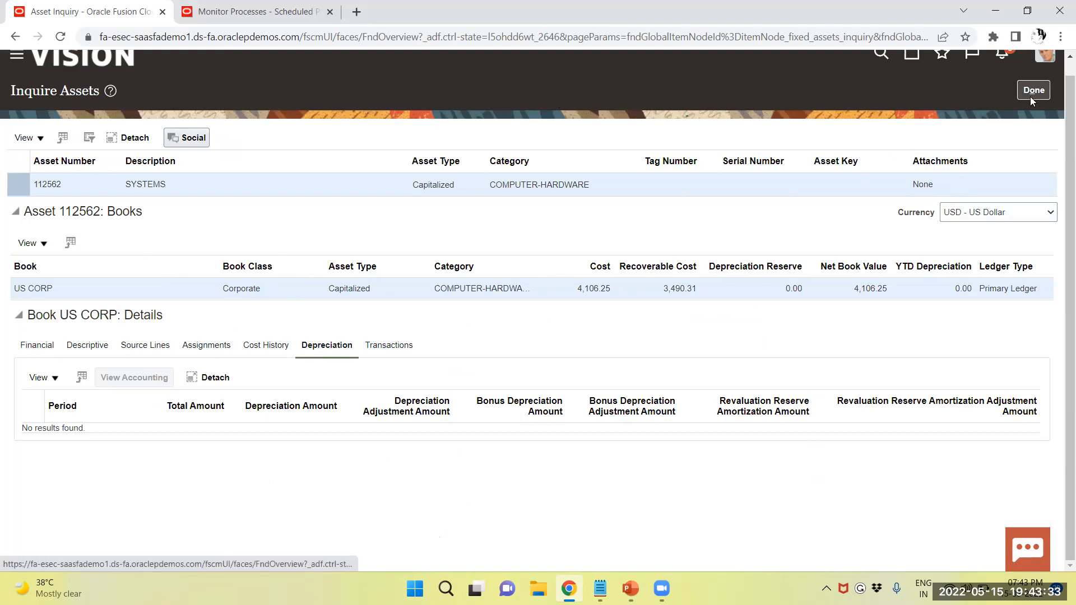
Step: Close the asset details and bring up the Navigator's Fixed Assets group
{"action": "left_click", "coordinate": [1033, 89]}
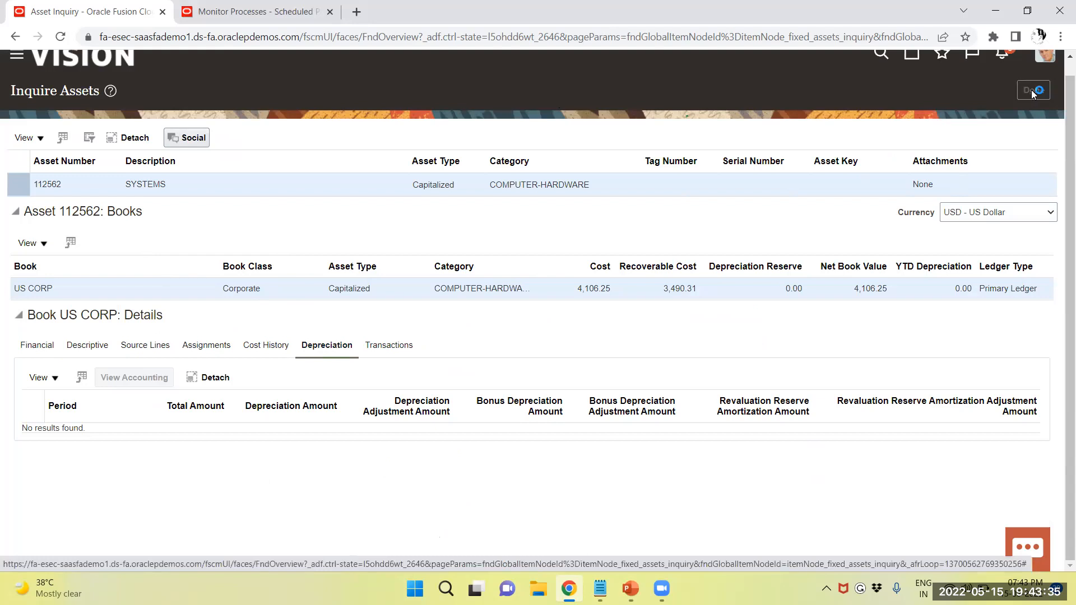
{"action": "left_click", "coordinate": [1032, 89]}
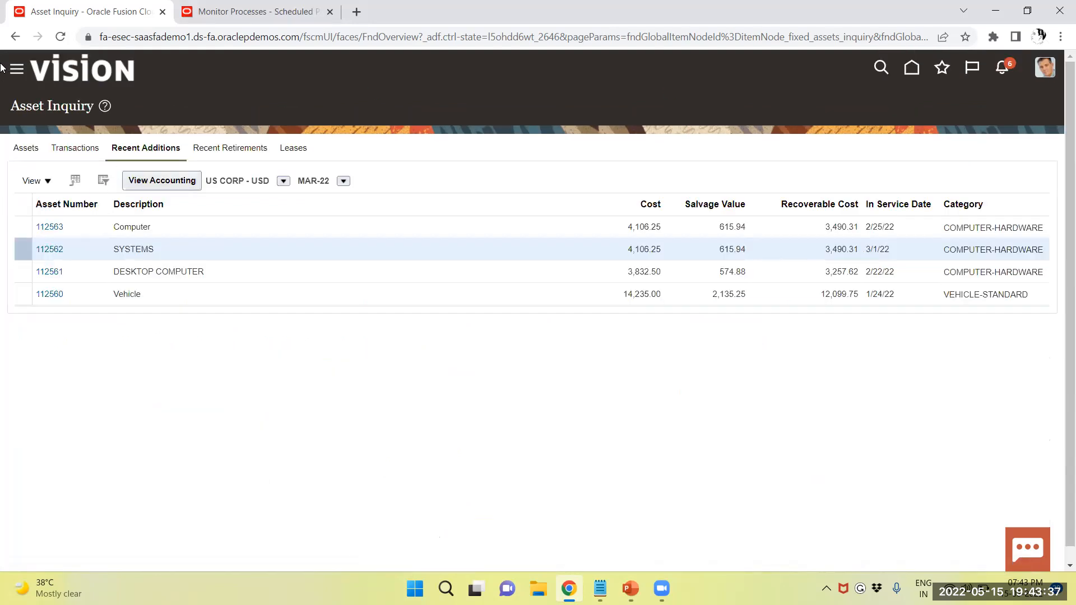
{"action": "left_click", "coordinate": [17, 68]}
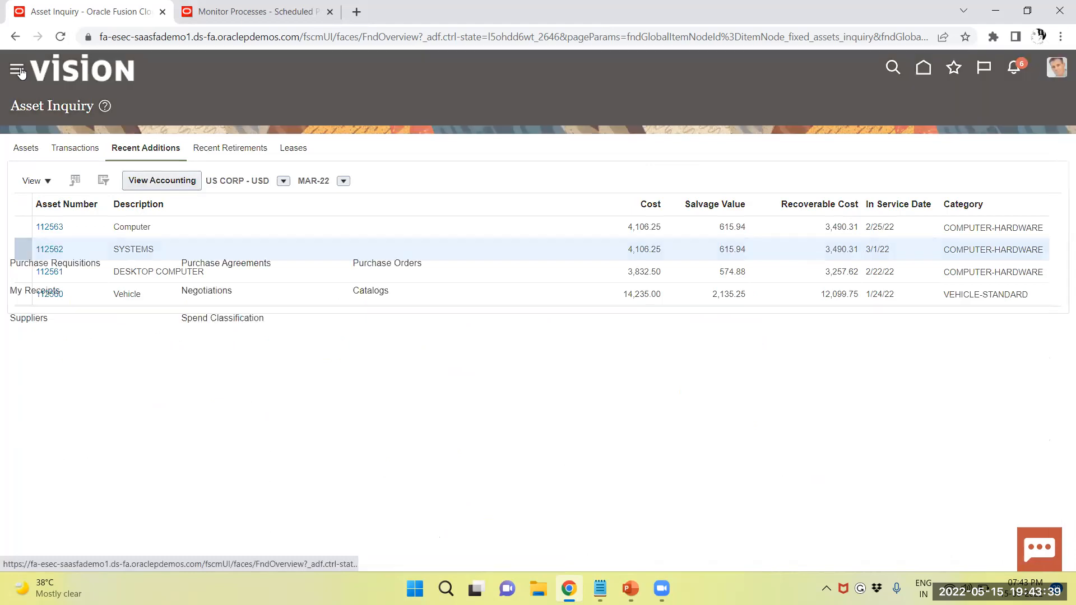
{"action": "left_click", "coordinate": [19, 68]}
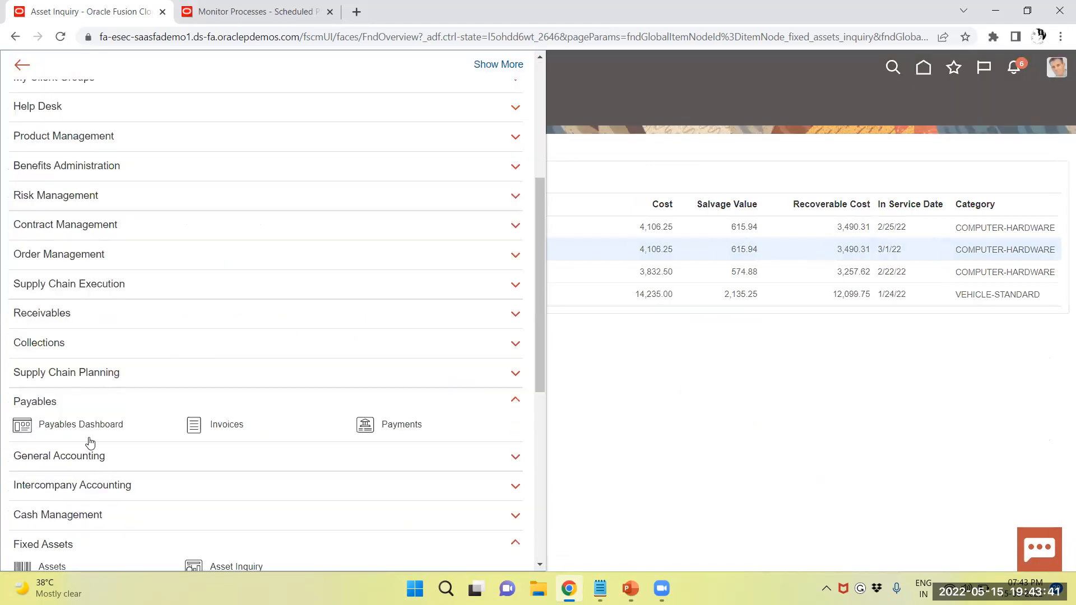
{"action": "scroll", "scroll_direction": "down", "scroll_amount": 3}
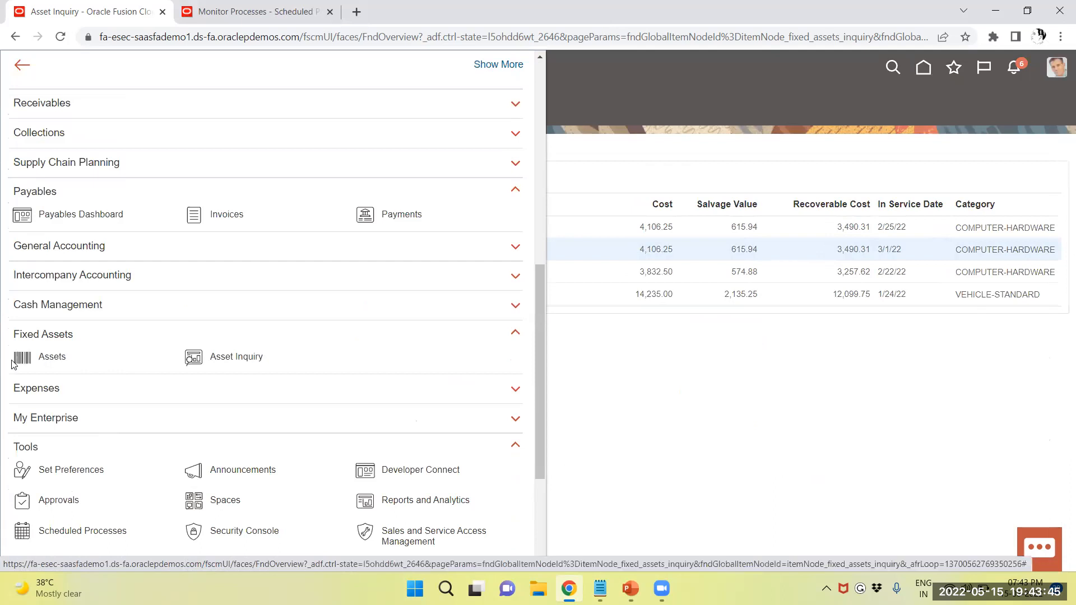
Step: In the Assets work area, calculate MAR-22 depreciation for US CORP and show the Tasks panel
{"action": "left_click", "coordinate": [52, 357]}
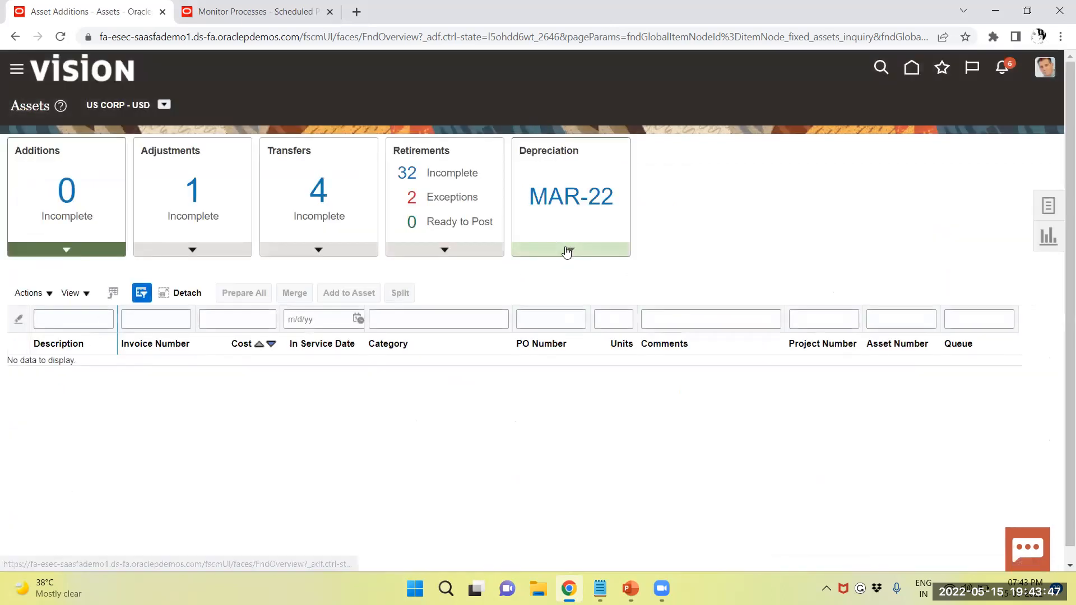
{"action": "left_click", "coordinate": [569, 249]}
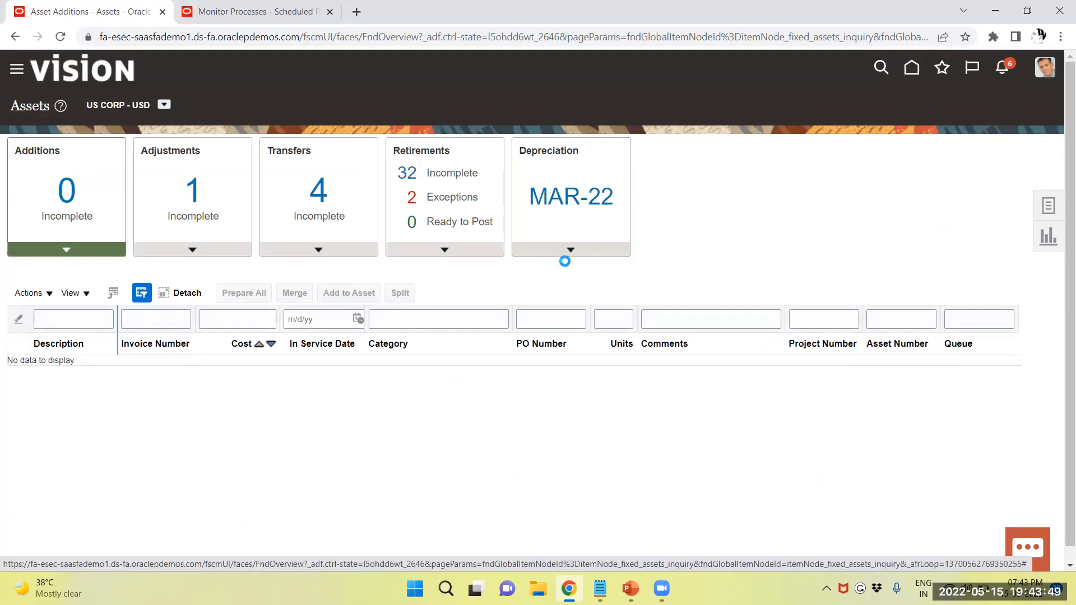
{"action": "left_click", "coordinate": [569, 249]}
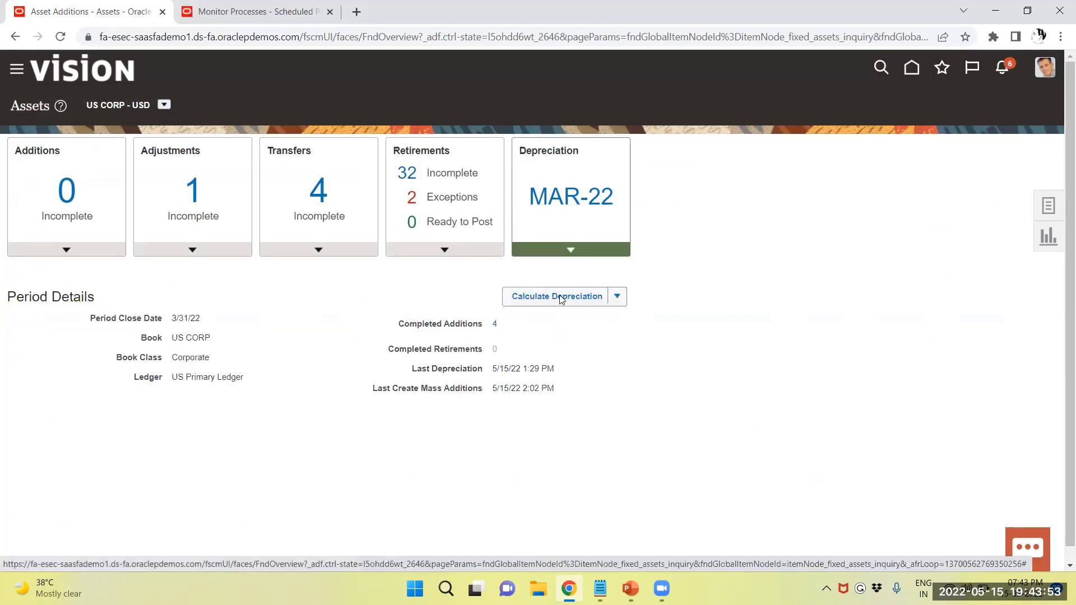
{"action": "left_click", "coordinate": [555, 296]}
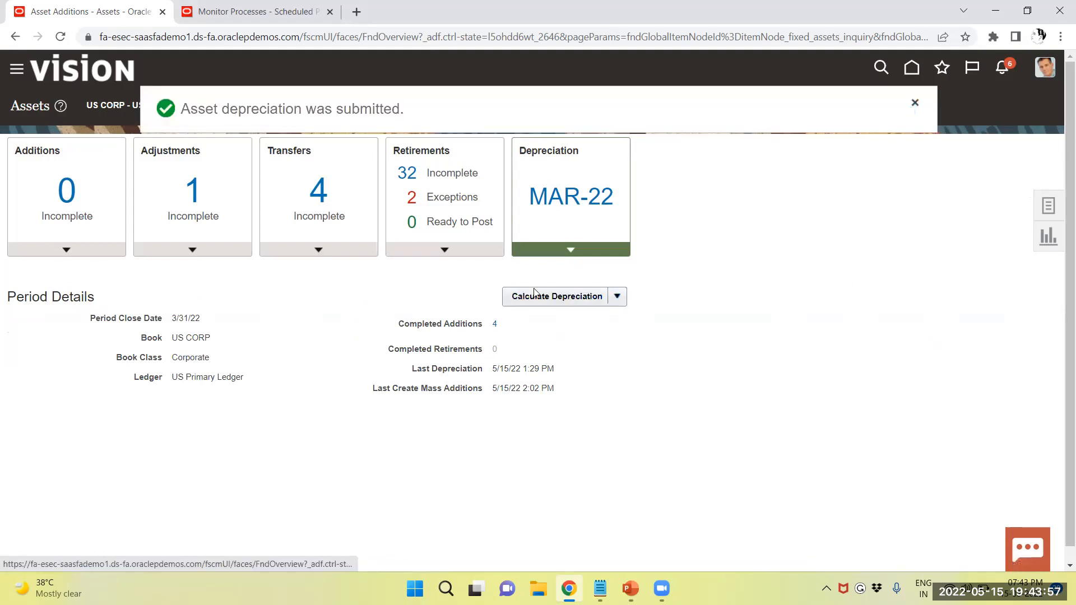
{"action": "left_click", "coordinate": [915, 102]}
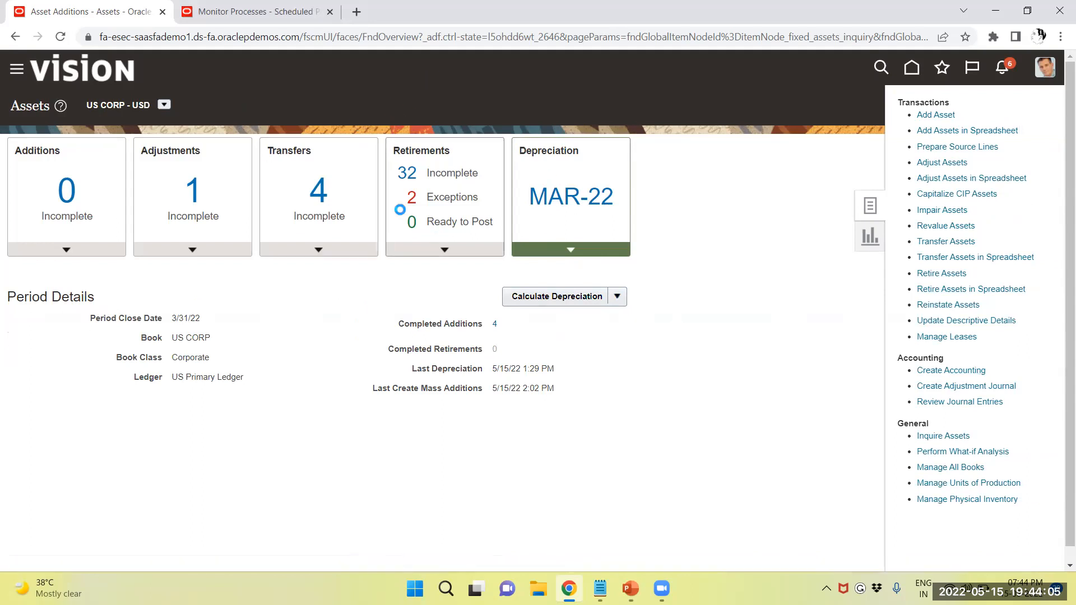
Step: Submit Create Accounting for Assets for US CORP with end date 3/31/22 and acknowledge it
{"action": "left_click", "coordinate": [950, 370]}
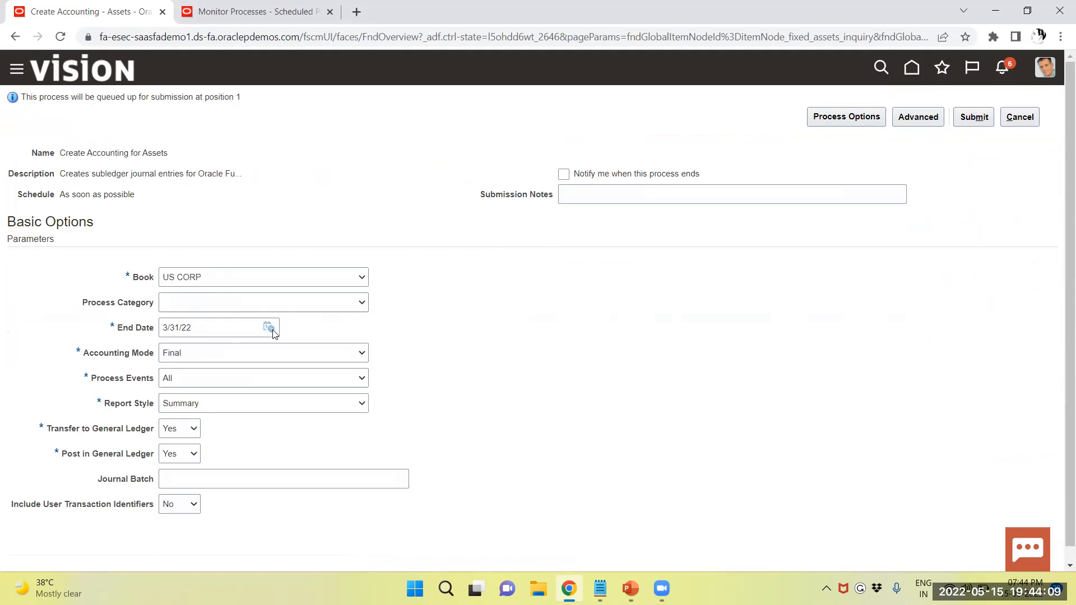
{"action": "left_click", "coordinate": [213, 327]}
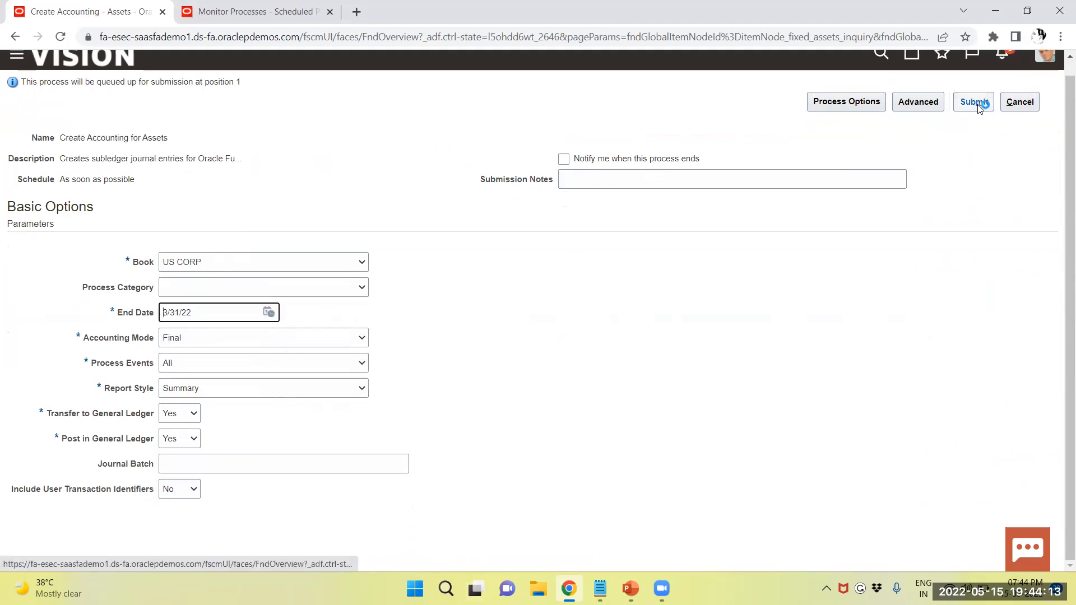
{"action": "left_click", "coordinate": [973, 102]}
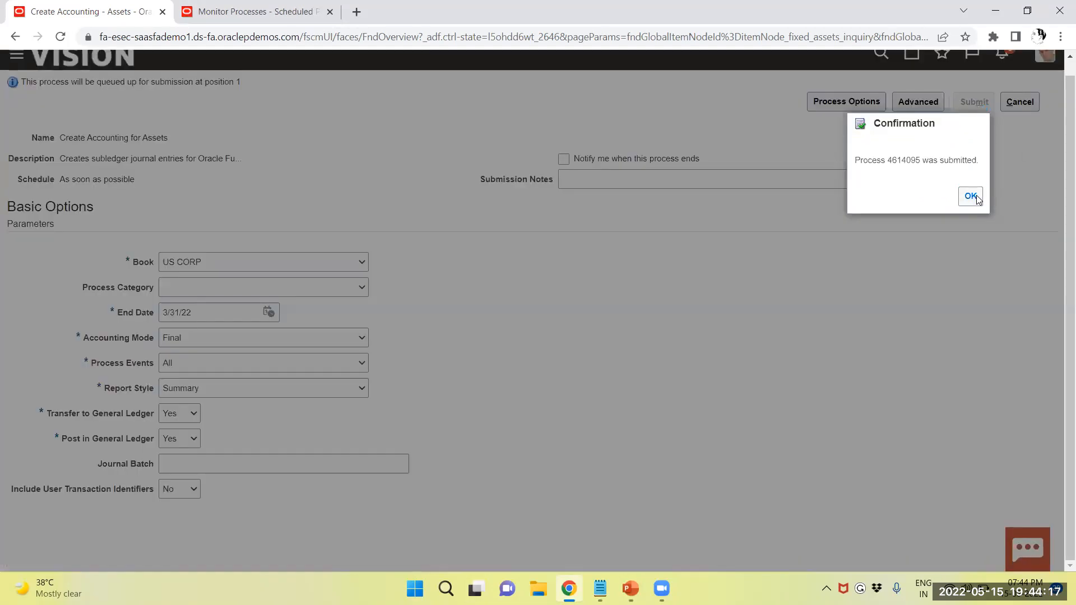
{"action": "left_click", "coordinate": [969, 197]}
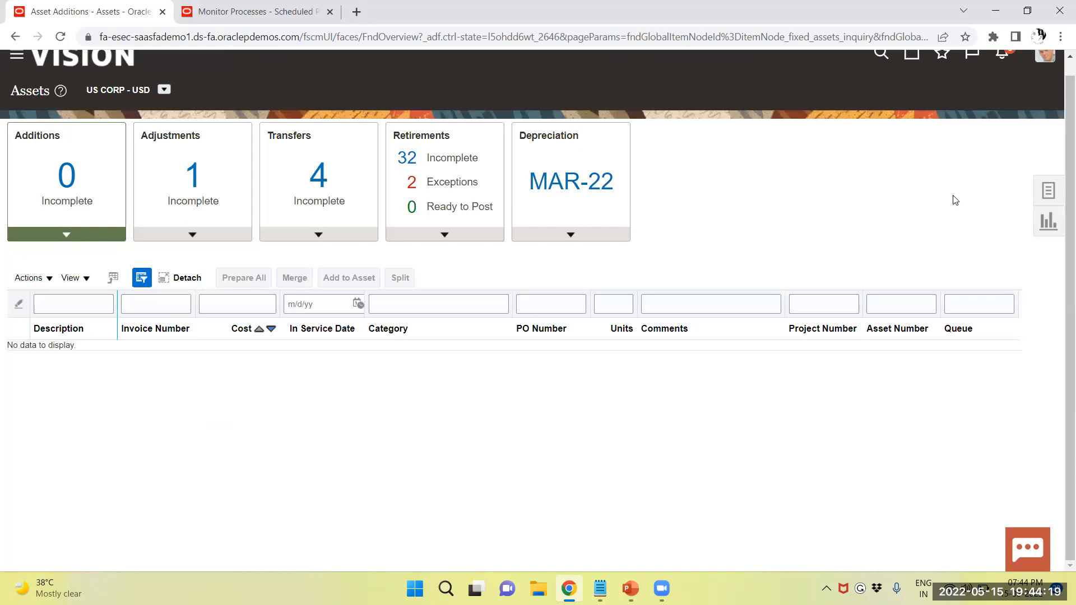
{"action": "mouse_move", "coordinate": [511, 85]}
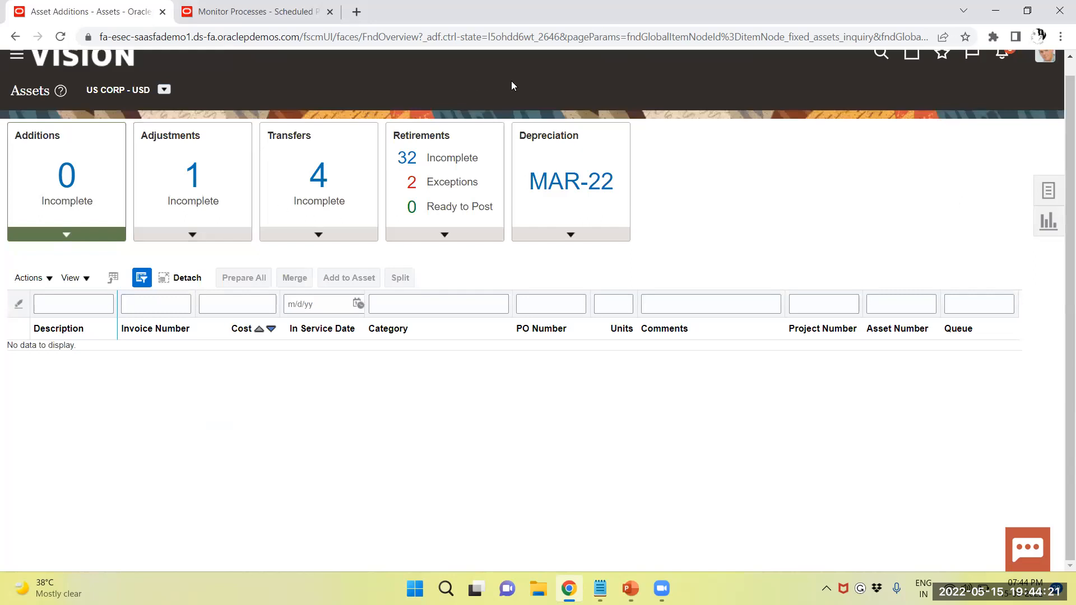
{"action": "mouse_move", "coordinate": [858, 83]}
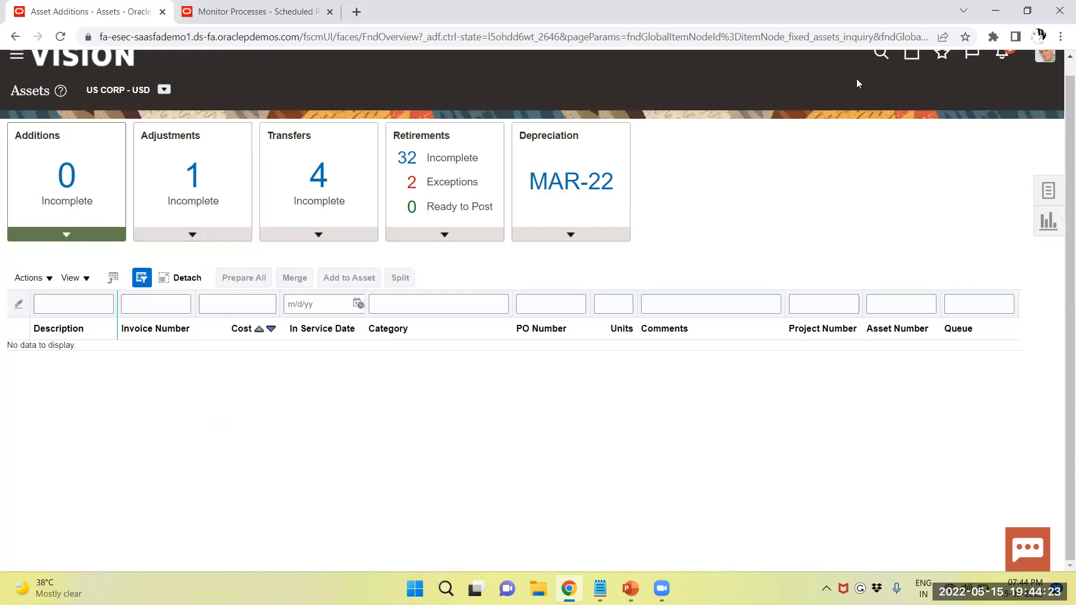
{"action": "left_click", "coordinate": [254, 11]}
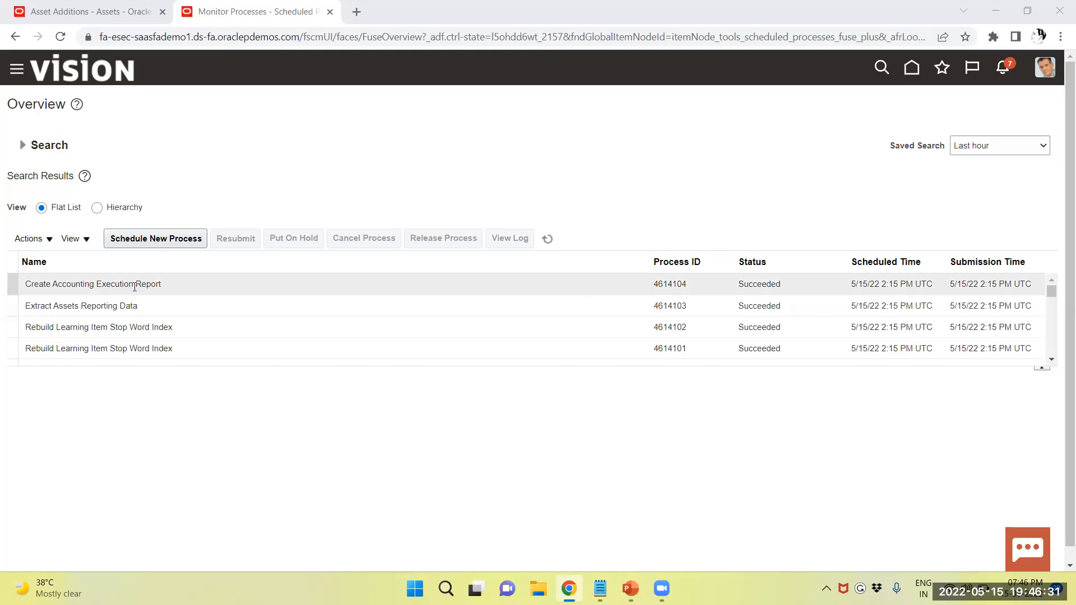
{"action": "mouse_move", "coordinate": [398, 287]}
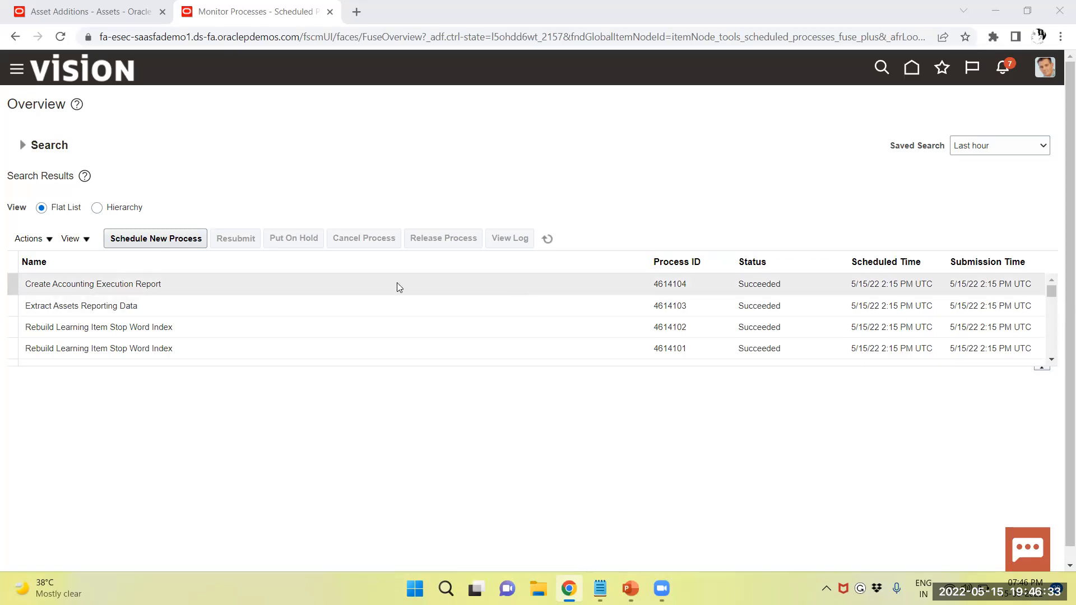
{"action": "mouse_move", "coordinate": [780, 285]}
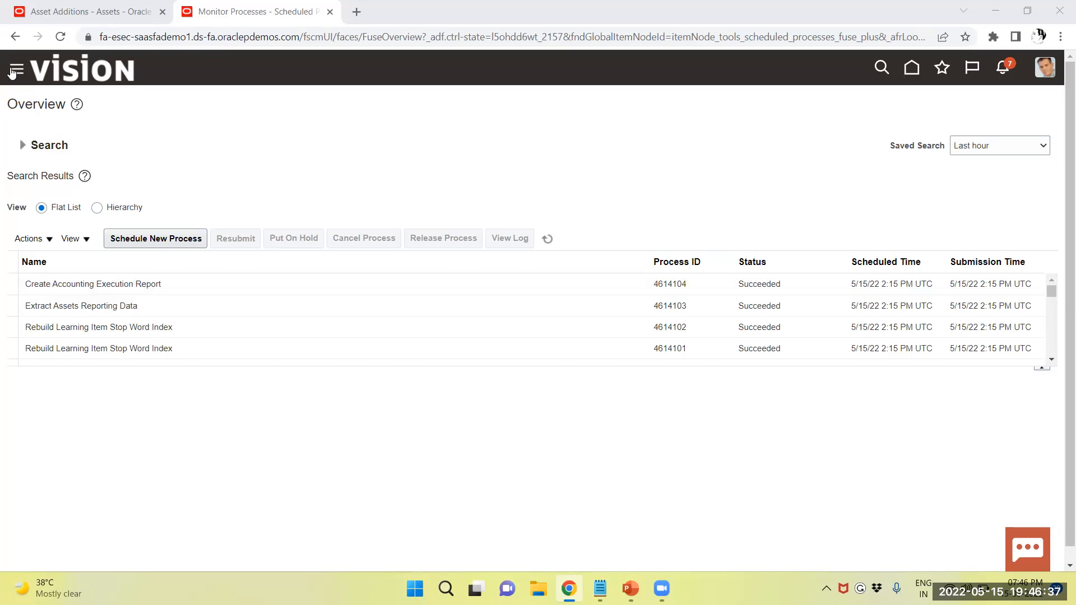
Step: Reach Asset Inquiry from the Navigator's Fixed Assets group and view the MAR-22 Recent Additions list
{"action": "left_click", "coordinate": [15, 67]}
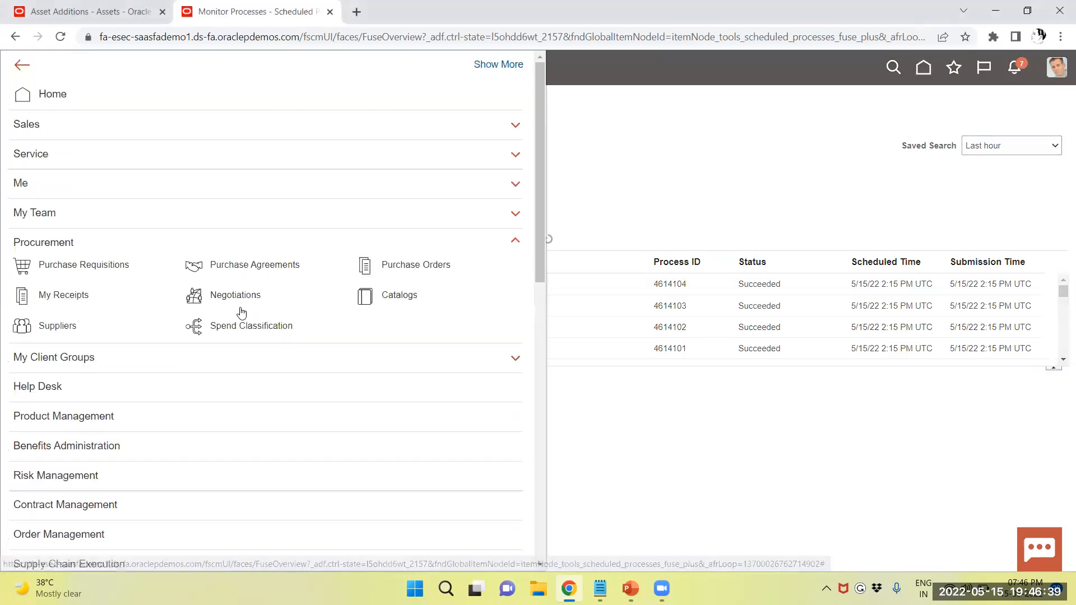
{"action": "scroll", "scroll_direction": "down", "scroll_amount": 3}
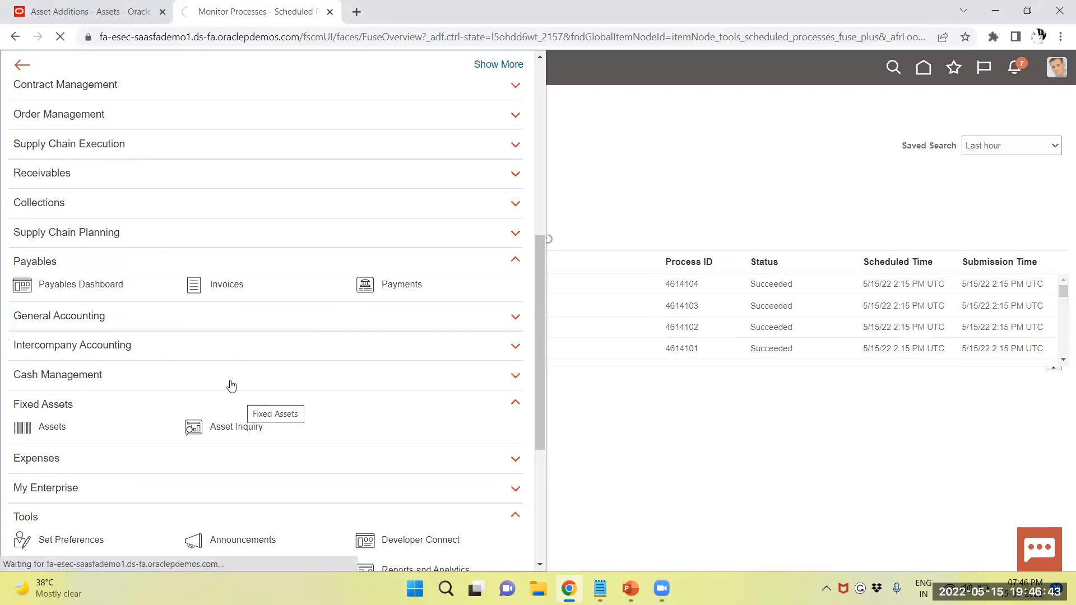
{"action": "left_click", "coordinate": [234, 426]}
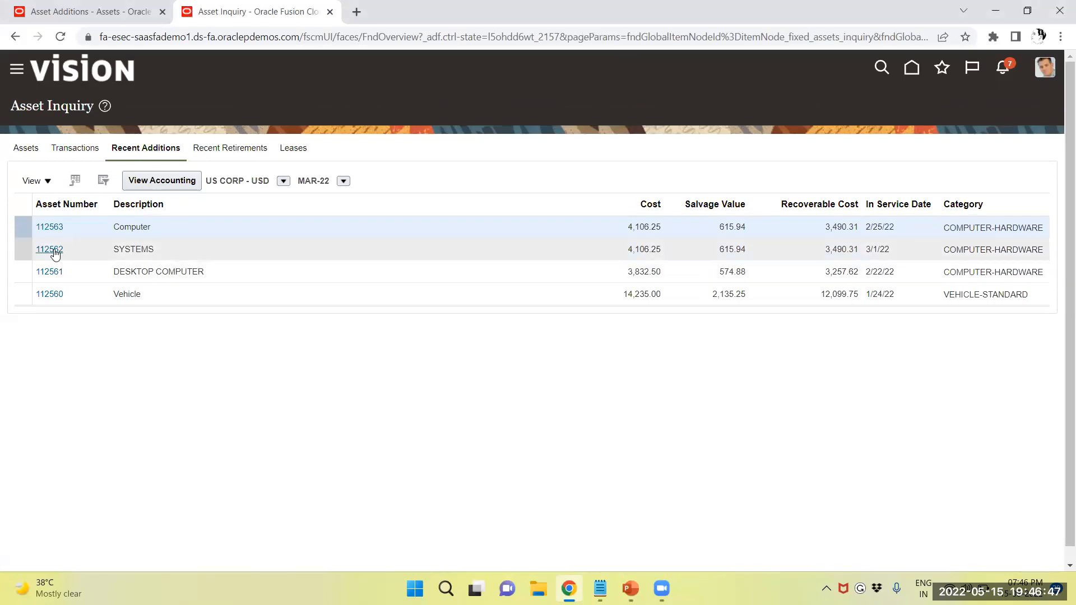
{"action": "left_click", "coordinate": [49, 249]}
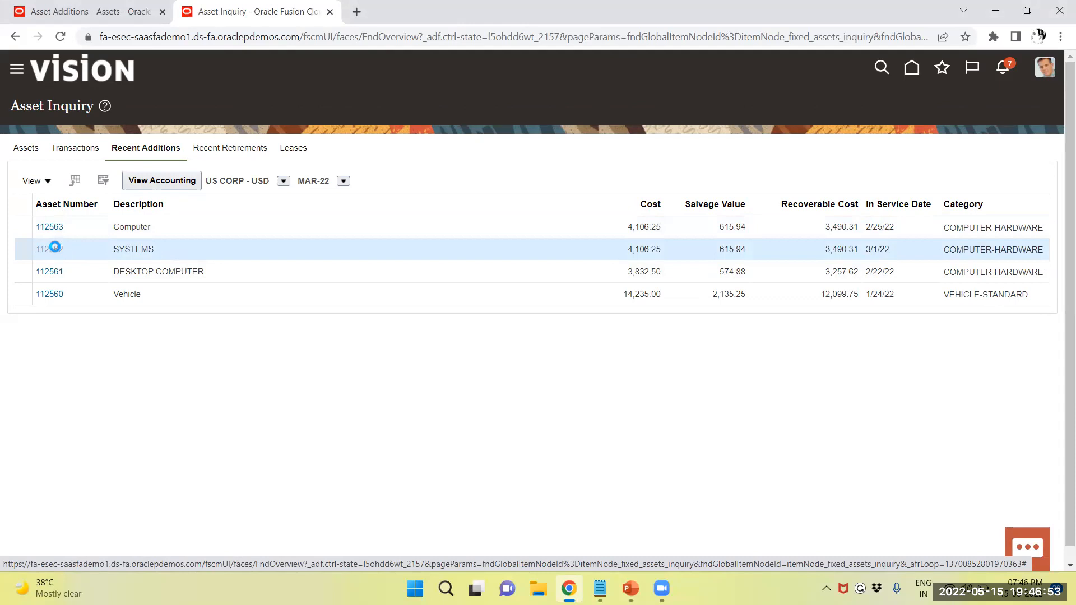
Step: Review asset 112562's Financial details and its MAR-22 depreciation of 96.95
{"action": "left_click", "coordinate": [49, 249]}
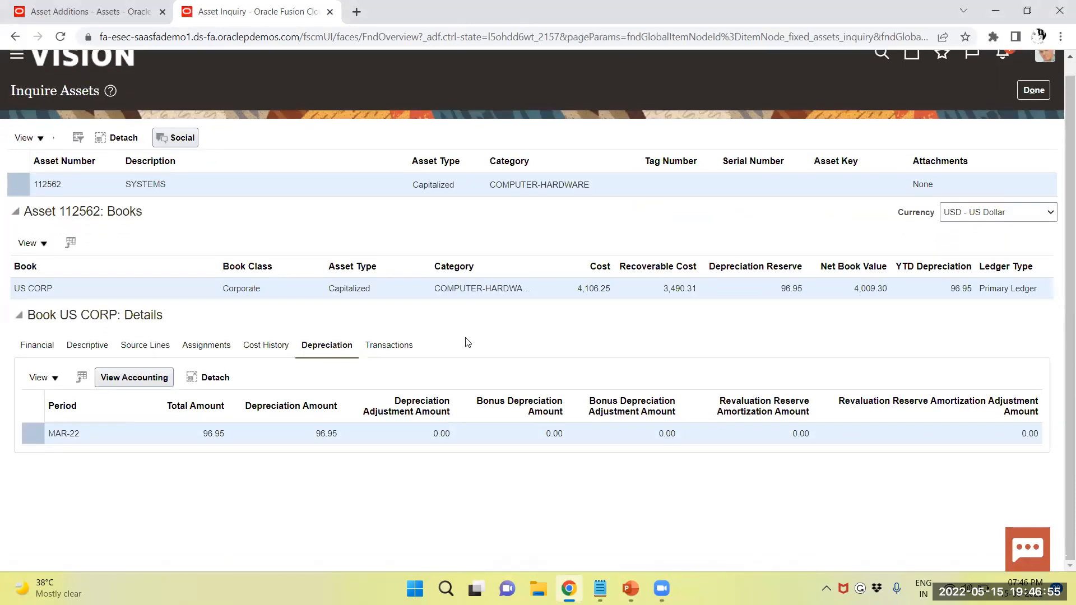
{"action": "mouse_move", "coordinate": [307, 439]}
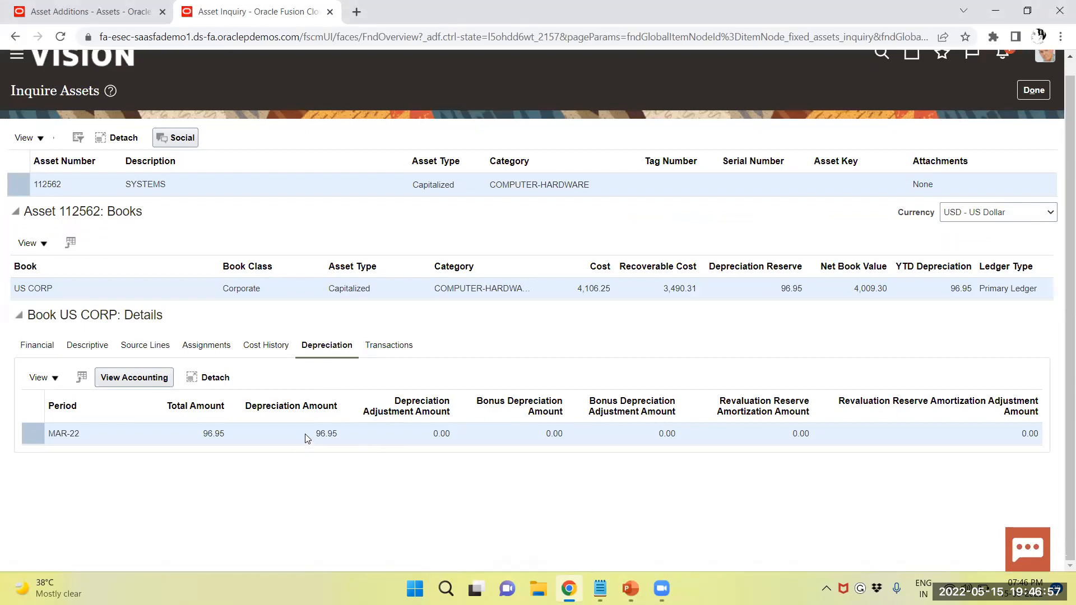
{"action": "mouse_move", "coordinate": [36, 344]}
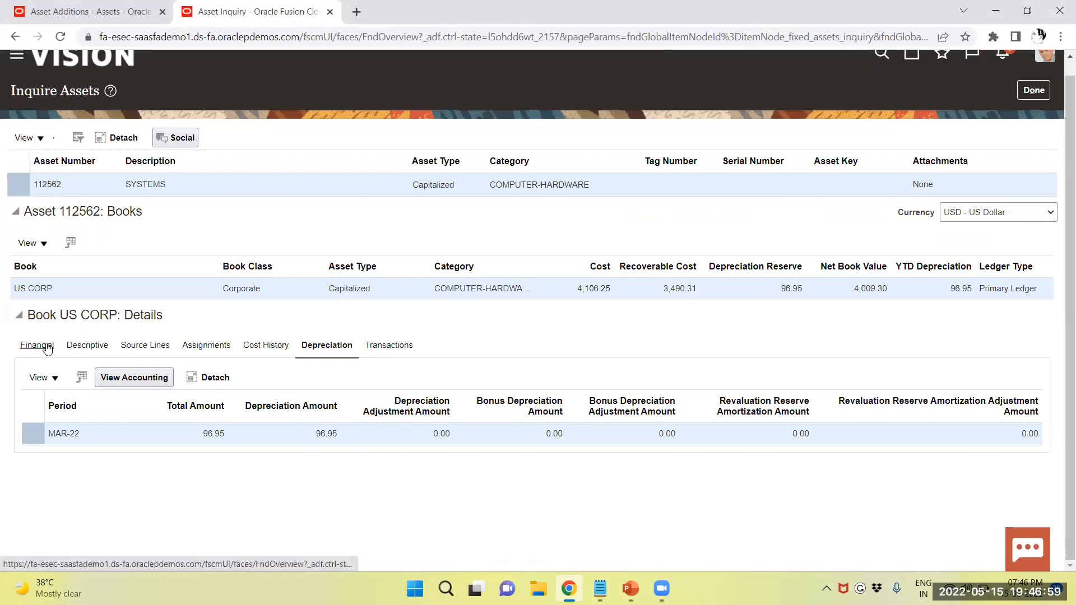
{"action": "left_click", "coordinate": [36, 345]}
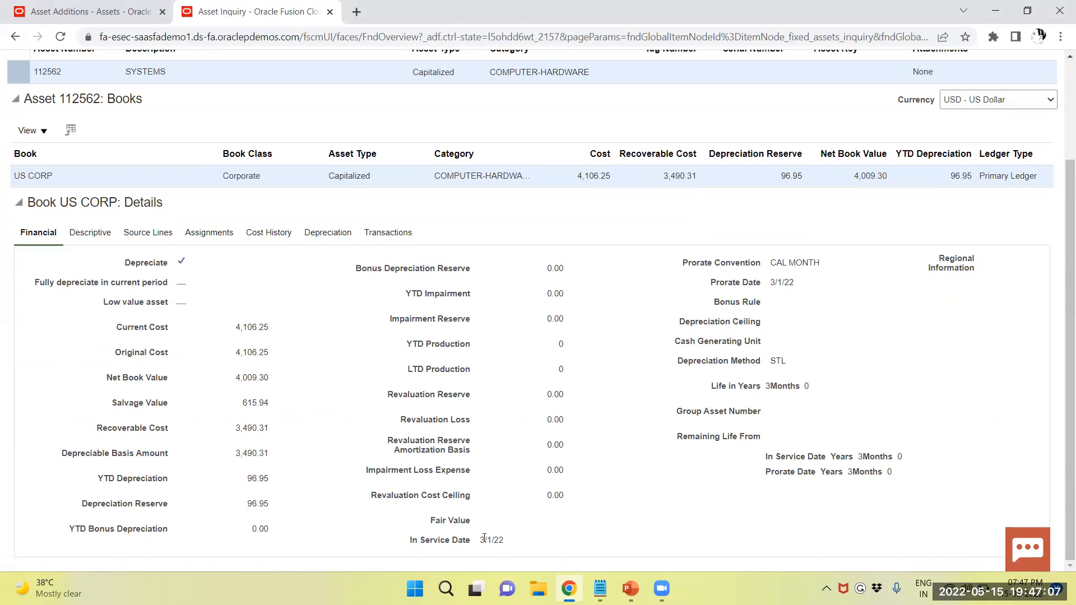
{"action": "mouse_move", "coordinate": [219, 322]}
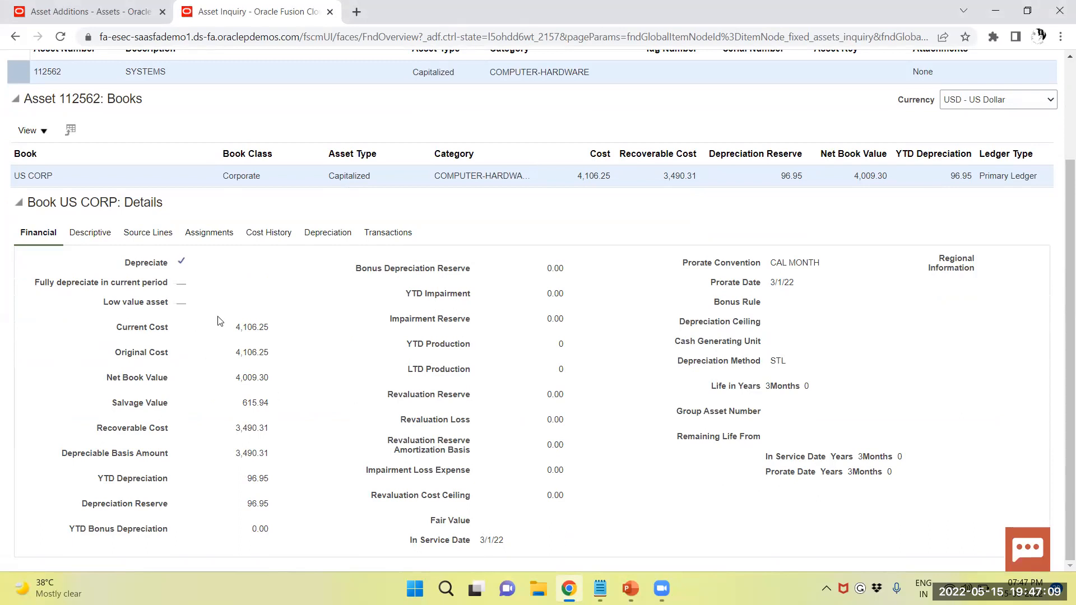
{"action": "scroll", "scroll_direction": "up", "scroll_amount": 3}
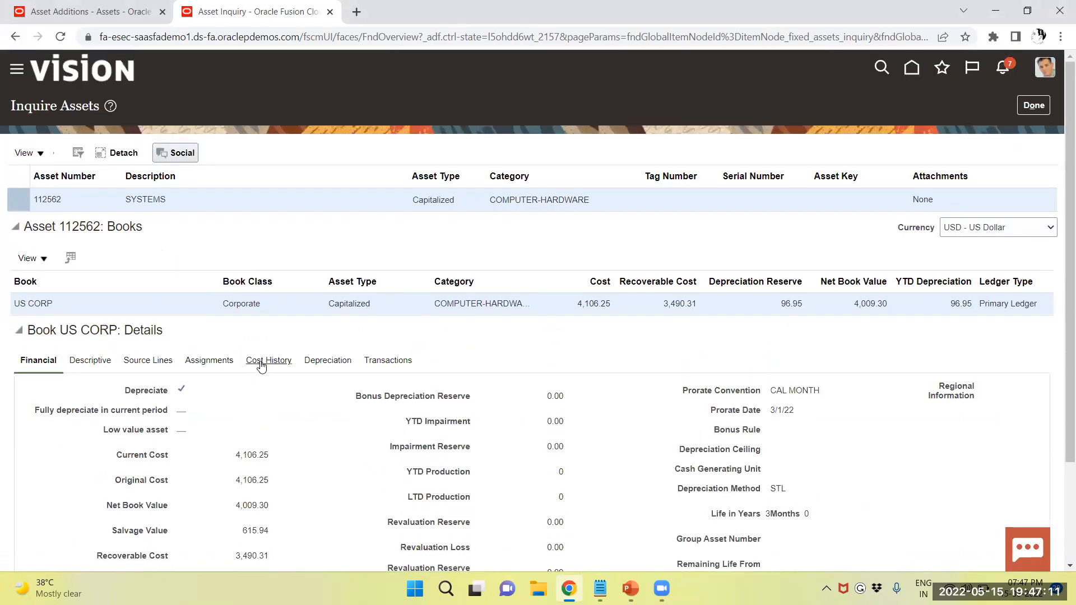
{"action": "scroll", "scroll_direction": "down", "scroll_amount": 3}
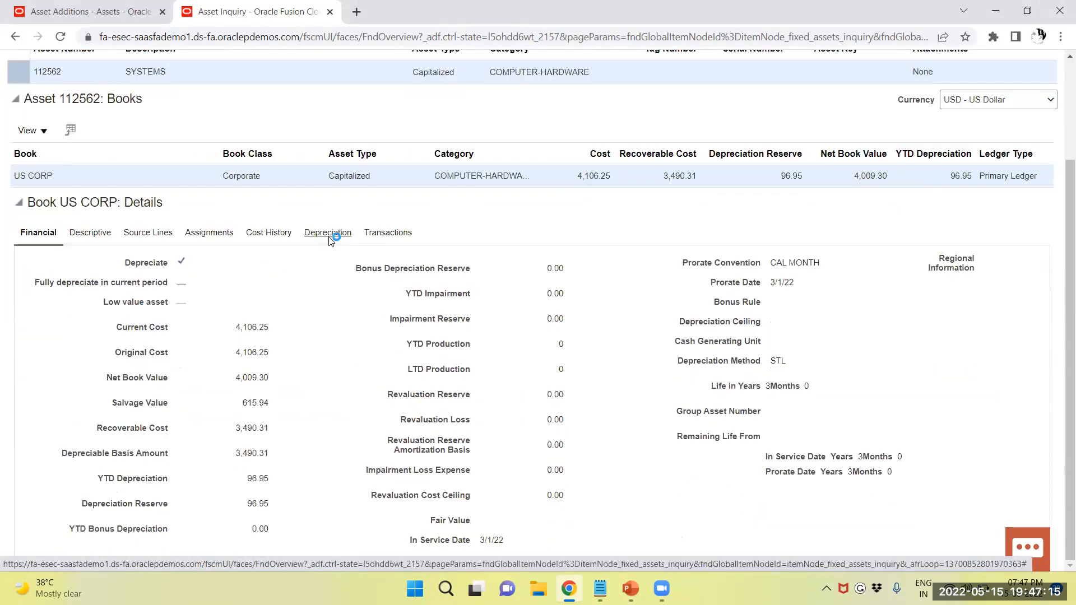
{"action": "left_click", "coordinate": [327, 232]}
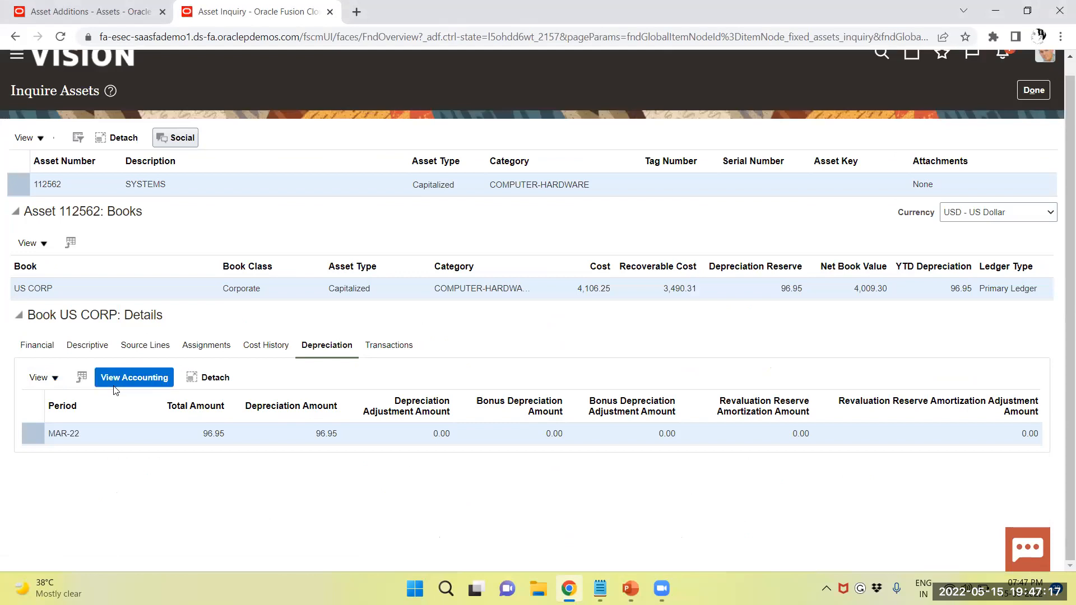
Step: View the accounting lines for the MAR-22 depreciation, then return to the Recent Additions list
{"action": "left_click", "coordinate": [133, 378]}
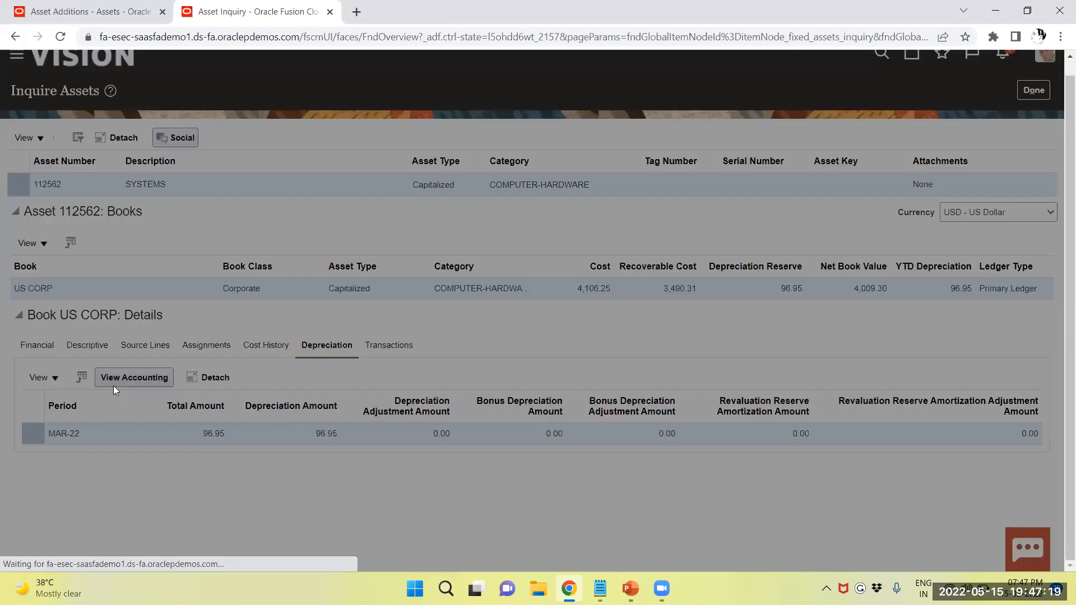
{"action": "left_click", "coordinate": [134, 378]}
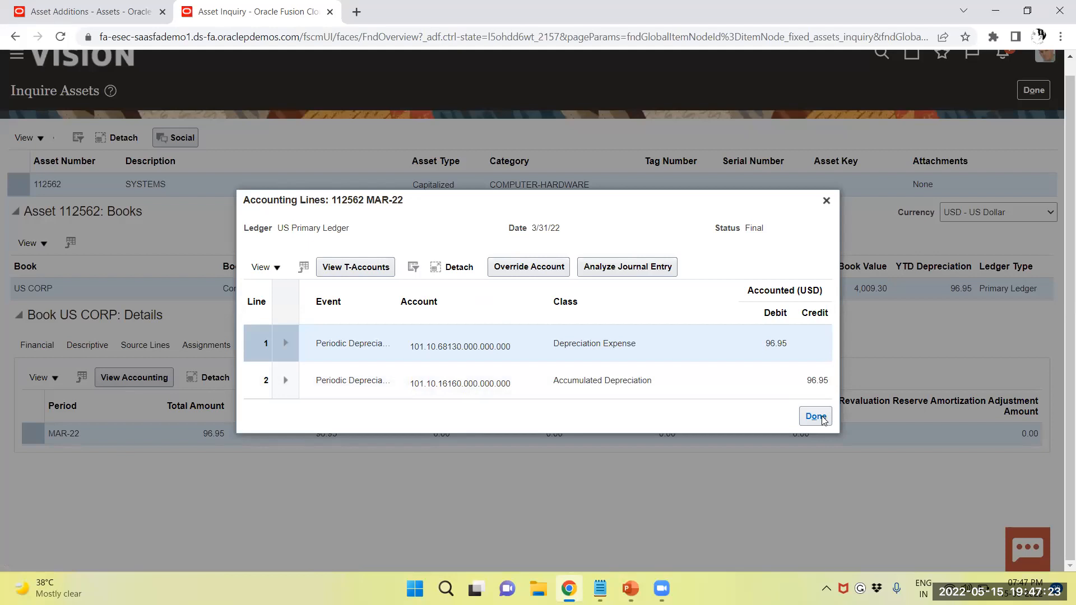
{"action": "left_click", "coordinate": [815, 416]}
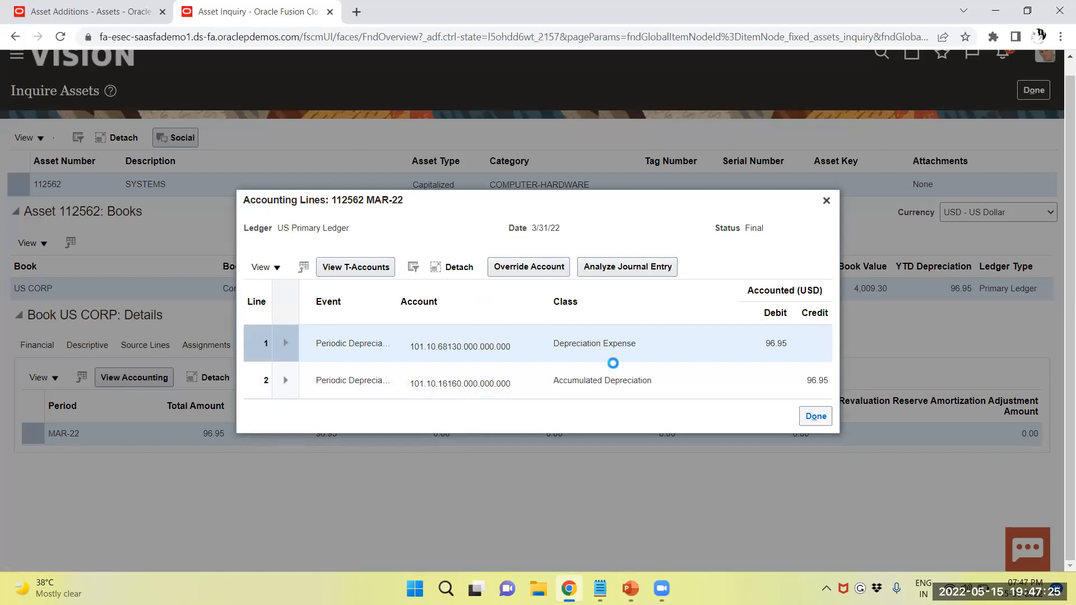
{"action": "left_click", "coordinate": [815, 417]}
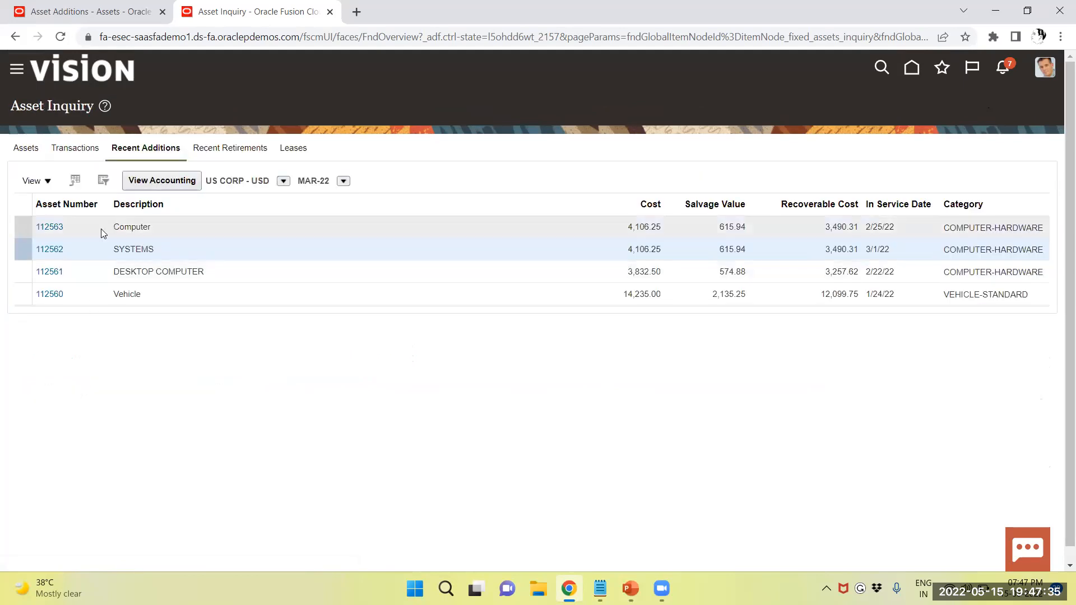
{"action": "left_click", "coordinate": [49, 227]}
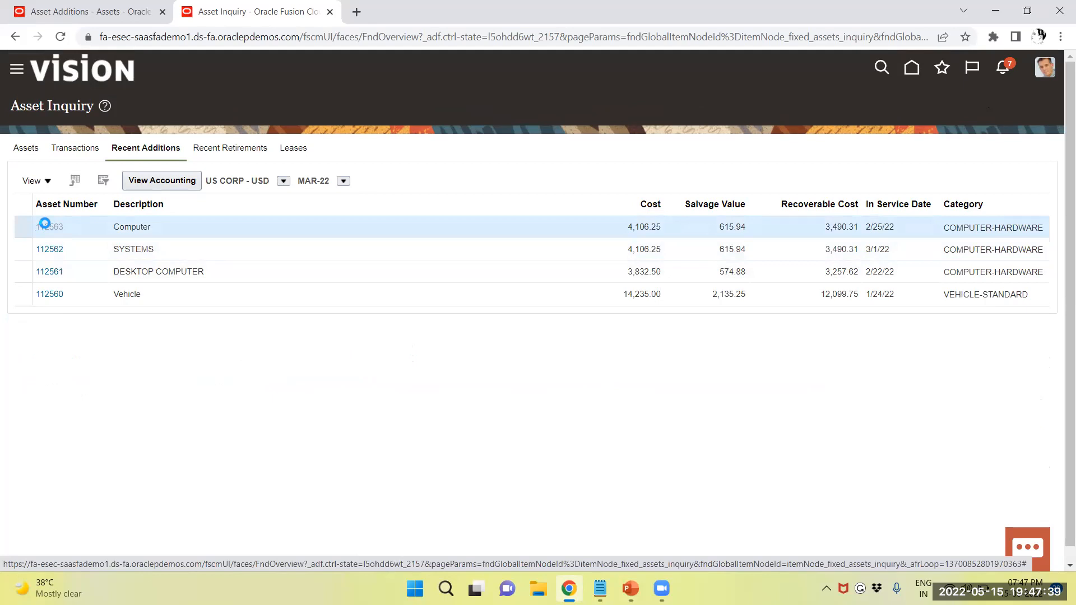
{"action": "left_click", "coordinate": [49, 226]}
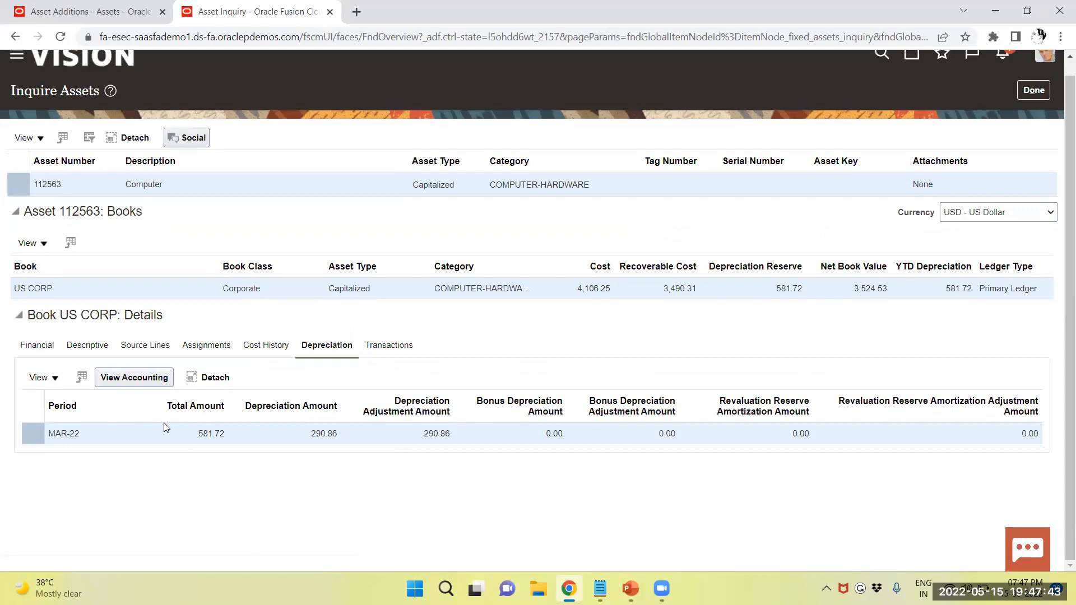
{"action": "mouse_move", "coordinate": [650, 227]}
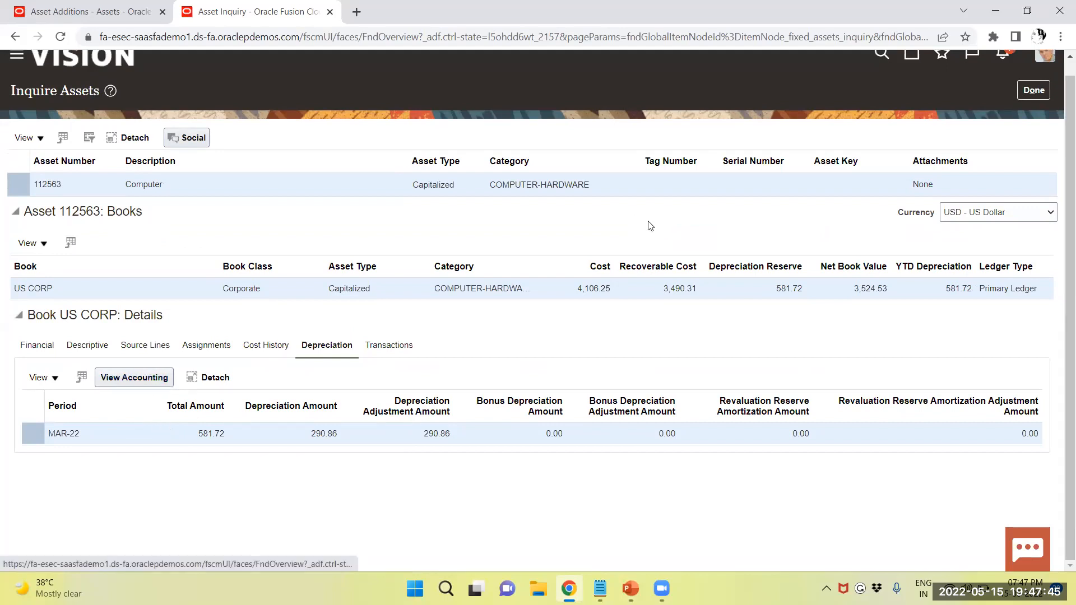
{"action": "mouse_move", "coordinate": [36, 345]}
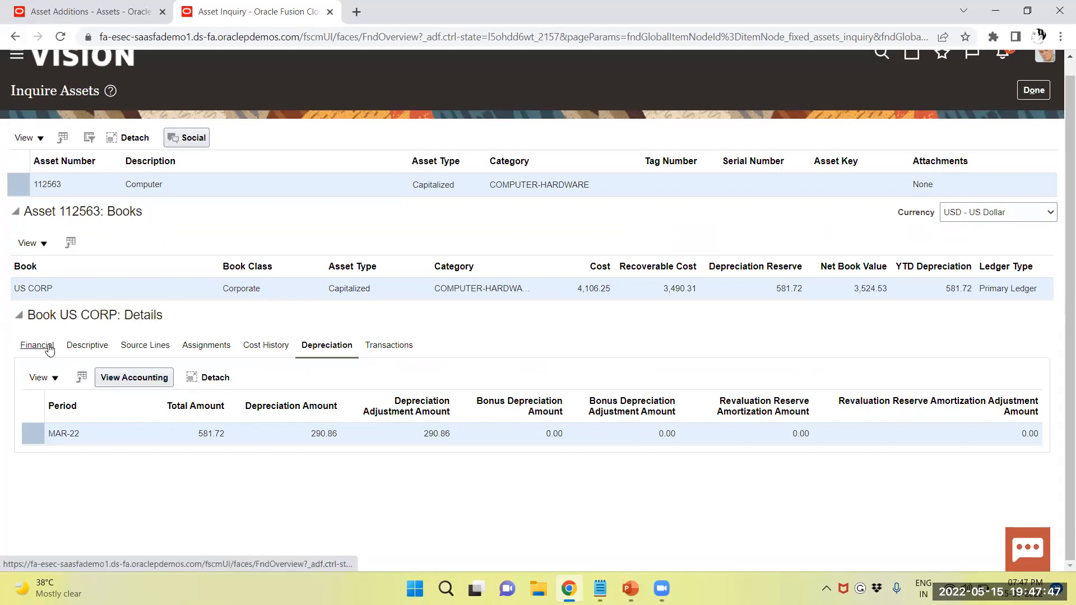
{"action": "left_click", "coordinate": [36, 344]}
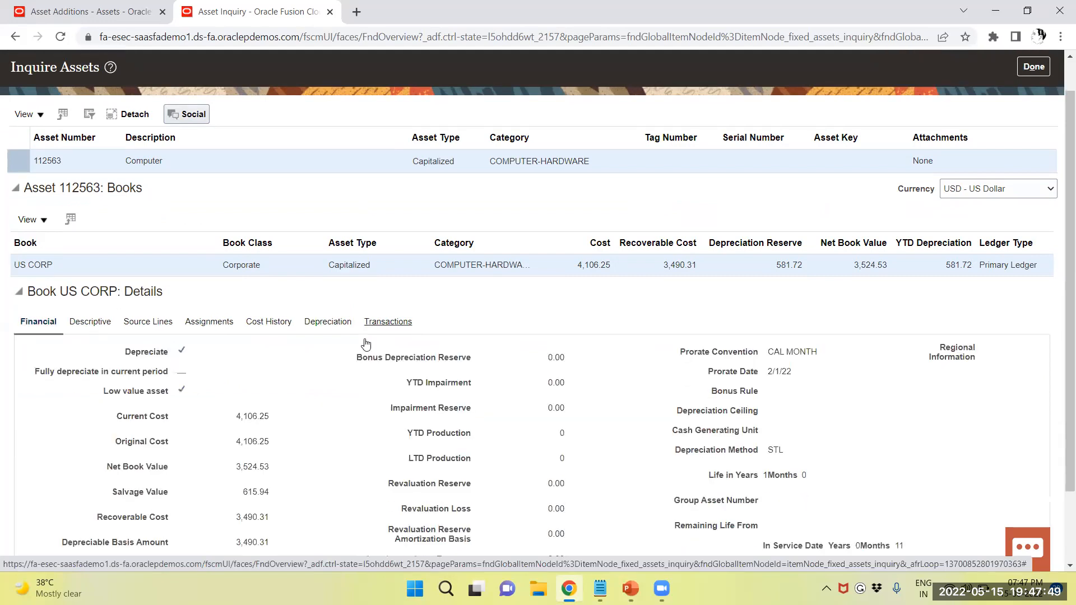
{"action": "scroll", "scroll_direction": "down", "scroll_amount": 3}
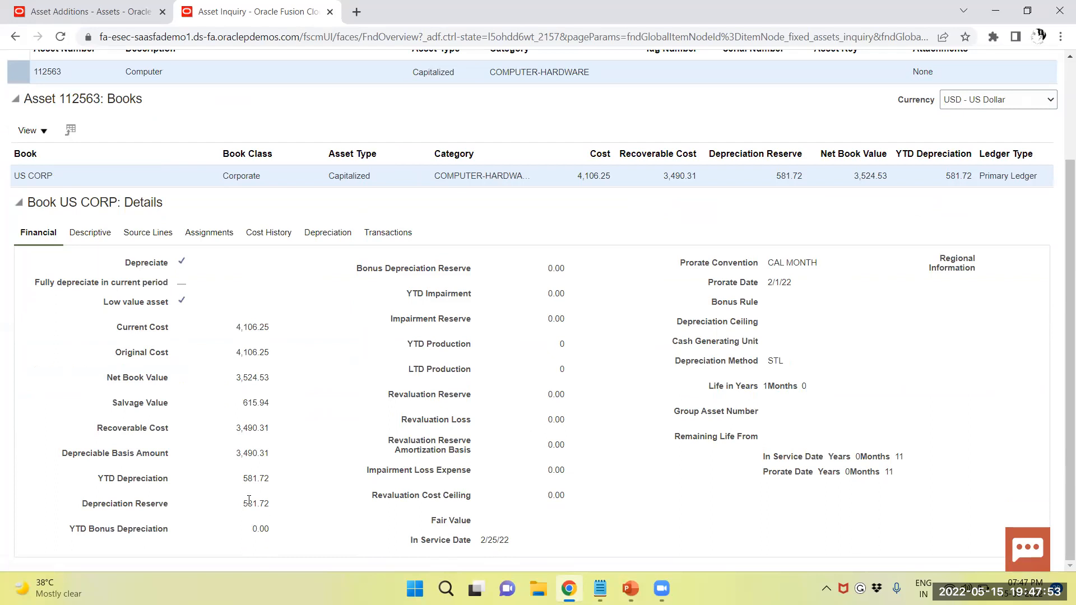
{"action": "scroll", "scroll_direction": "up", "scroll_amount": 3}
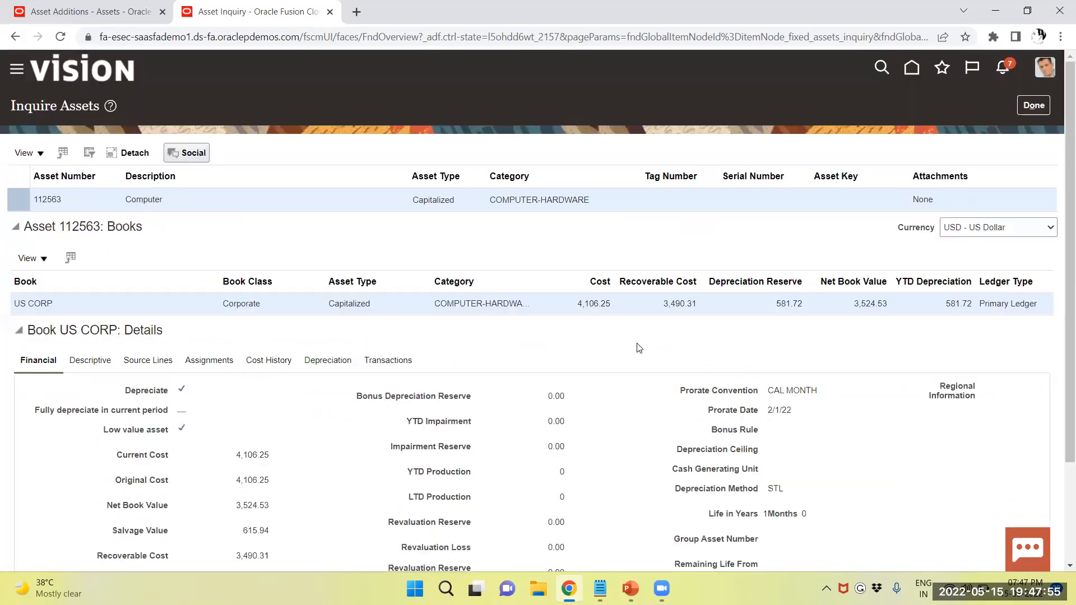
{"action": "scroll", "scroll_direction": "down", "scroll_amount": 3}
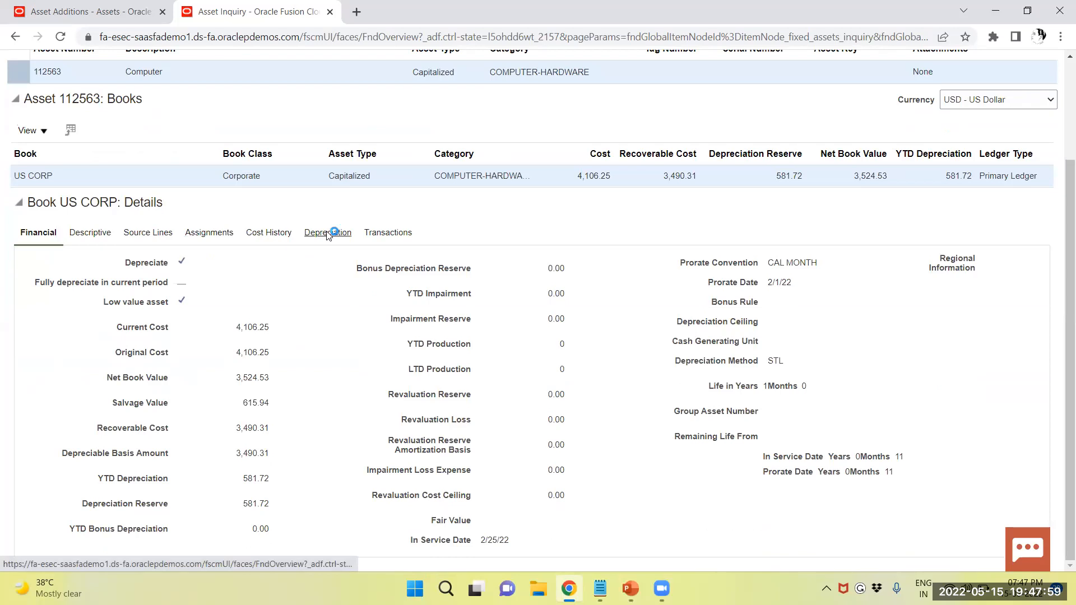
{"action": "left_click", "coordinate": [326, 232]}
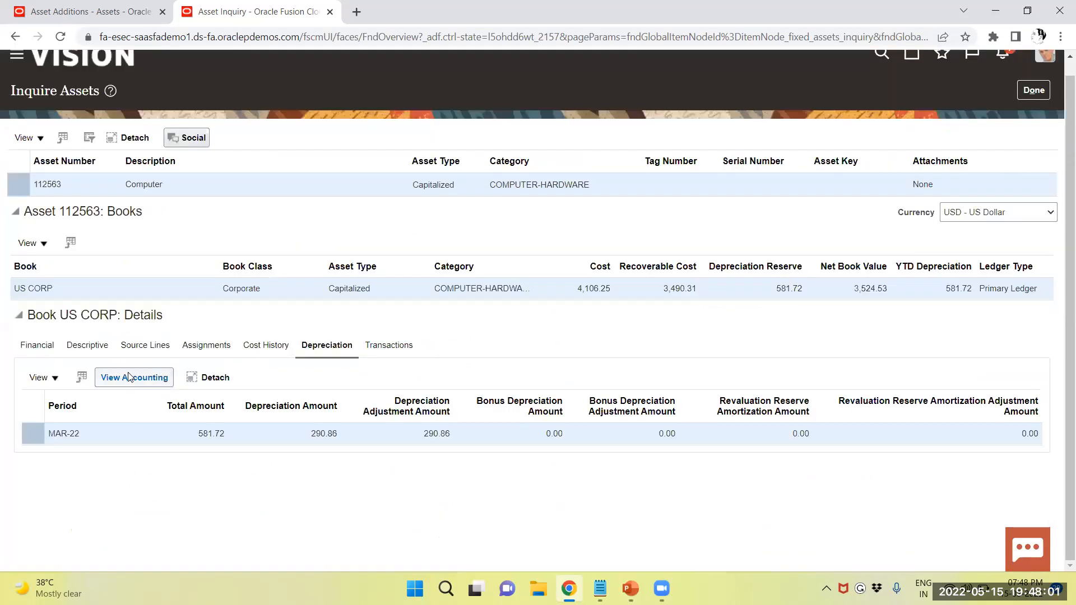
{"action": "left_click", "coordinate": [133, 378]}
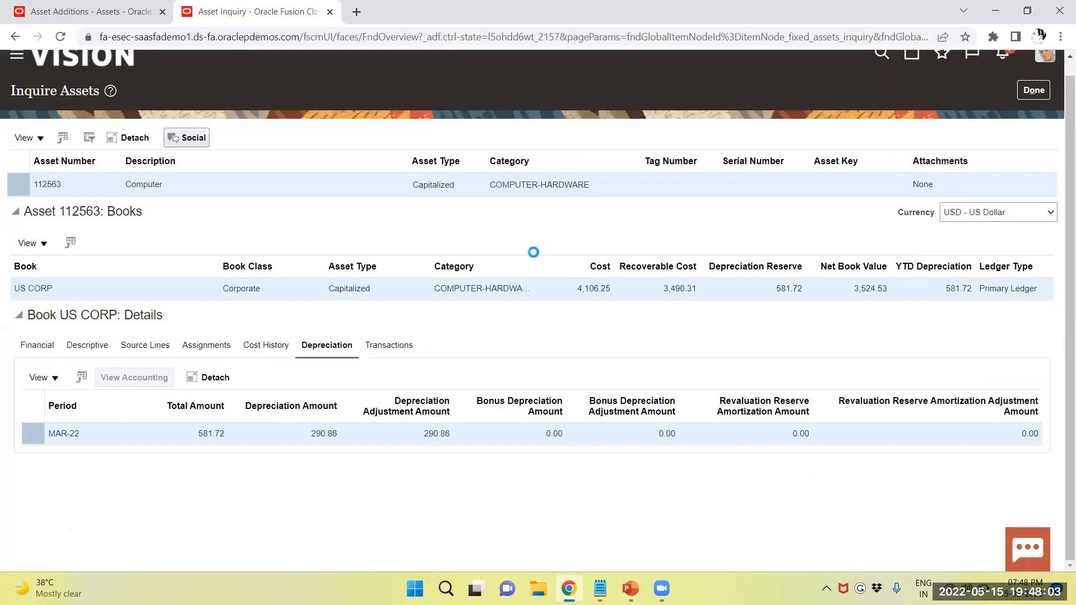
{"action": "left_click", "coordinate": [134, 378]}
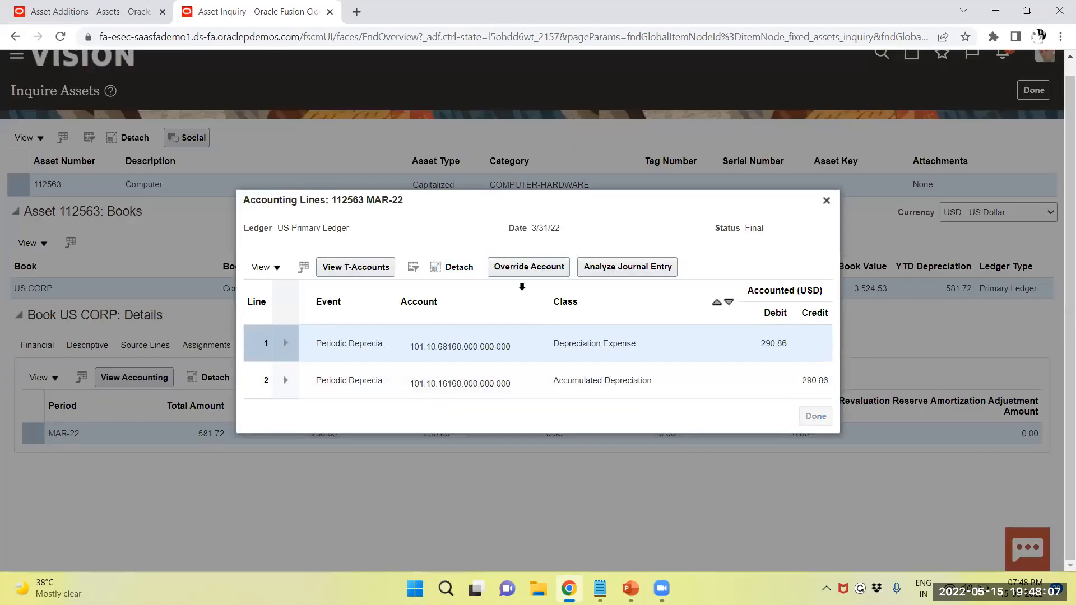
{"action": "left_click", "coordinate": [815, 418]}
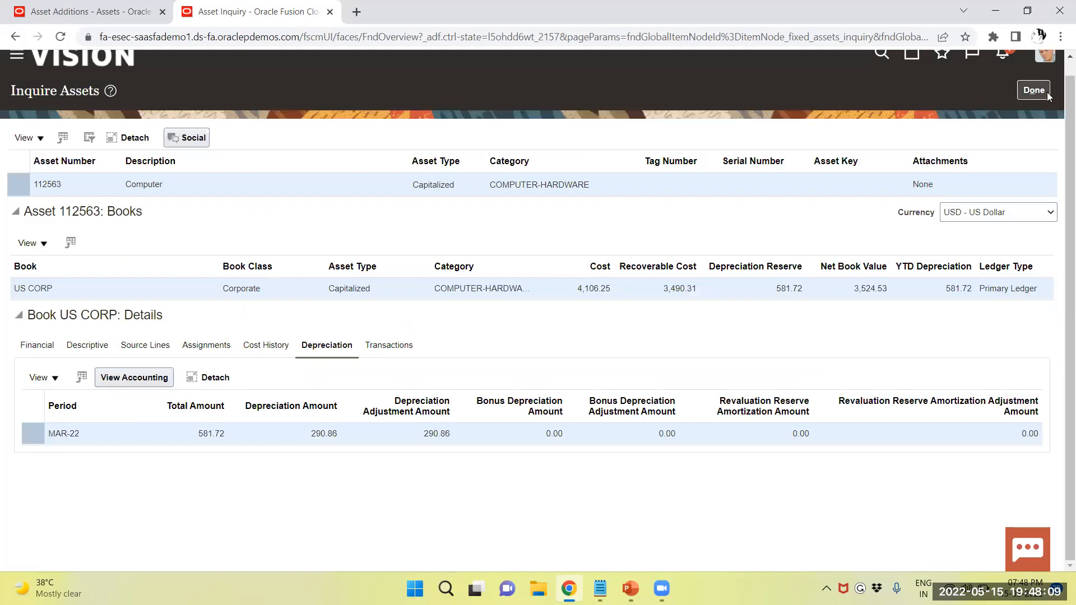
{"action": "left_click", "coordinate": [1032, 90]}
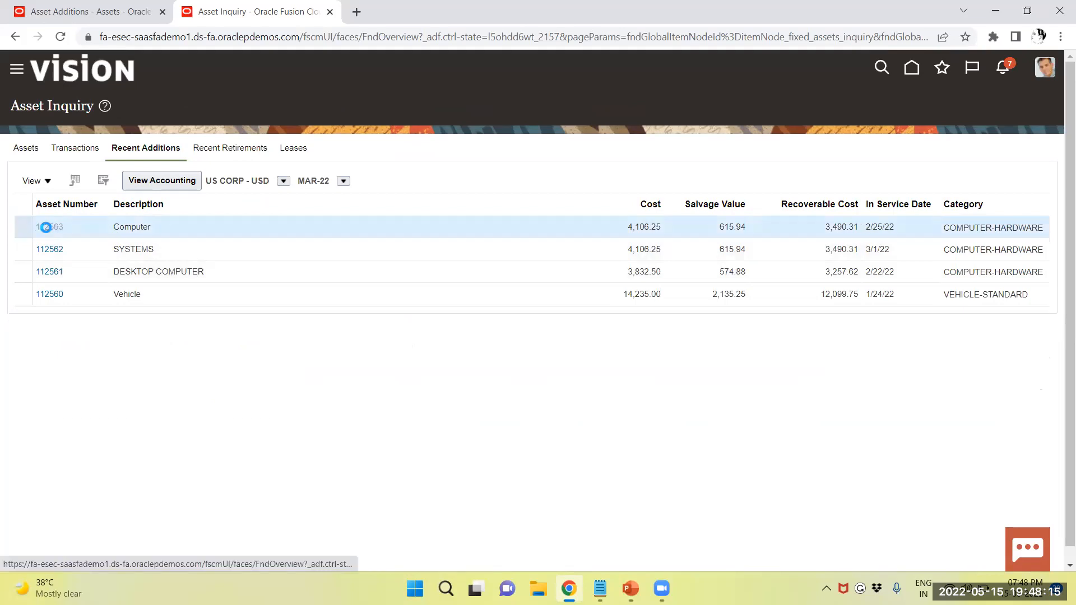
{"action": "left_click", "coordinate": [48, 227]}
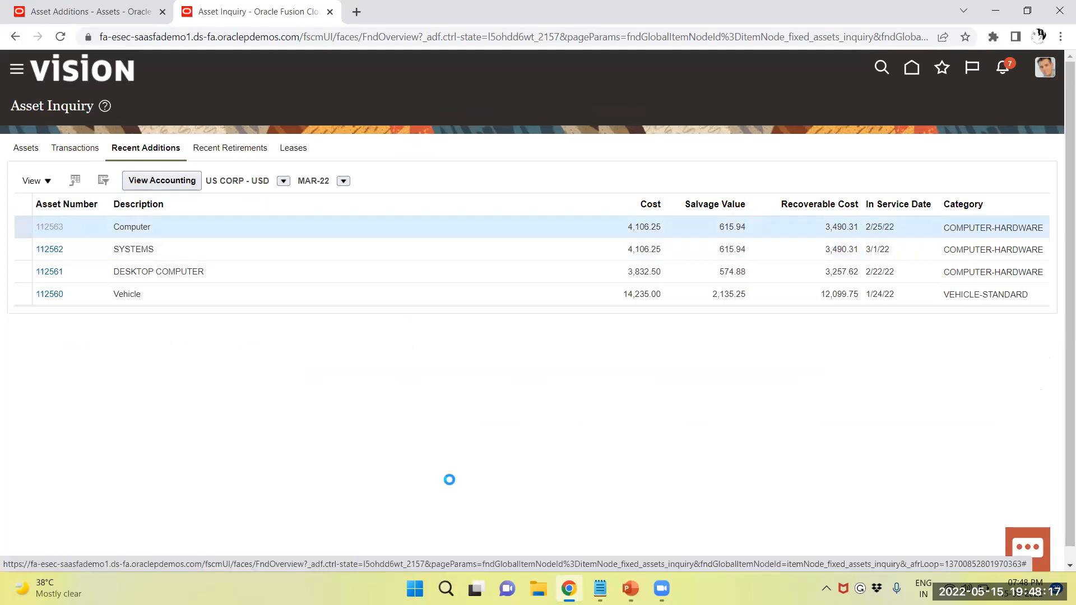
{"action": "left_click", "coordinate": [48, 227]}
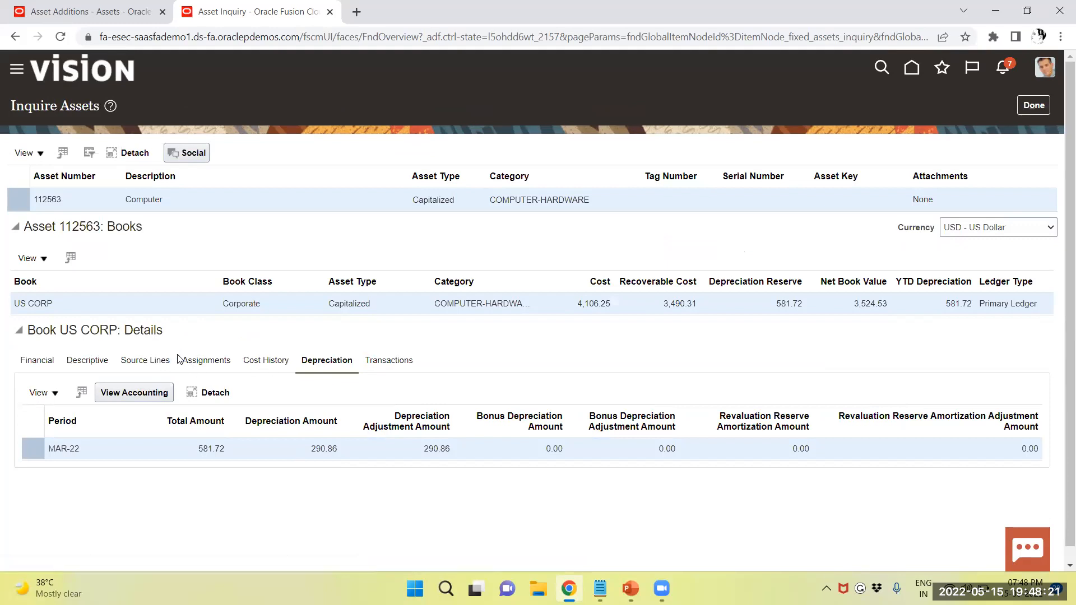
{"action": "left_click", "coordinate": [144, 360]}
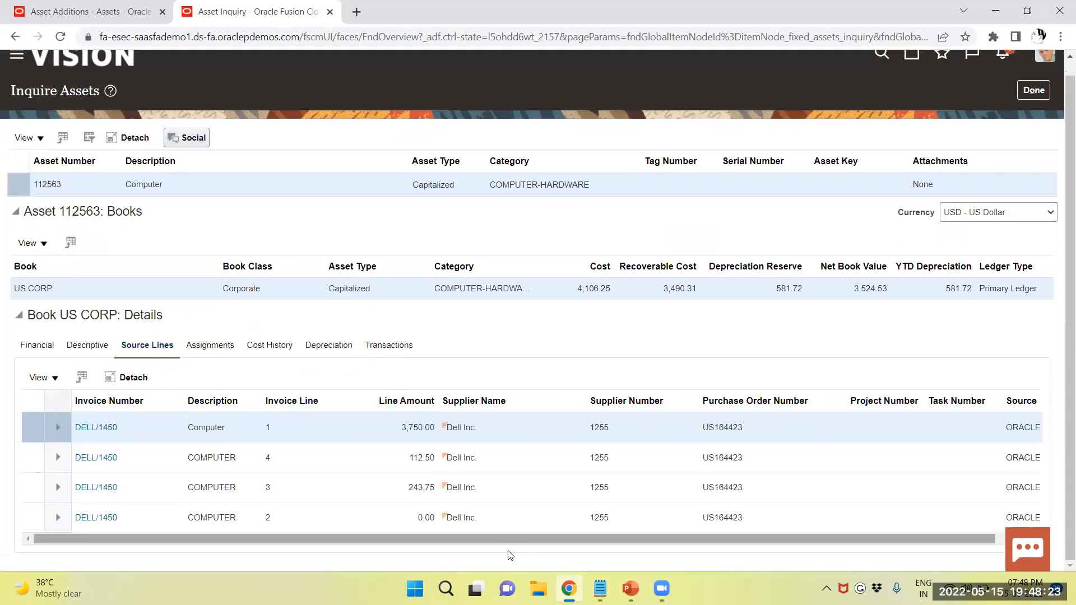
{"action": "mouse_move", "coordinate": [527, 536]}
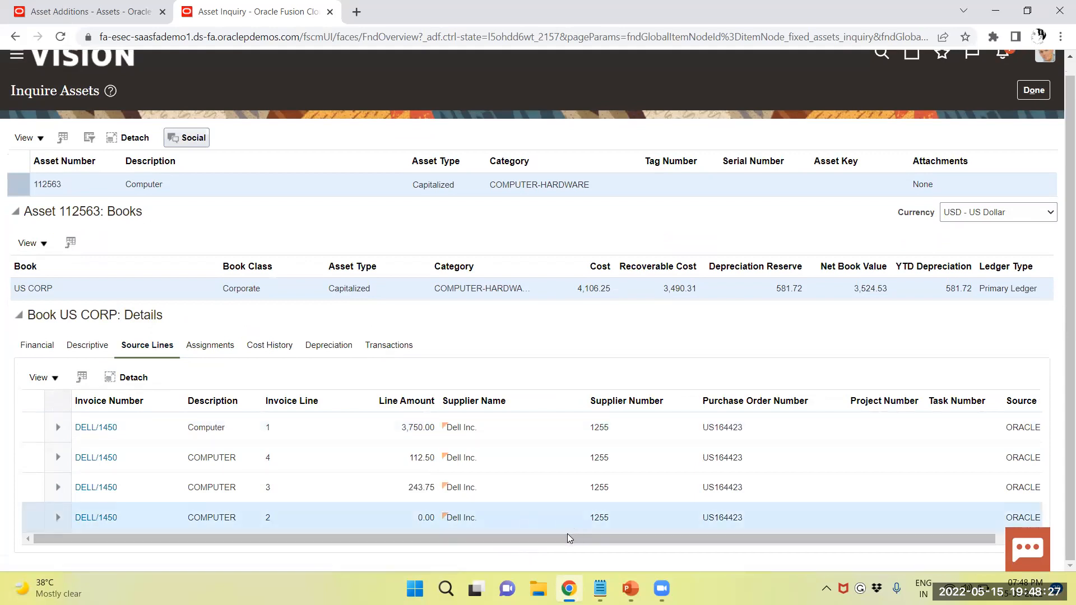
{"action": "scroll", "scroll_direction": "right", "scroll_amount": 3}
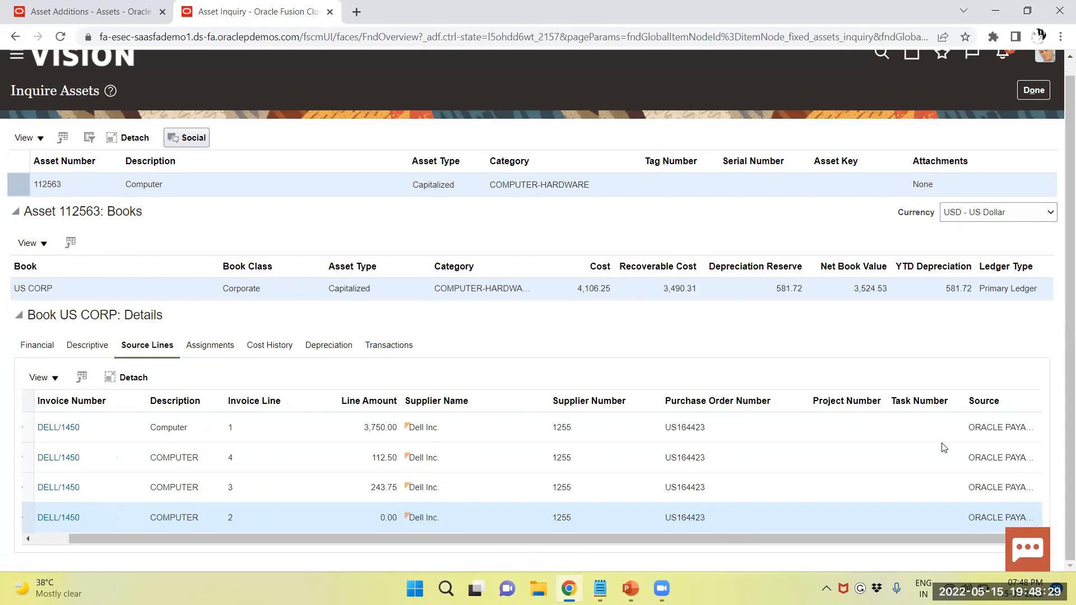
{"action": "mouse_move", "coordinate": [815, 542]}
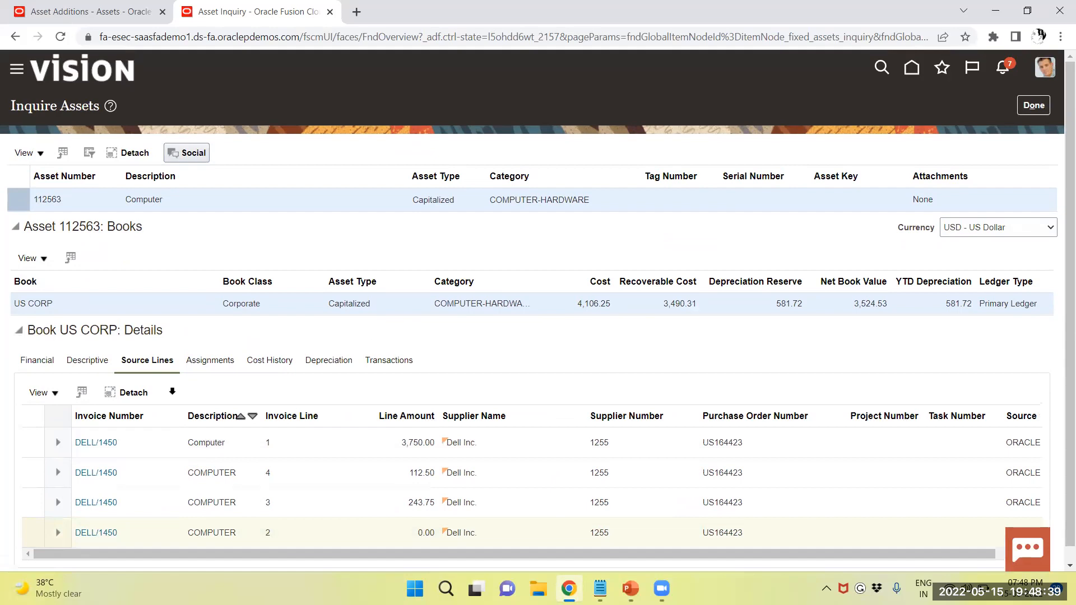
{"action": "left_click", "coordinate": [37, 360]}
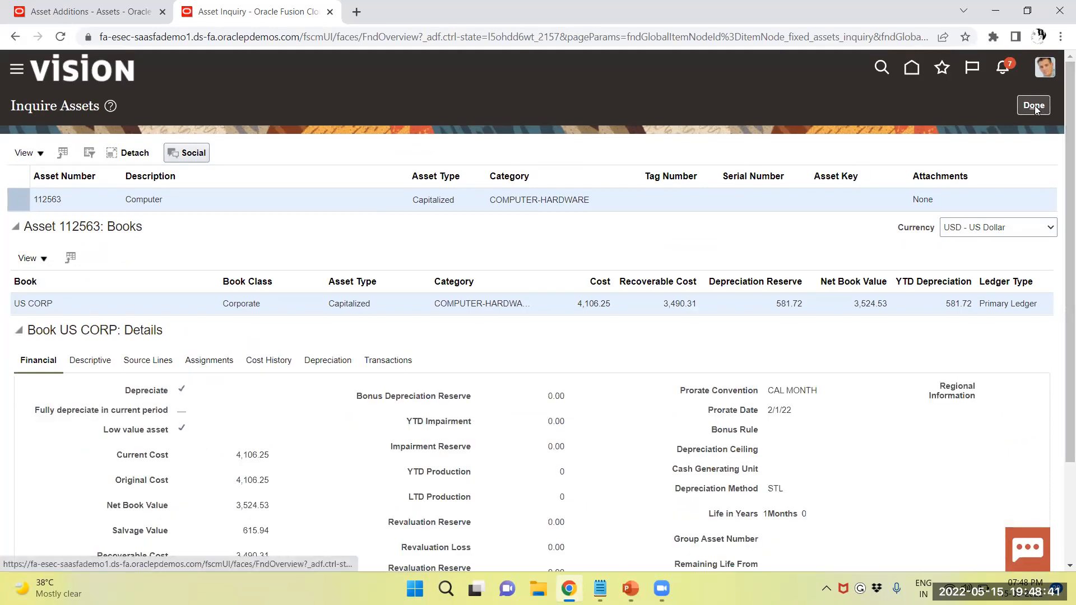
{"action": "left_click", "coordinate": [1033, 105]}
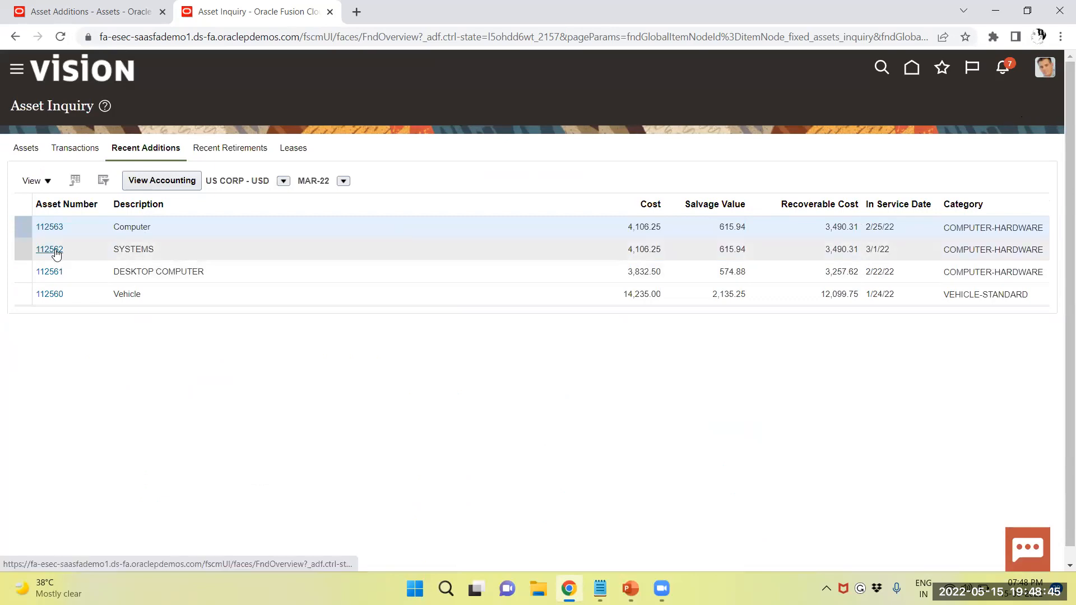
{"action": "left_click", "coordinate": [49, 249]}
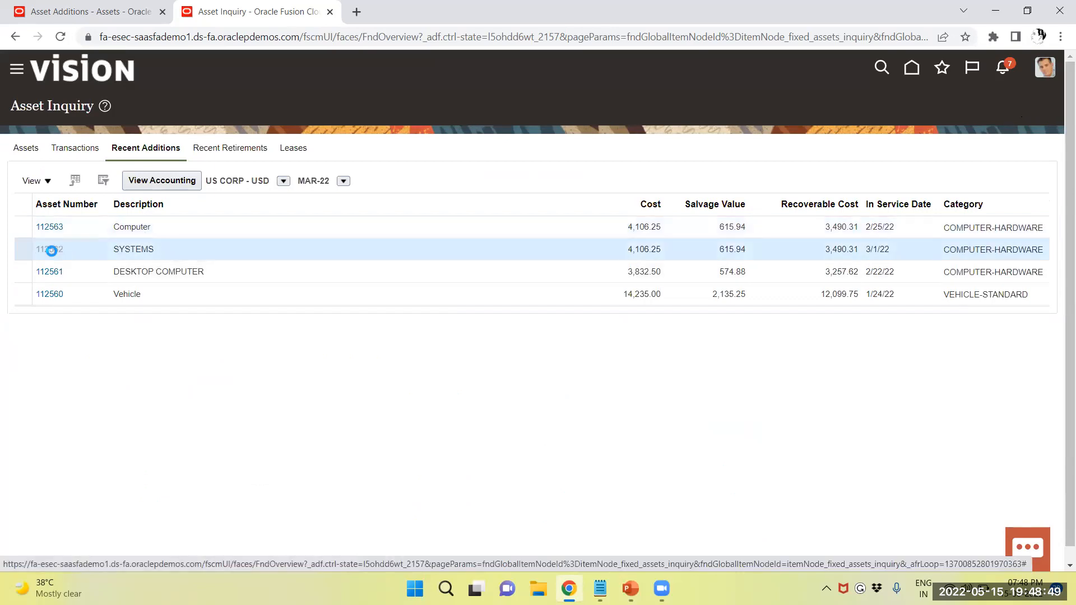
{"action": "left_click", "coordinate": [48, 249]}
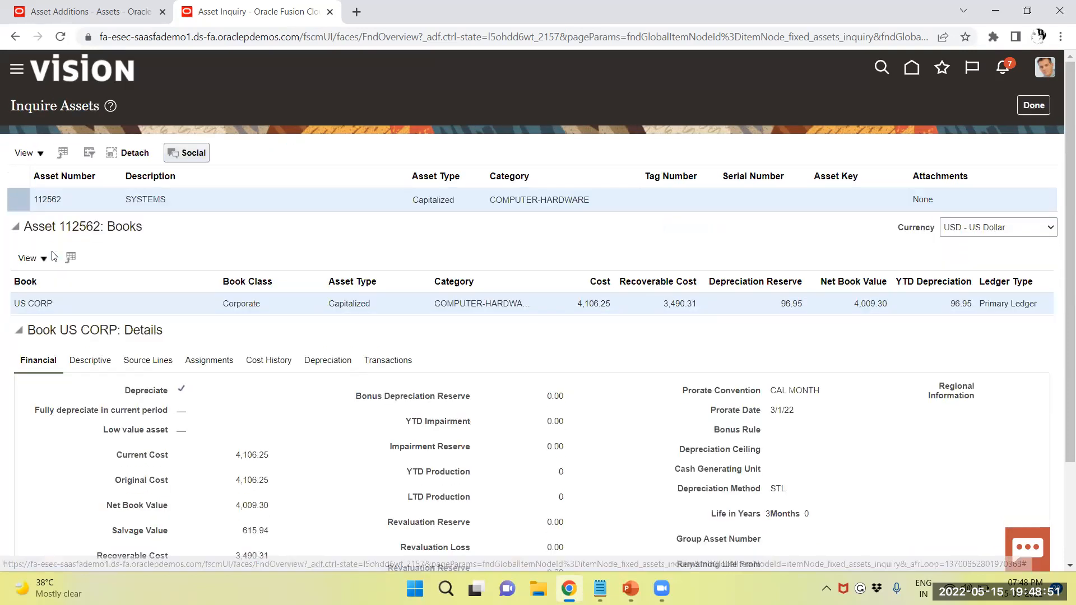
{"action": "scroll", "scroll_direction": "down", "scroll_amount": 3}
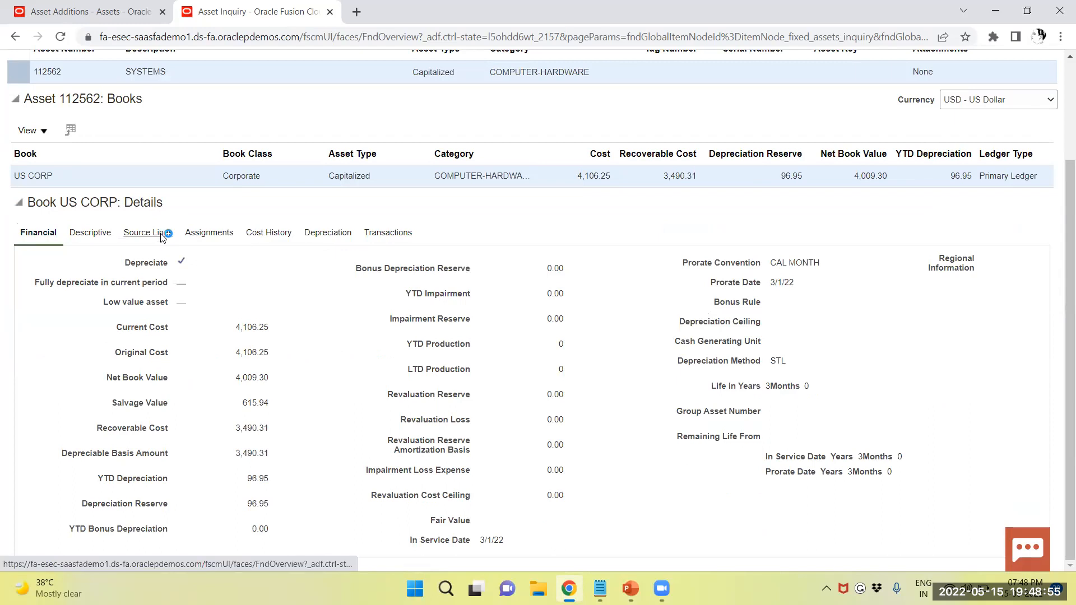
{"action": "left_click", "coordinate": [145, 232]}
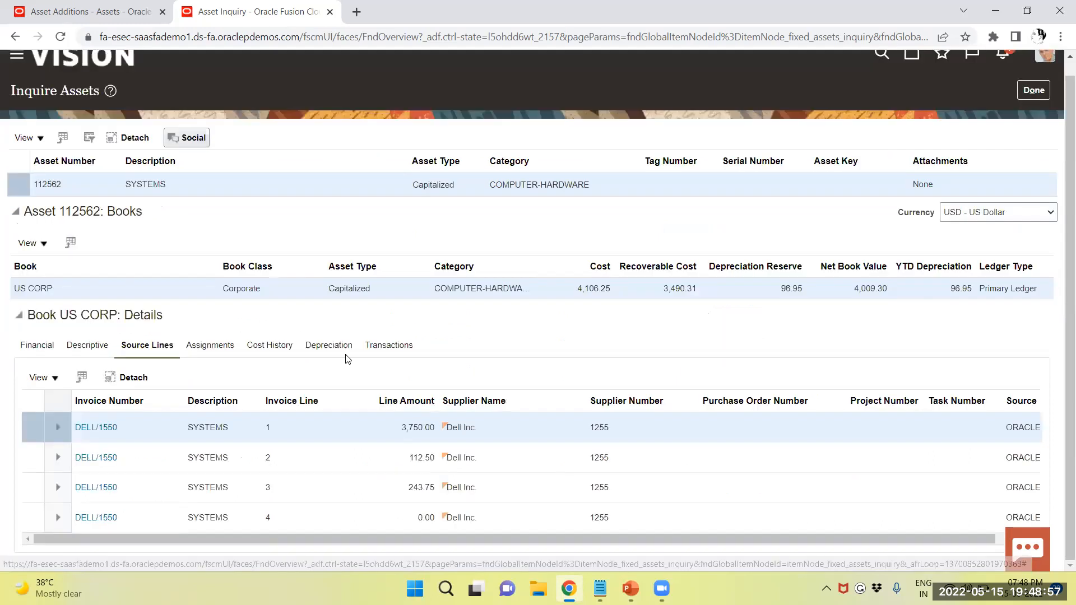
{"action": "mouse_move", "coordinate": [478, 543]}
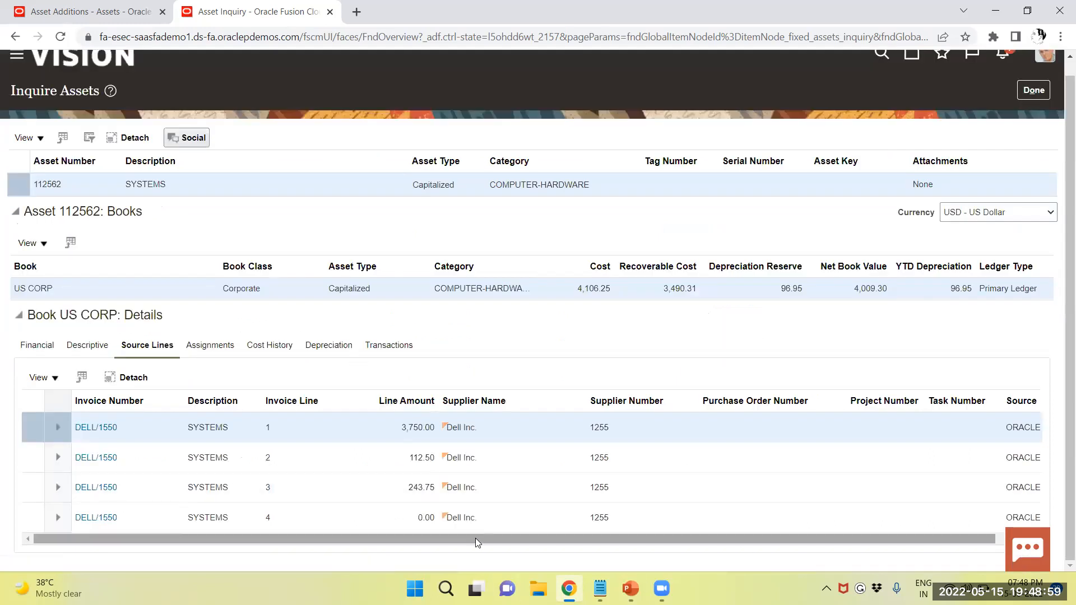
{"action": "scroll", "scroll_direction": "right", "scroll_amount": 3}
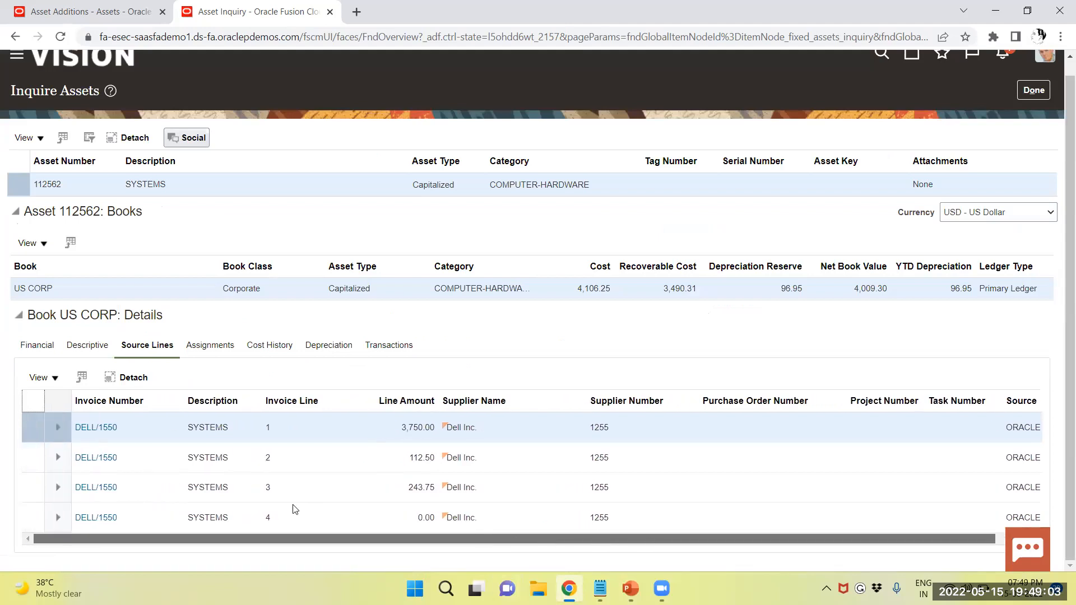
{"action": "left_click", "coordinate": [38, 377]}
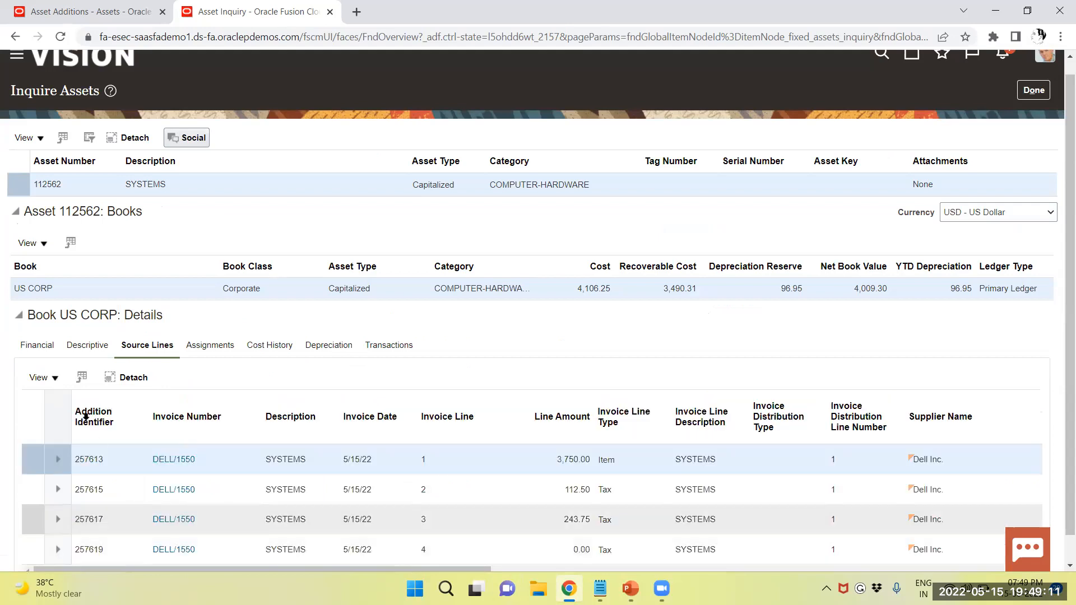
{"action": "left_click", "coordinate": [38, 378]}
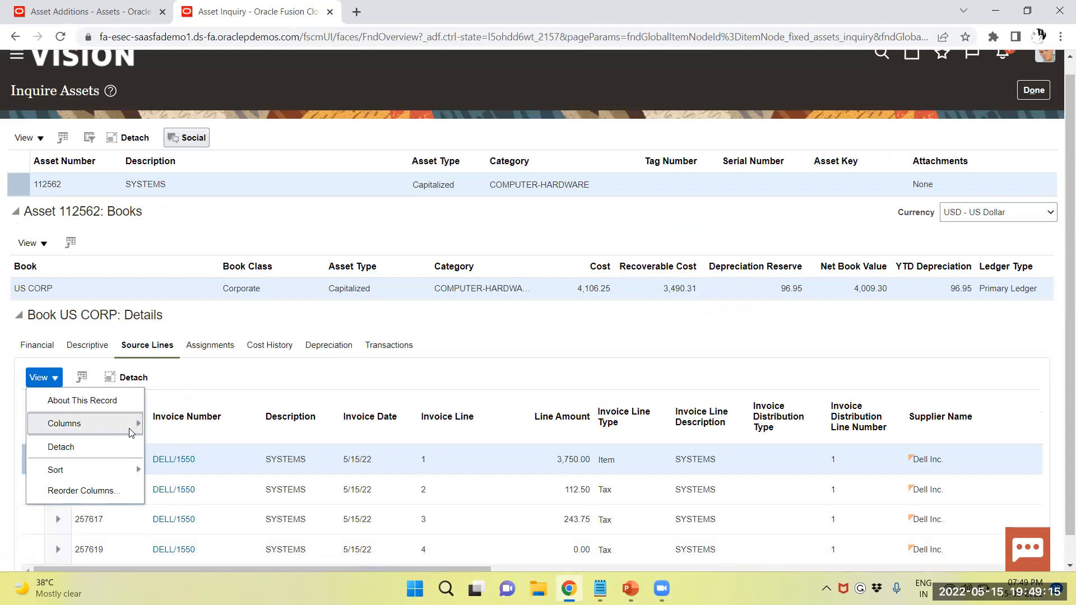
{"action": "mouse_move", "coordinate": [715, 584]}
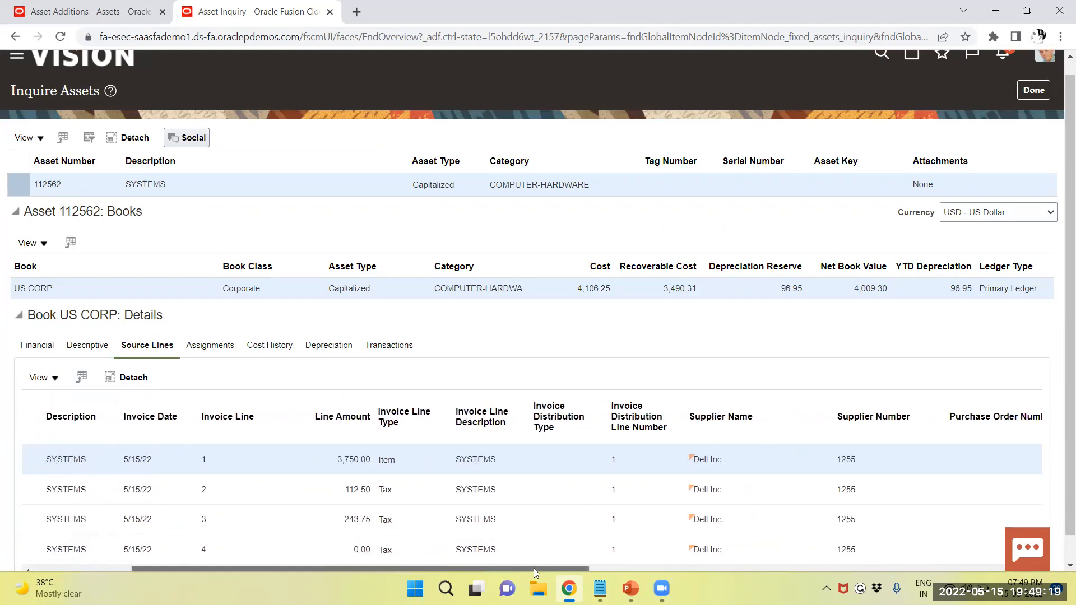
{"action": "scroll", "scroll_direction": "right", "scroll_amount": 3}
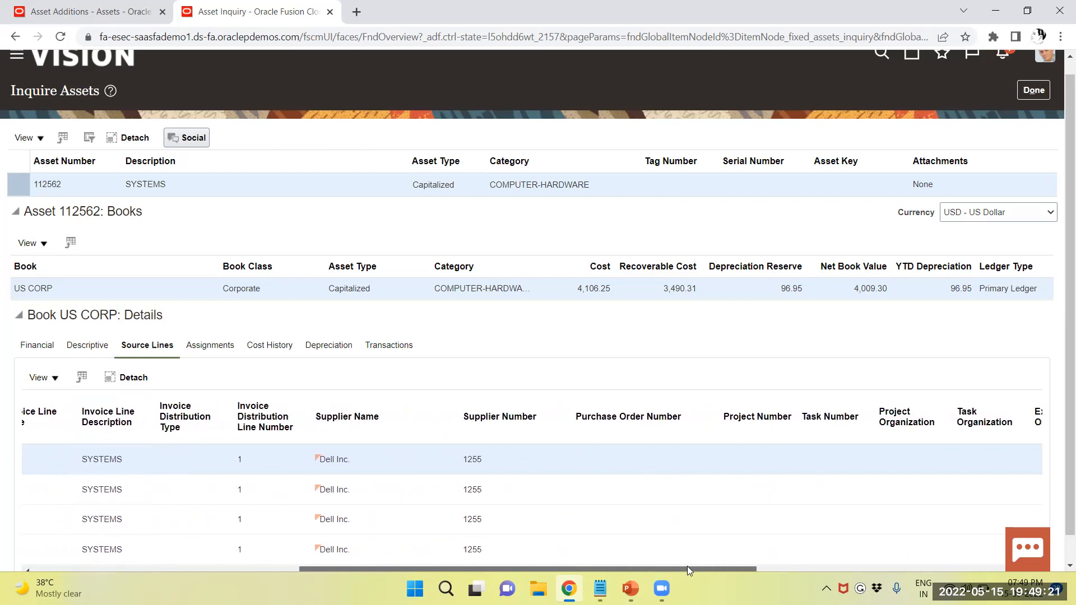
{"action": "scroll", "scroll_direction": "right", "scroll_amount": 3}
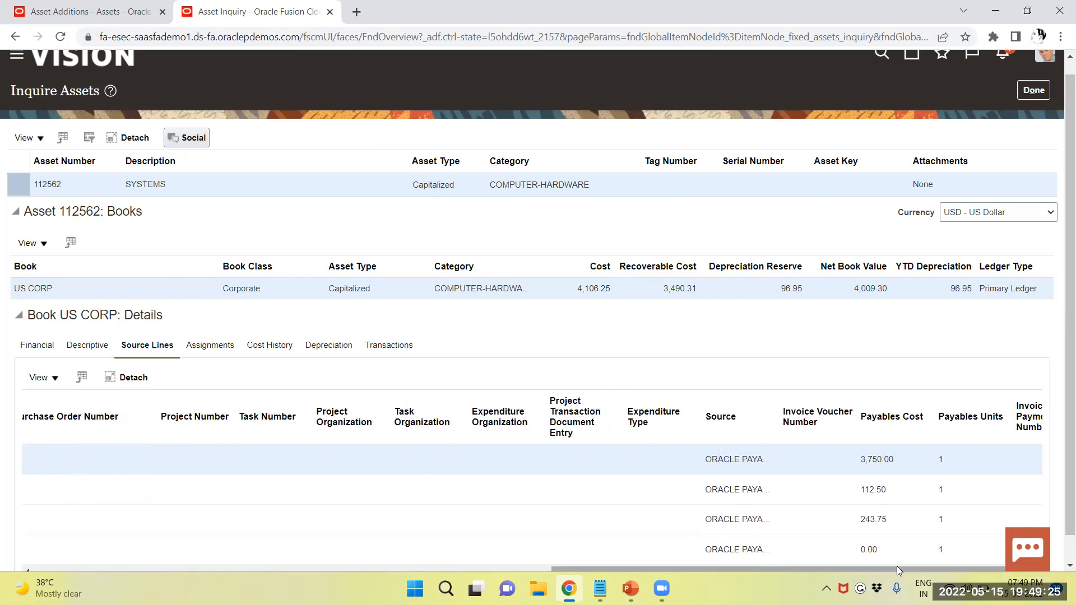
{"action": "scroll", "scroll_direction": "left", "scroll_amount": 3}
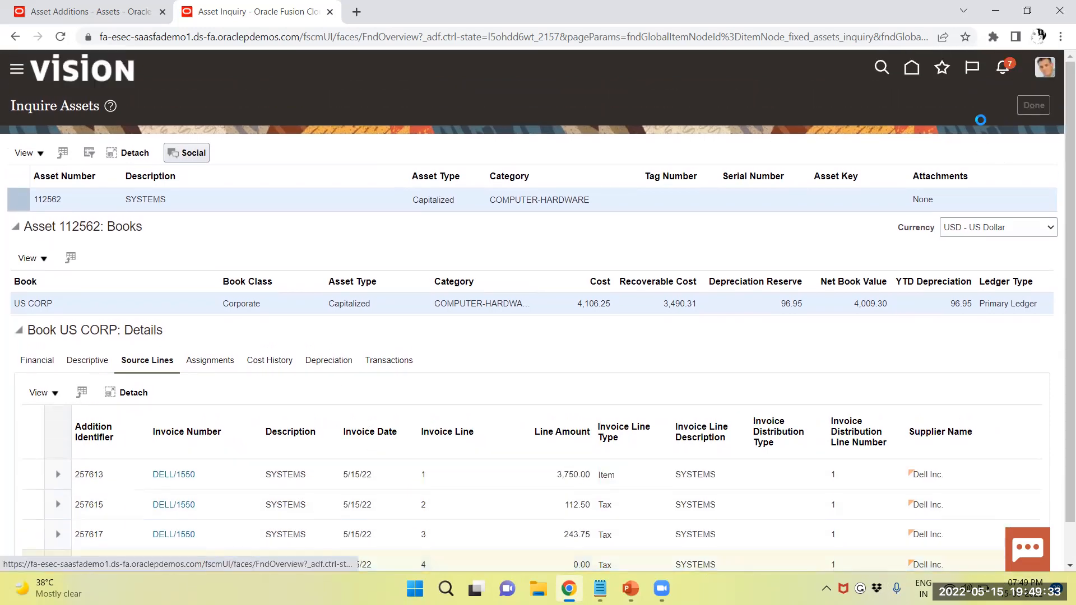
{"action": "left_click", "coordinate": [1032, 105]}
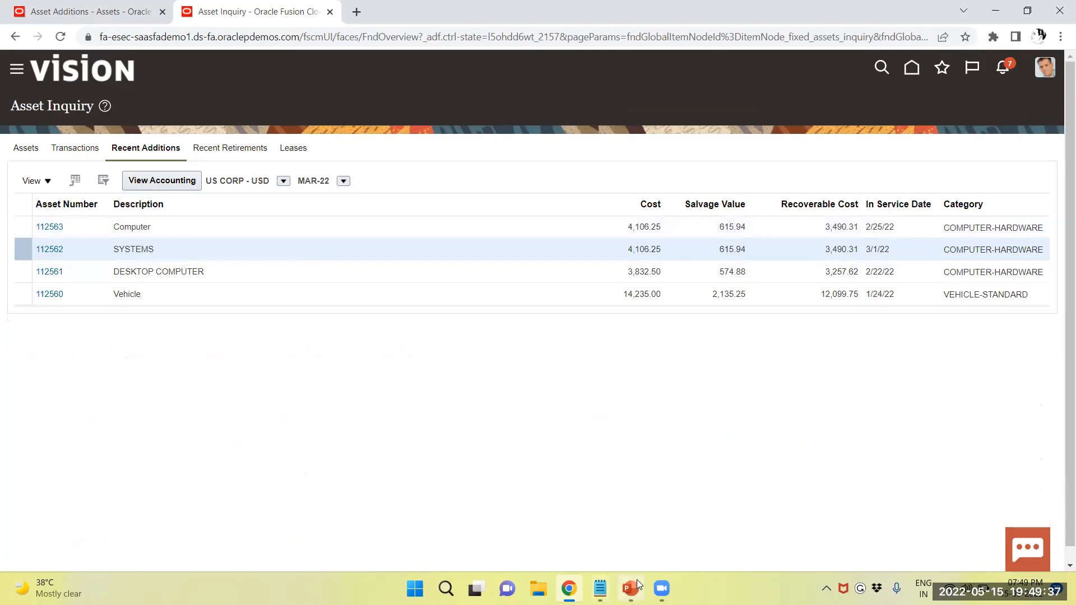
{"action": "mouse_move", "coordinate": [628, 589]}
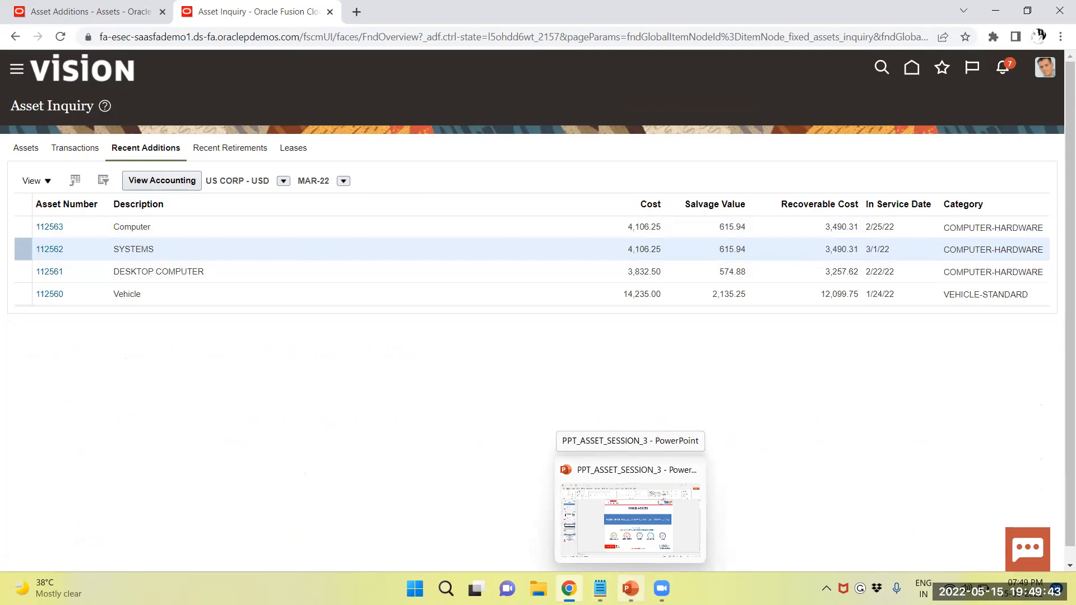
Step: Switch to the PPT_ASSET_SESSION_3 deck showing its Fixed Assets title slide
{"action": "left_click", "coordinate": [629, 520]}
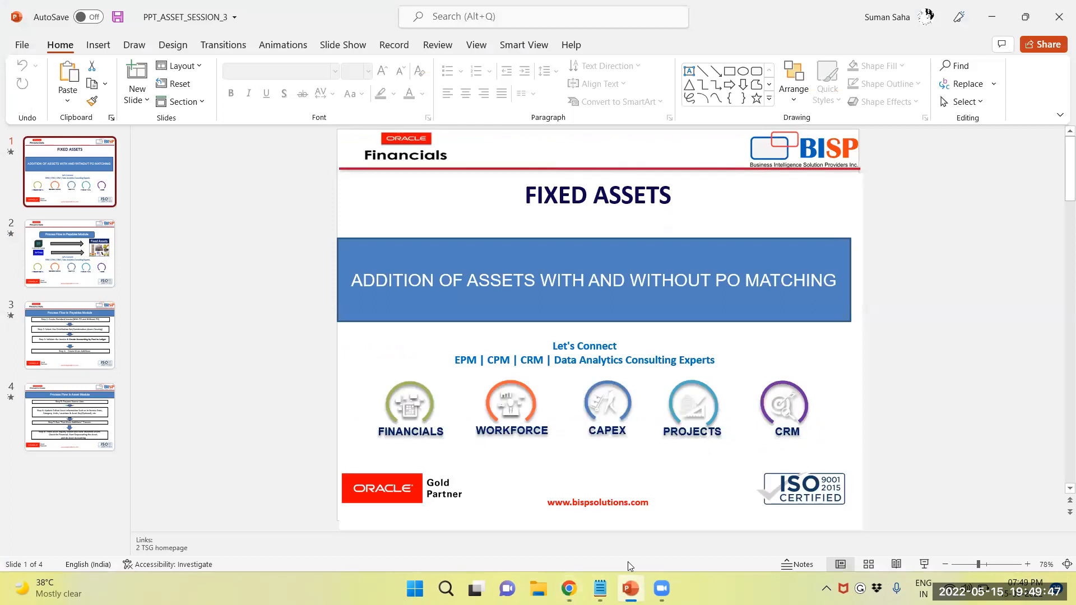
{"action": "mouse_move", "coordinate": [526, 339]}
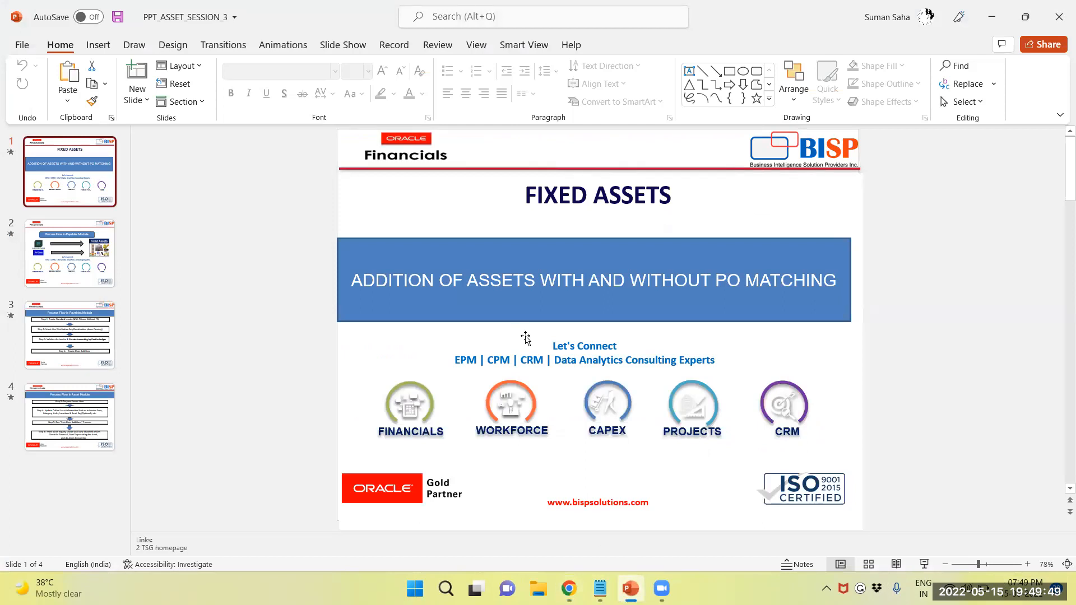